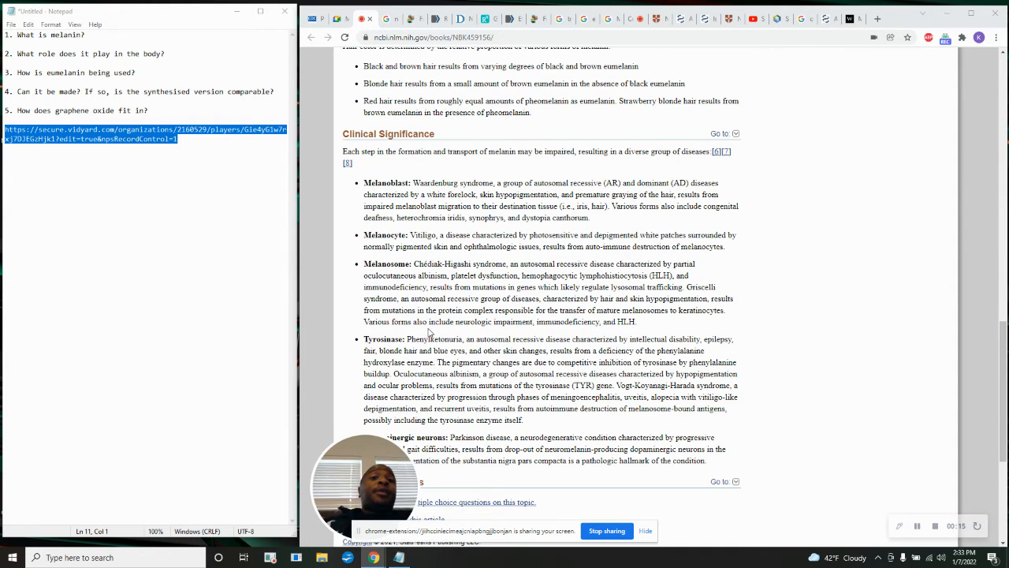
Search Google for 'Waardenburg syndrome' from the article and scroll through its image results.
scroll("up", 3)
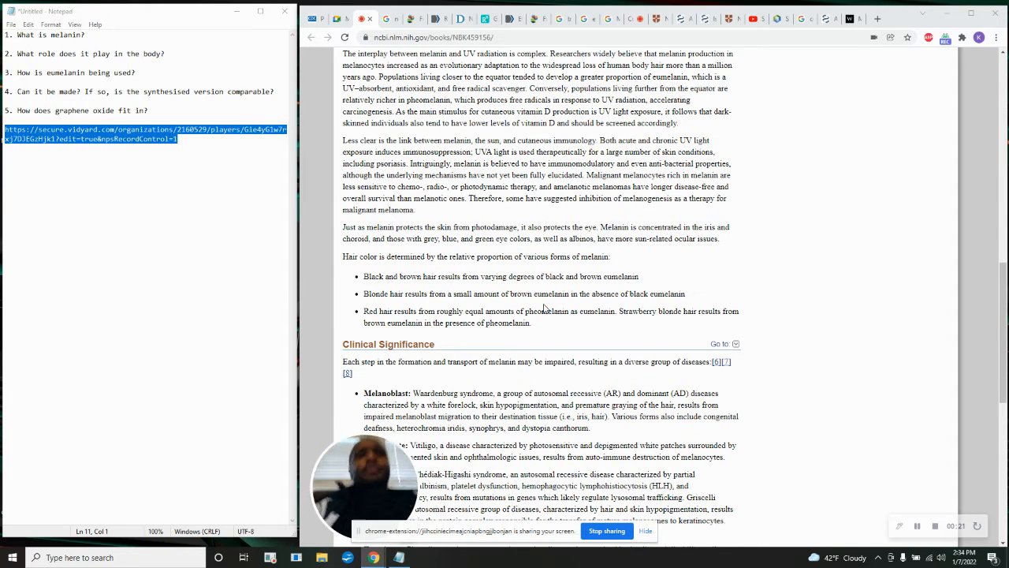
scroll("down", 3)
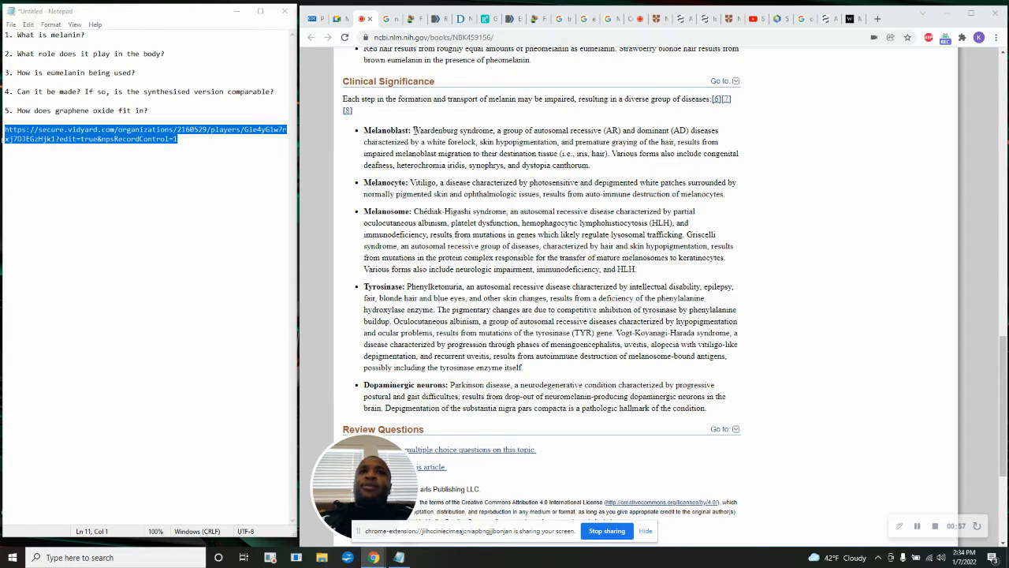
double_click(453, 130)
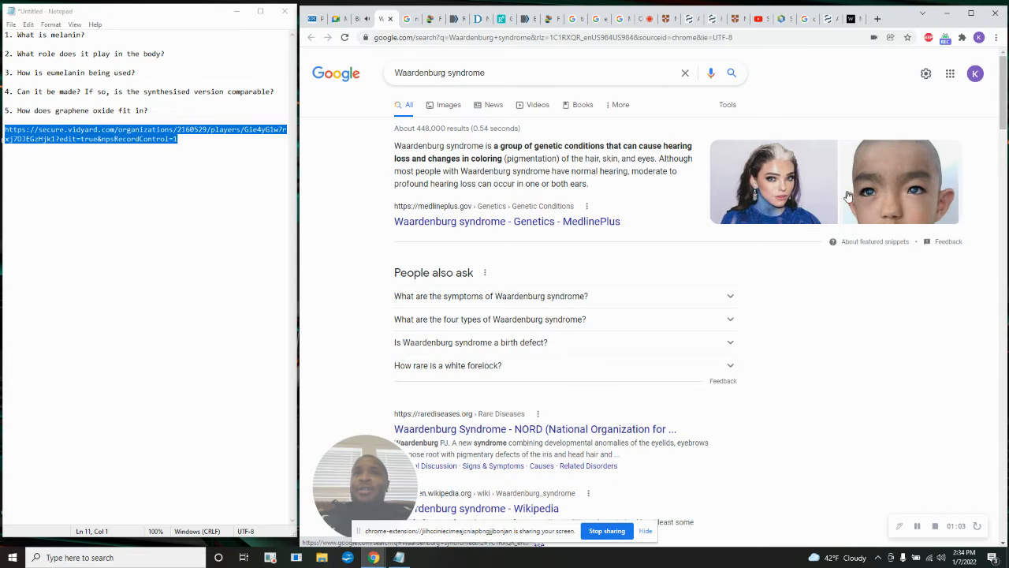
left_click(448, 104)
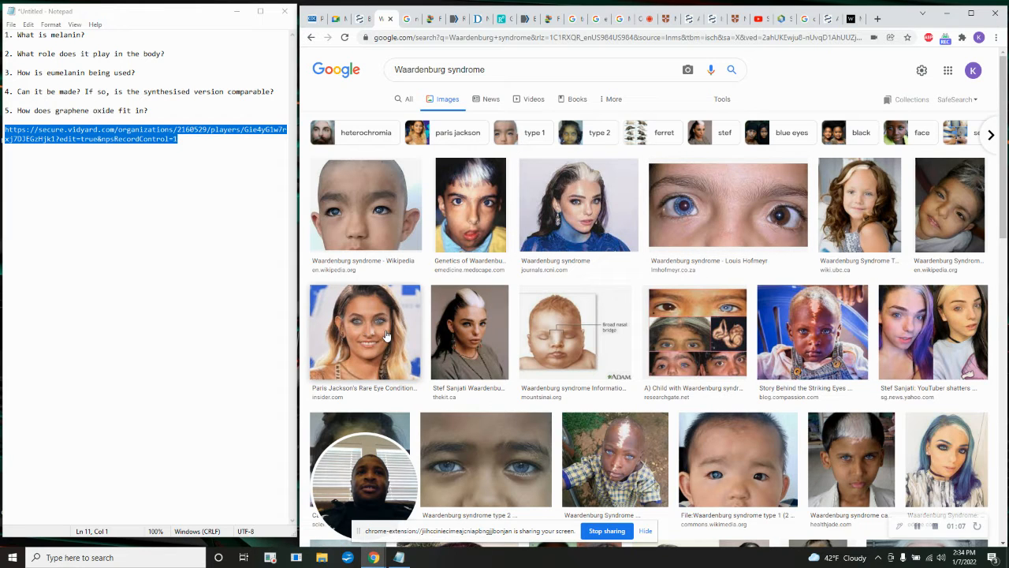
mouse_move(476, 310)
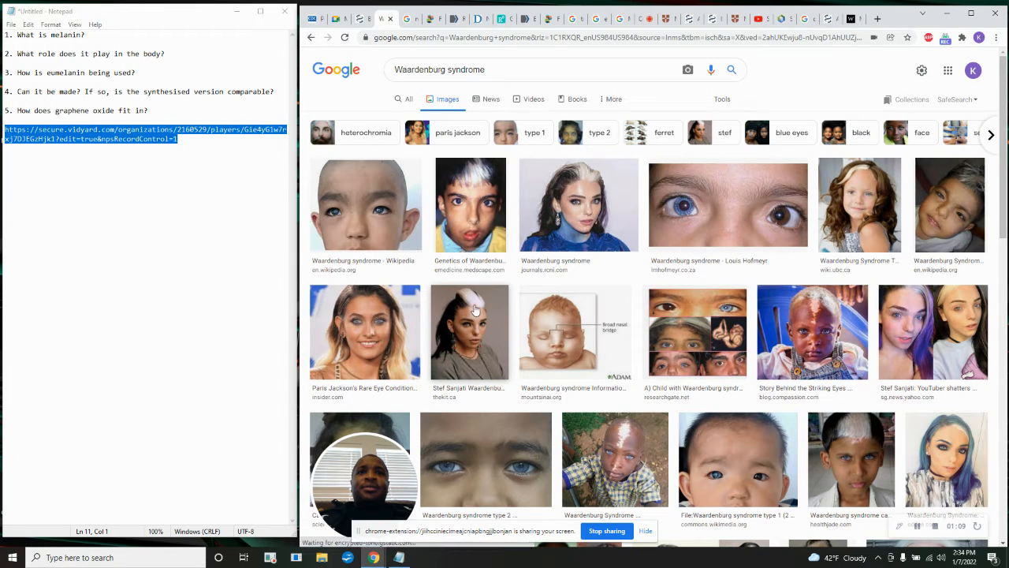
mouse_move(844, 209)
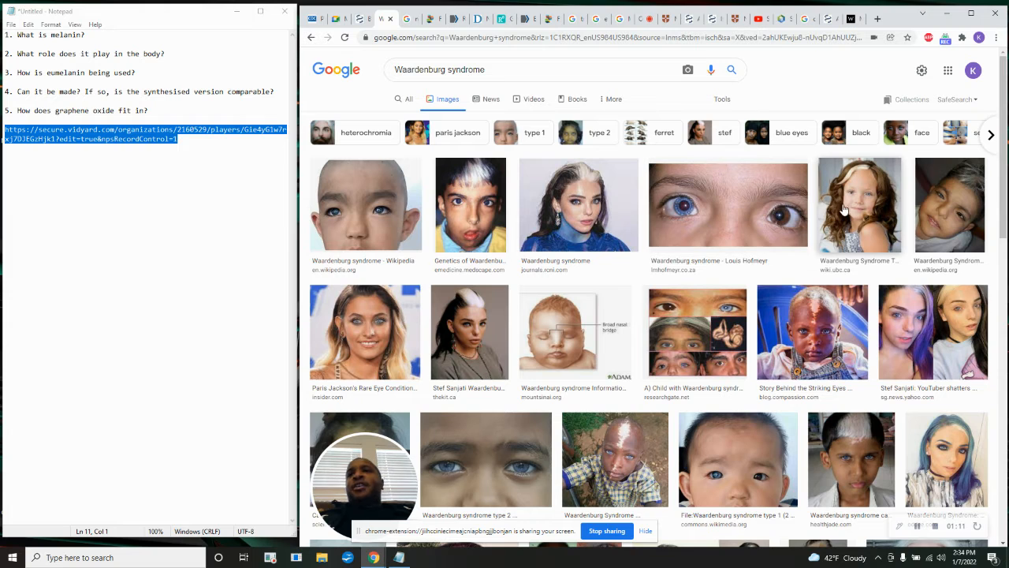
mouse_move(835, 314)
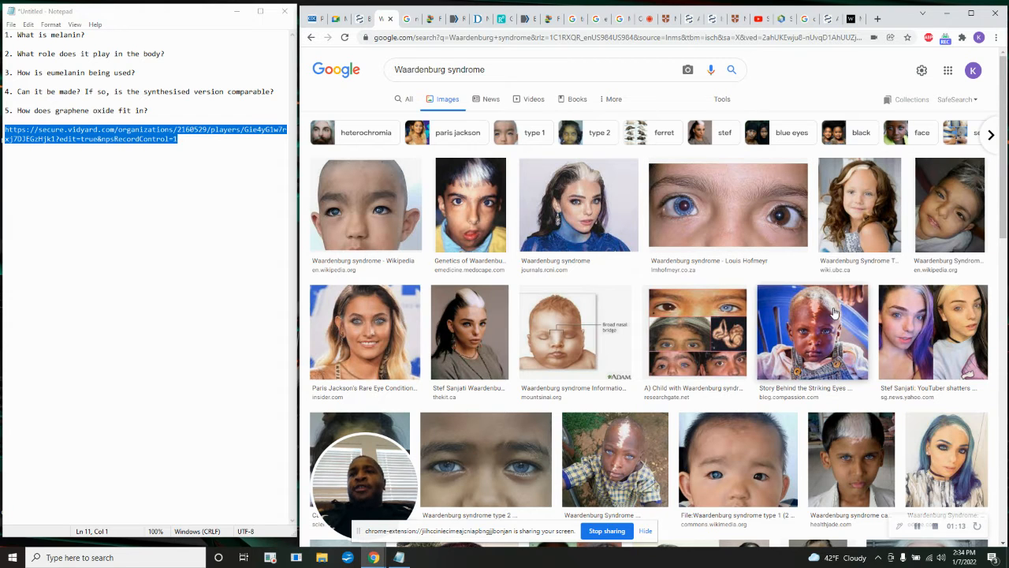
scroll("down", 3)
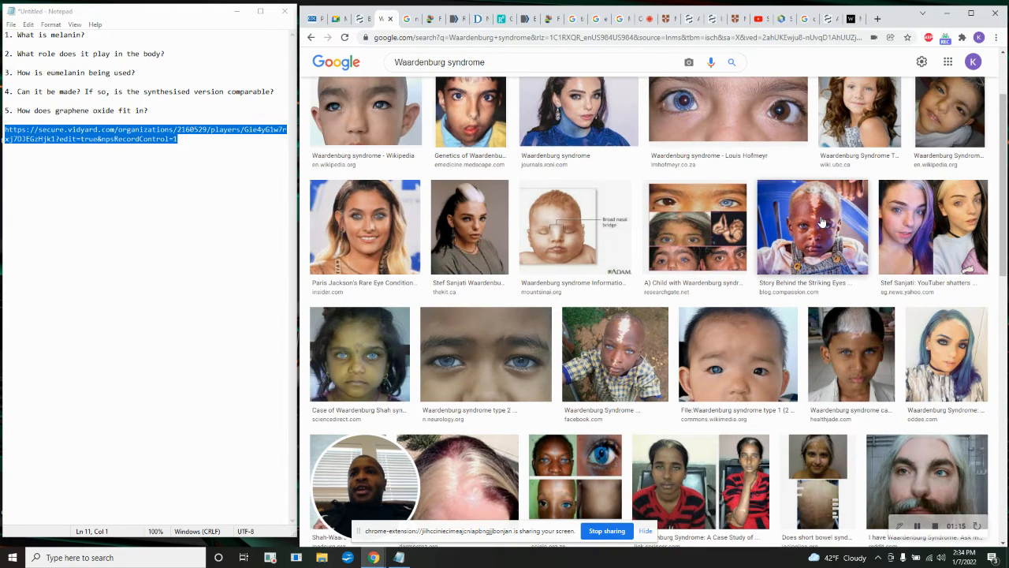
mouse_move(822, 158)
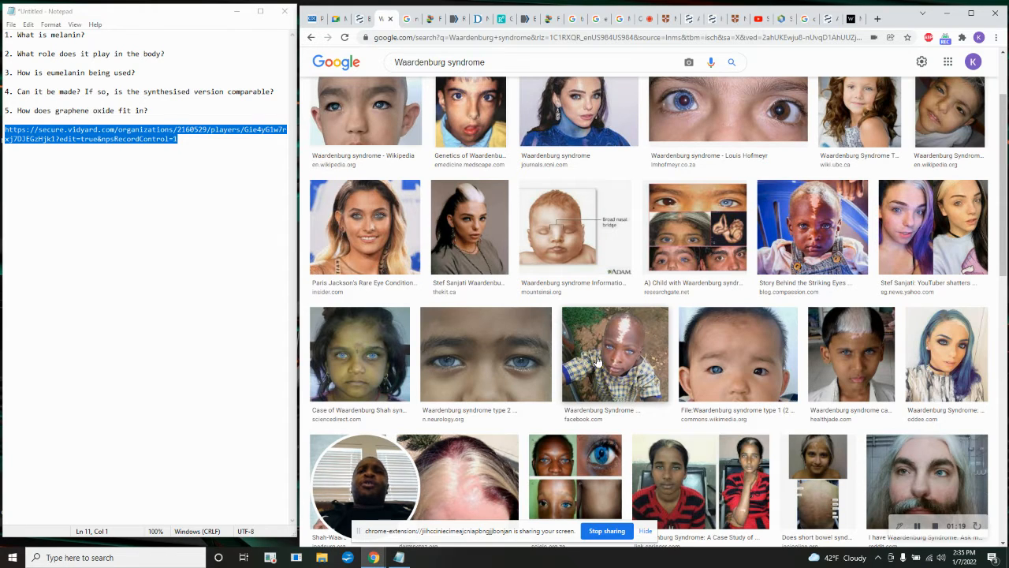
mouse_move(813, 272)
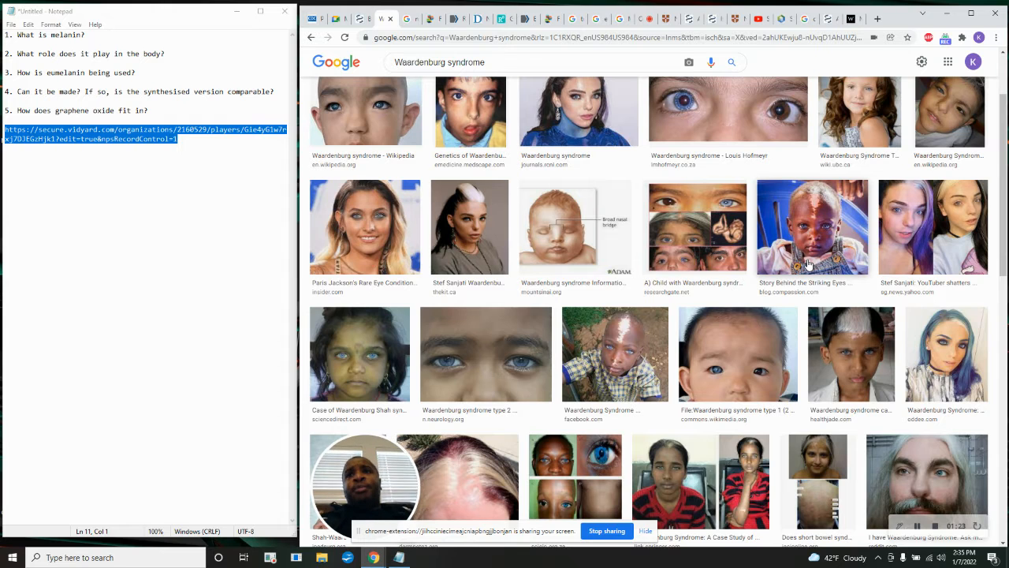
mouse_move(607, 317)
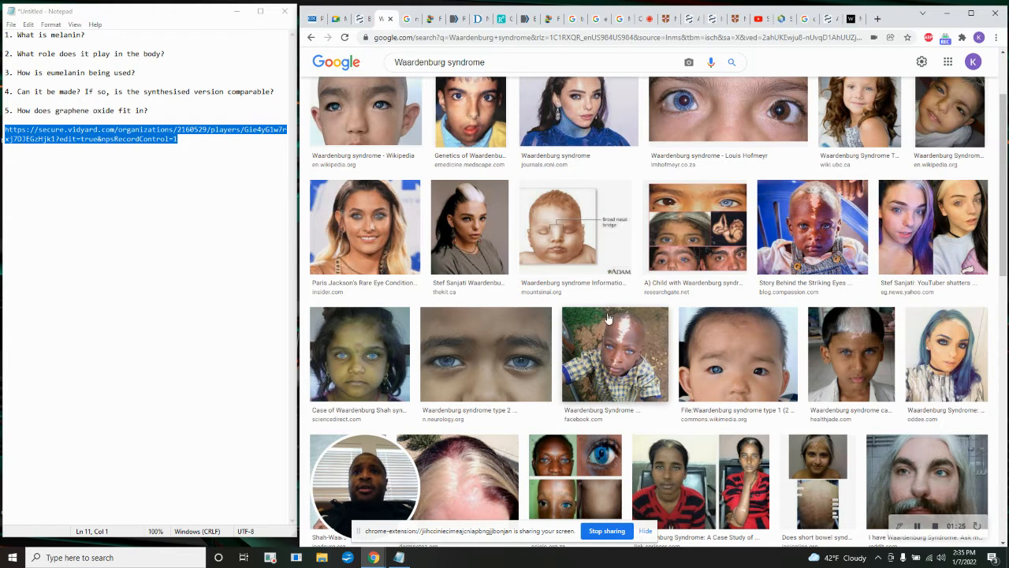
scroll("down", 3)
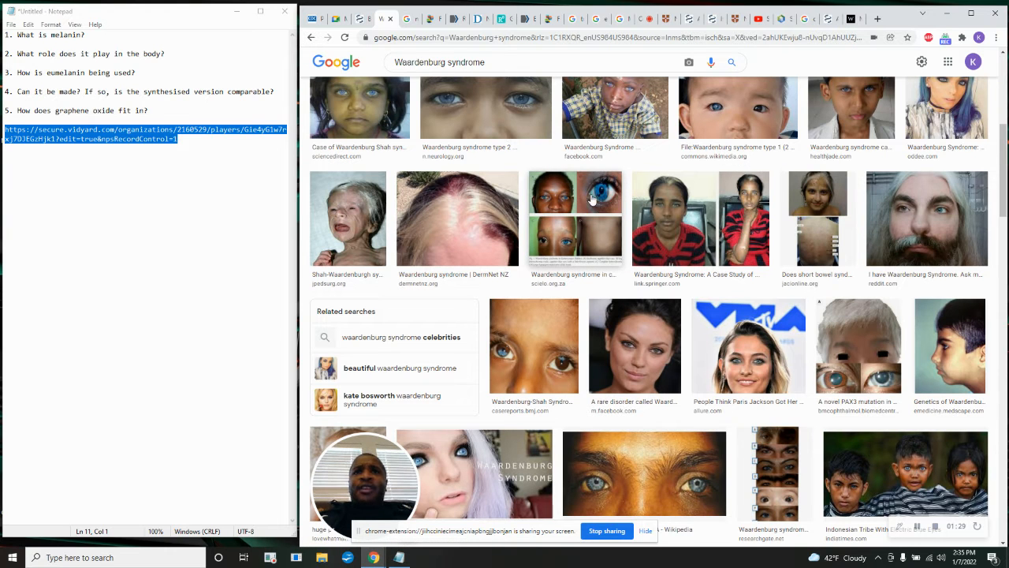
scroll("up", 3)
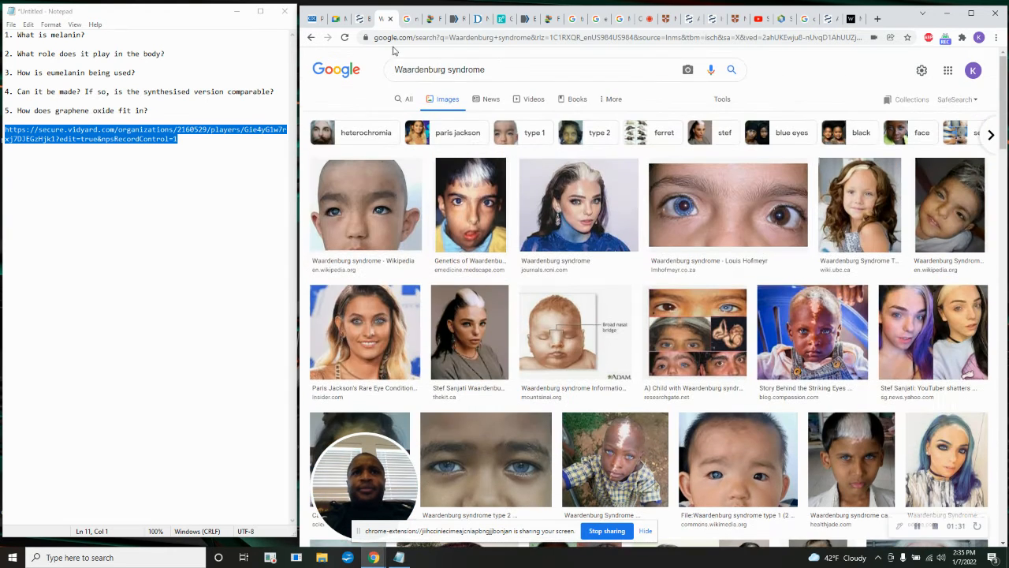
Show the Waardenburg syndrome symptoms list and search Google for 'Cleft lip'.
left_click(409, 104)
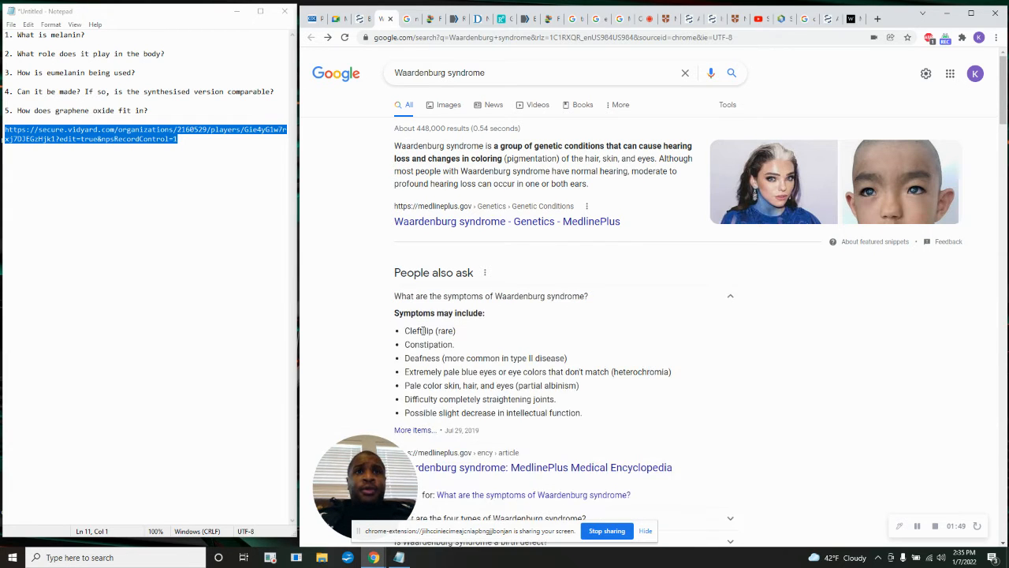
mouse_move(486, 304)
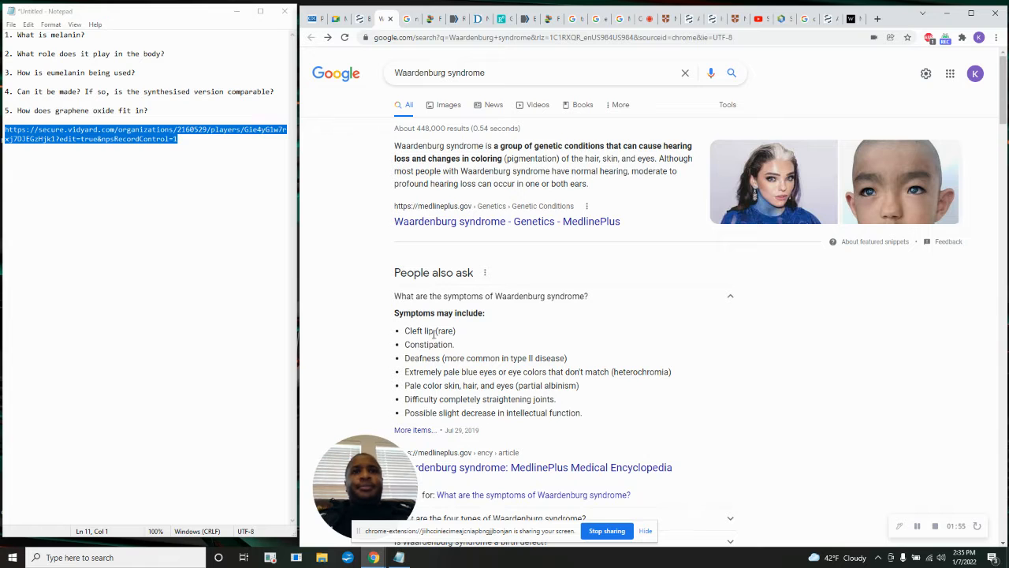
left_click(414, 330)
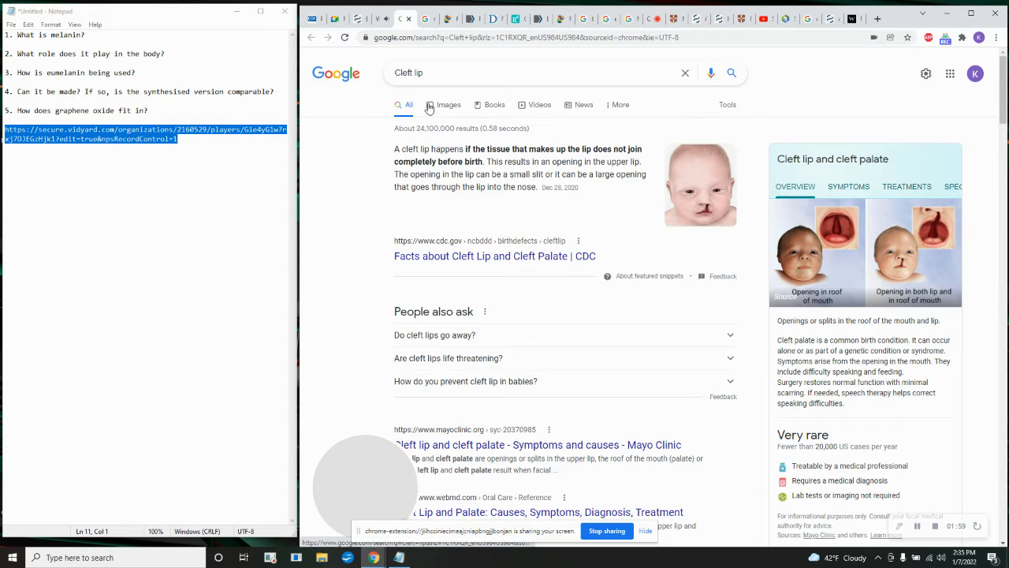
View cleft lip images, then go back to the Waardenburg syndrome results with symptoms shown.
left_click(448, 104)
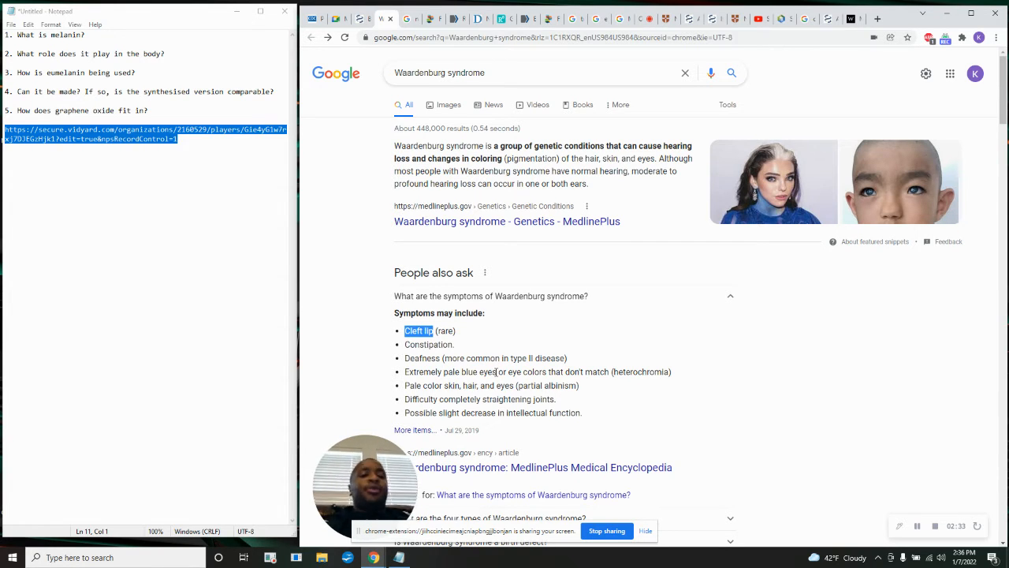
mouse_move(541, 328)
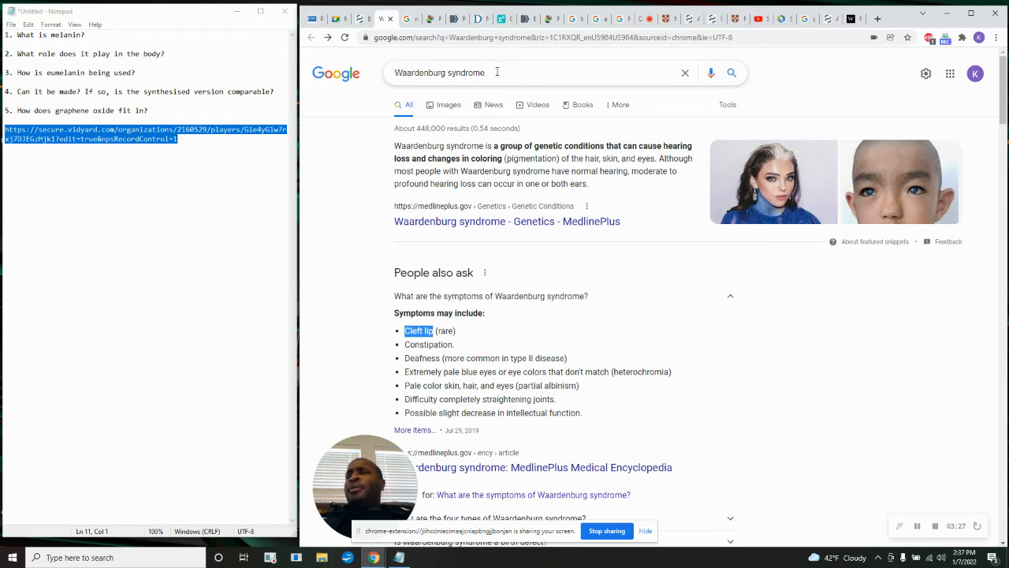
mouse_move(668, 304)
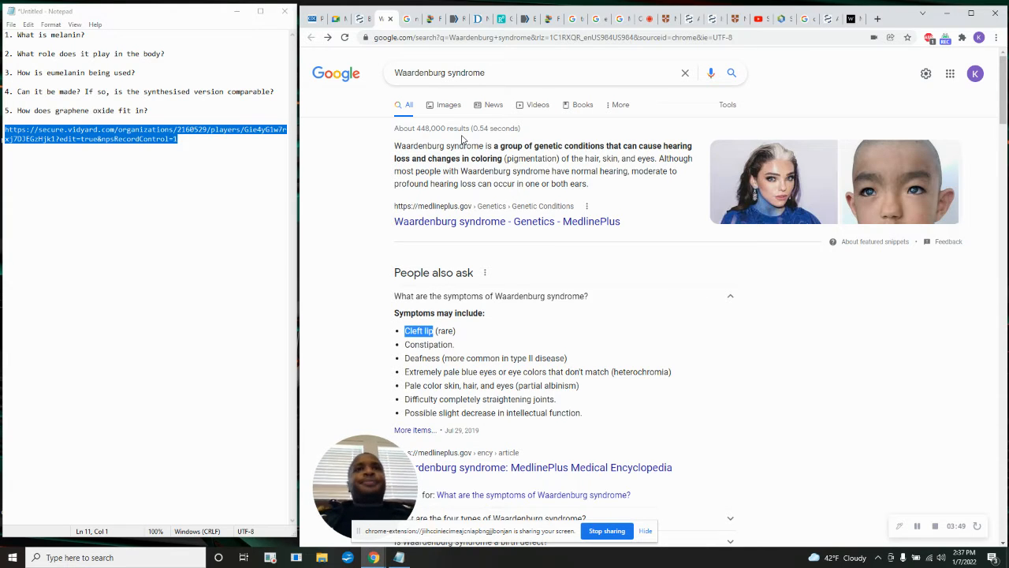
mouse_move(392, 19)
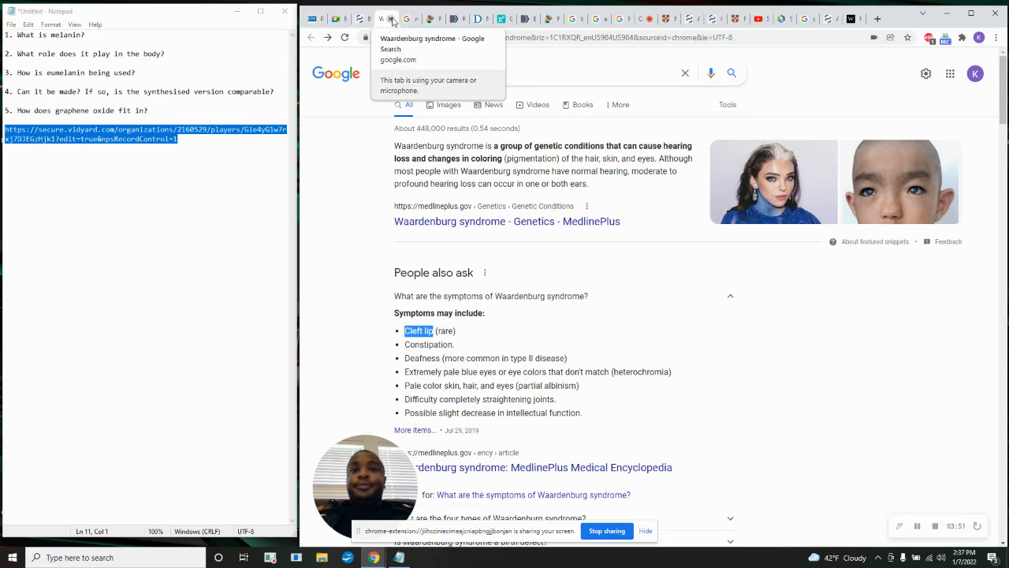
Close the neural crest search tab to return to the NCBI melanin article's disease list.
scroll("down", 3)
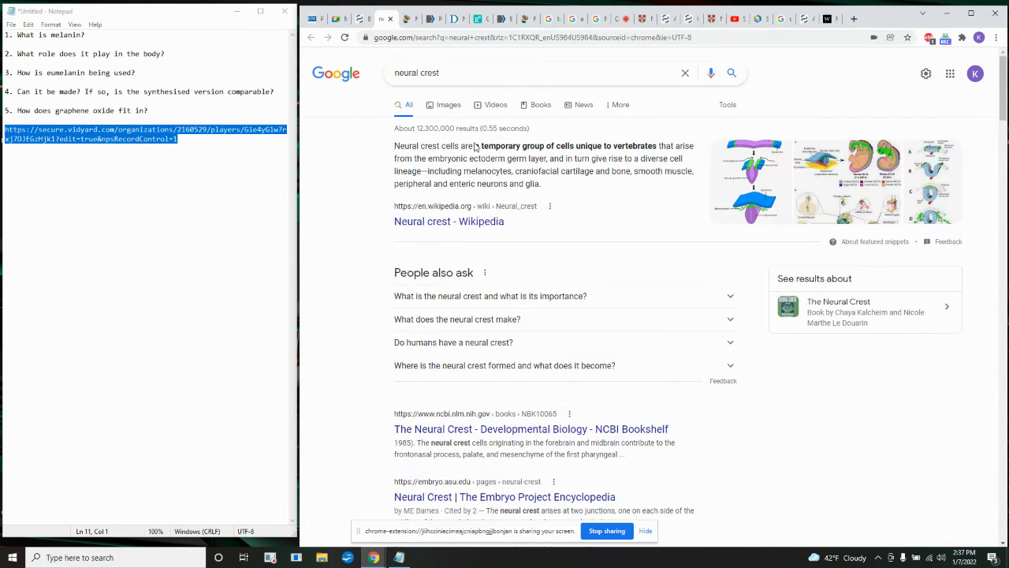
mouse_move(390, 19)
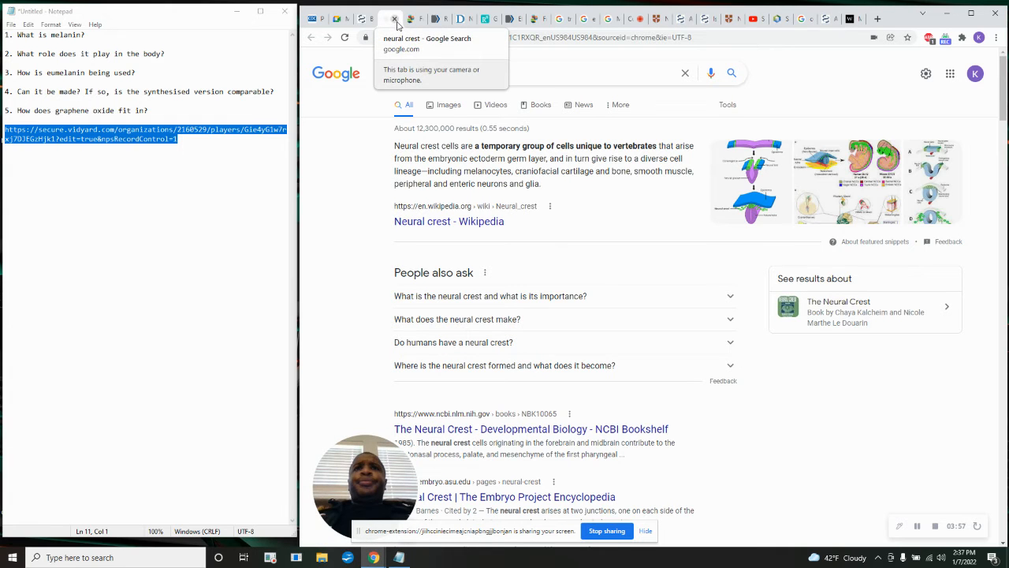
left_click(366, 18)
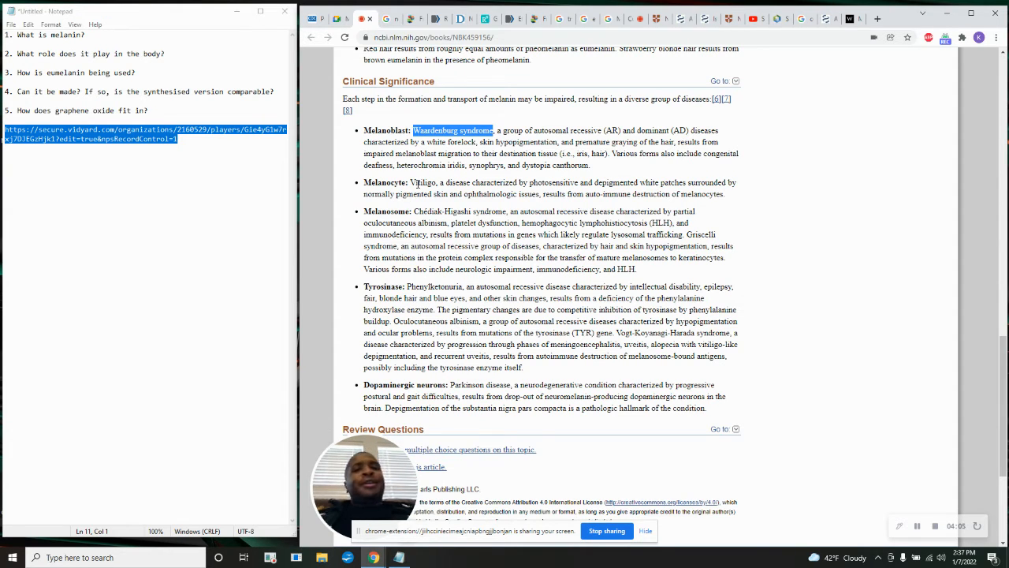
Search Google for 'Vitiligo' from the article and enlarge one of its image results.
right_click(423, 182)
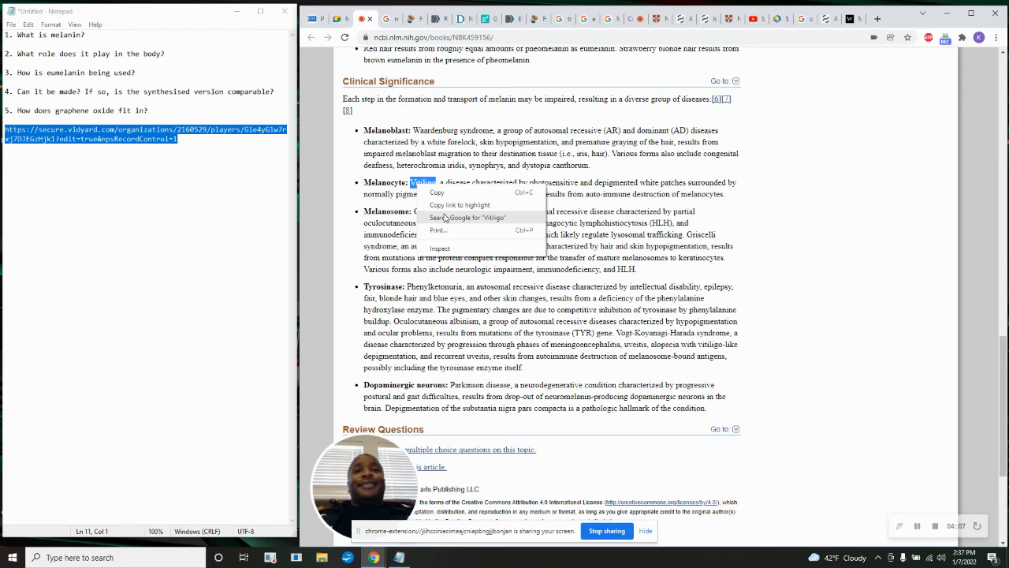
left_click(470, 218)
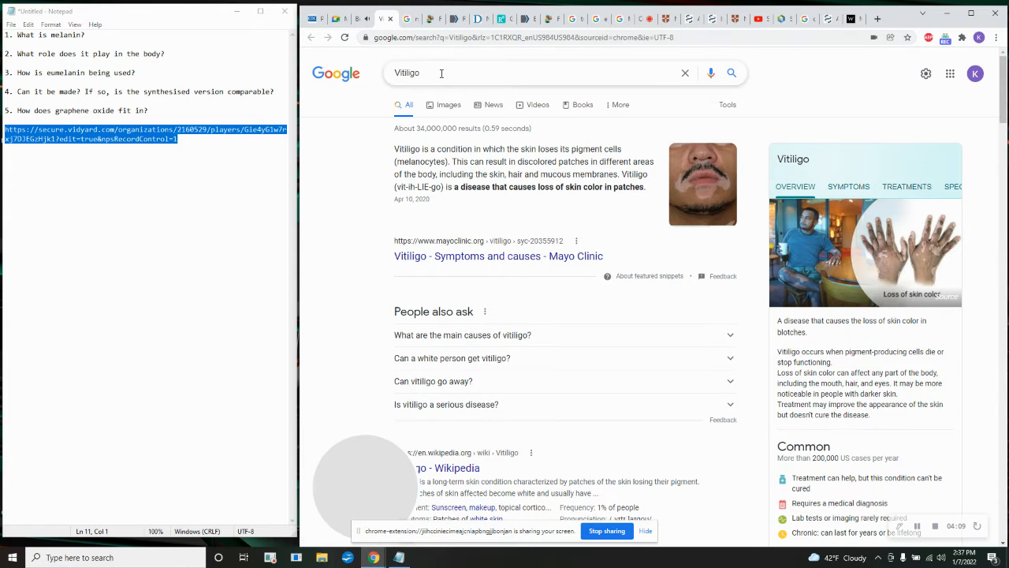
left_click(447, 104)
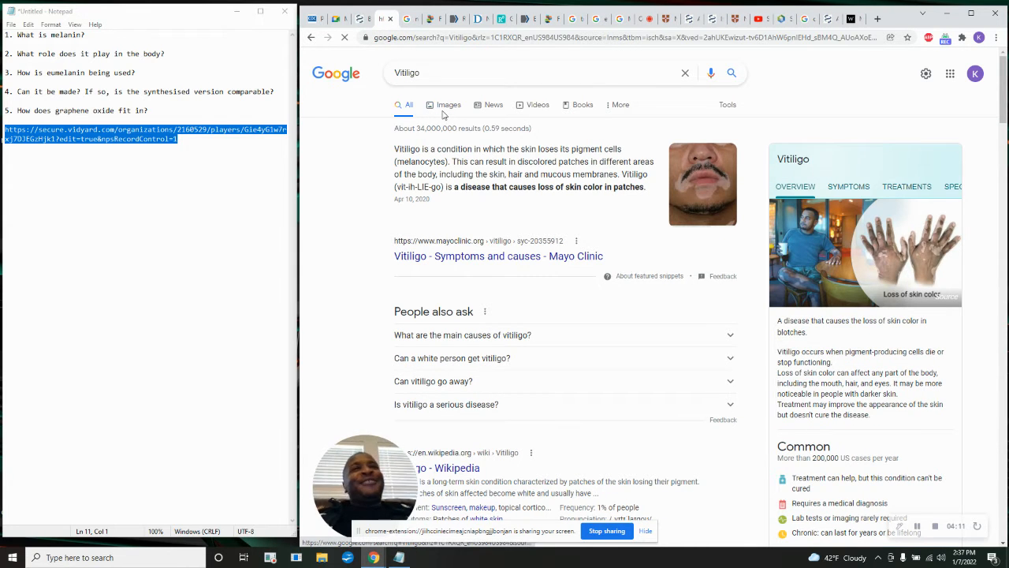
left_click(449, 105)
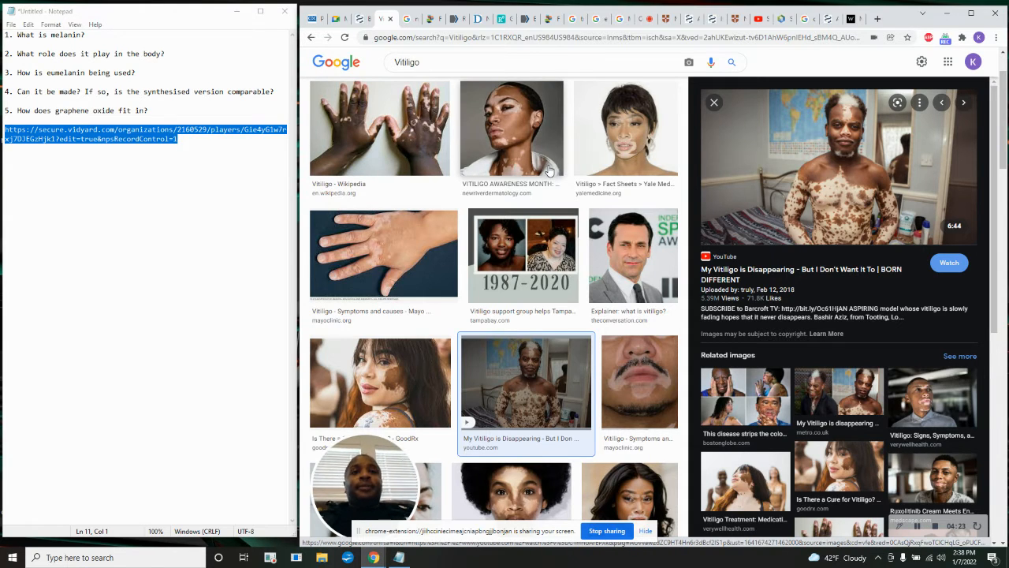
scroll("up", 3)
type("kjv")
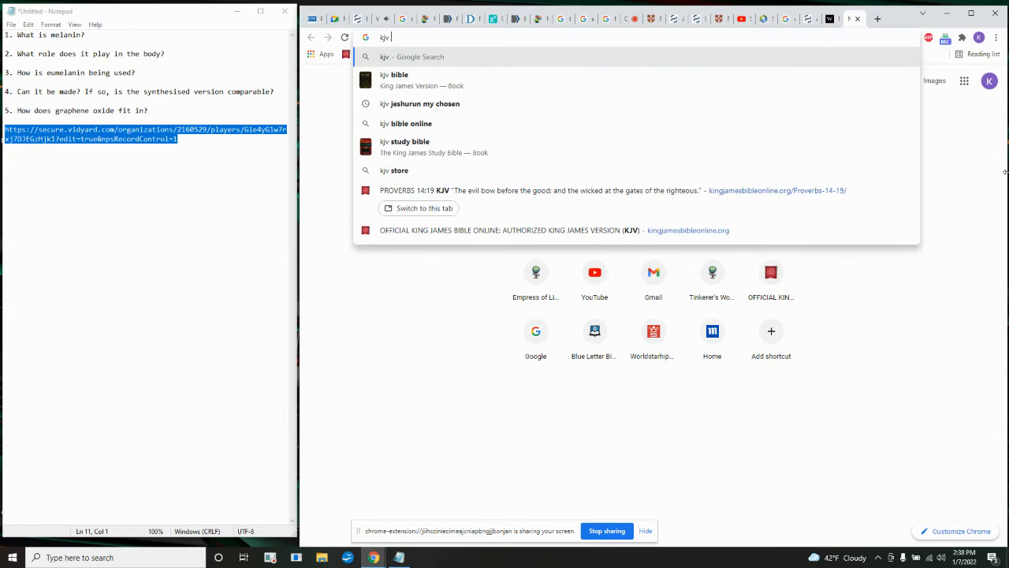
Search 'if it be deeper than the skin' and read Leviticus 13:30 with its context.
type("if it be deep")
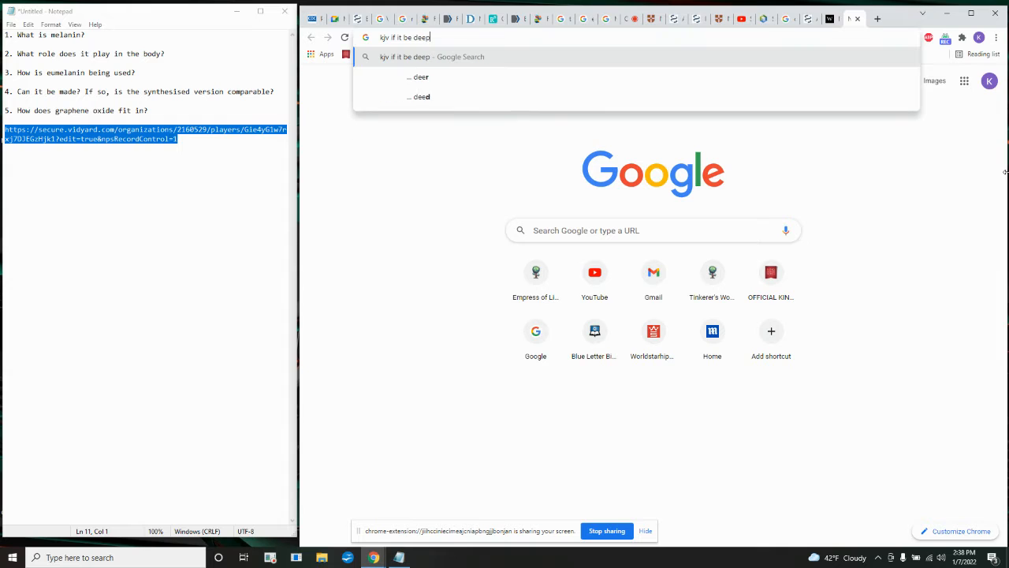
type("er than the skin")
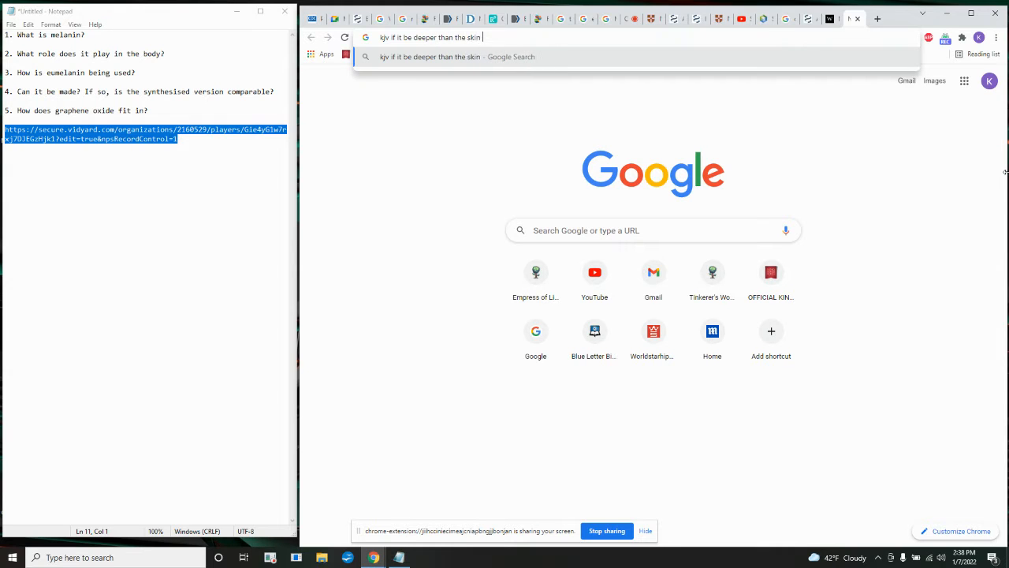
type("a yo")
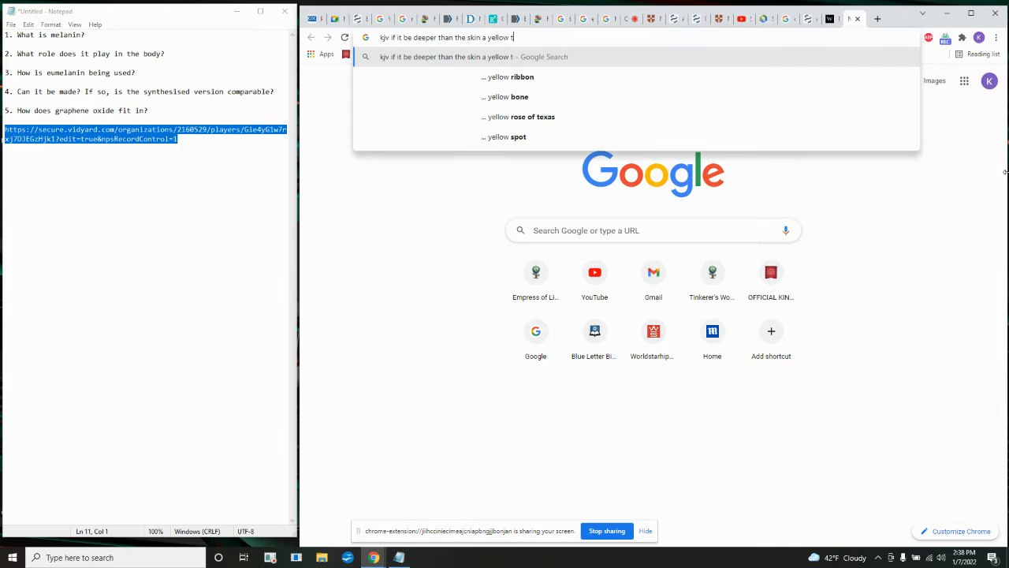
type("hin hair")
key("Return")
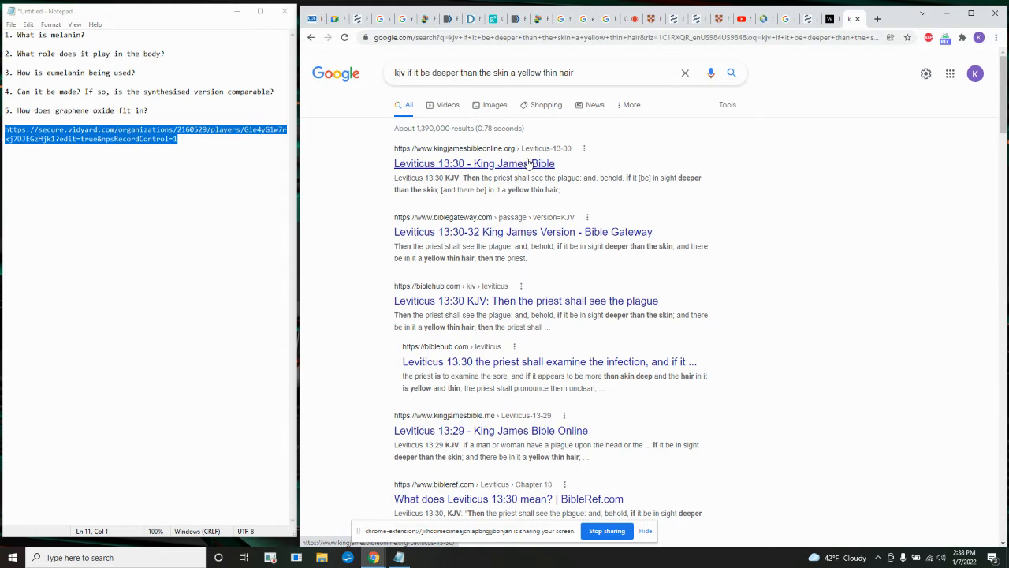
left_click(474, 163)
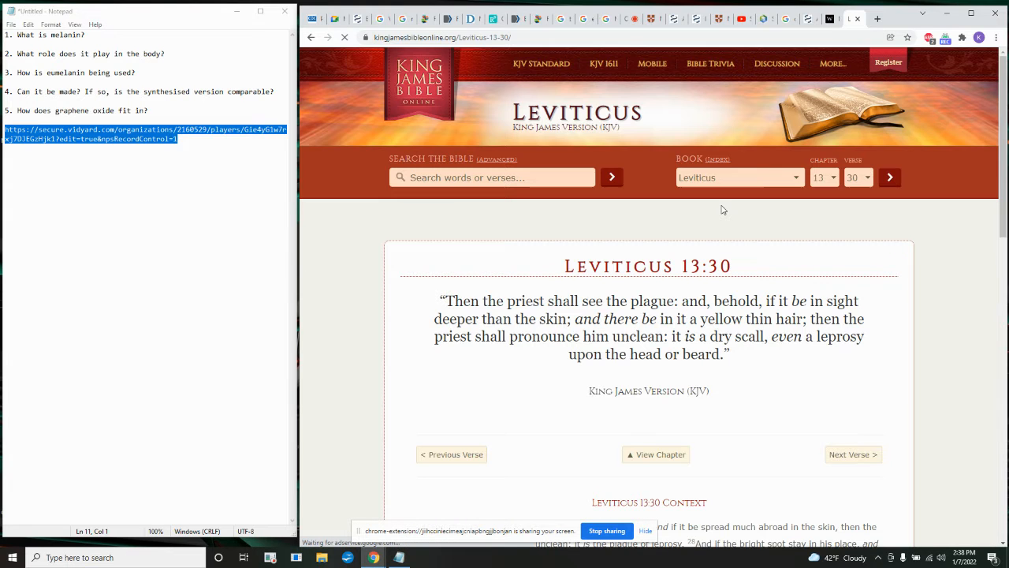
scroll("down", 3)
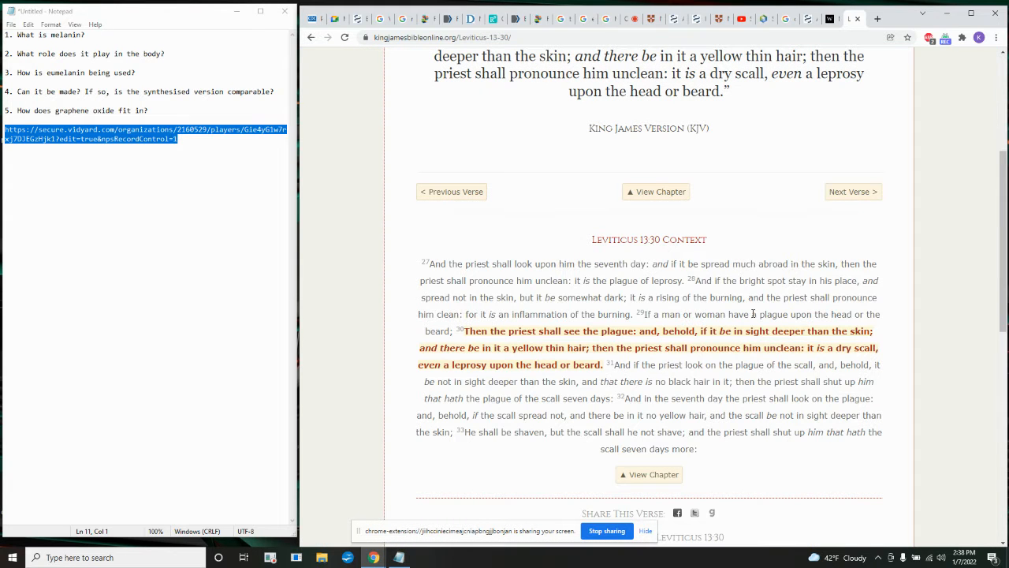
mouse_move(532, 295)
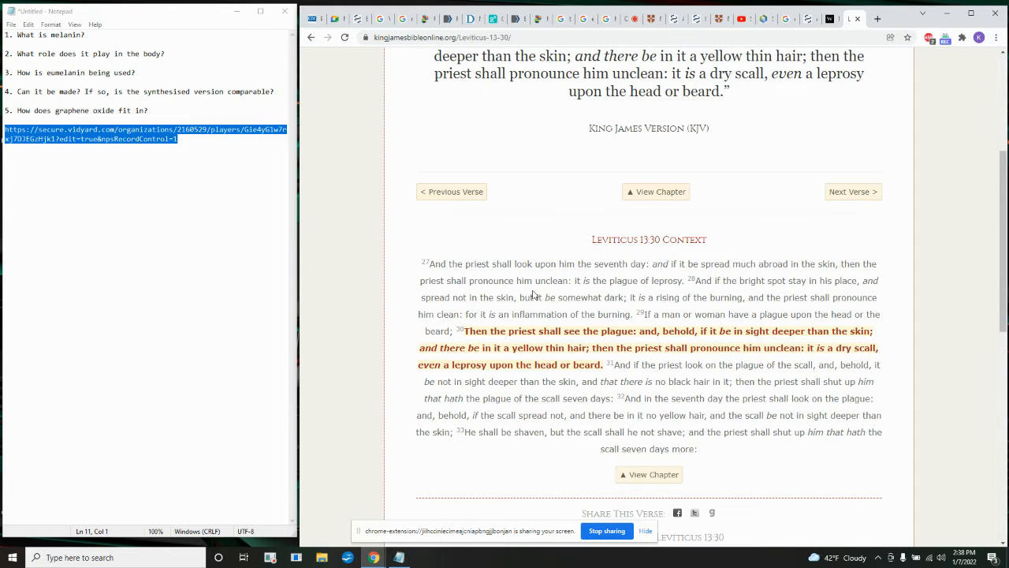
mouse_move(642, 316)
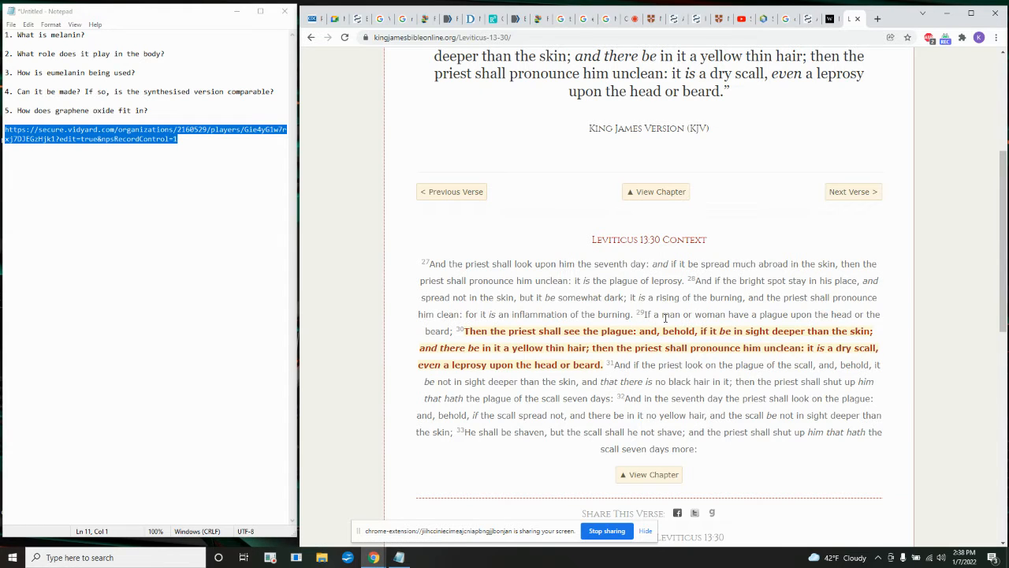
mouse_move(654, 315)
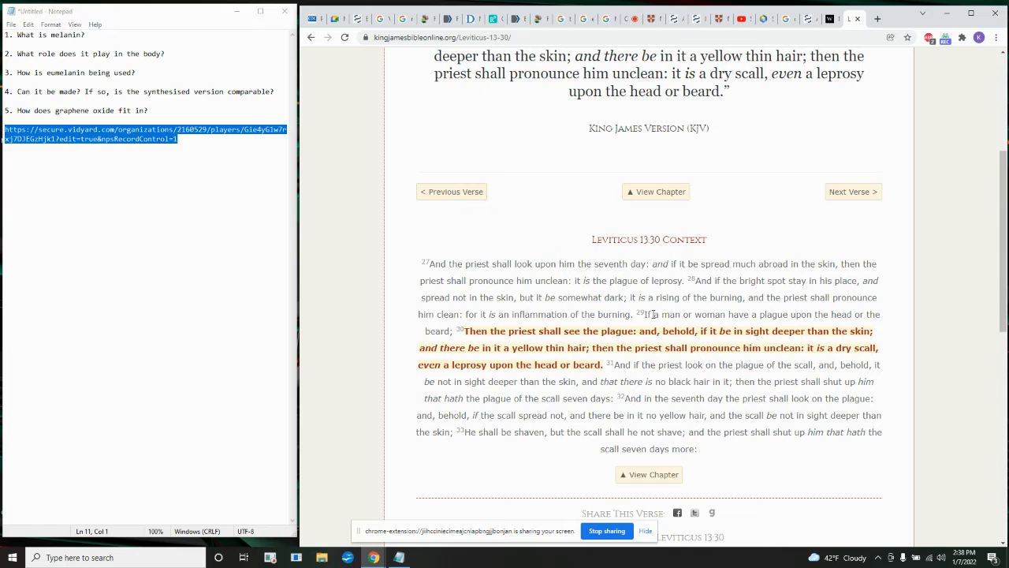
mouse_move(860, 315)
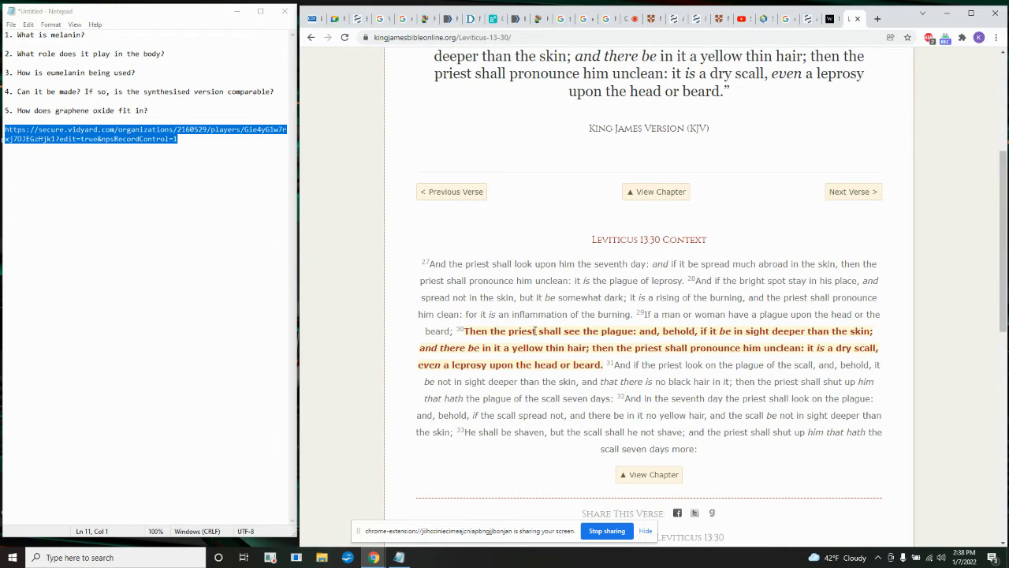
mouse_move(680, 335)
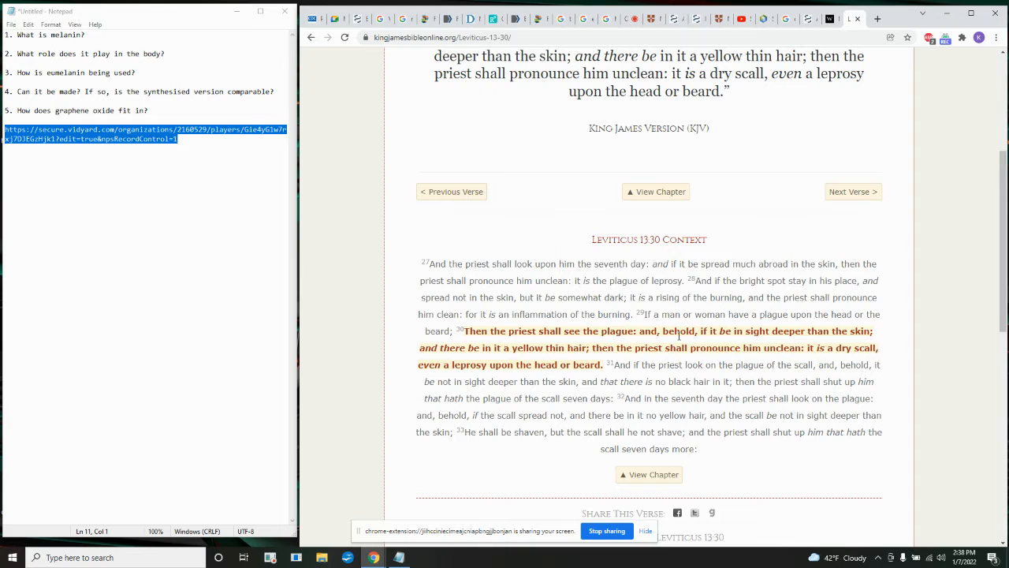
mouse_move(835, 331)
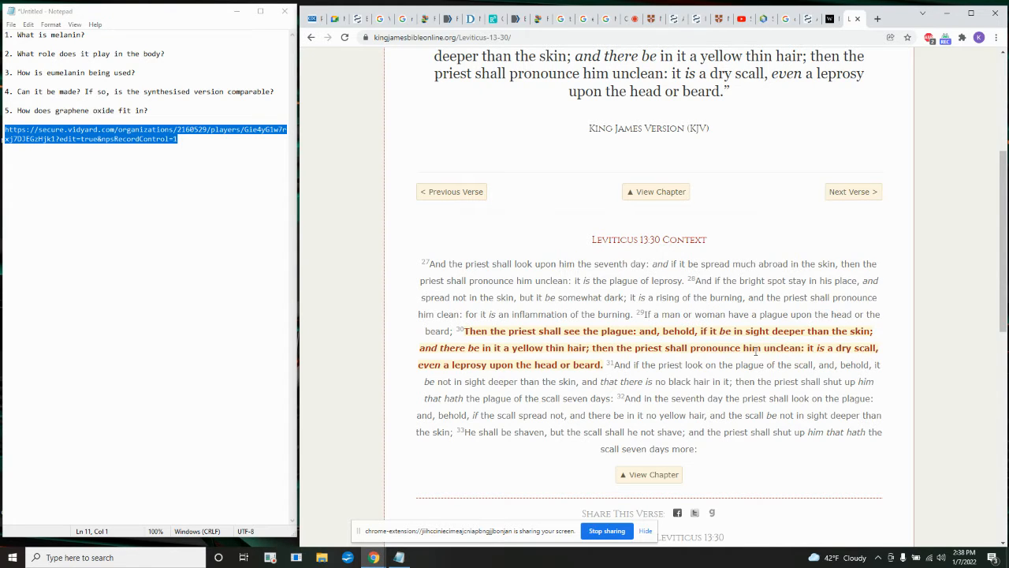
mouse_move(695, 360)
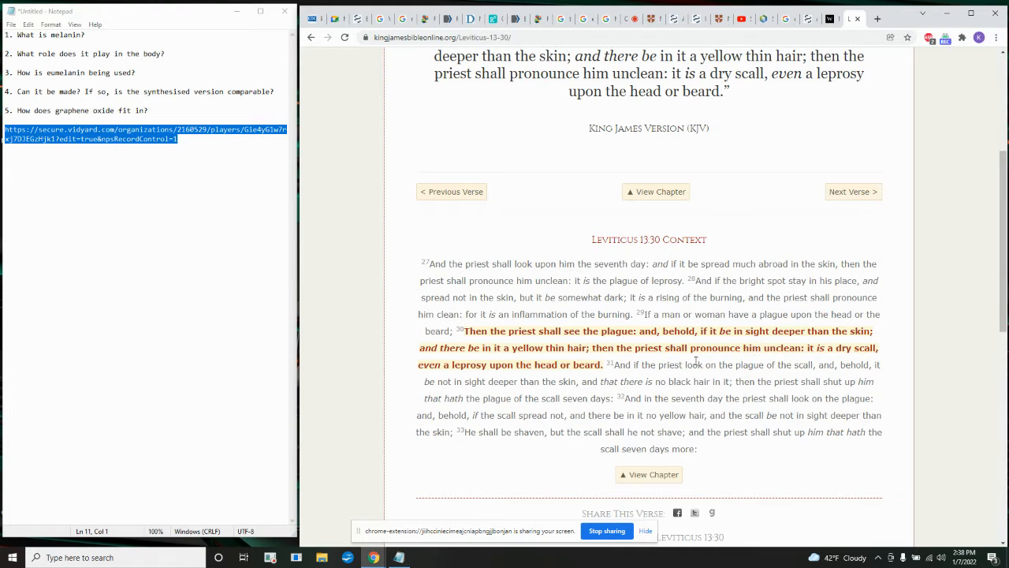
mouse_move(534, 366)
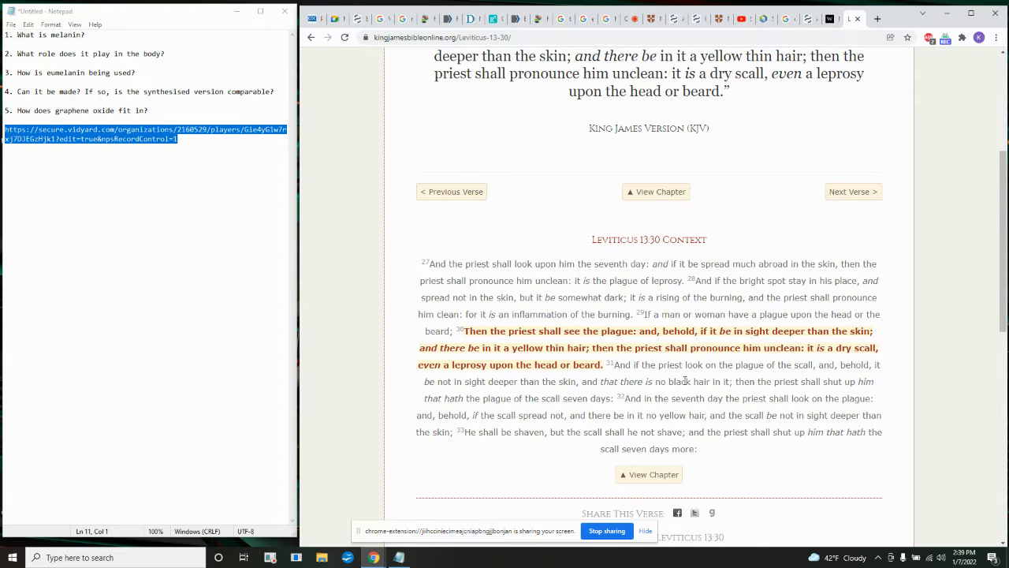
scroll("up", 3)
type("miram was le")
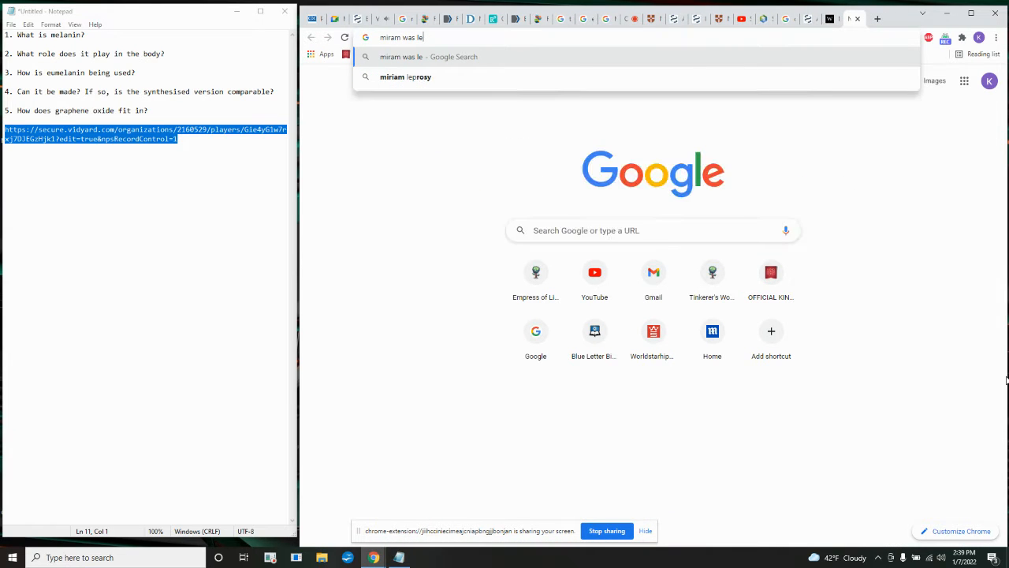
Search 'miriam was leprous kjv' and open the Numbers 12:10 King James Bible result.
type("r")
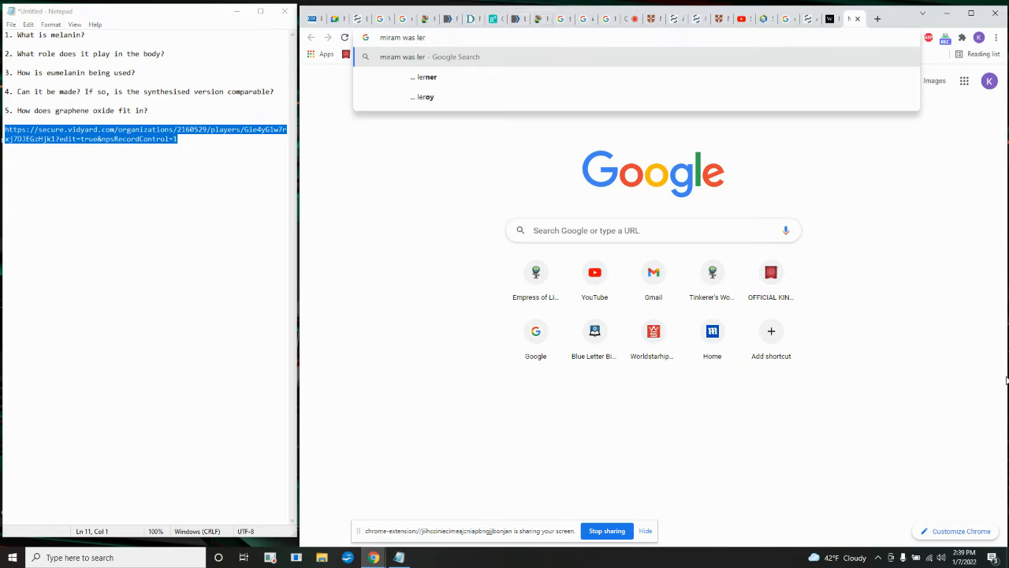
key("numlock")
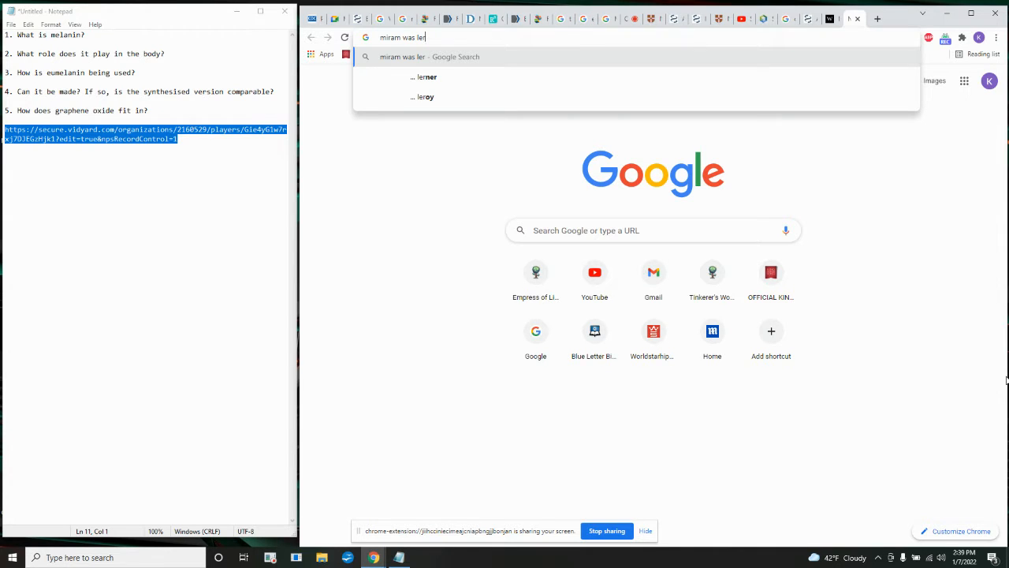
type("pr")
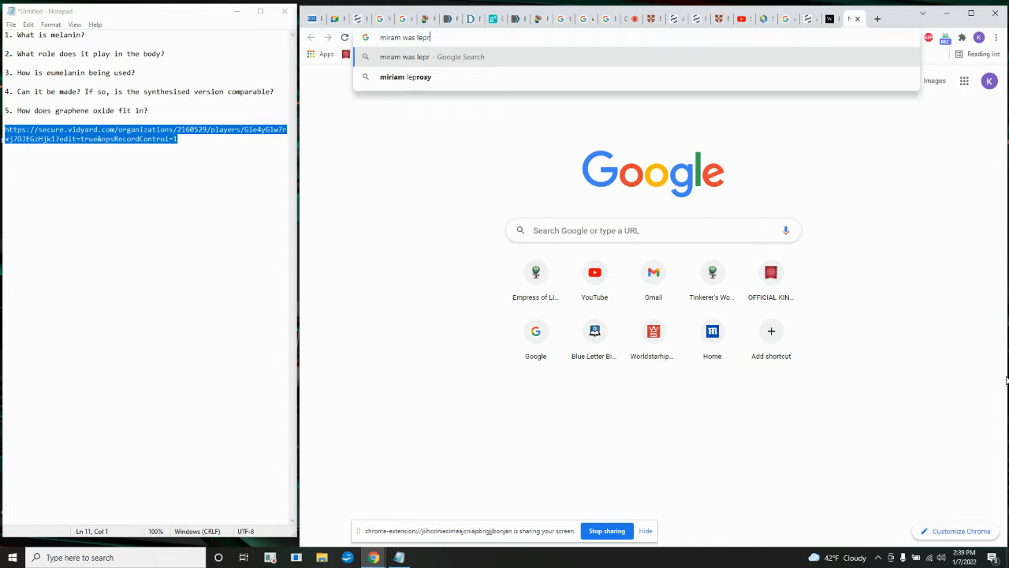
key("Return")
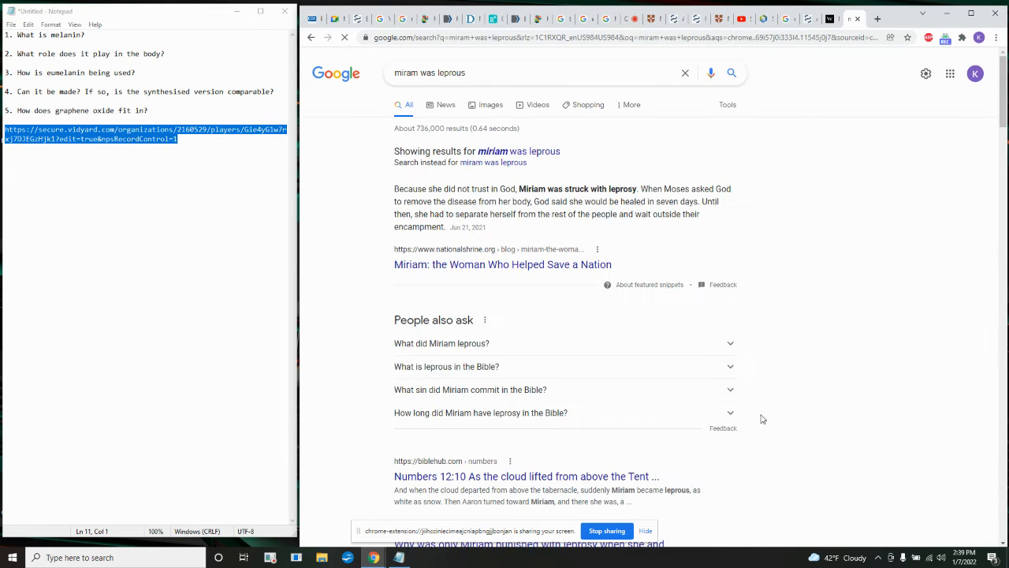
scroll("down", 3)
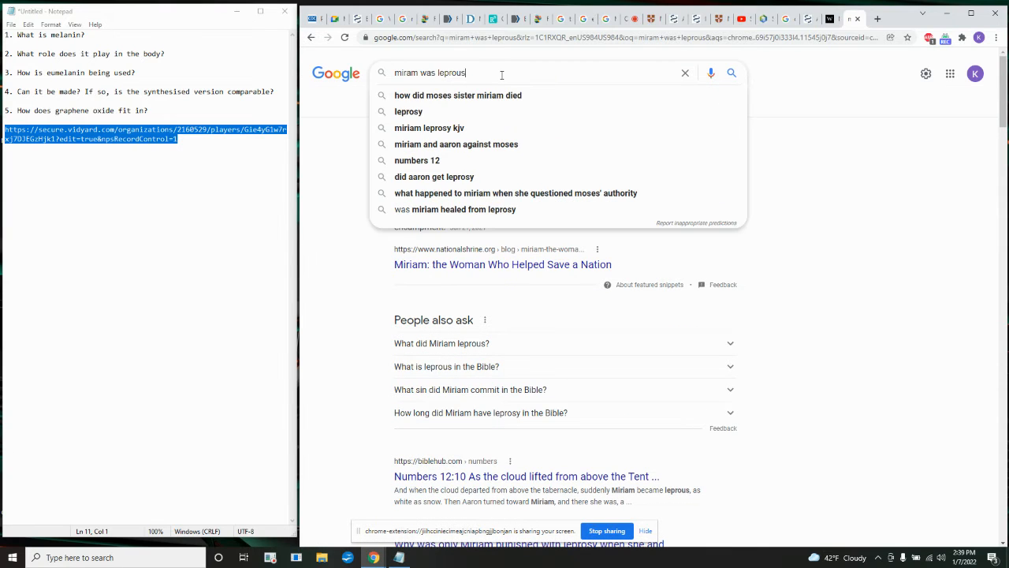
left_click(429, 127)
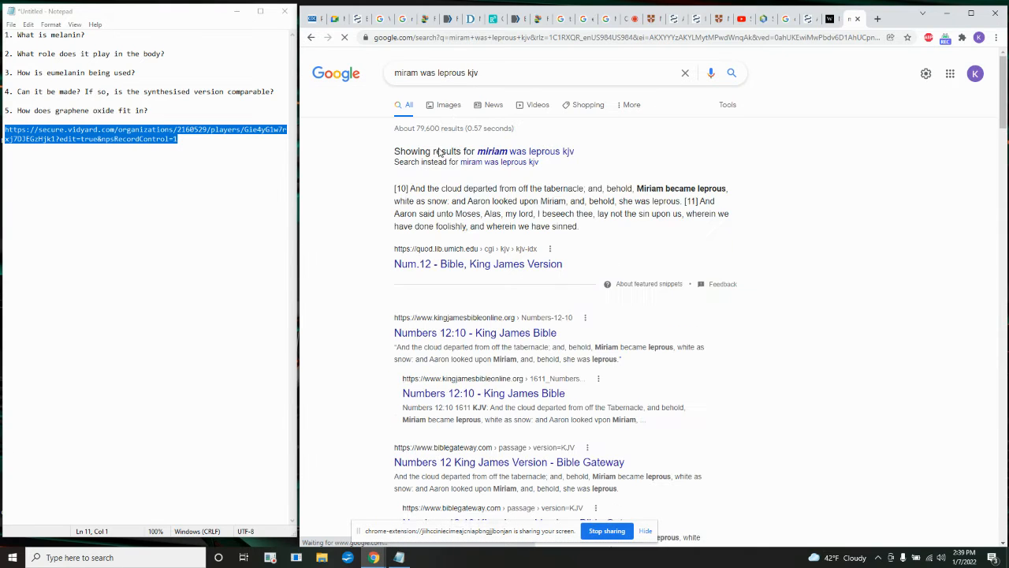
left_click(475, 332)
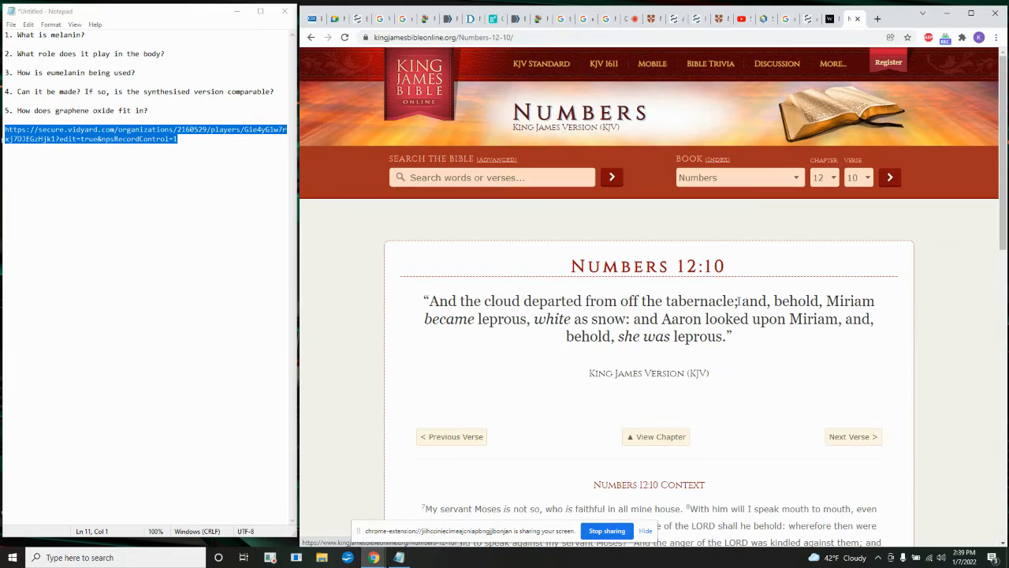
Scroll through the Numbers 12:10 page to read its context verses.
scroll("down", 3)
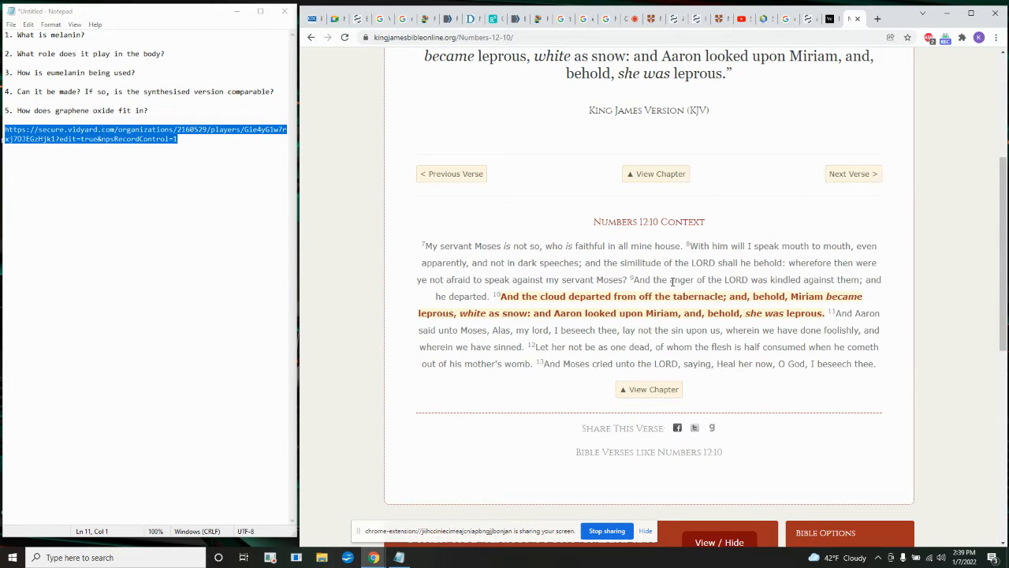
mouse_move(820, 259)
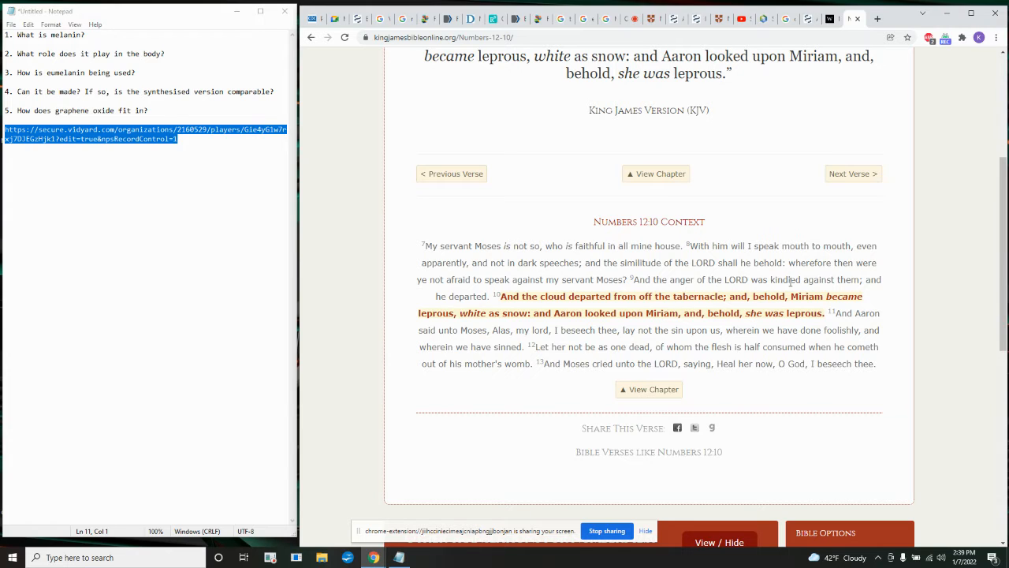
mouse_move(800, 273)
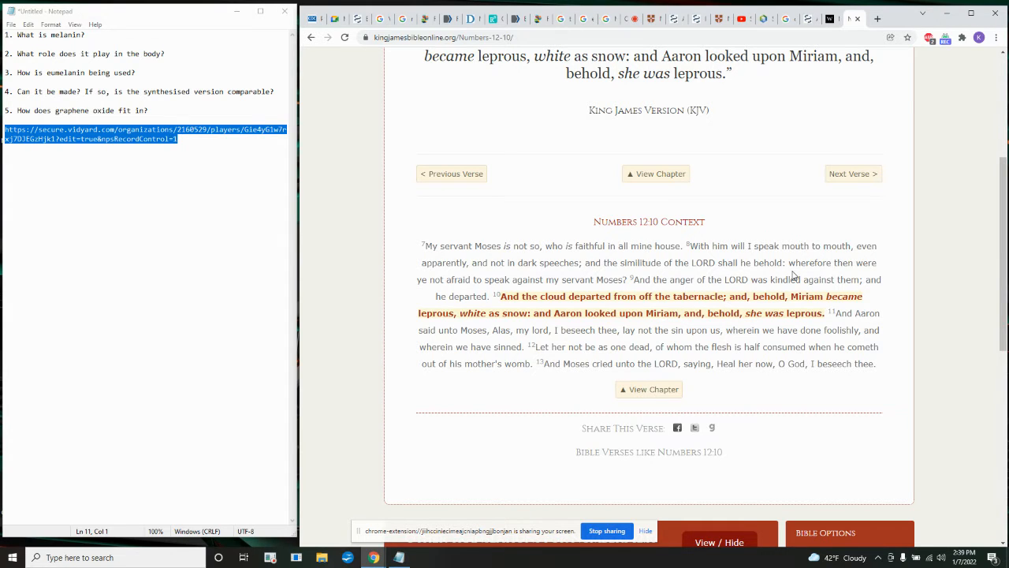
mouse_move(494, 300)
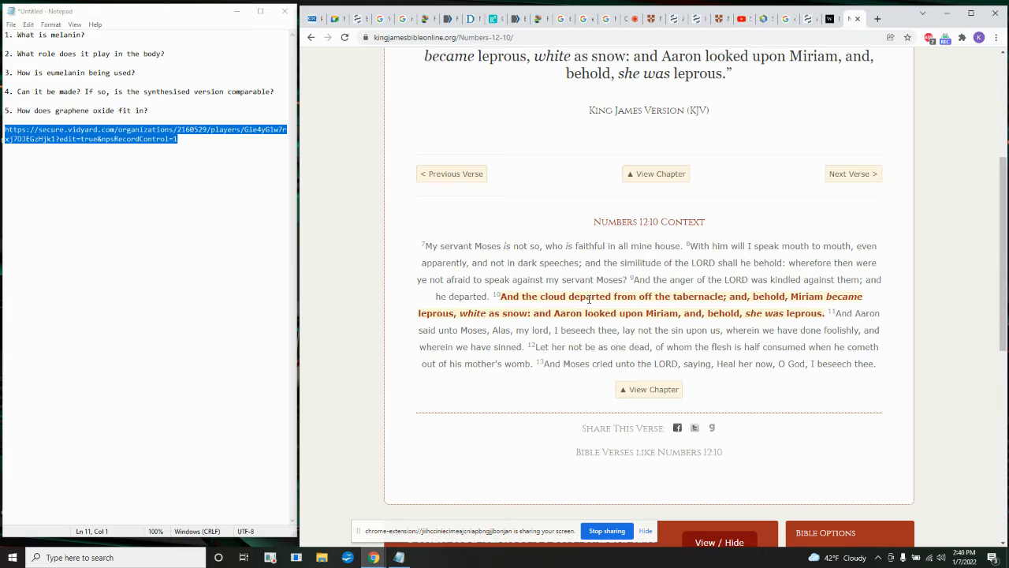
mouse_move(764, 299)
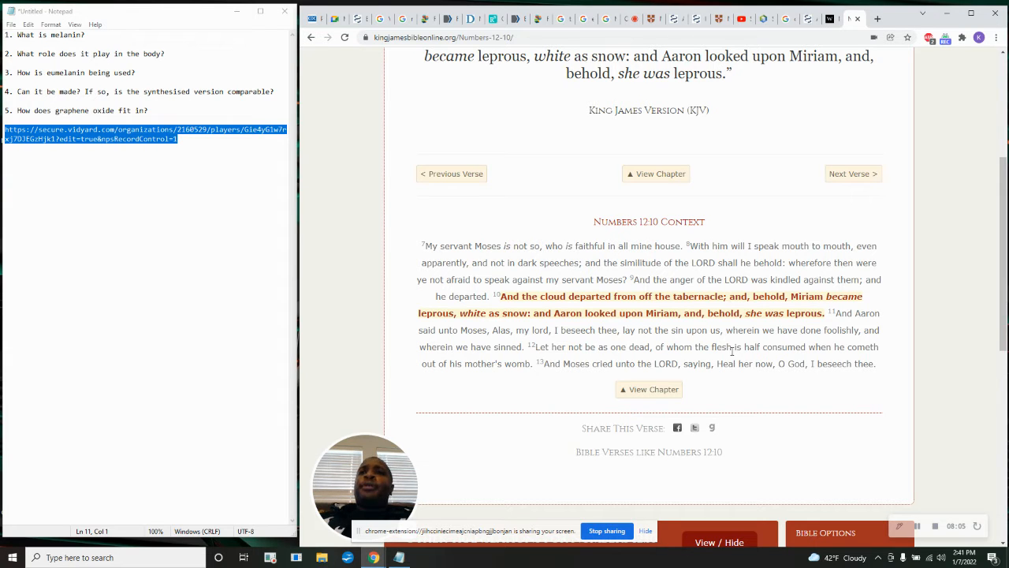
mouse_move(804, 358)
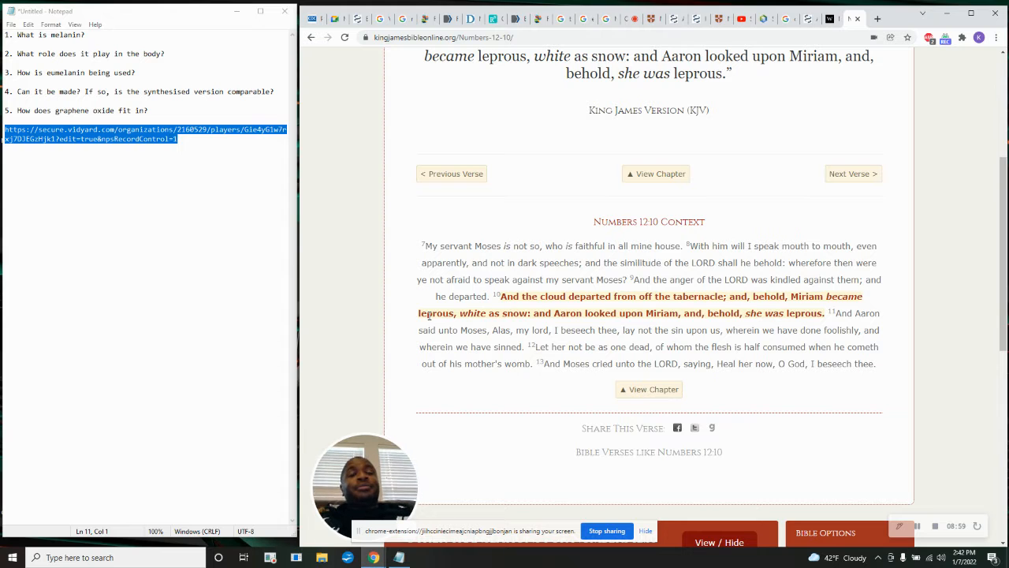
scroll("up", 3)
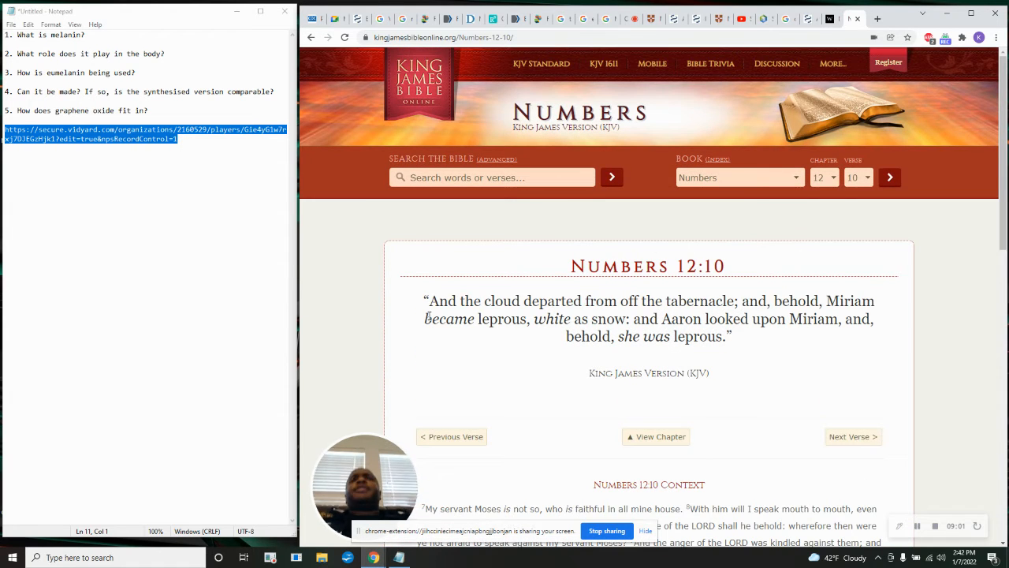
scroll("down", 3)
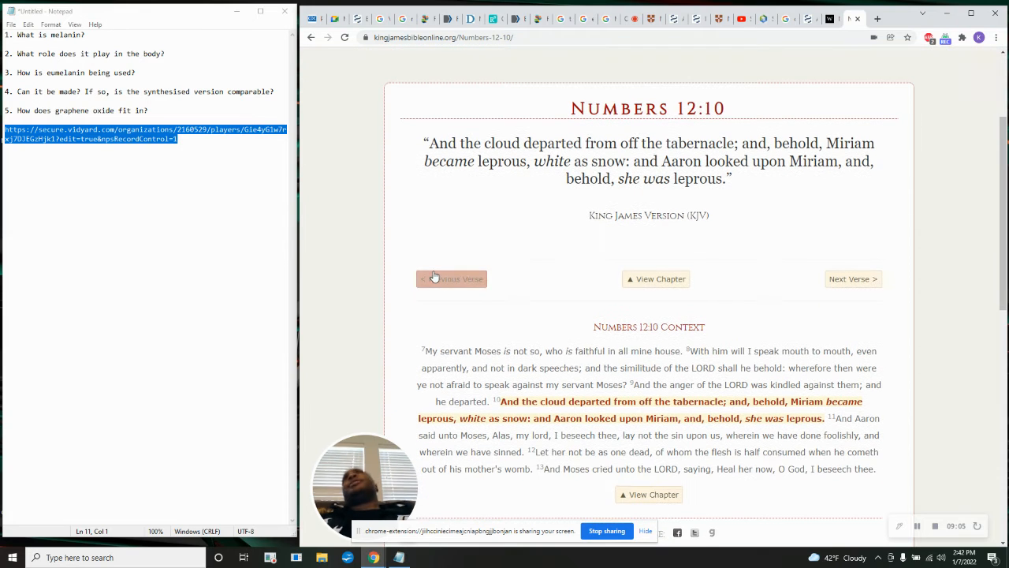
mouse_move(451, 279)
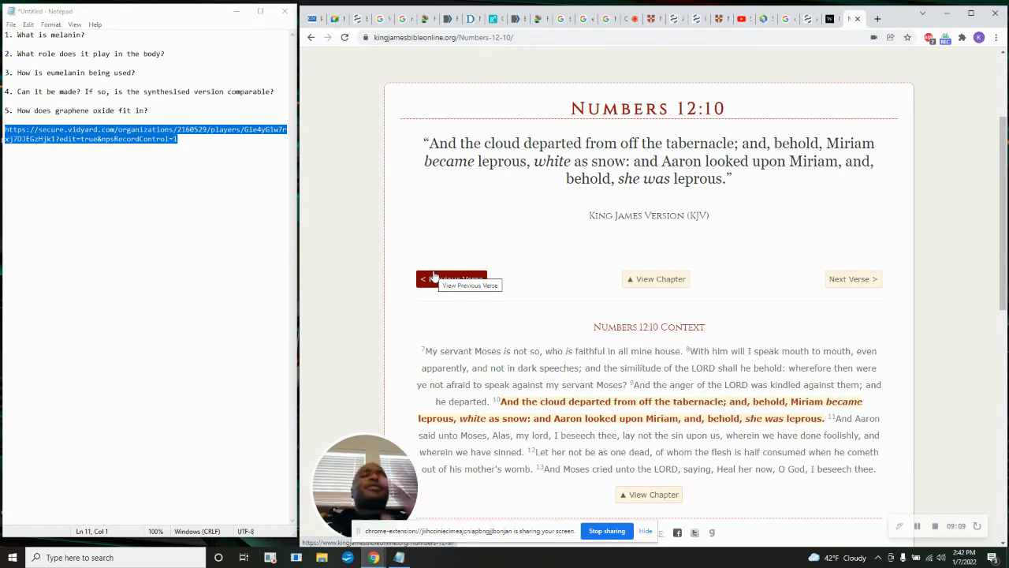
mouse_move(468, 249)
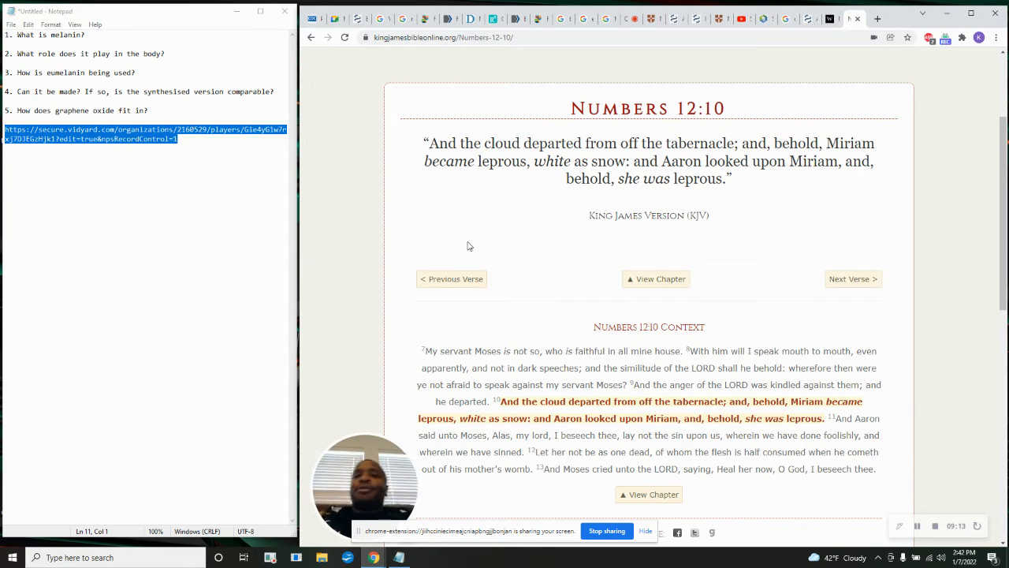
scroll("down", 3)
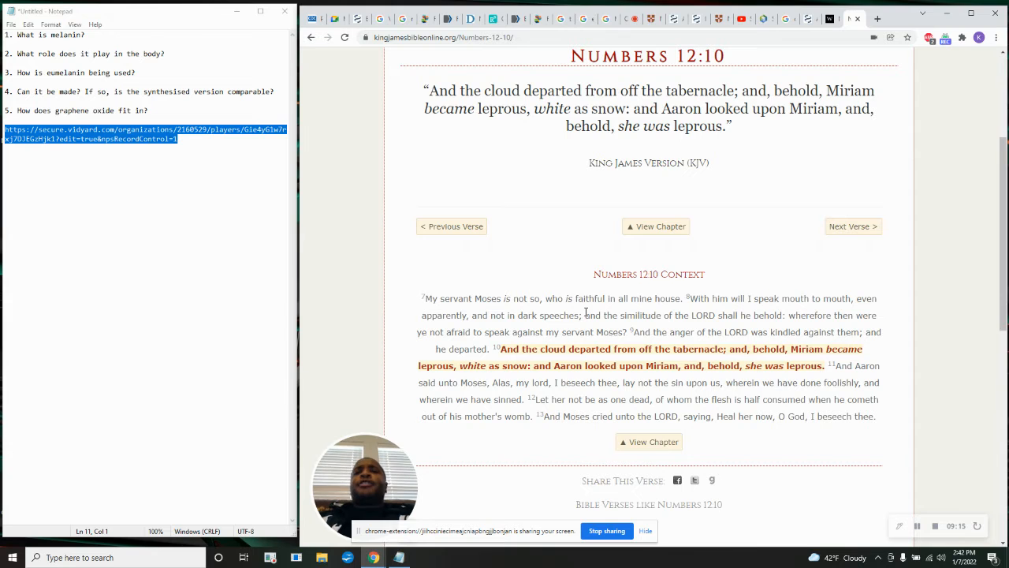
scroll("up", 3)
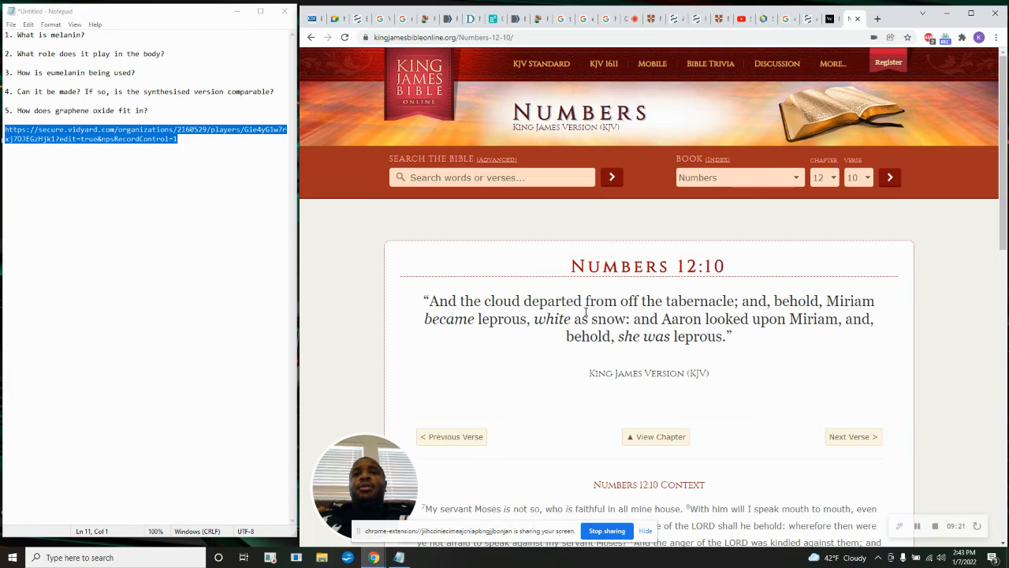
scroll("down", 3)
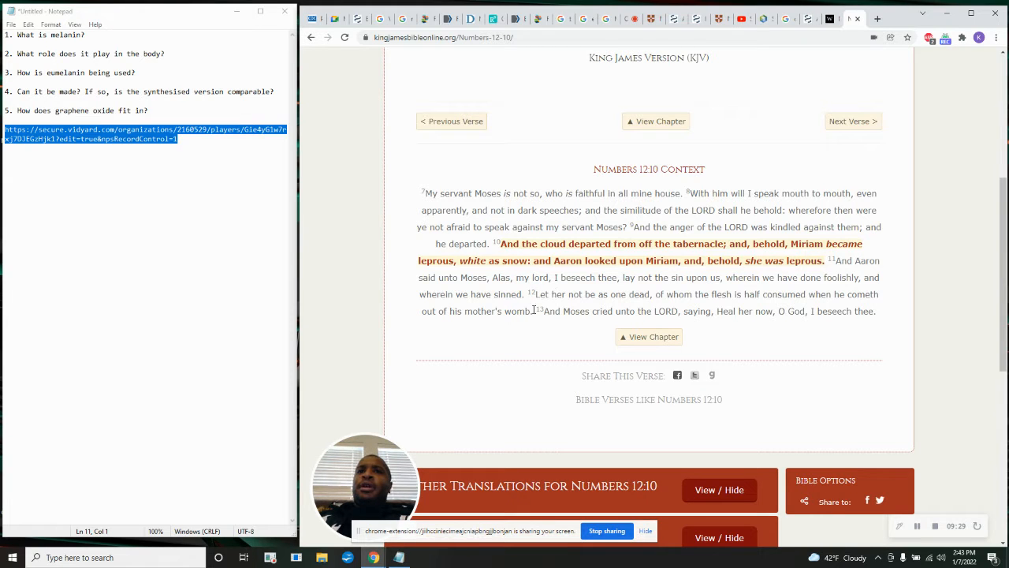
left_click_drag(777, 294, 532, 311)
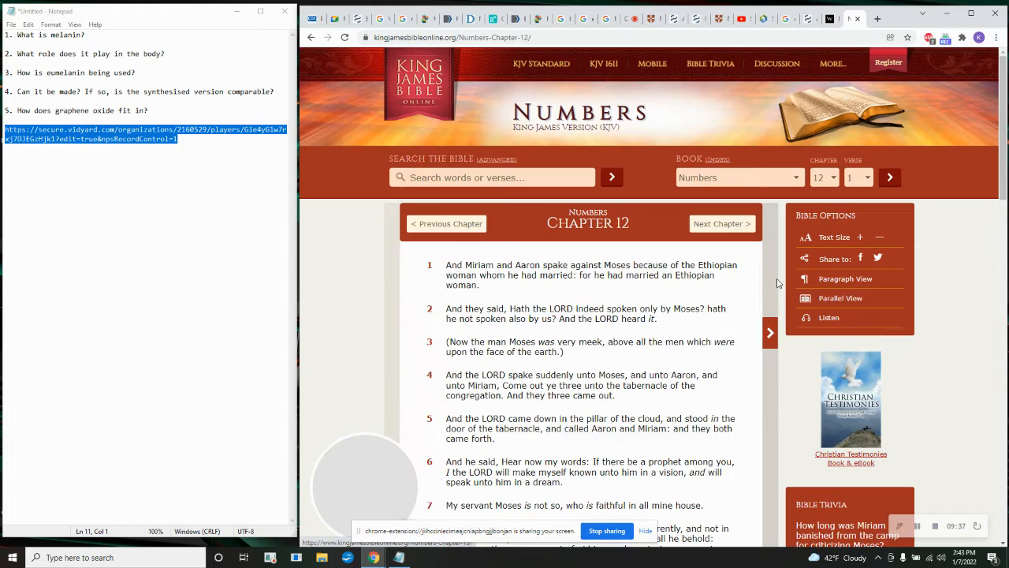
Scroll through Numbers chapter 12 to verses 9–16.
scroll("down", 3)
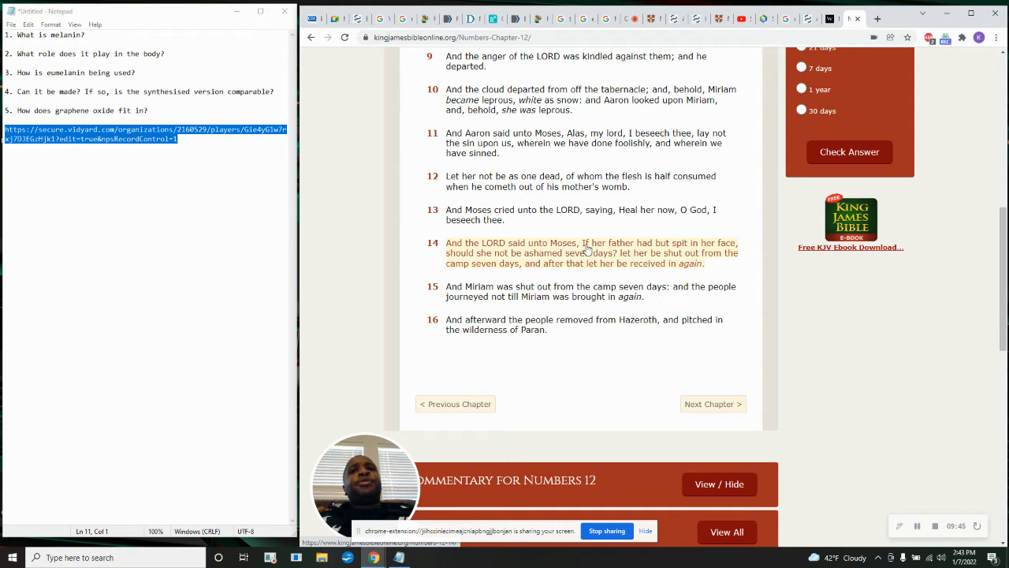
mouse_move(705, 241)
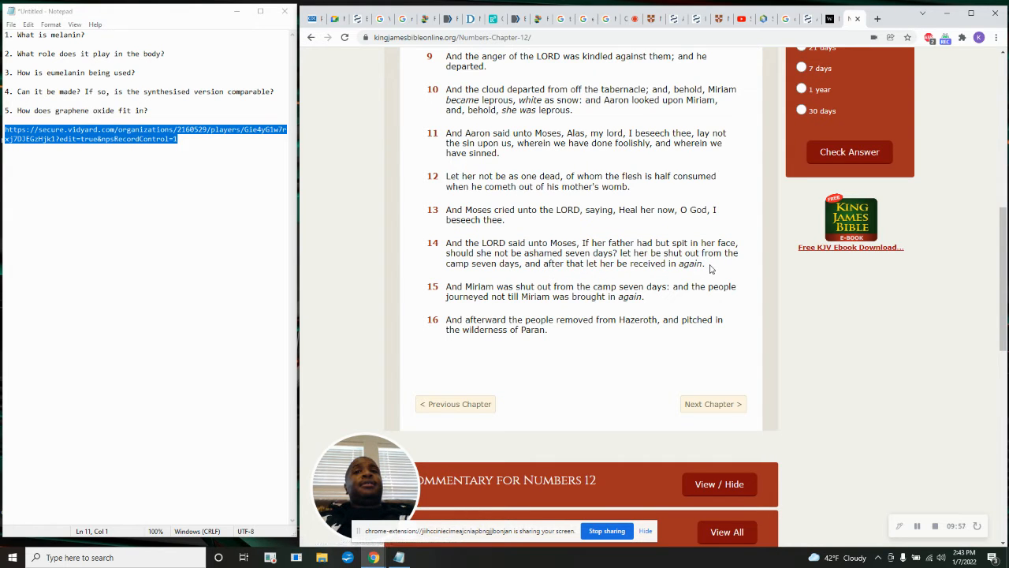
mouse_move(702, 268)
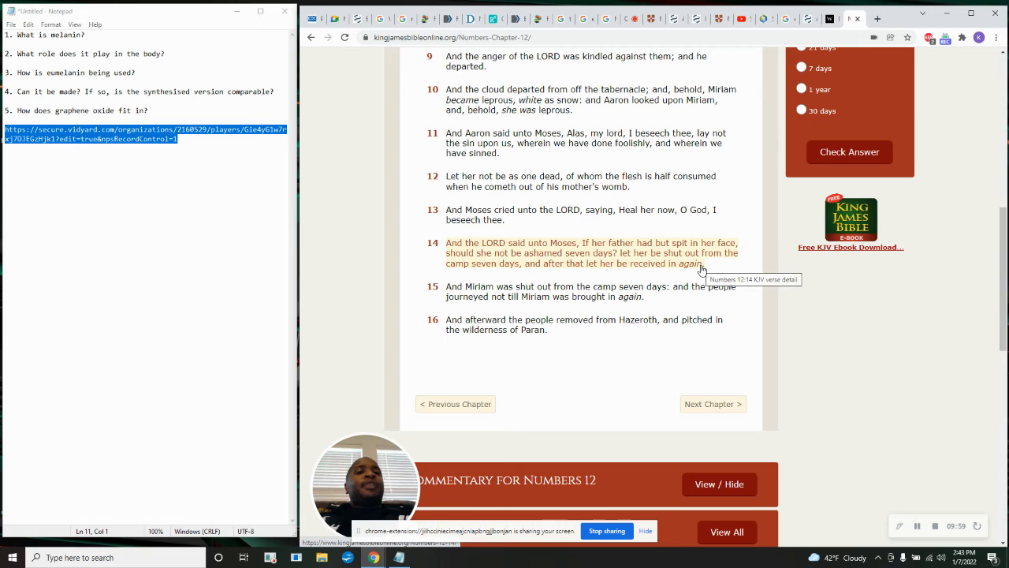
mouse_move(696, 275)
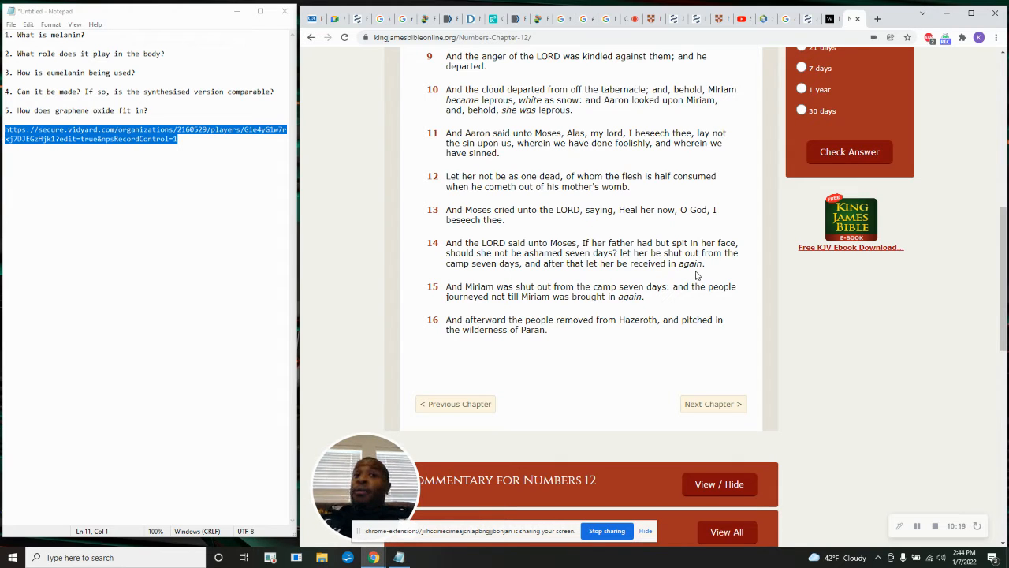
mouse_move(693, 272)
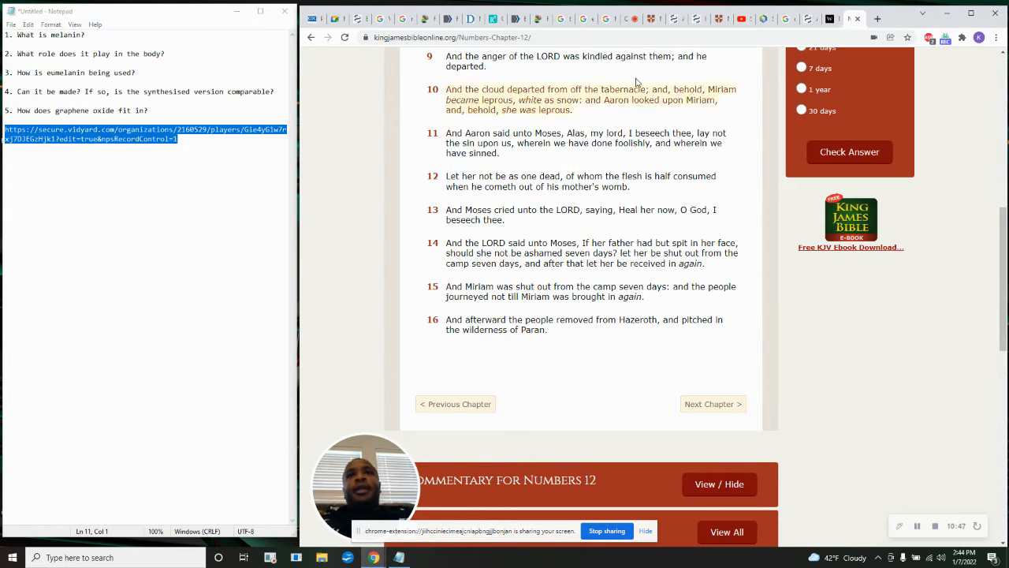
Search 'lest there be any fornicator kjv' to surface Hebrews 12:16.
type("lest there be")
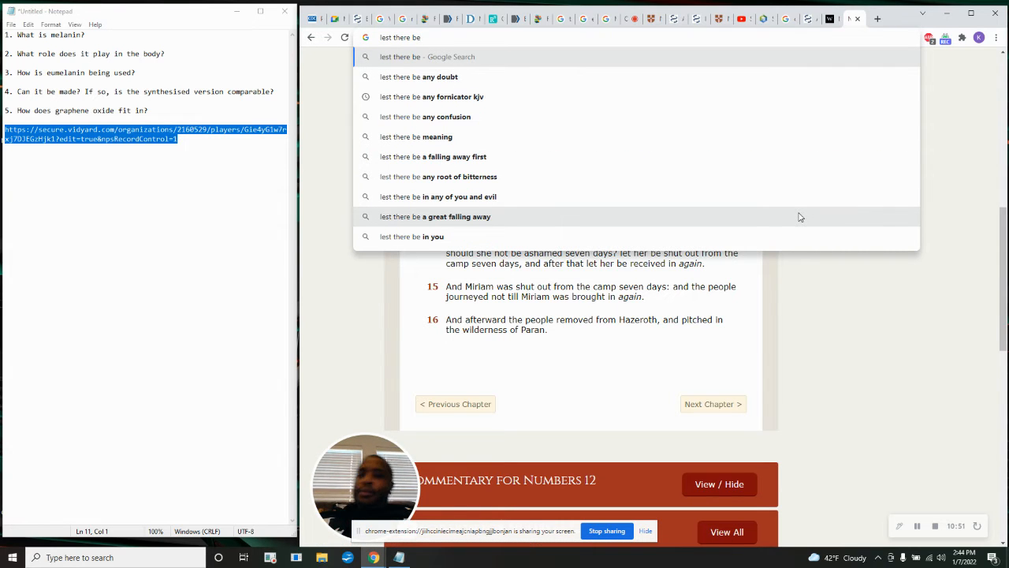
left_click(454, 96)
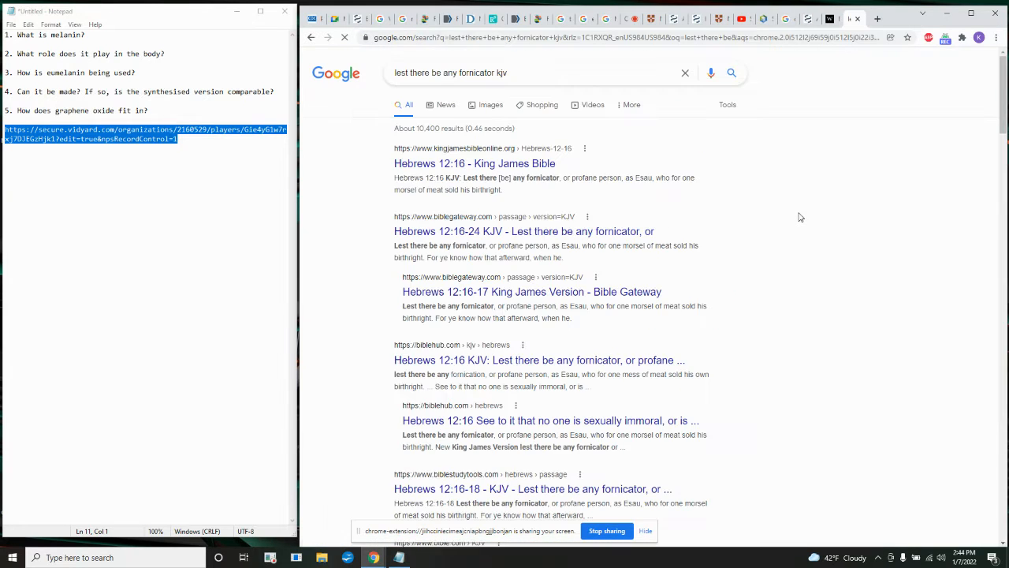
left_click(474, 163)
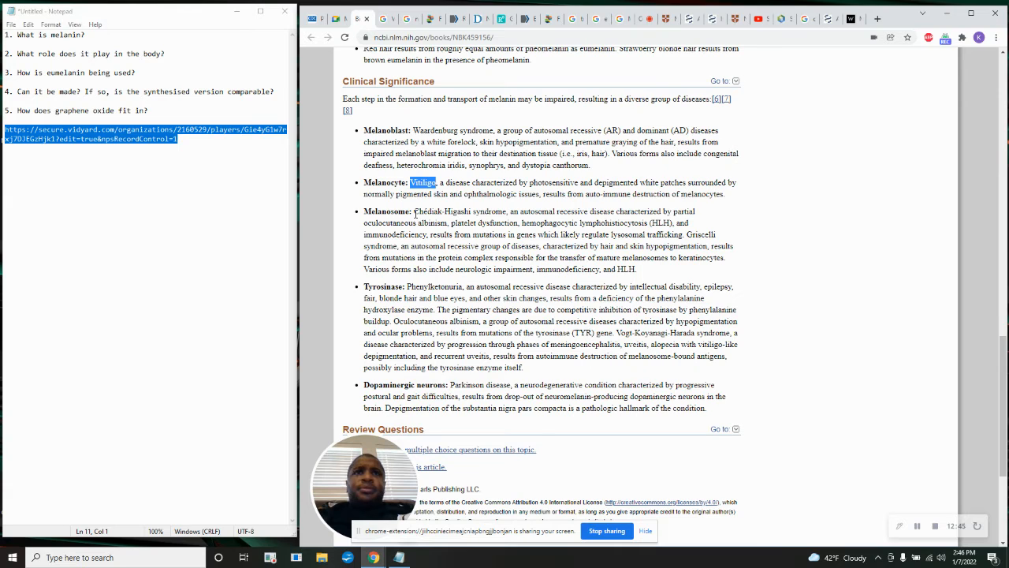
Highlight 'Chédiak-Higashi syndrome' in the melanosome entry and bring up its search options.
right_click(381, 211)
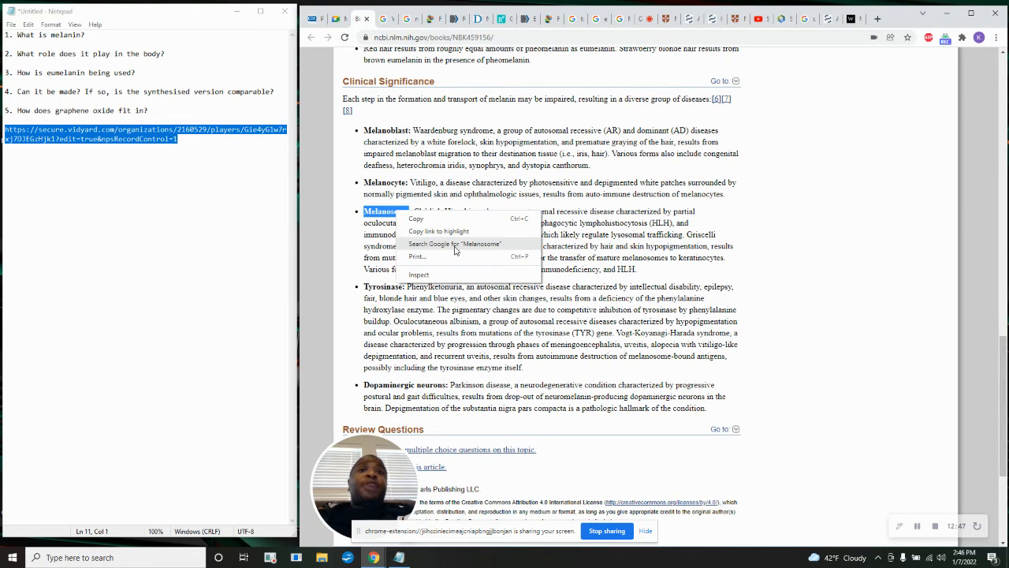
left_click(454, 244)
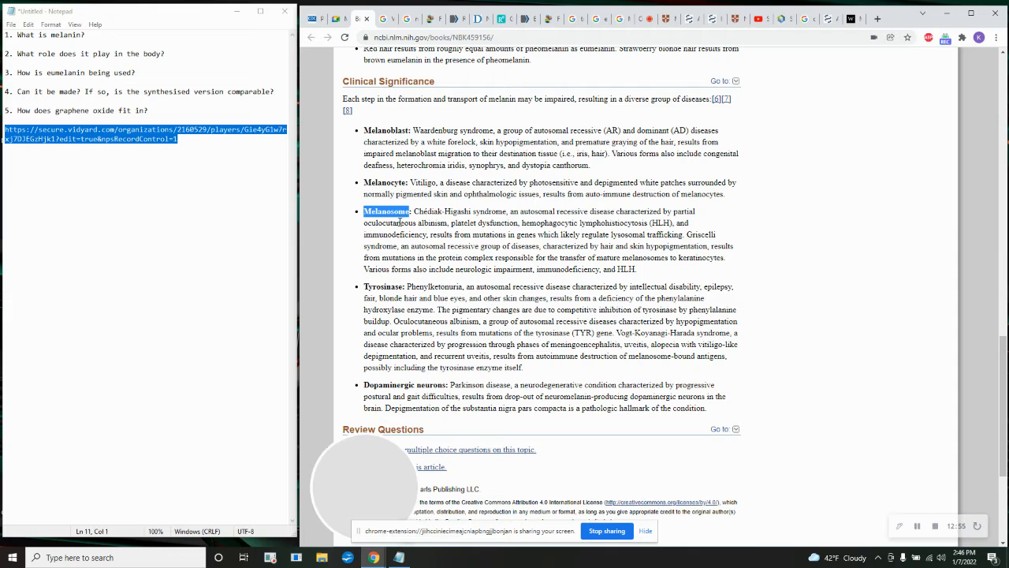
double_click(438, 210)
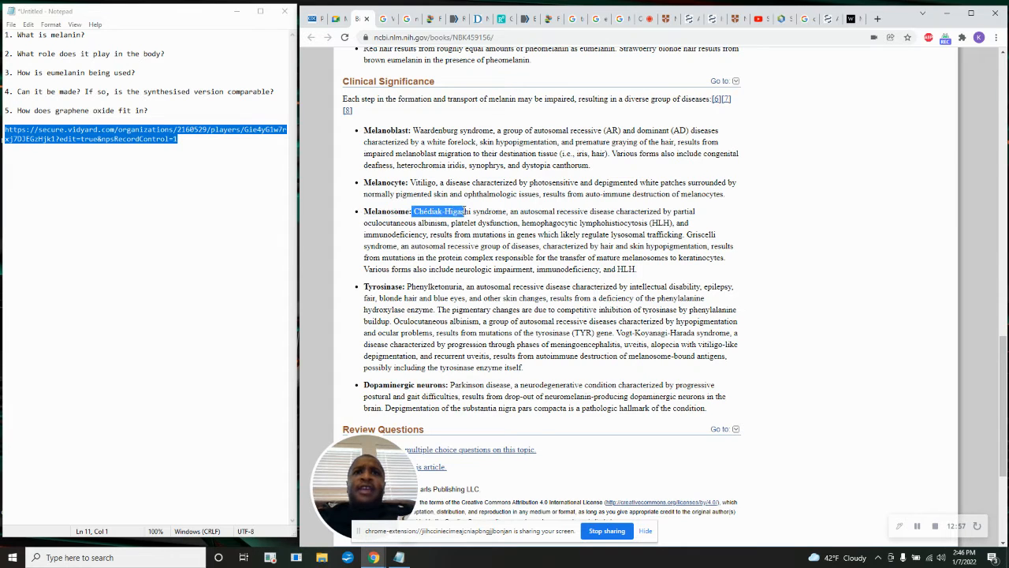
right_click(450, 212)
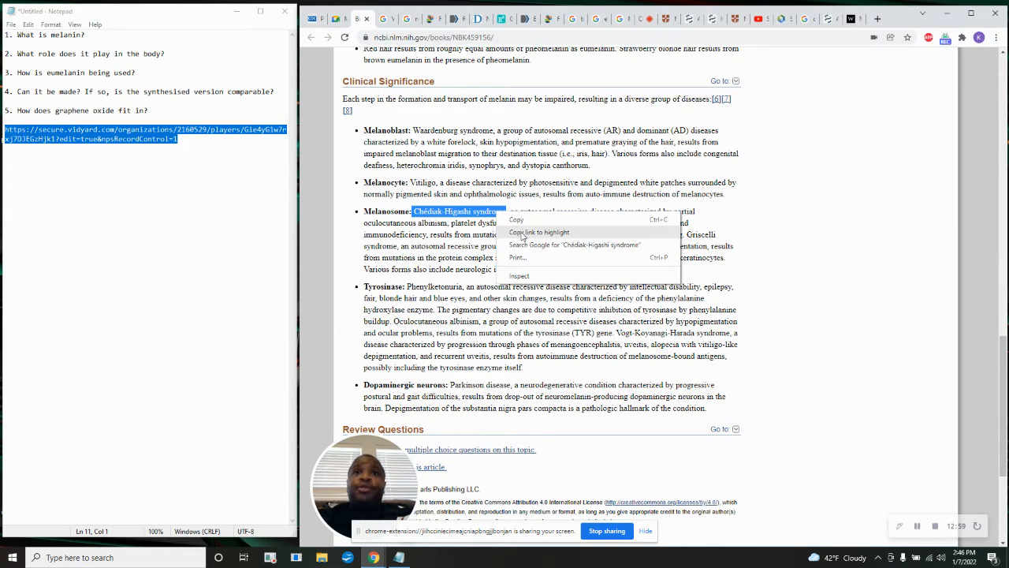
Search Google for Chédiak-Higashi syndrome and browse its image results.
left_click(574, 245)
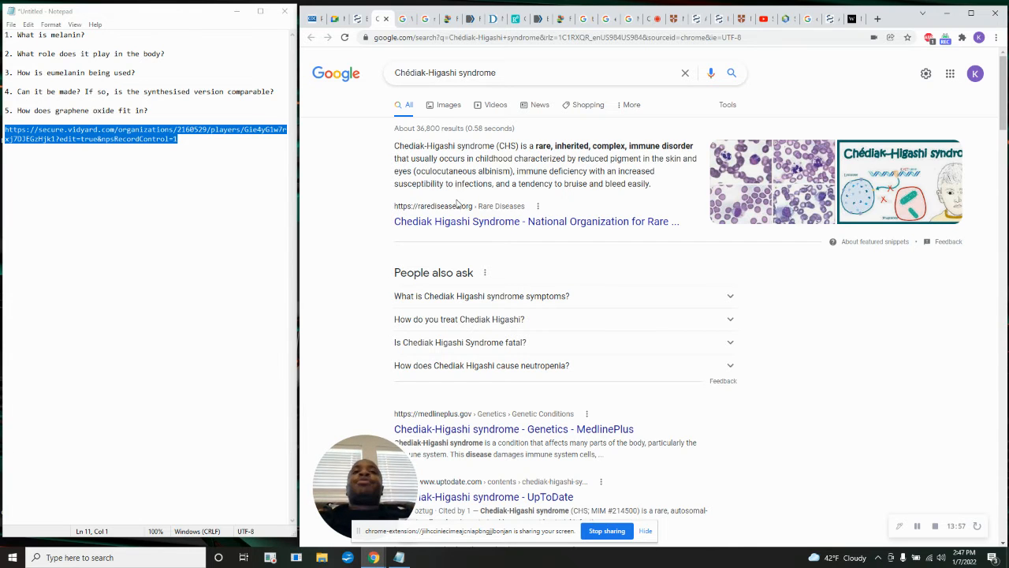
mouse_move(397, 56)
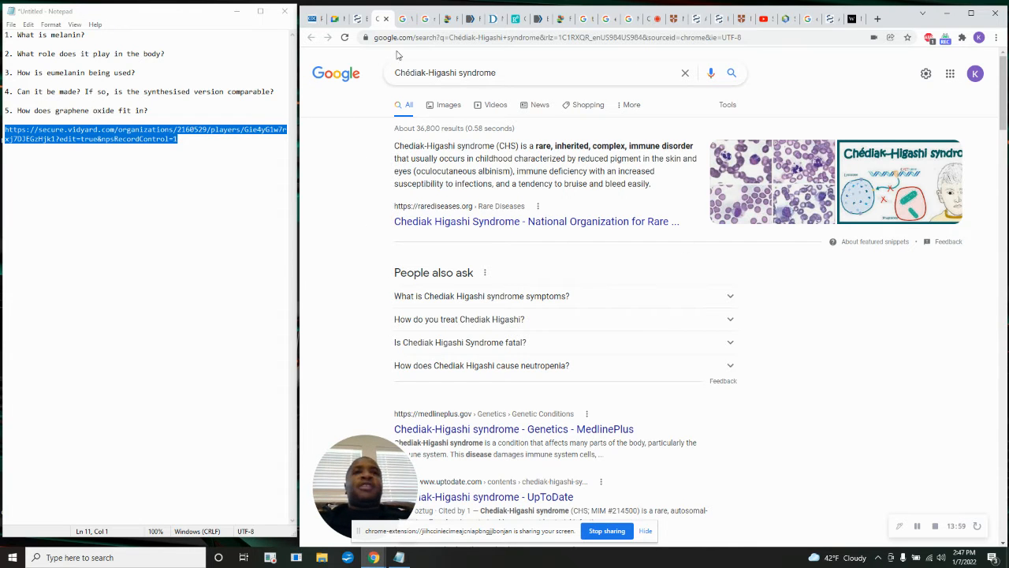
left_click(448, 104)
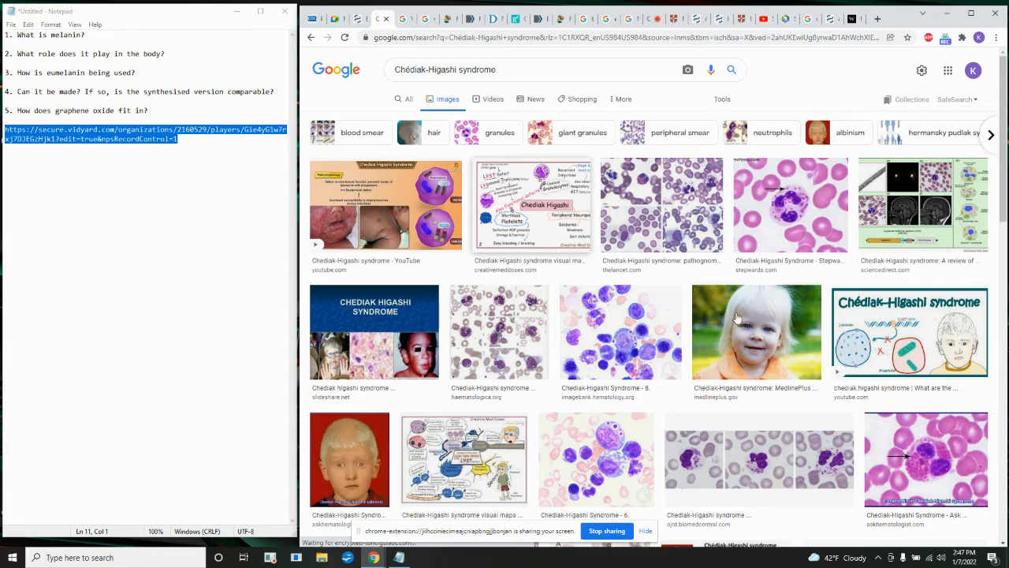
scroll("down", 3)
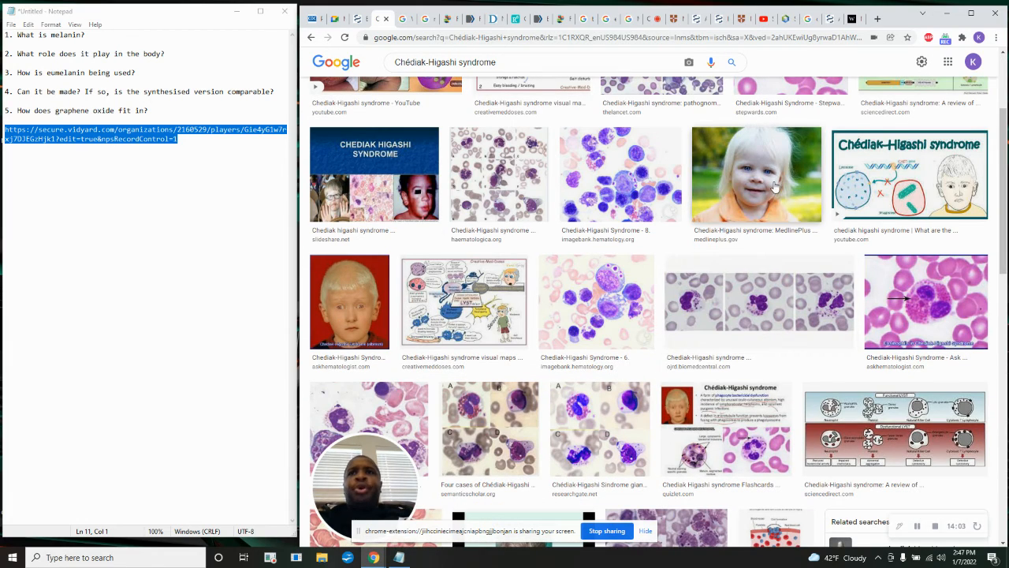
scroll("up", 3)
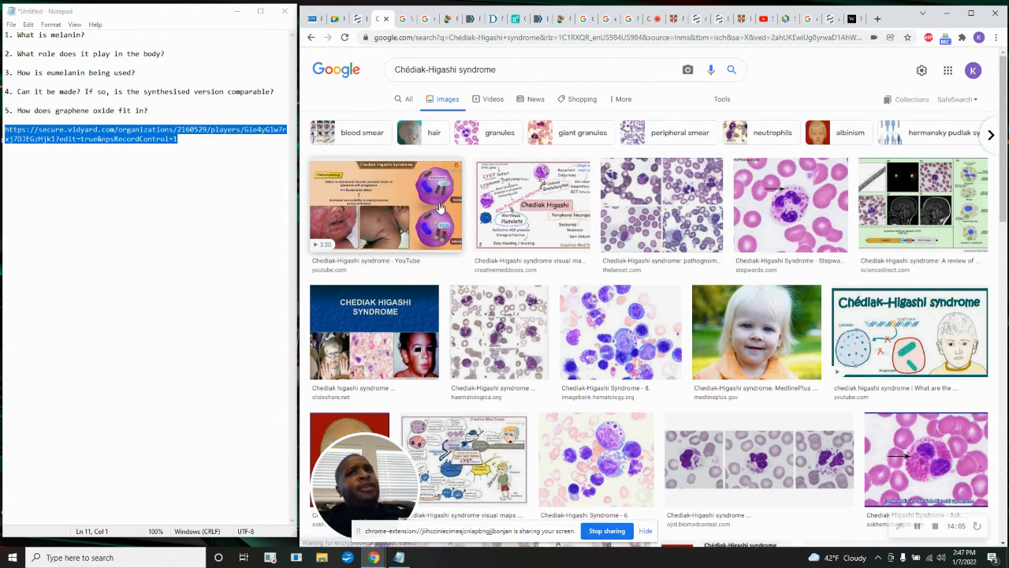
scroll("down", 3)
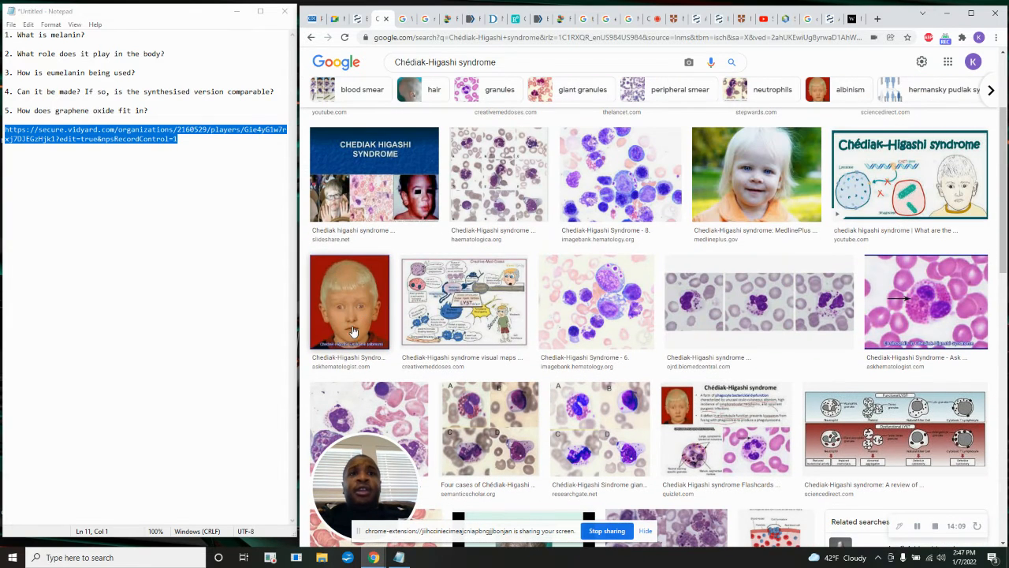
mouse_move(306, 320)
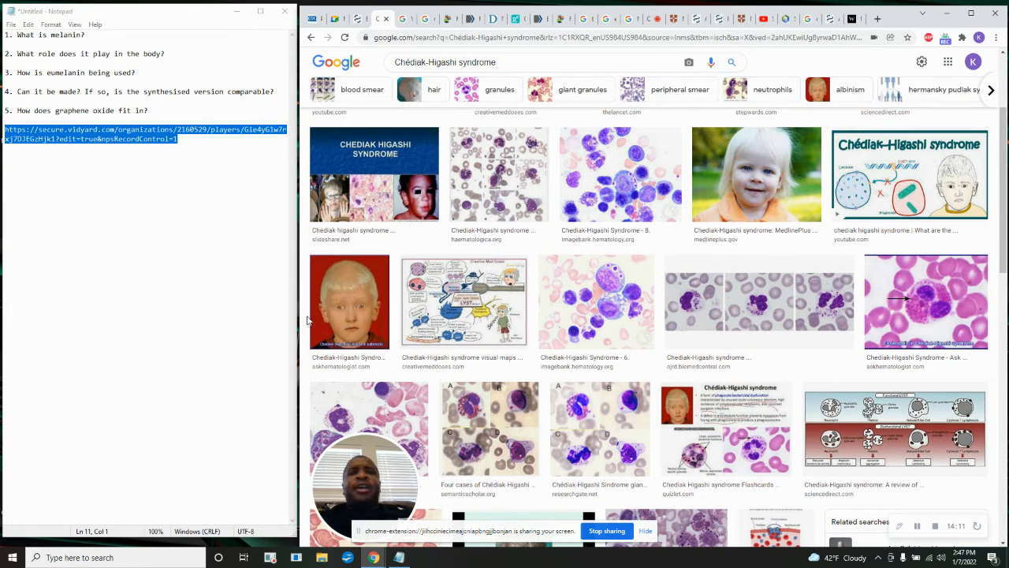
scroll("down", 3)
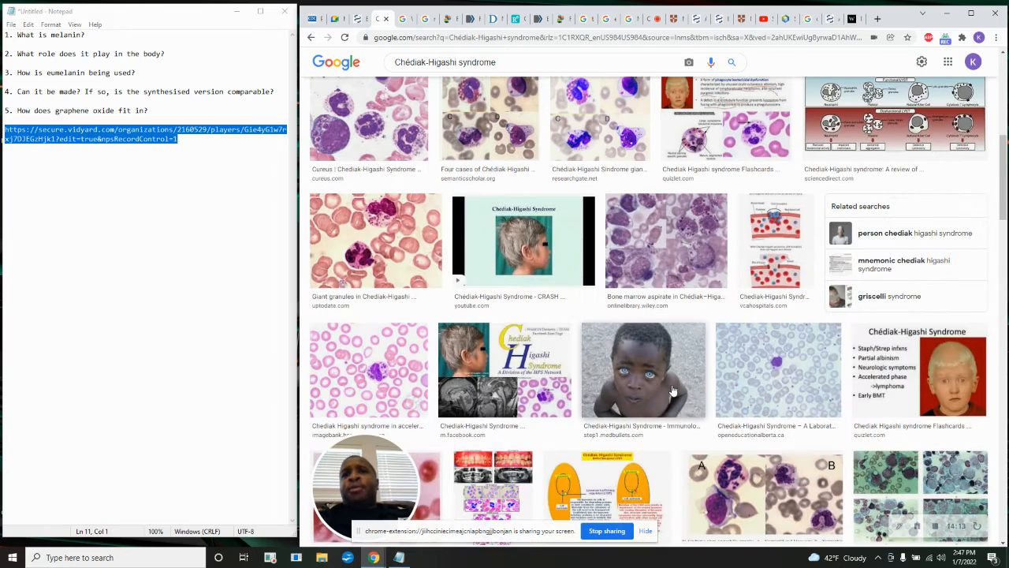
scroll("down", 3)
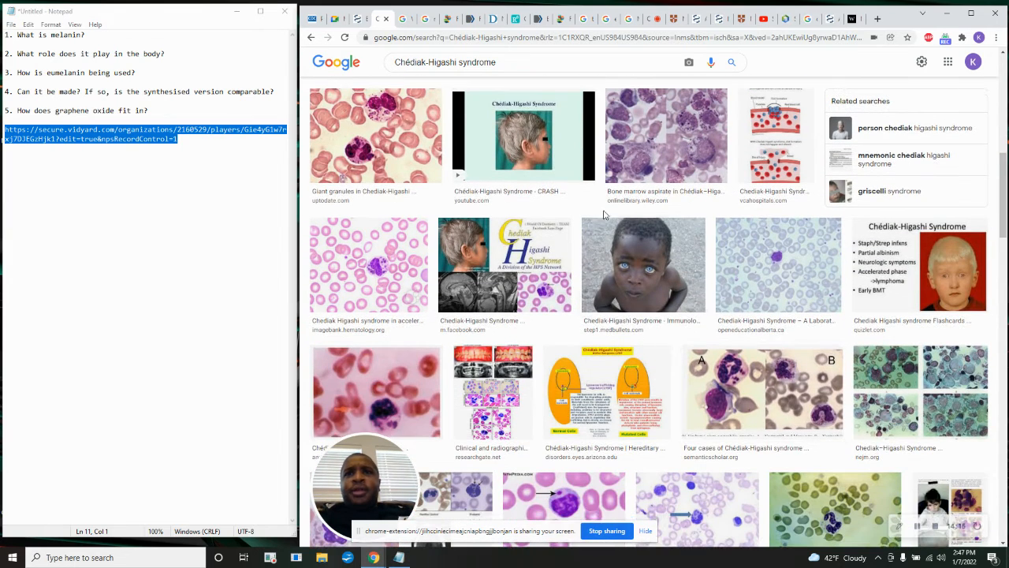
mouse_move(720, 280)
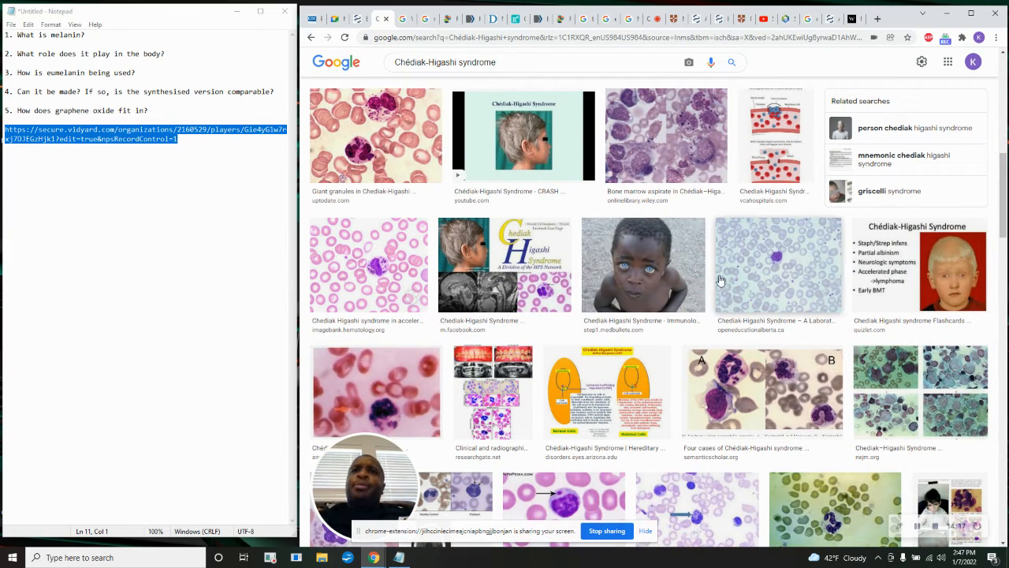
mouse_move(666, 226)
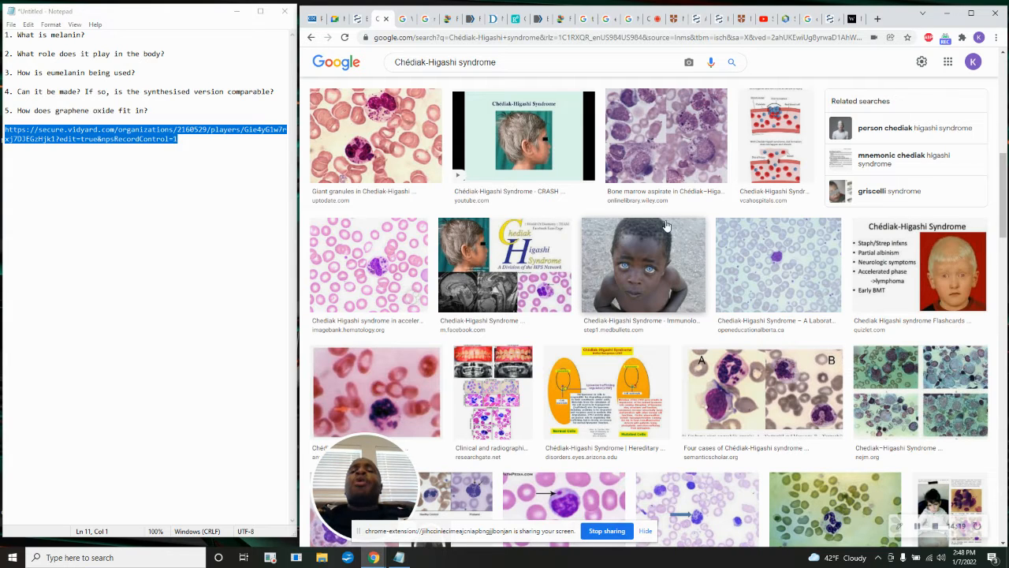
mouse_move(615, 261)
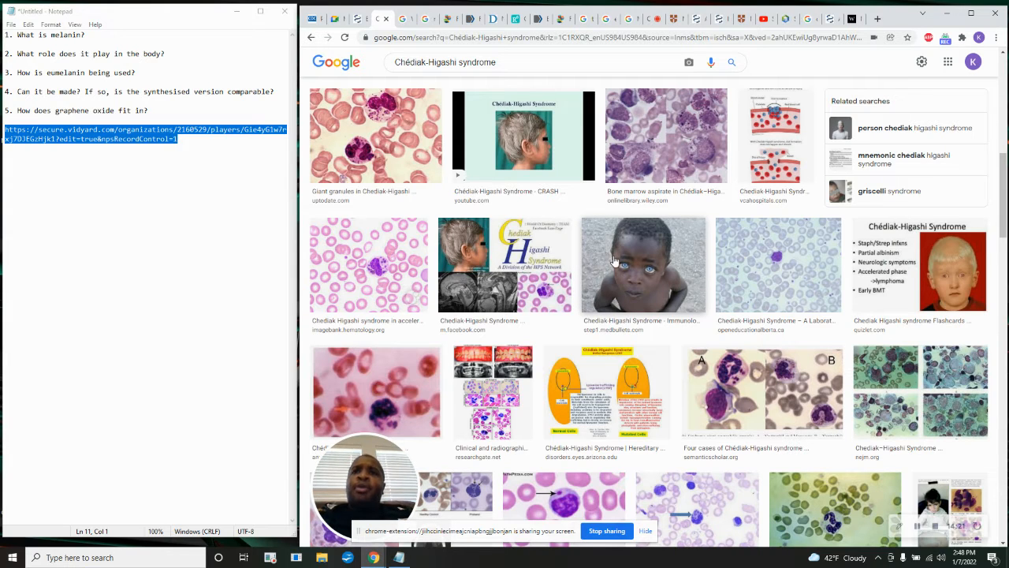
scroll("up", 3)
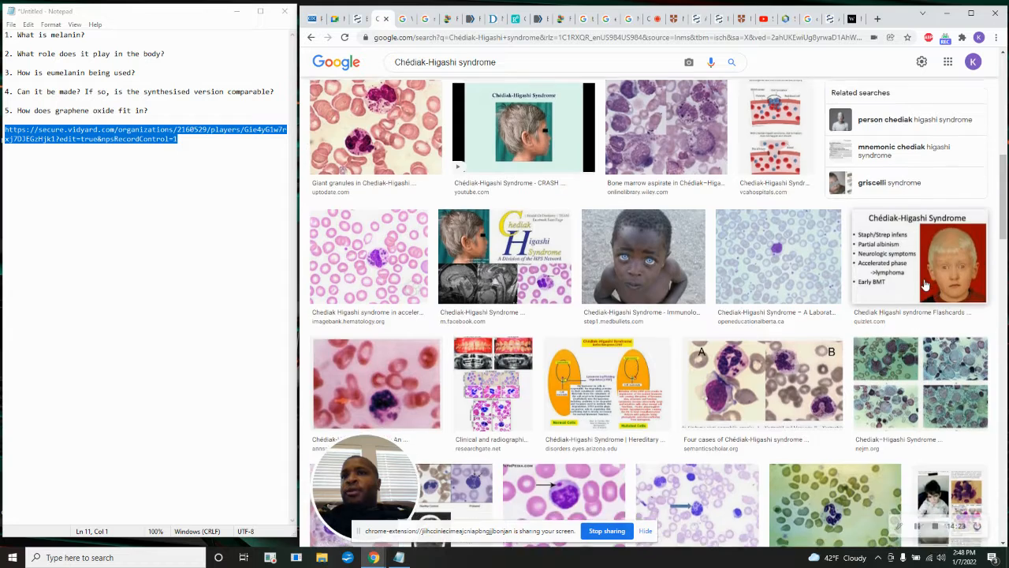
scroll("down", 3)
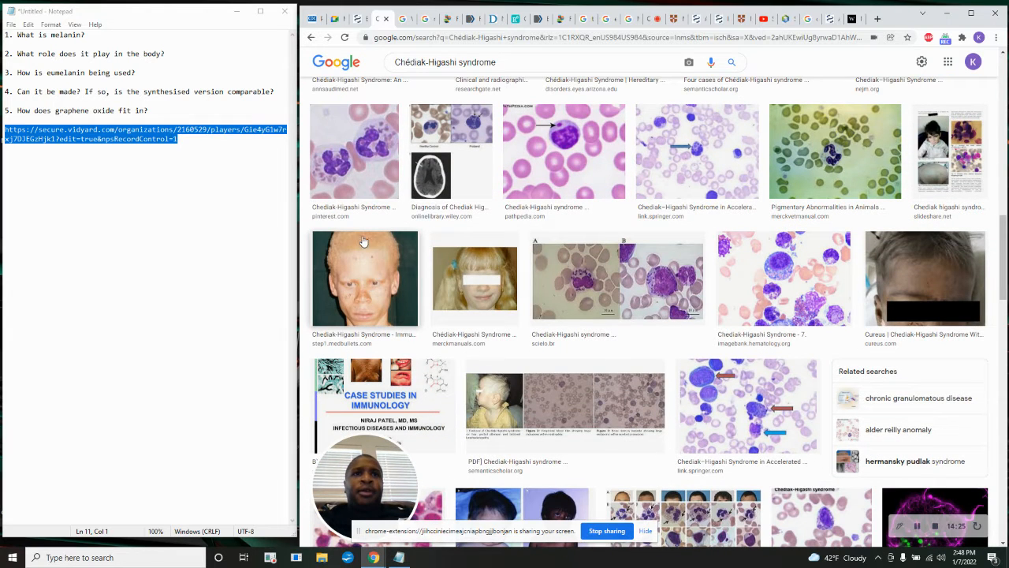
mouse_move(343, 243)
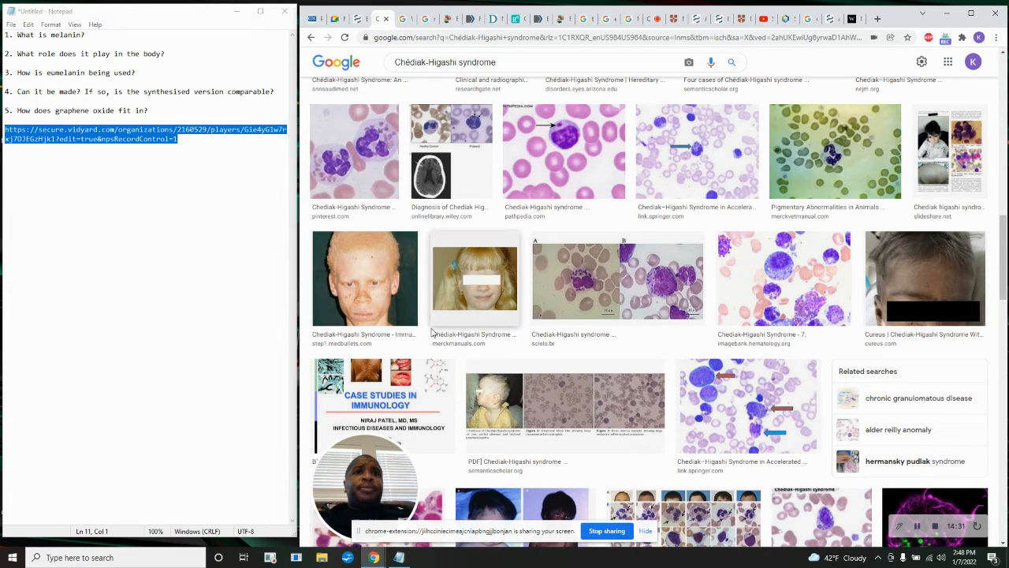
scroll("down", 3)
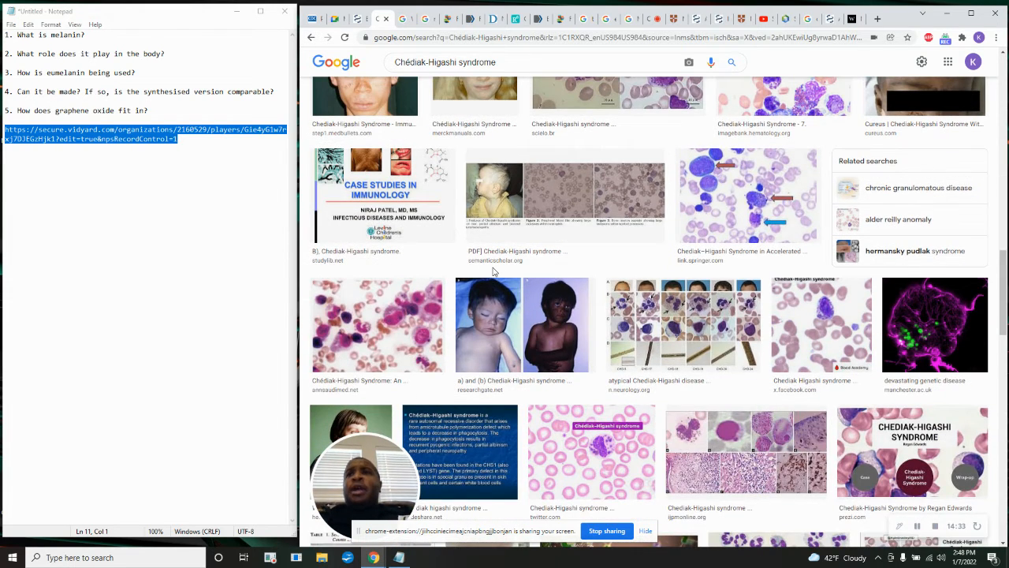
scroll("up", 3)
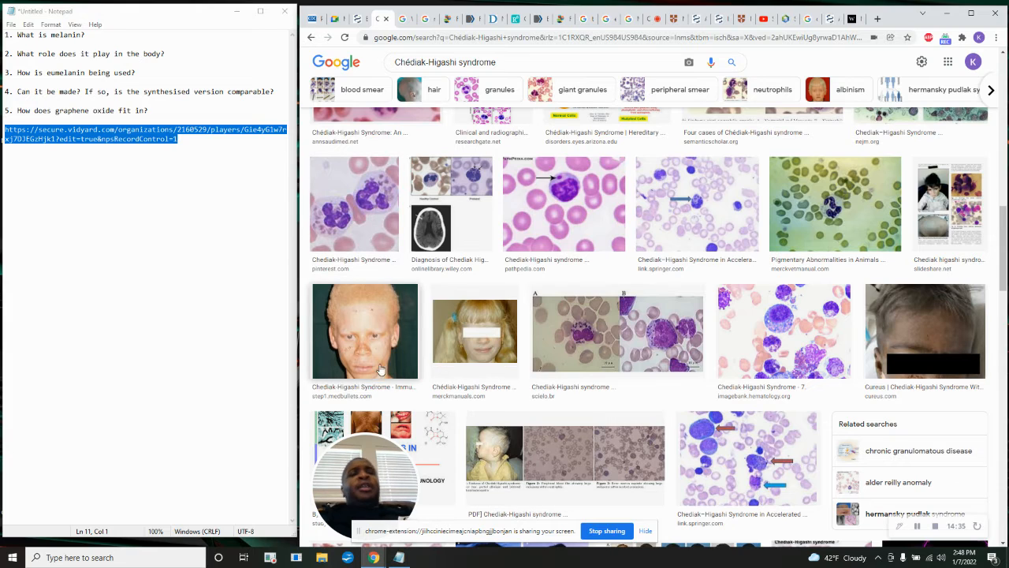
mouse_move(473, 319)
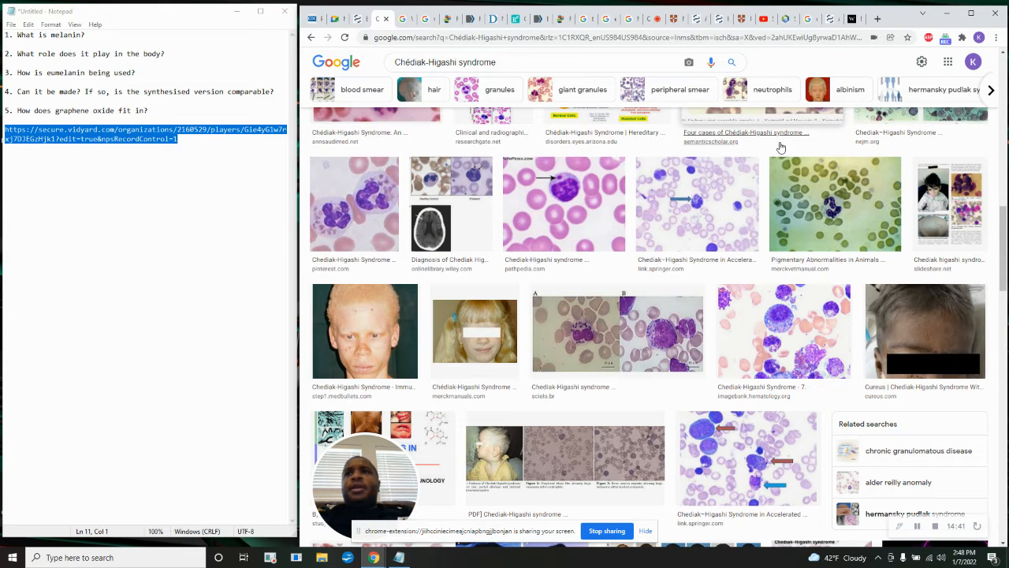
mouse_move(454, 209)
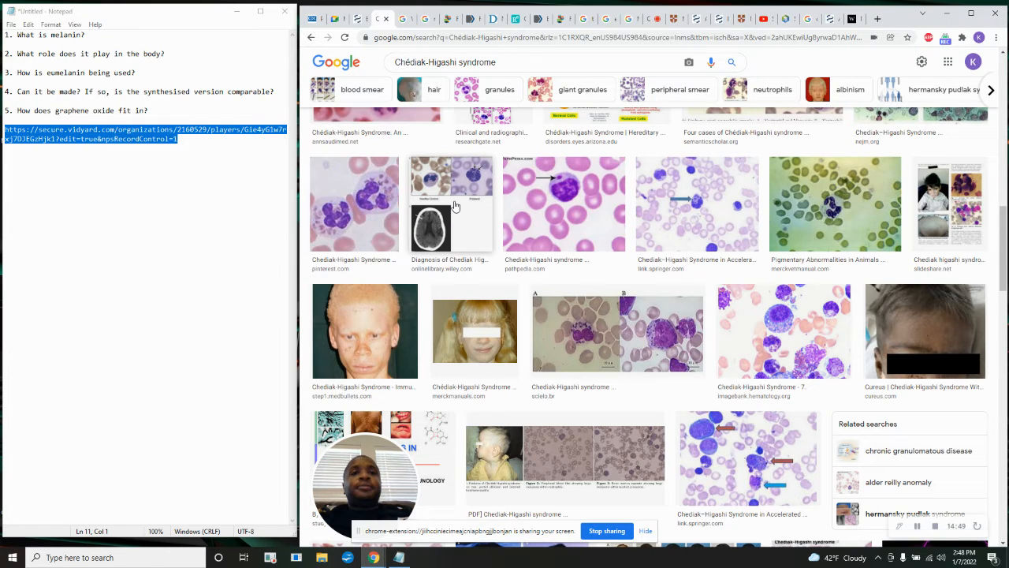
mouse_move(329, 325)
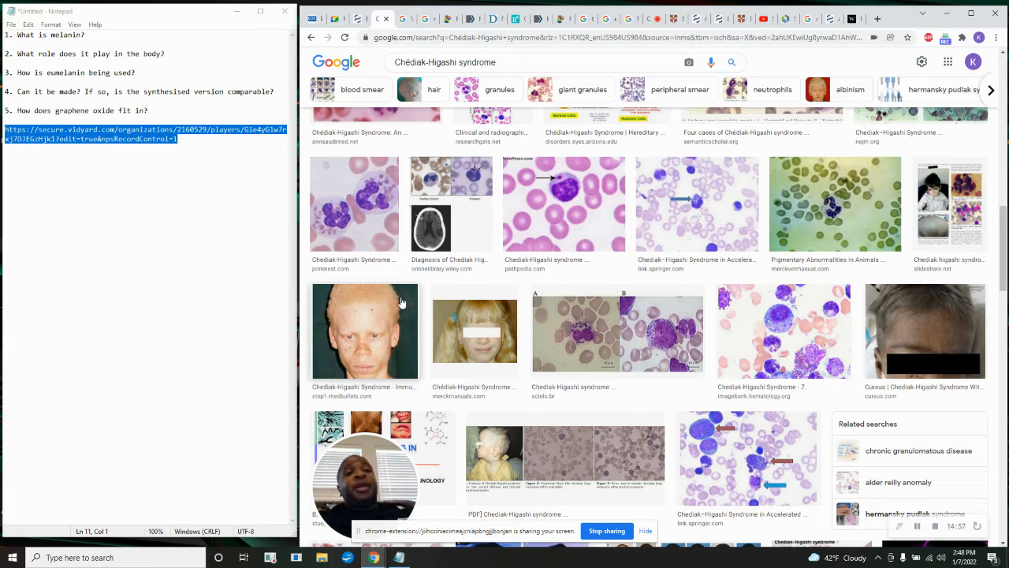
mouse_move(375, 361)
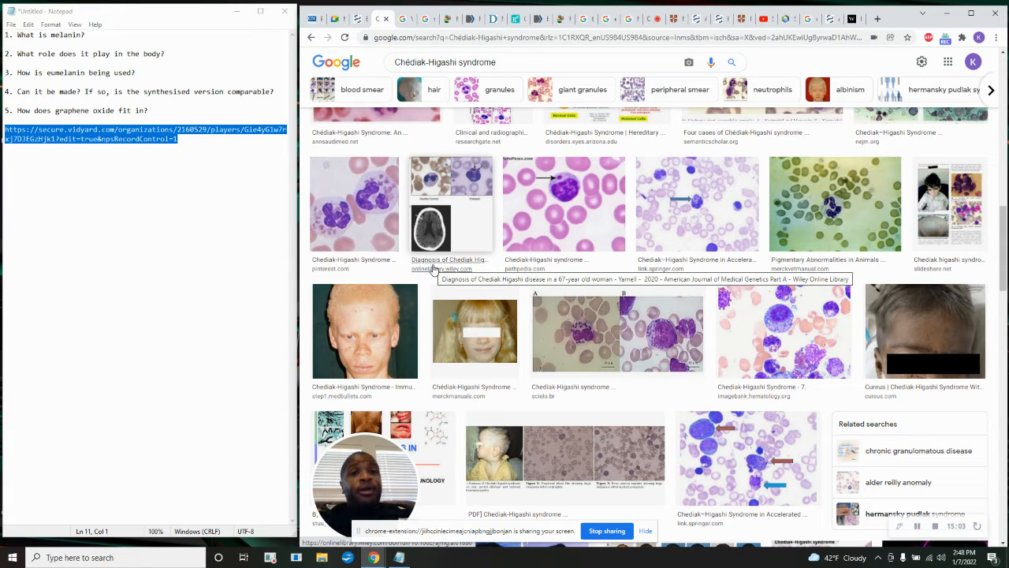
mouse_move(398, 323)
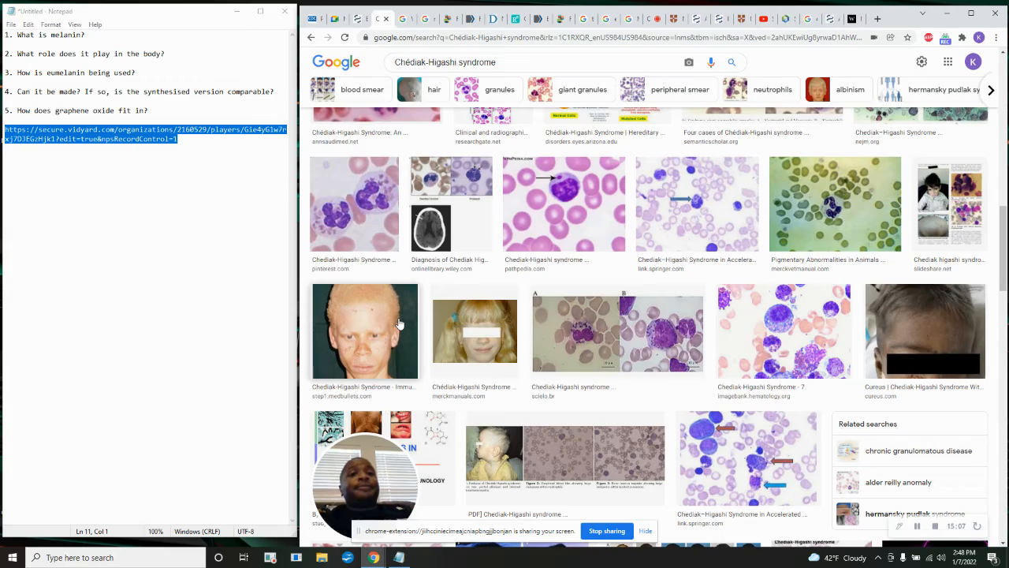
scroll("down", 3)
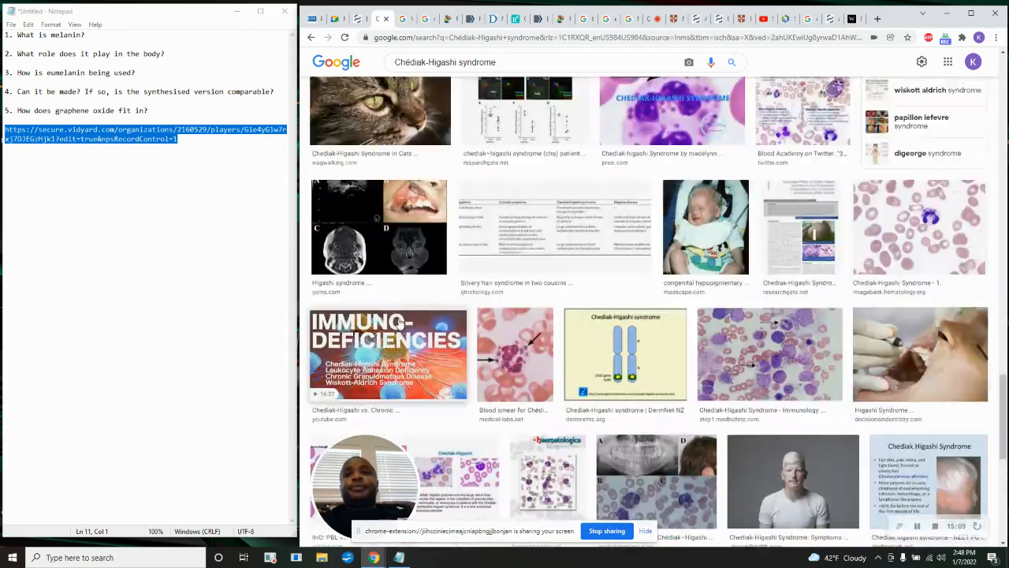
scroll("down", 3)
type("Phenylketonuria")
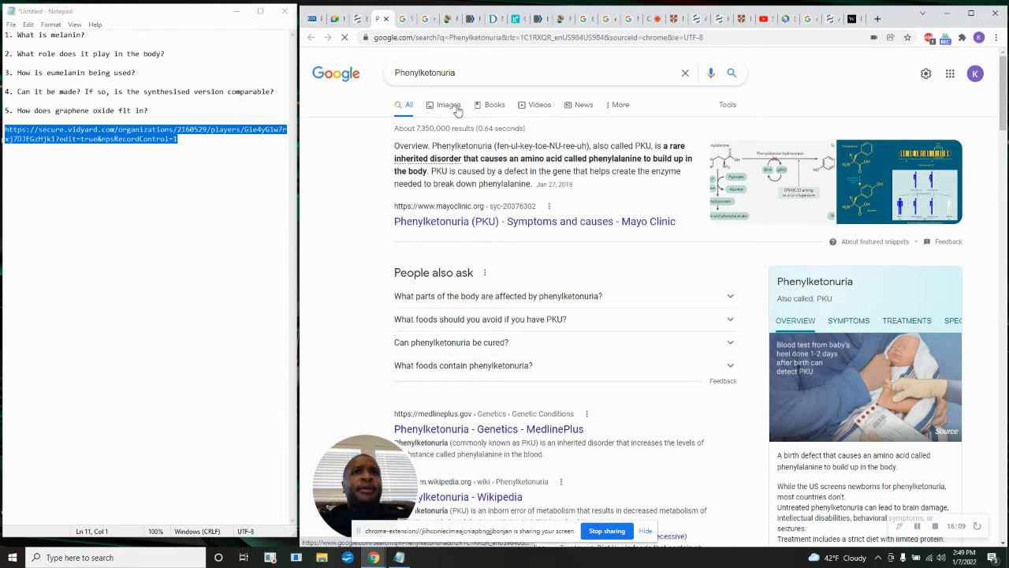
Show Phenylketonuria image results and enlarge the Symptoms of PKU slide.
left_click(447, 104)
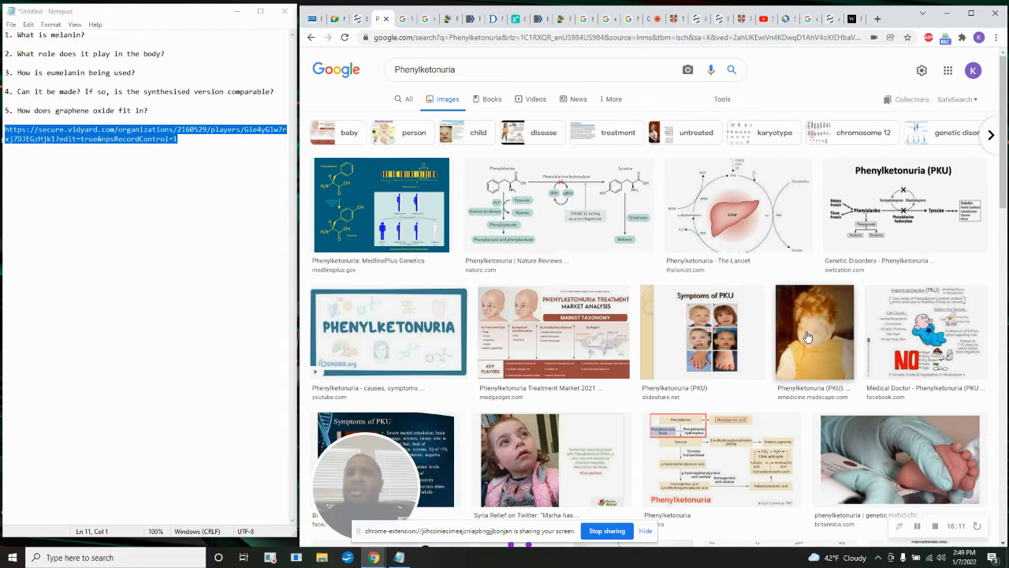
scroll("down", 3)
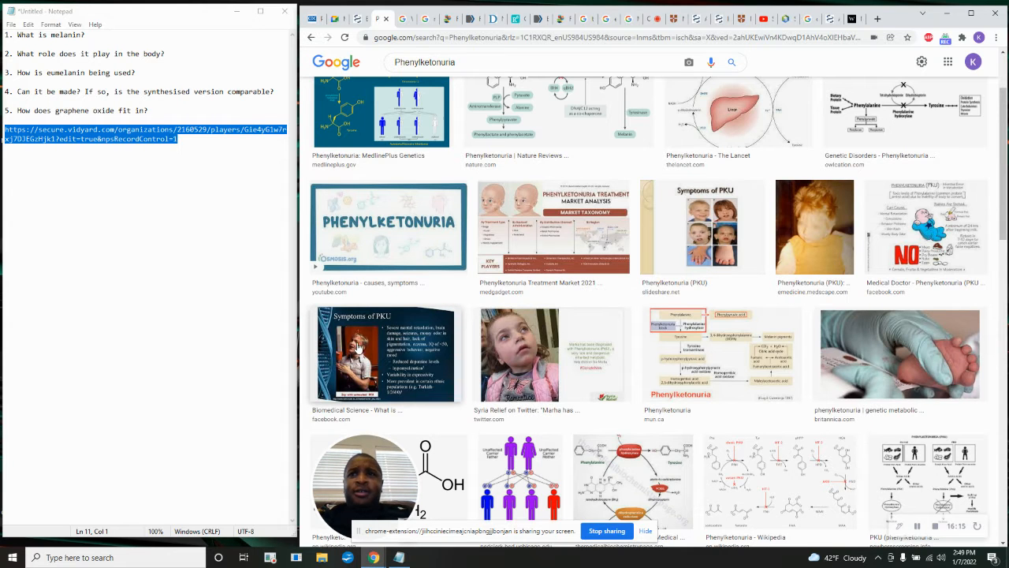
left_click(386, 353)
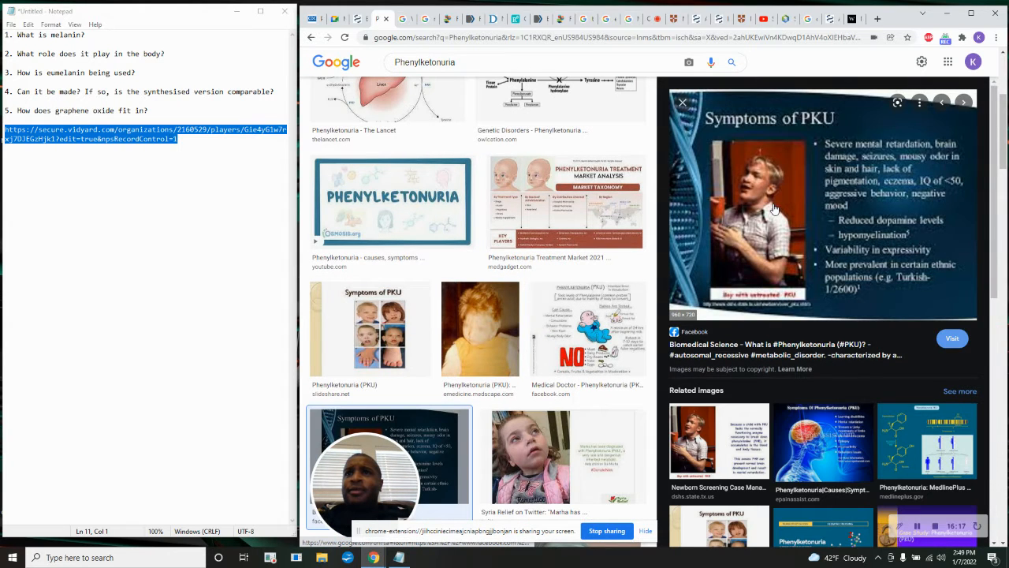
mouse_move(796, 234)
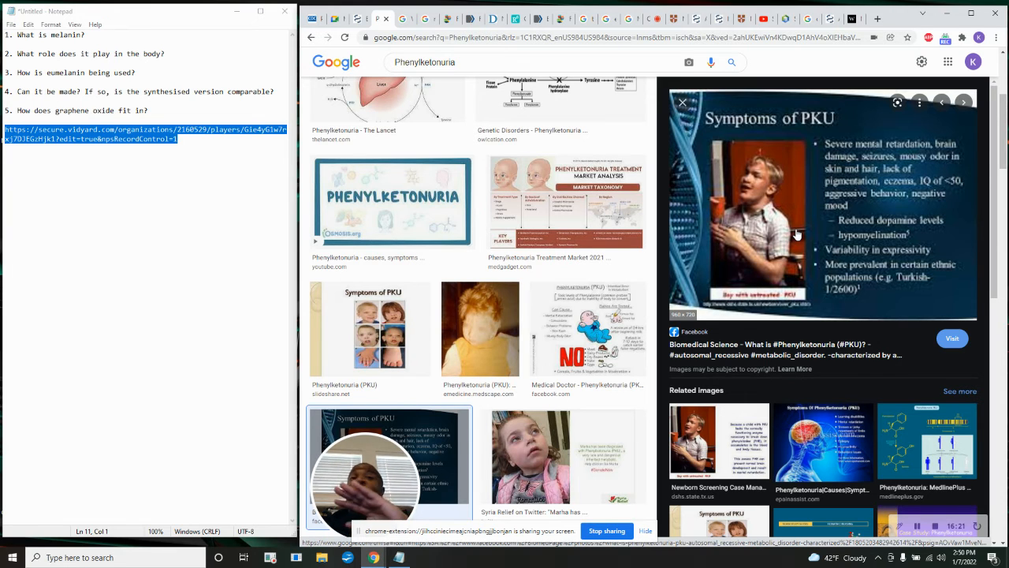
mouse_move(725, 267)
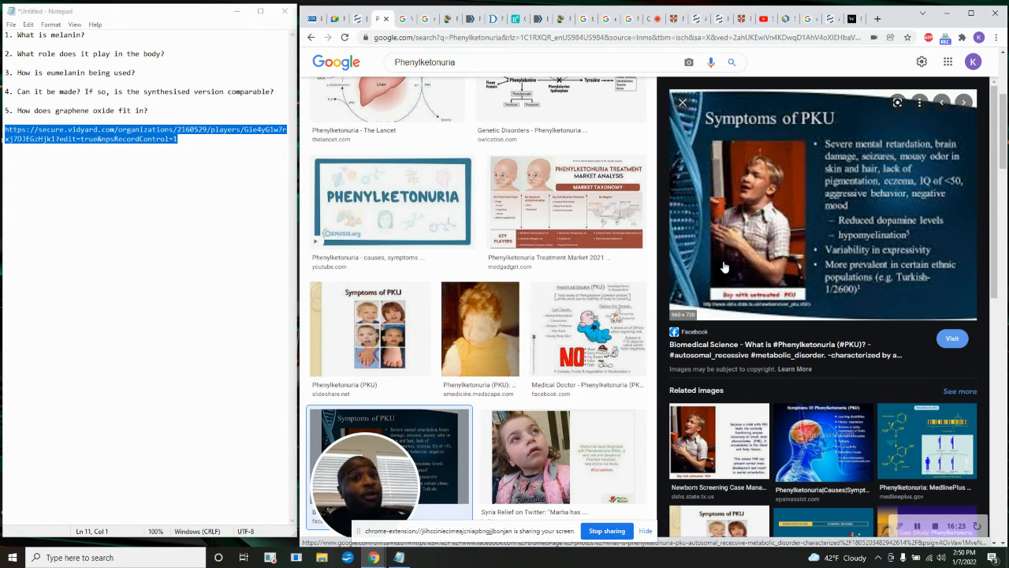
scroll("down", 3)
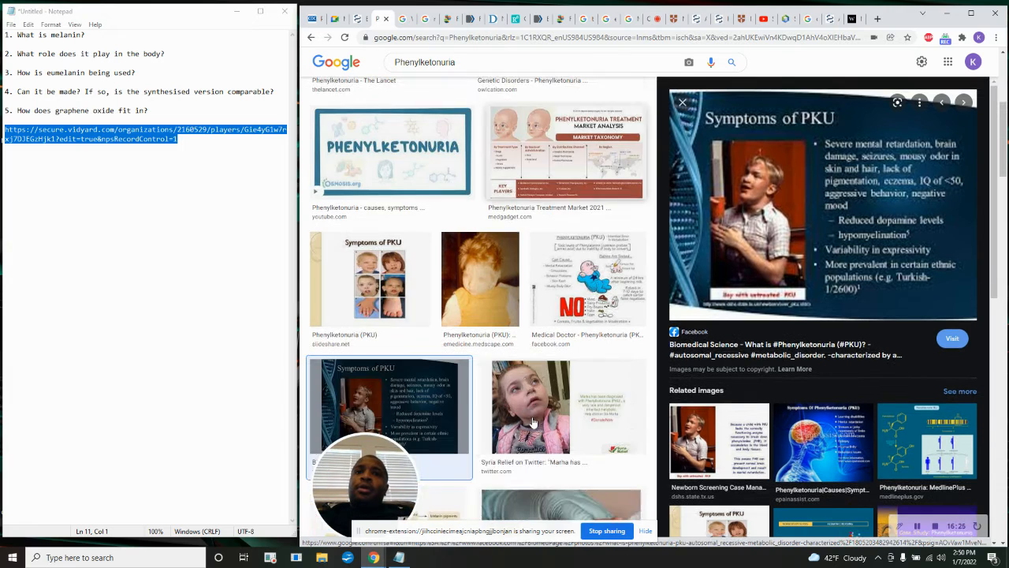
scroll("up", 3)
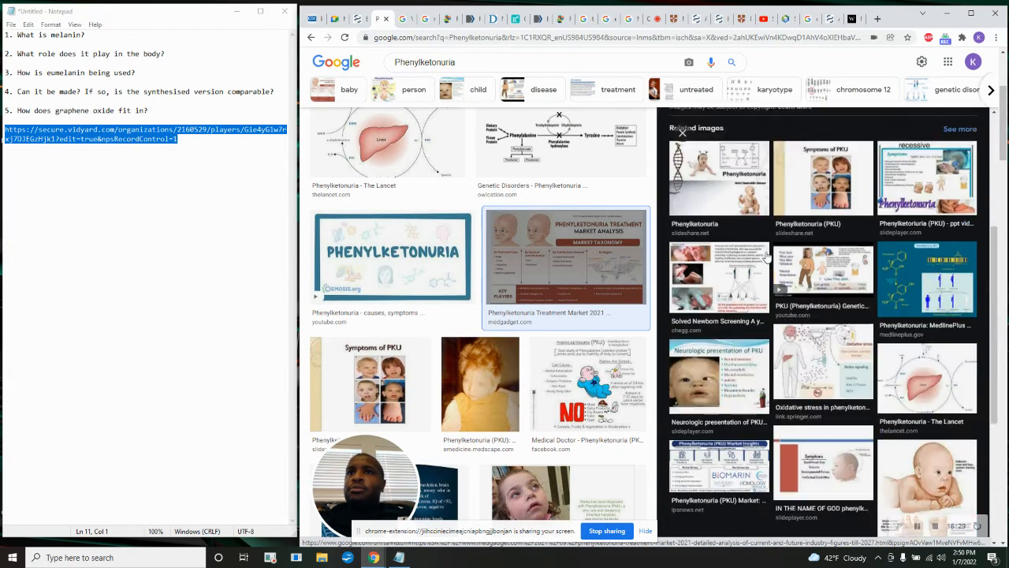
scroll("down", 3)
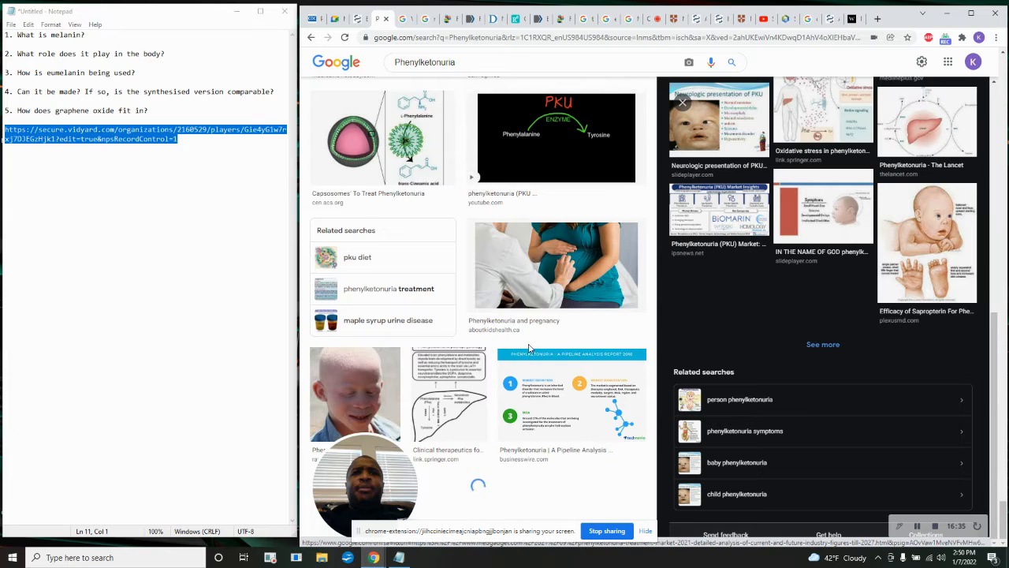
scroll("down", 3)
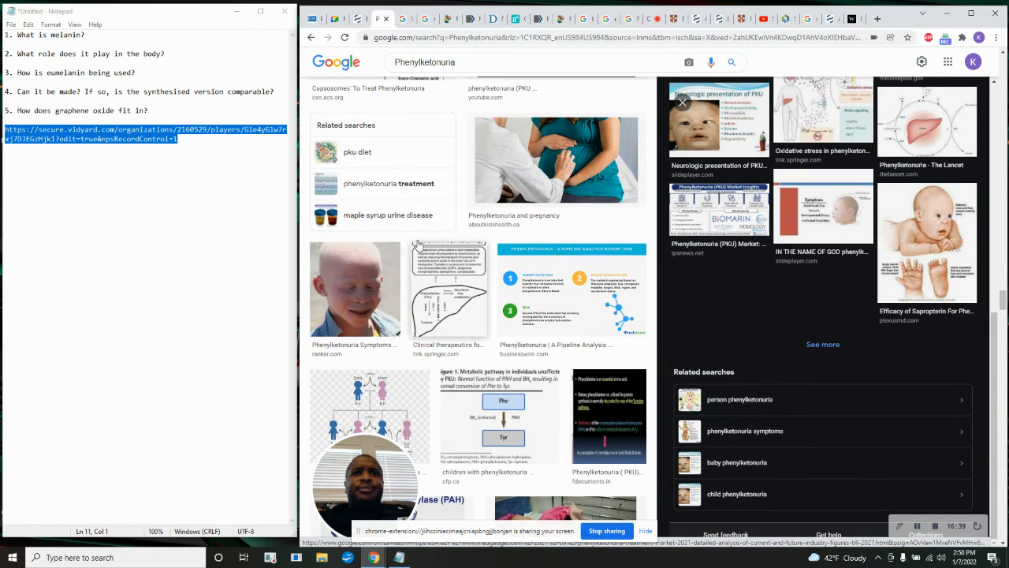
Scroll to the end of the Phenylketonuria images, then open a blank new tab.
scroll("down", 3)
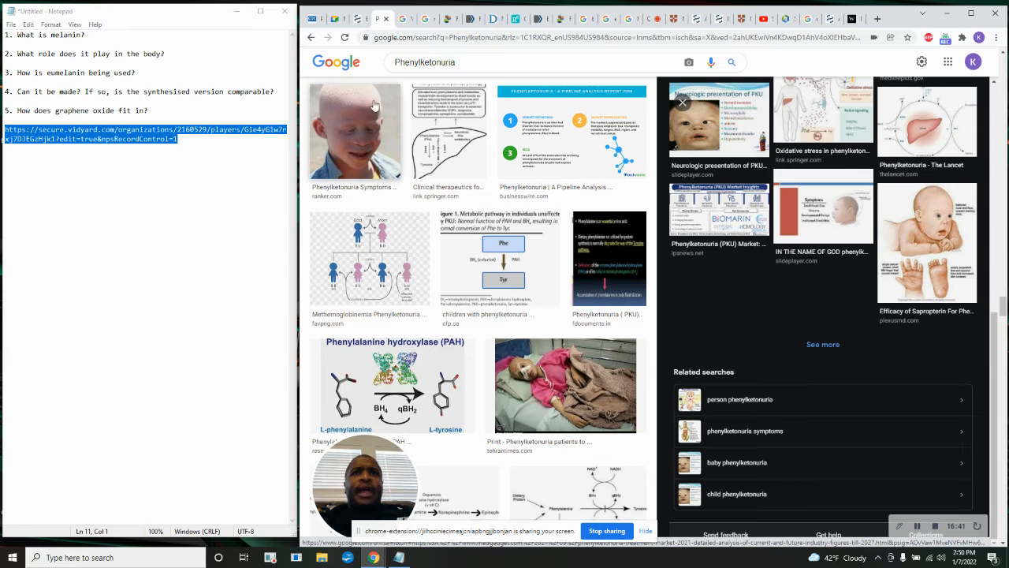
scroll("down", 3)
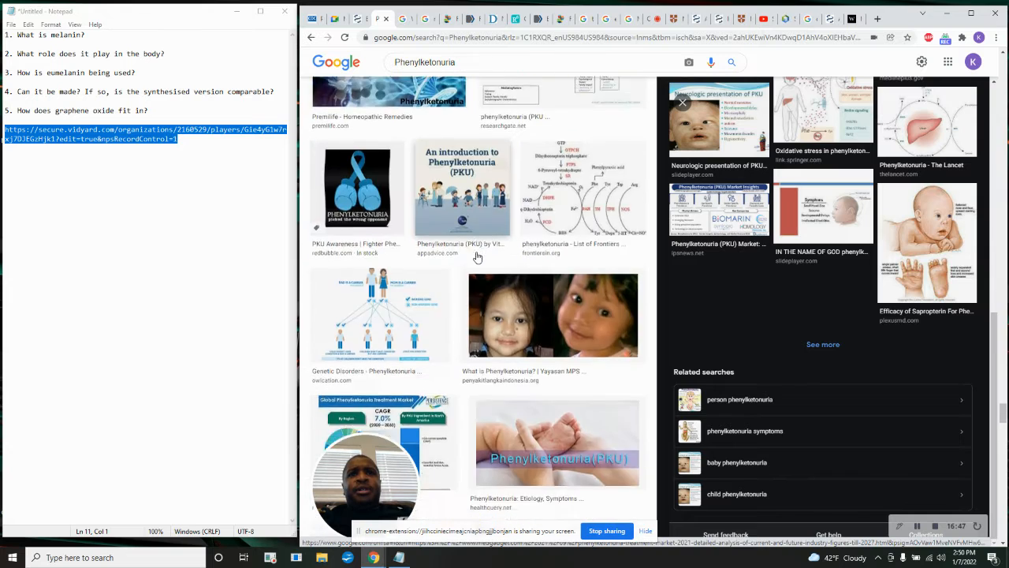
scroll("down", 3)
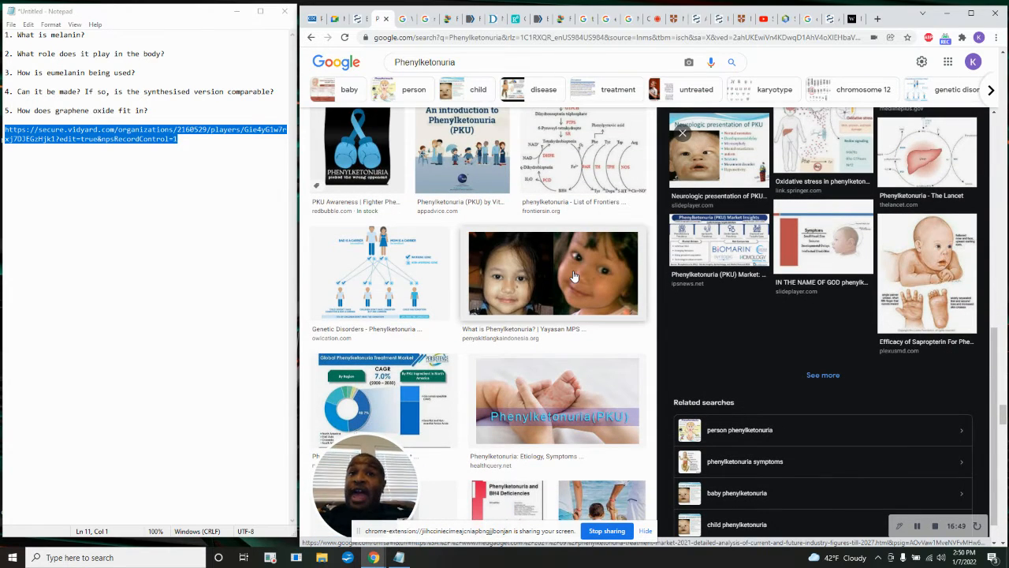
scroll("down", 3)
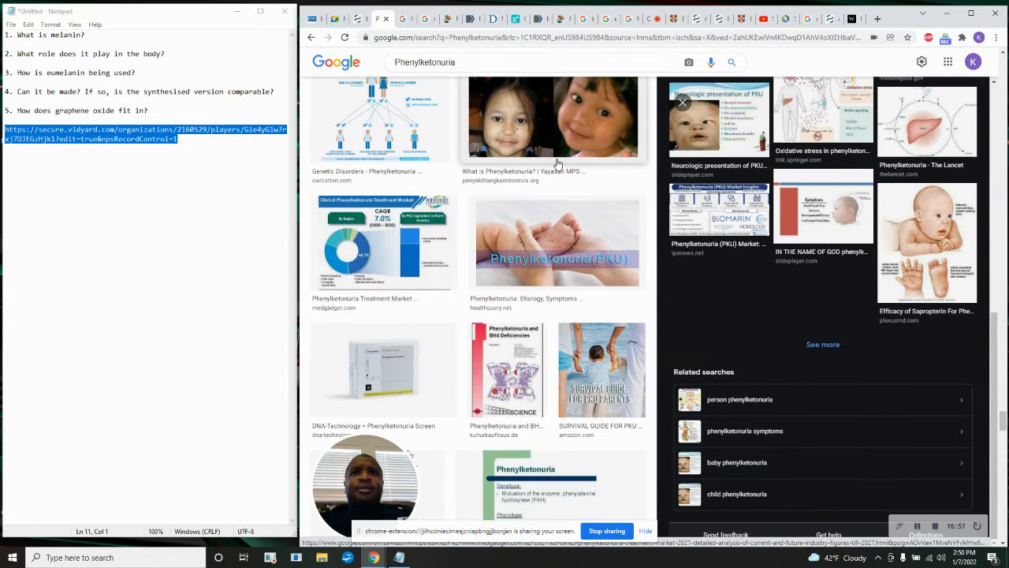
scroll("down", 3)
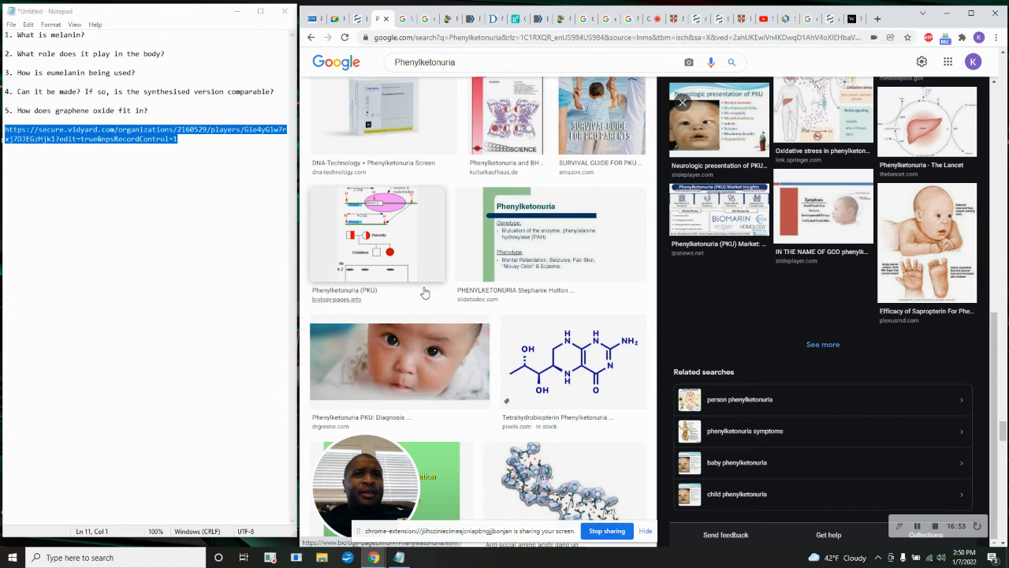
scroll("down", 3)
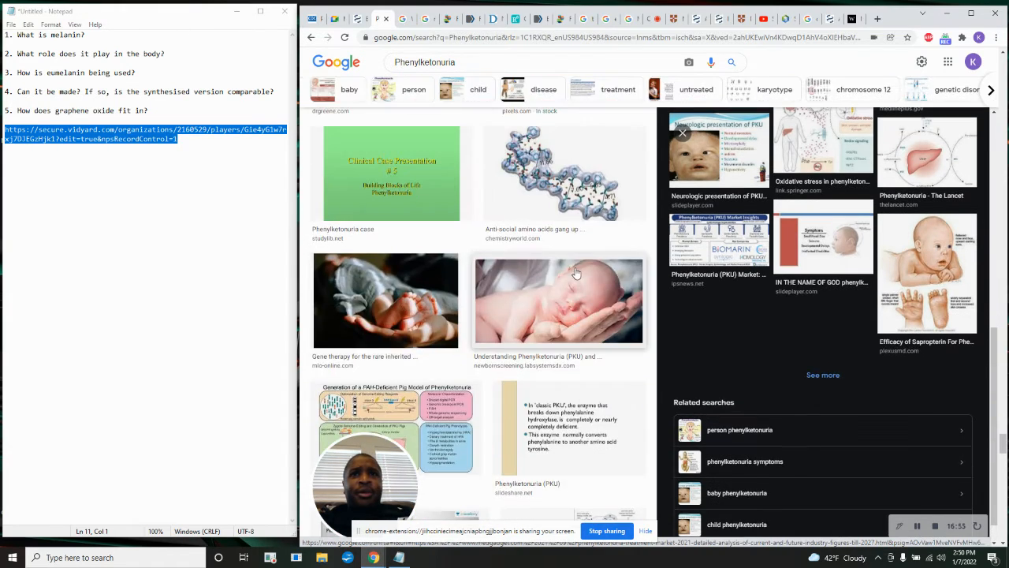
scroll("down", 3)
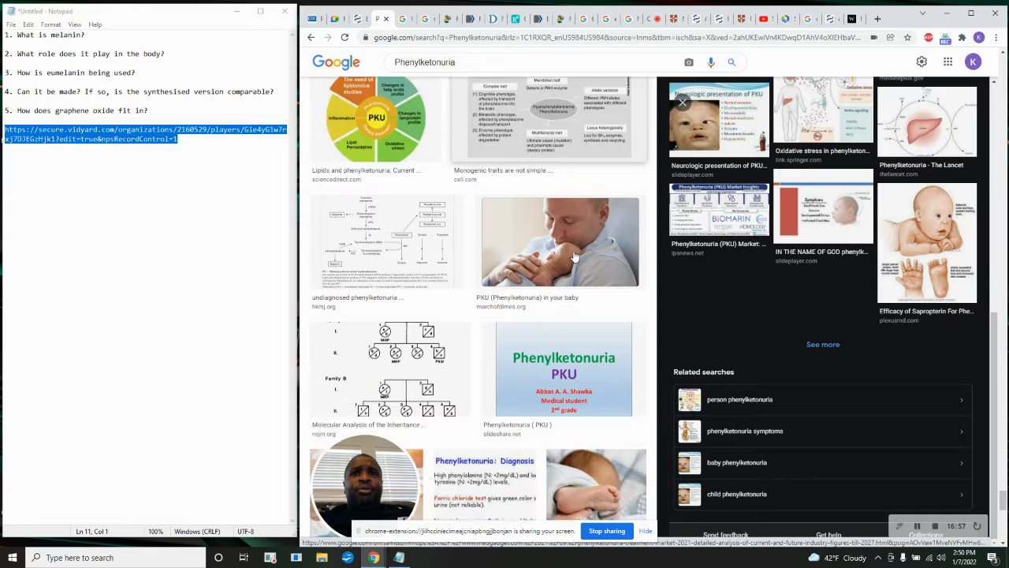
scroll("down", 3)
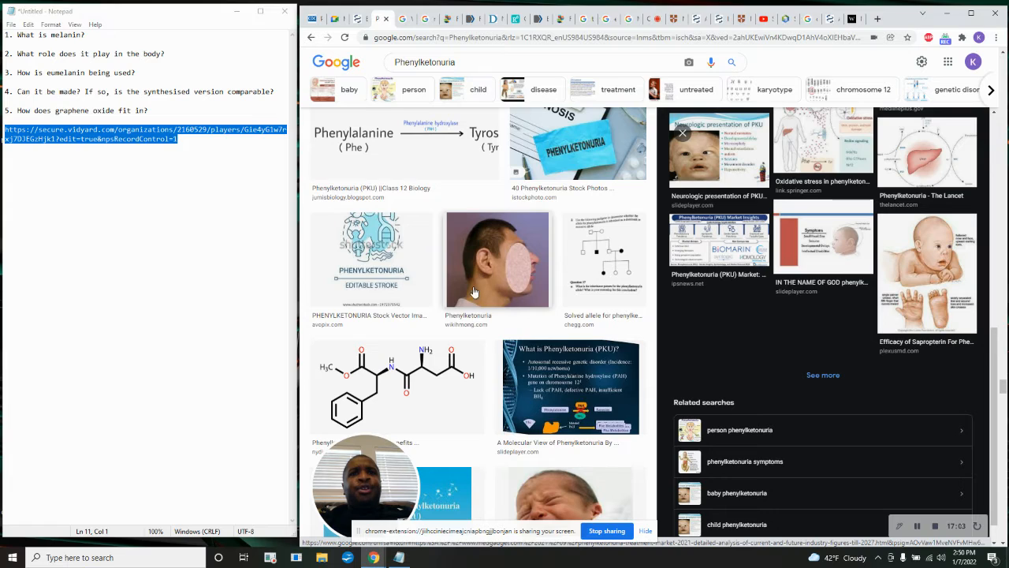
scroll("down", 3)
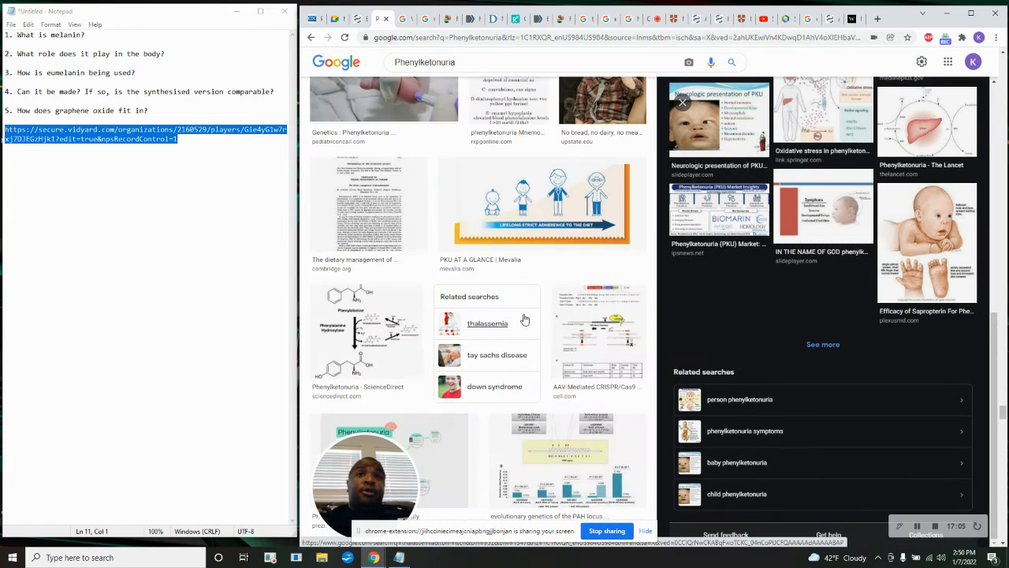
scroll("down", 3)
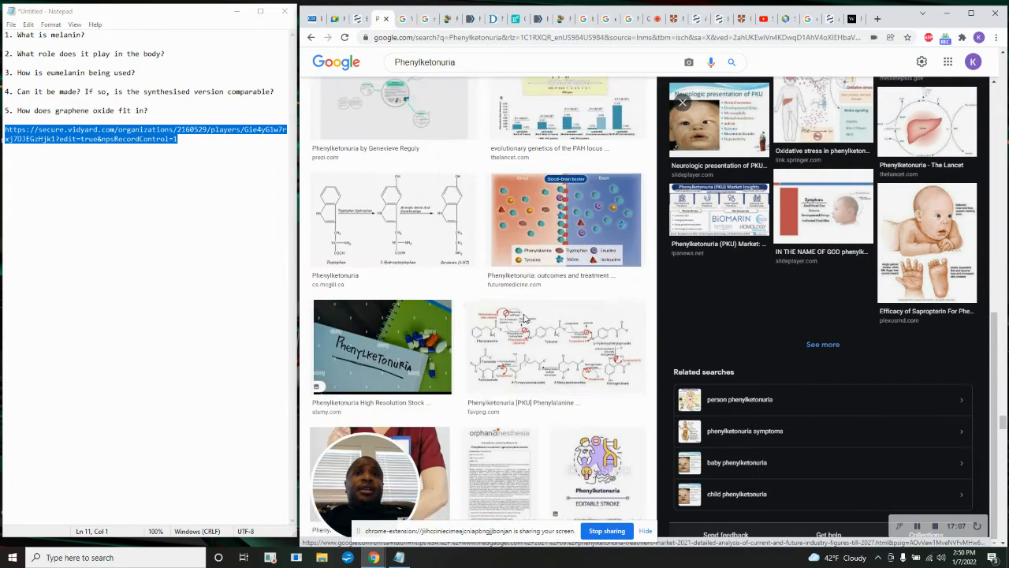
left_click(877, 18)
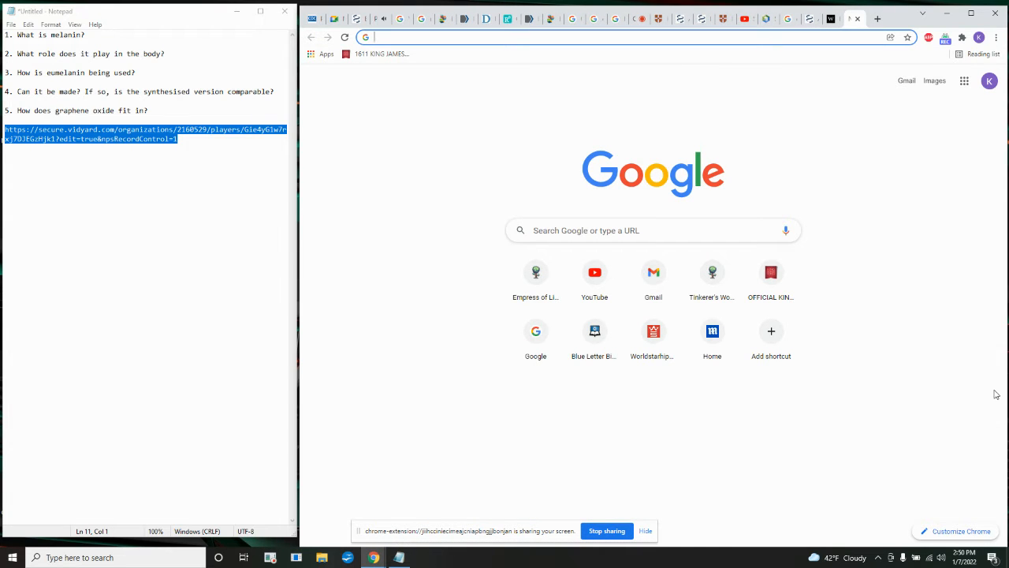
Search Google for 'i have made thee small among the heathen thou art greatly despised'.
type("inhibition")
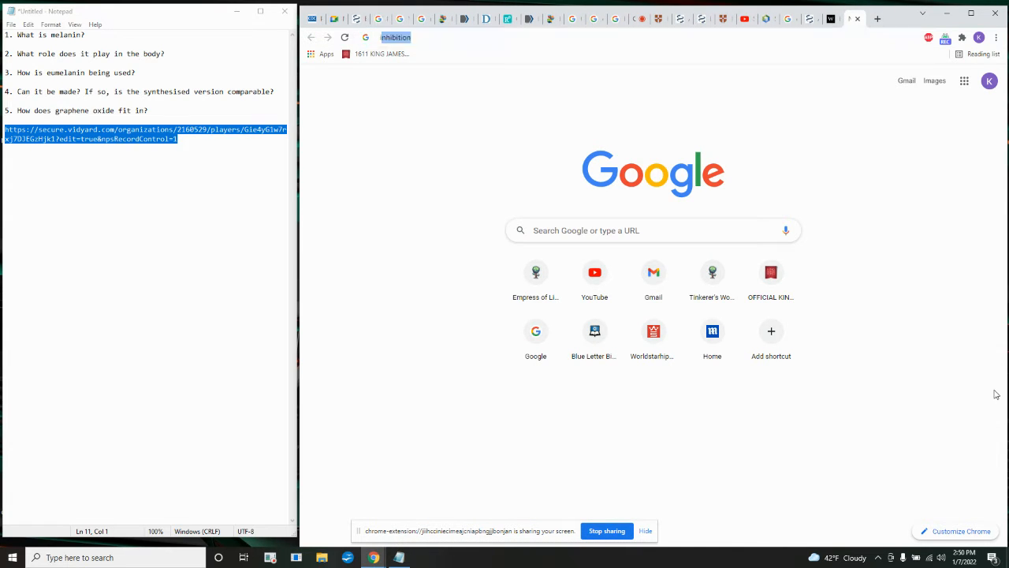
type("i have made ther")
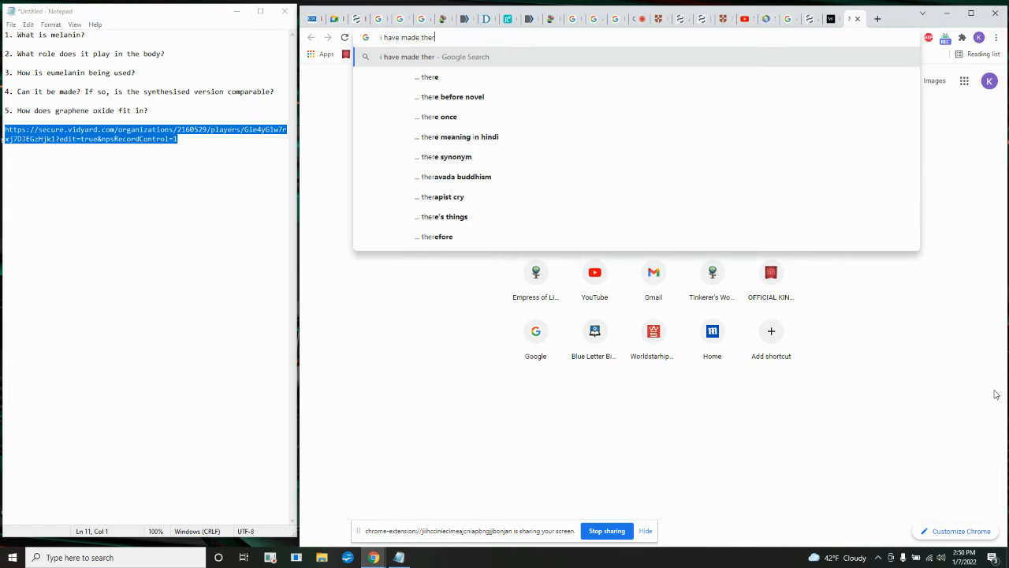
type("e small among the heath")
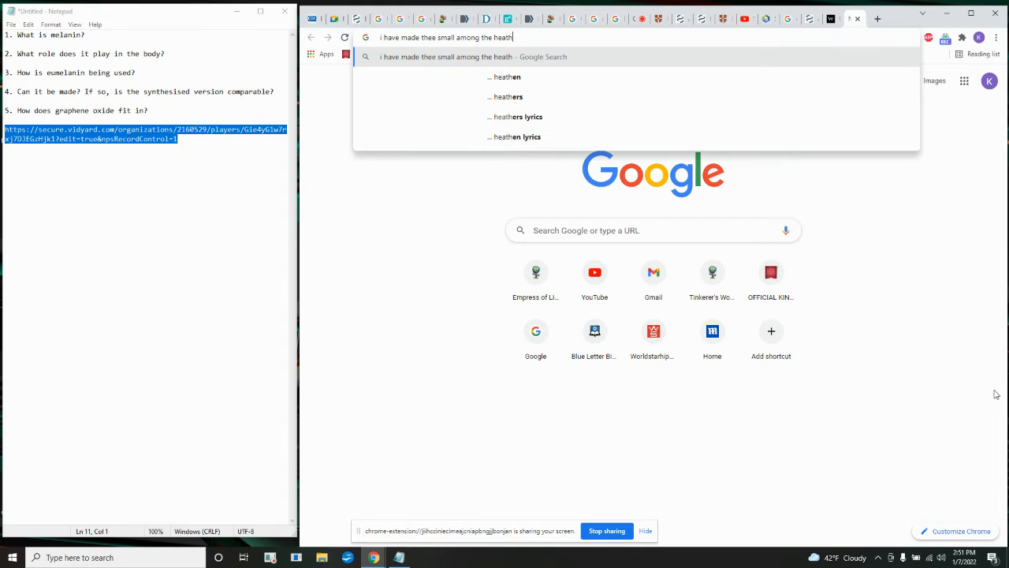
type("en thou art greatly despised")
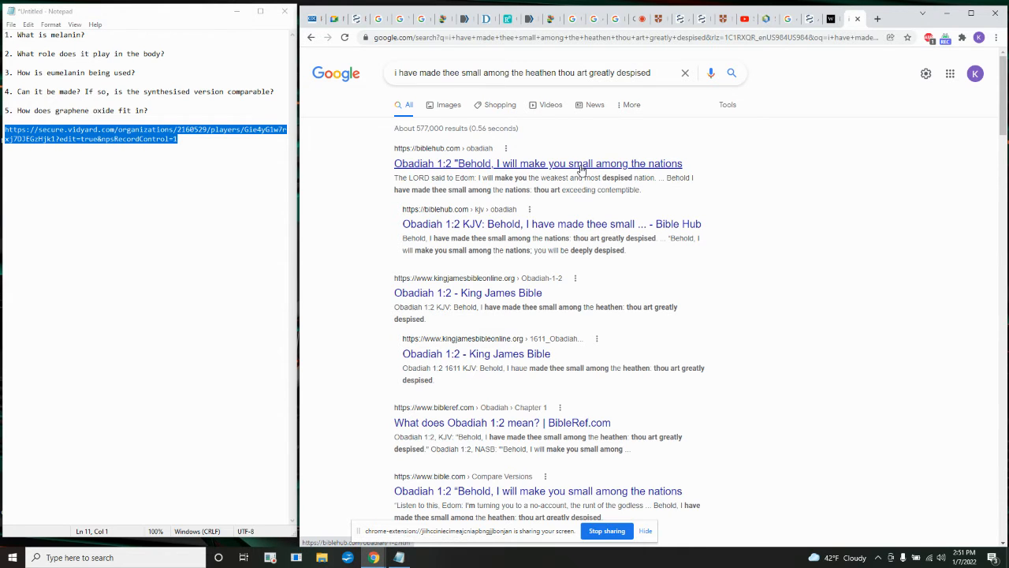
Open the 'Obadiah 1:2 - King James Bible' result to read the verse.
left_click(539, 163)
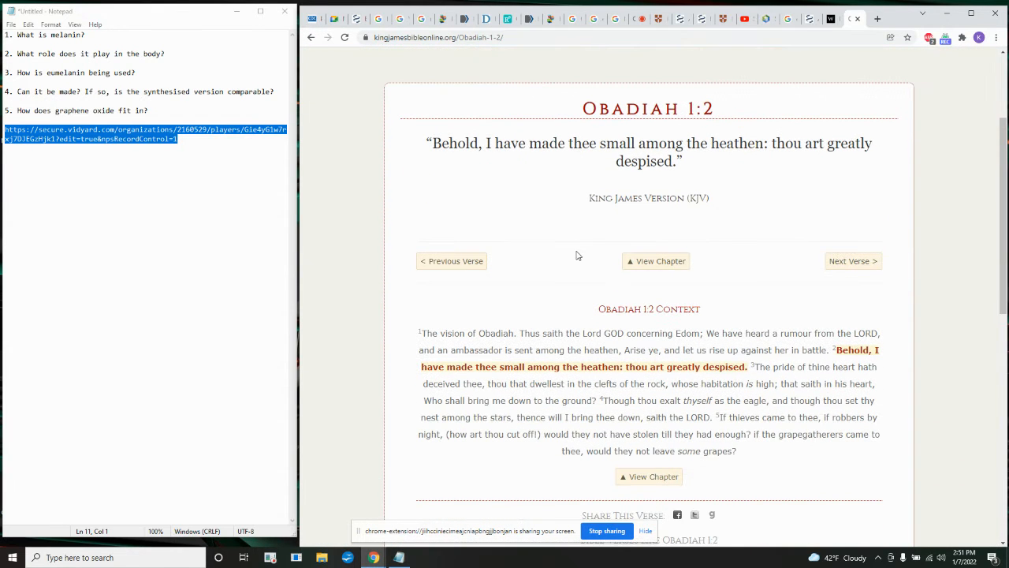
mouse_move(743, 138)
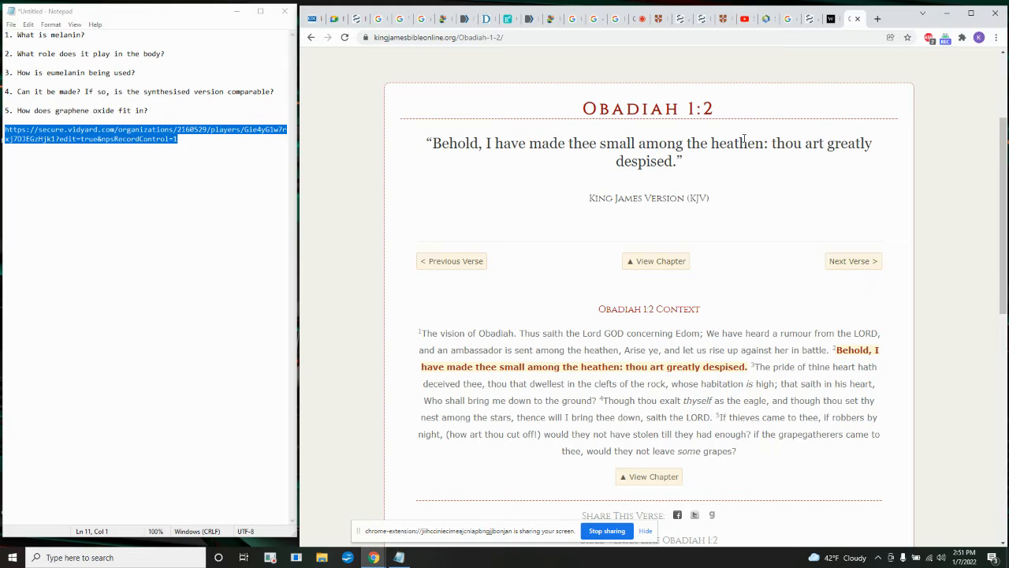
mouse_move(519, 251)
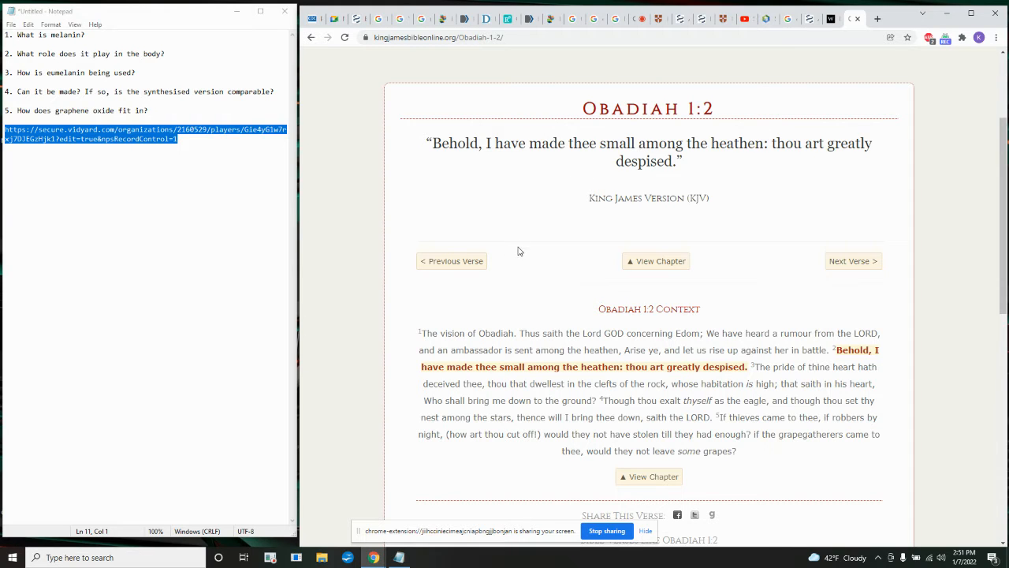
mouse_move(471, 331)
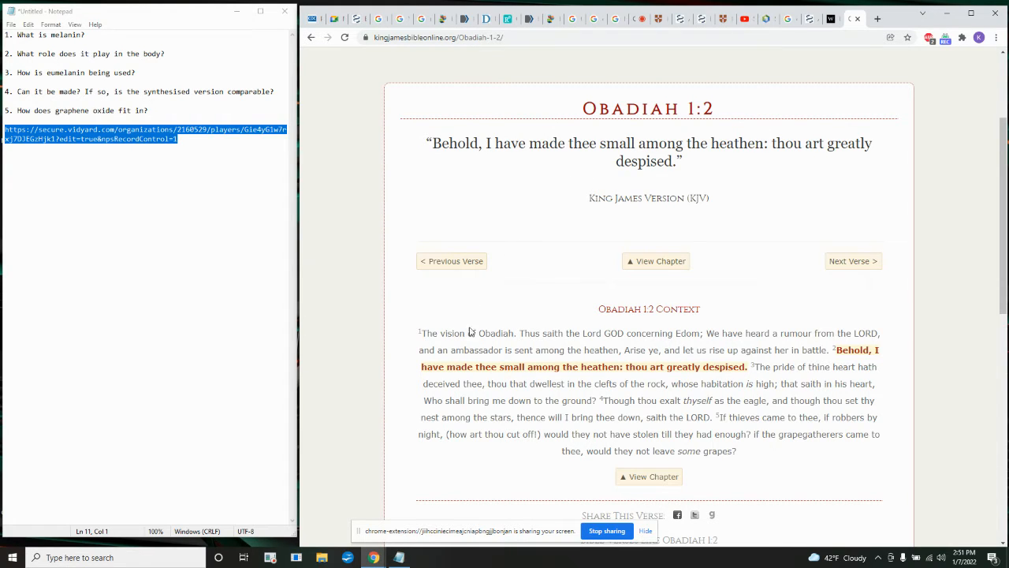
mouse_move(542, 330)
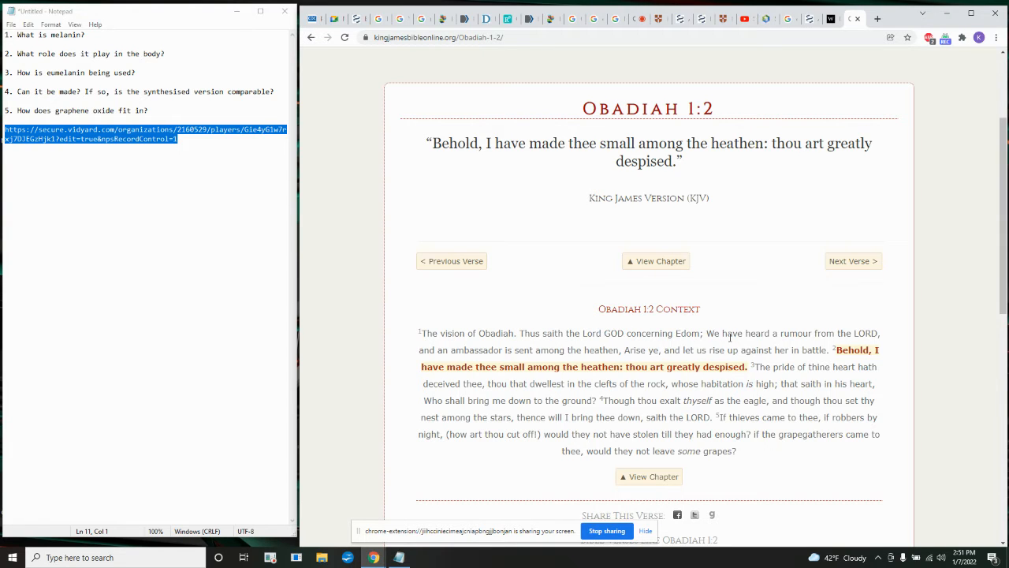
mouse_move(464, 349)
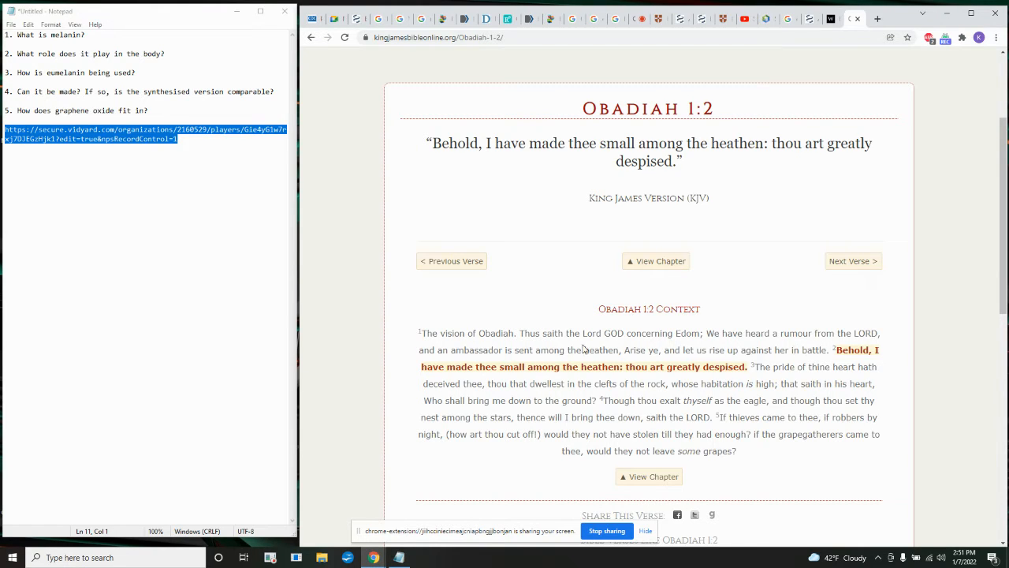
mouse_move(477, 178)
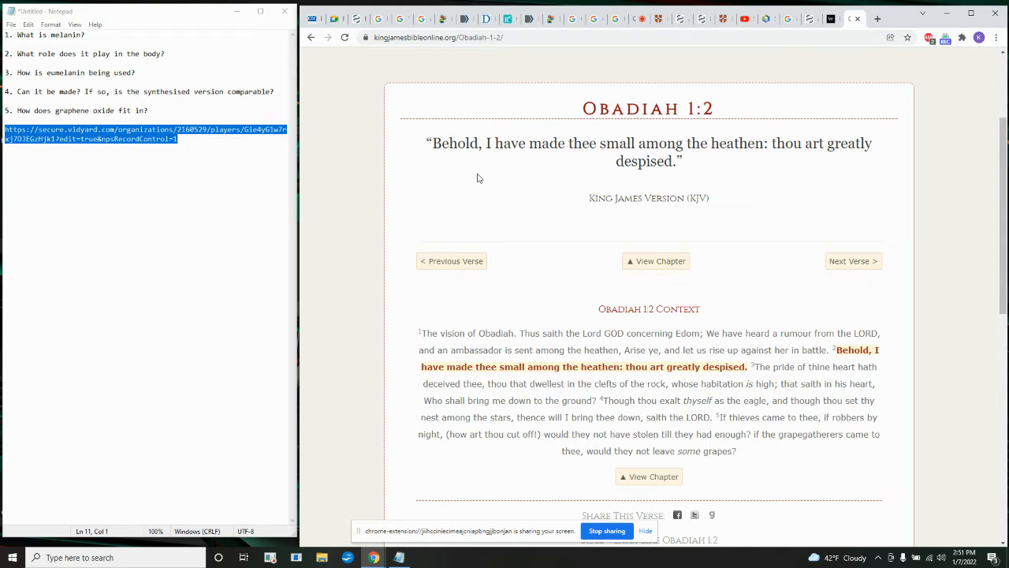
mouse_move(508, 285)
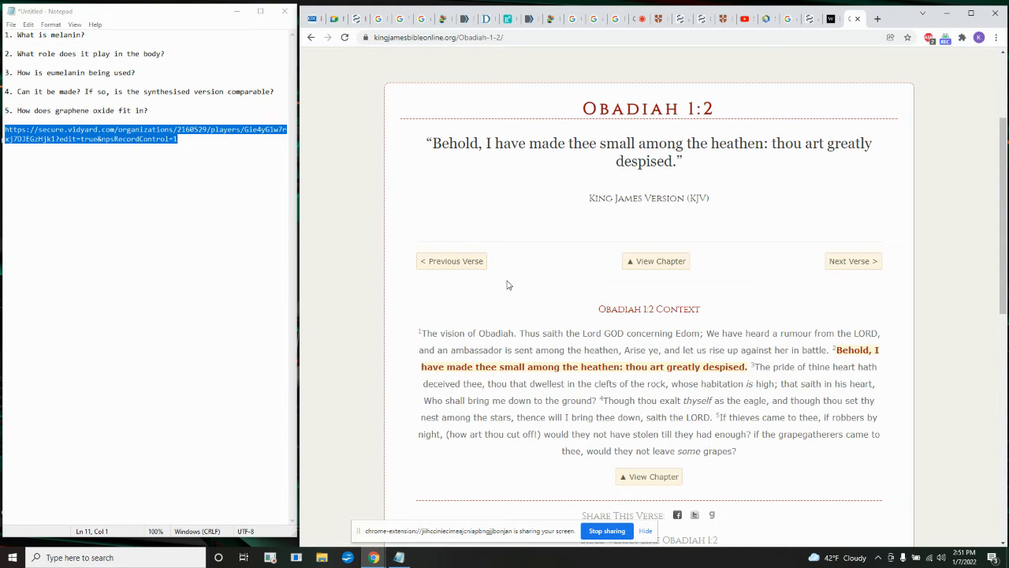
mouse_move(841, 347)
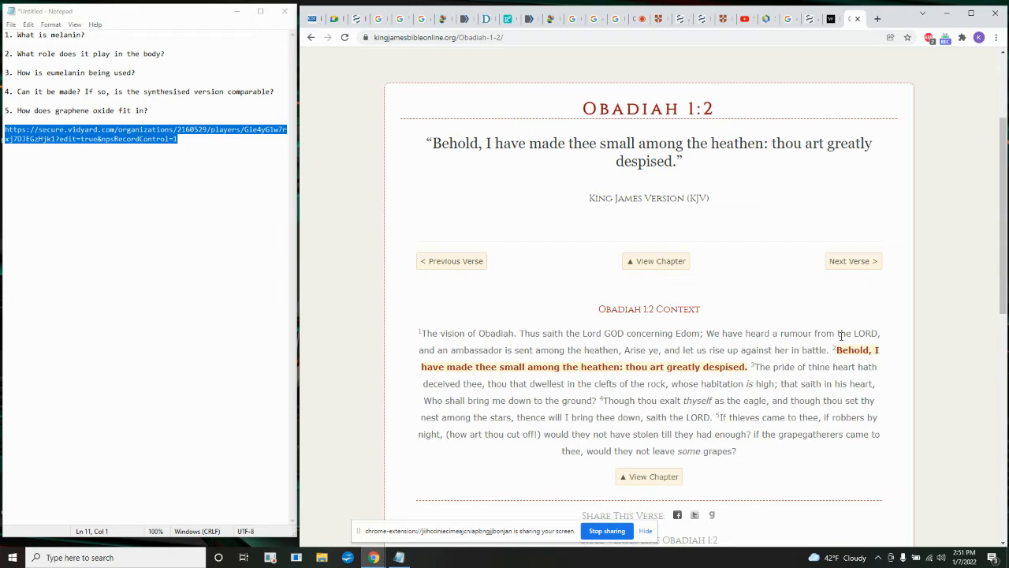
mouse_move(826, 317)
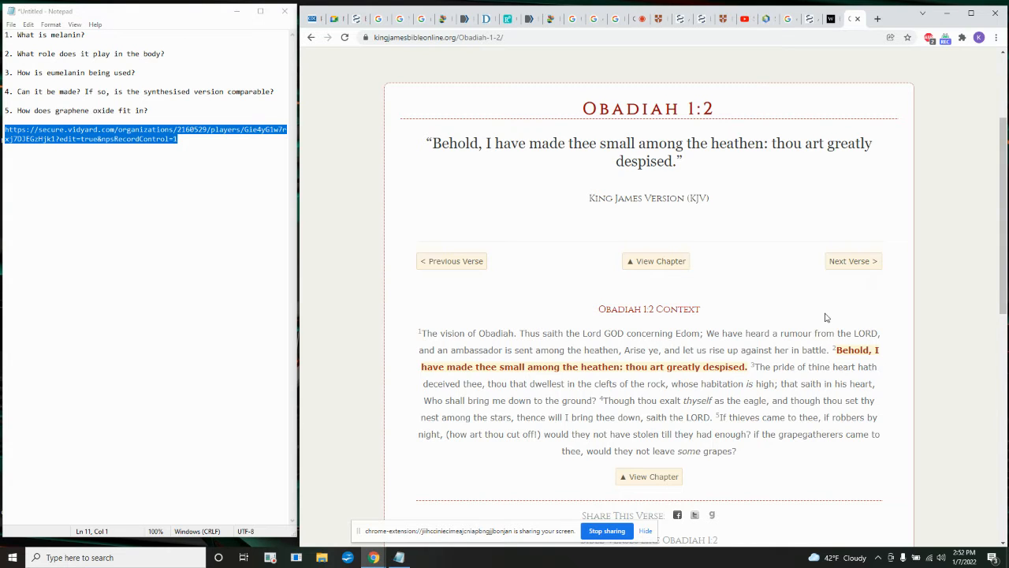
mouse_move(762, 378)
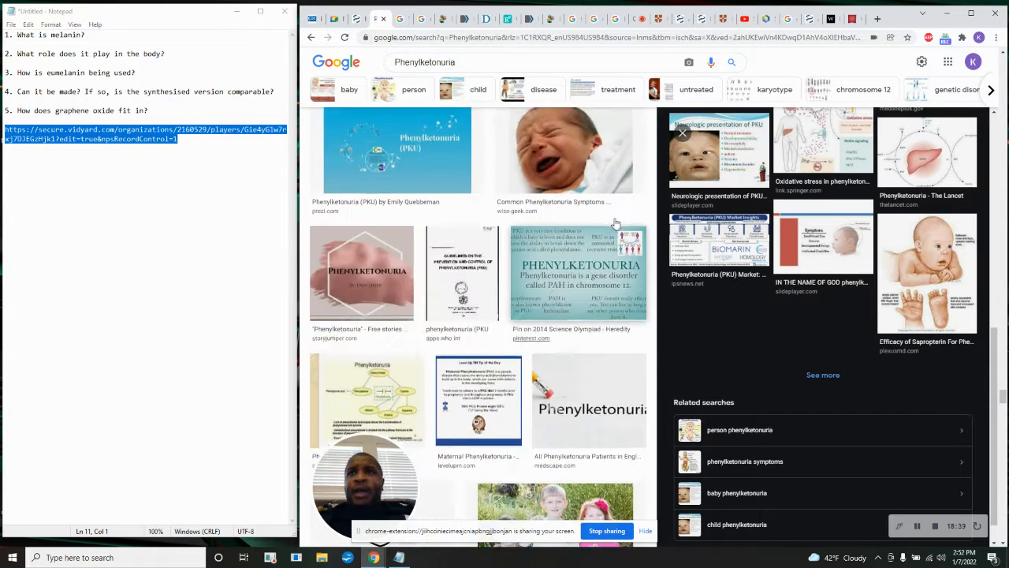
Scroll down through the Phenylketonuria image results.
scroll("down", 3)
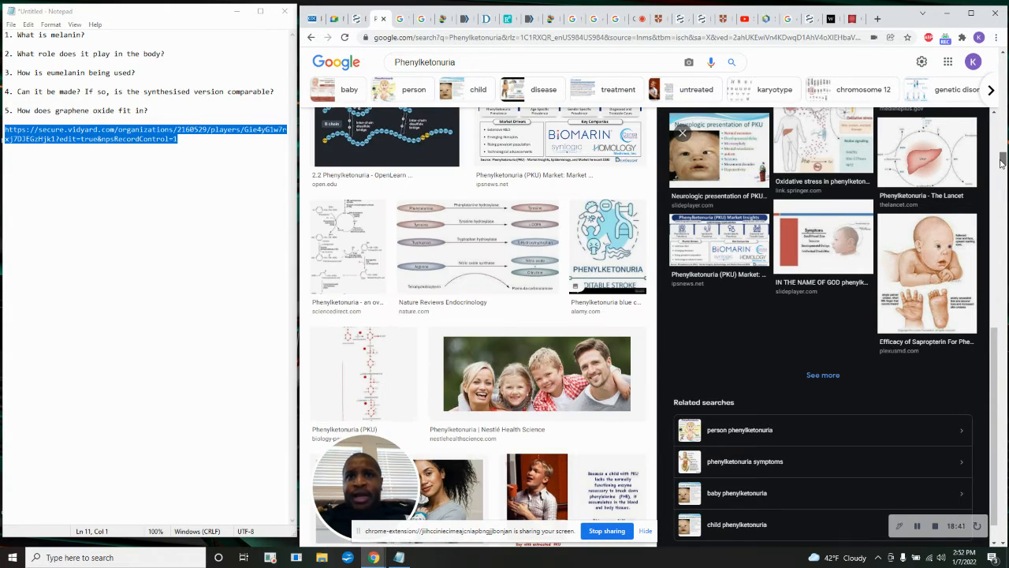
scroll("down", 3)
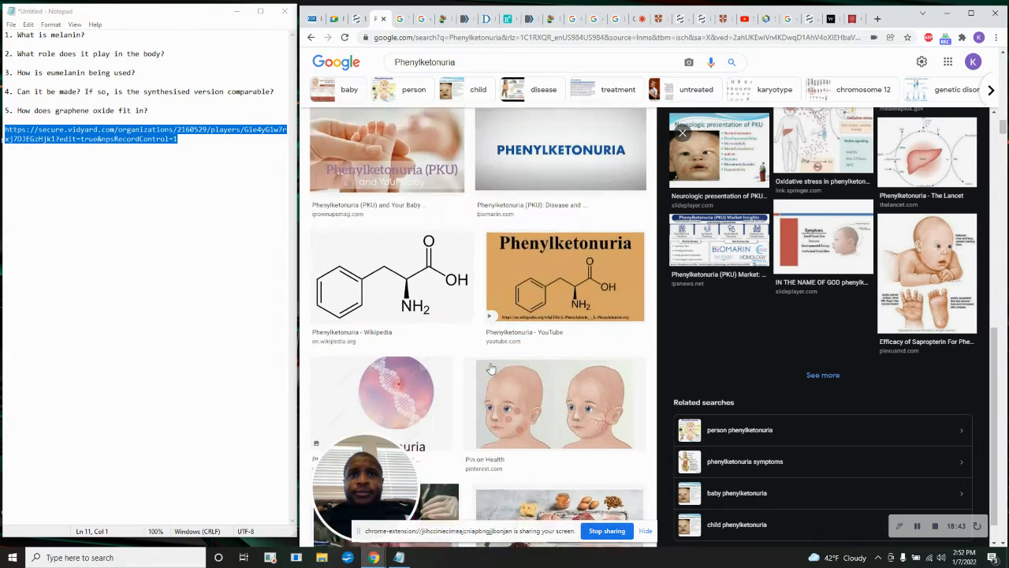
scroll("down", 3)
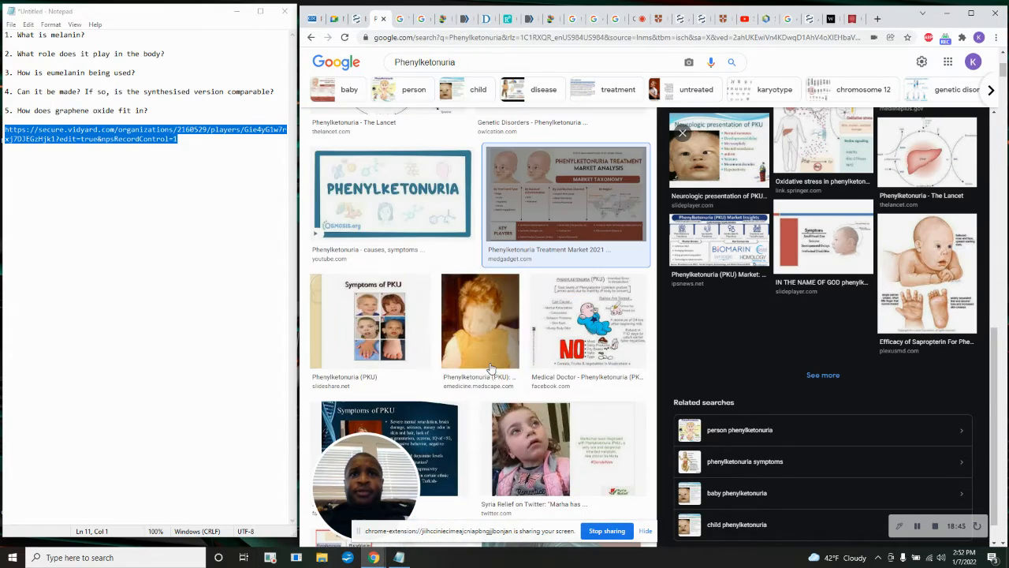
scroll("down", 3)
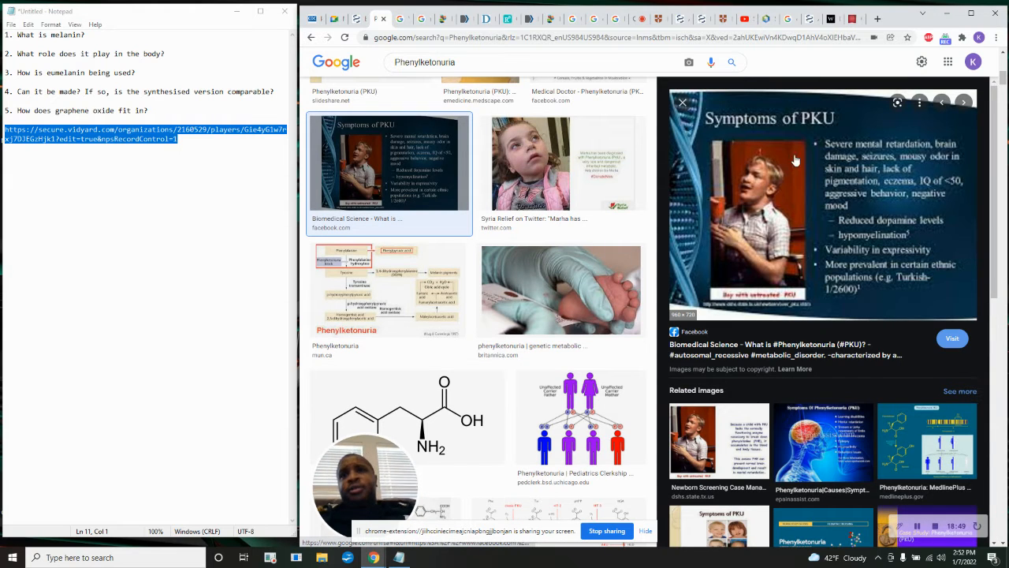
mouse_move(808, 226)
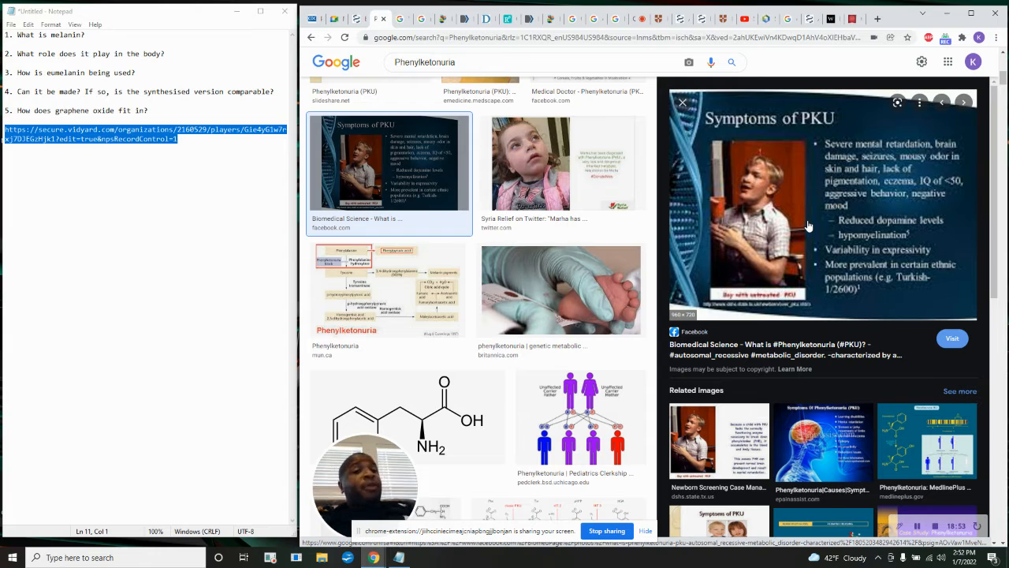
mouse_move(903, 219)
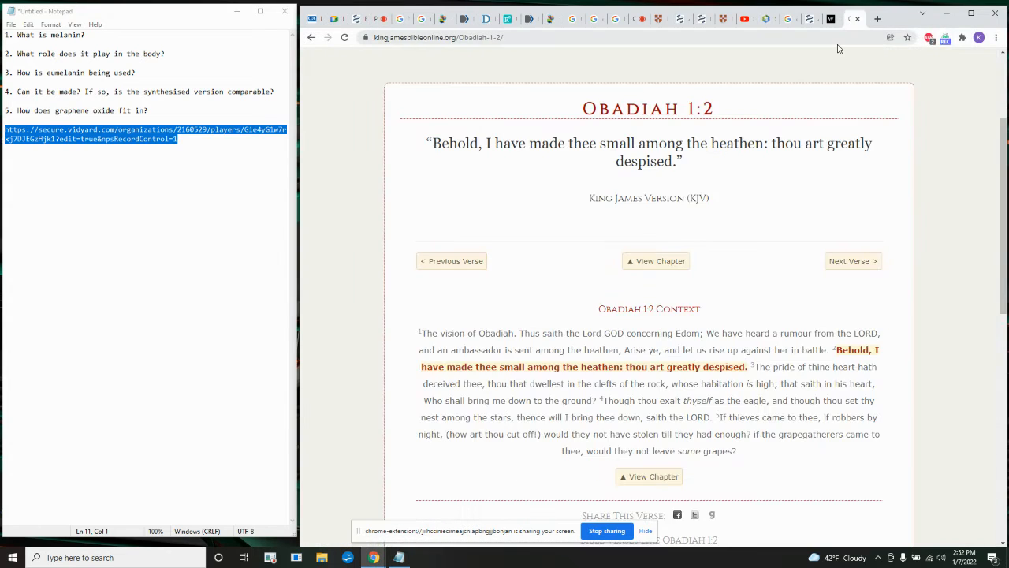
Search 'i formed thee in the belly' and open the Jeremiah 1:5 King James Bible result.
type("i formed thee in the belly")
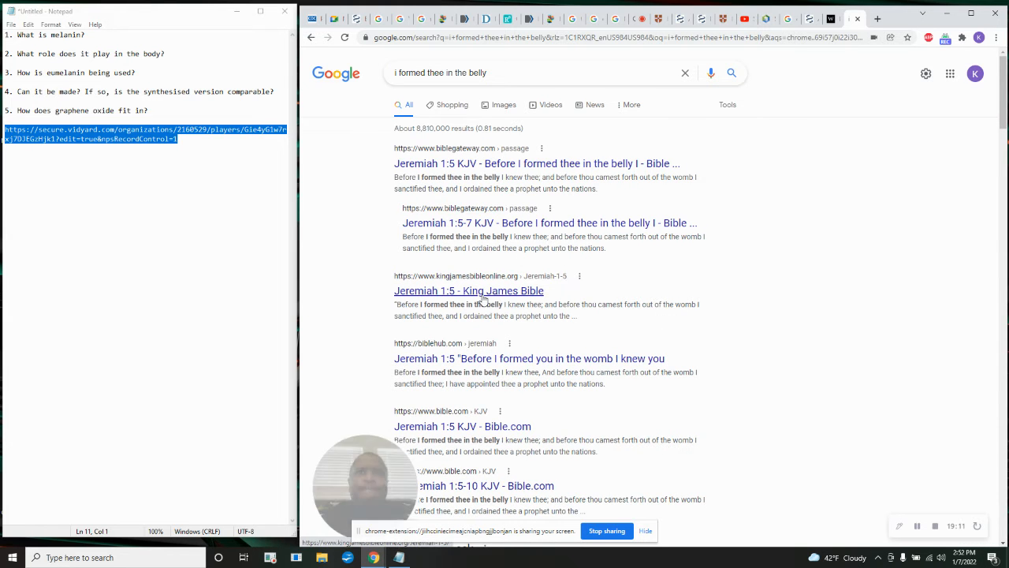
left_click(470, 291)
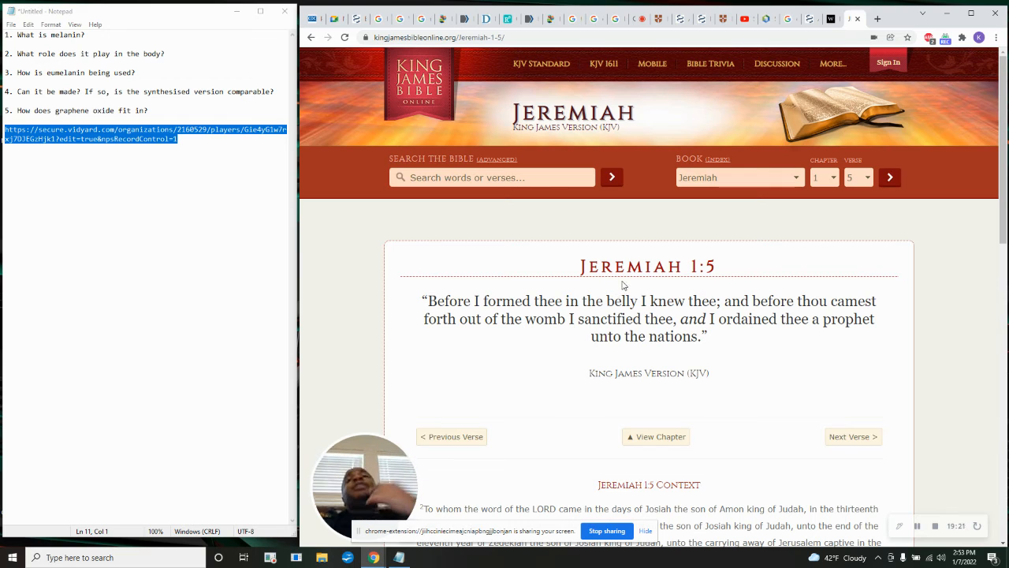
mouse_move(639, 244)
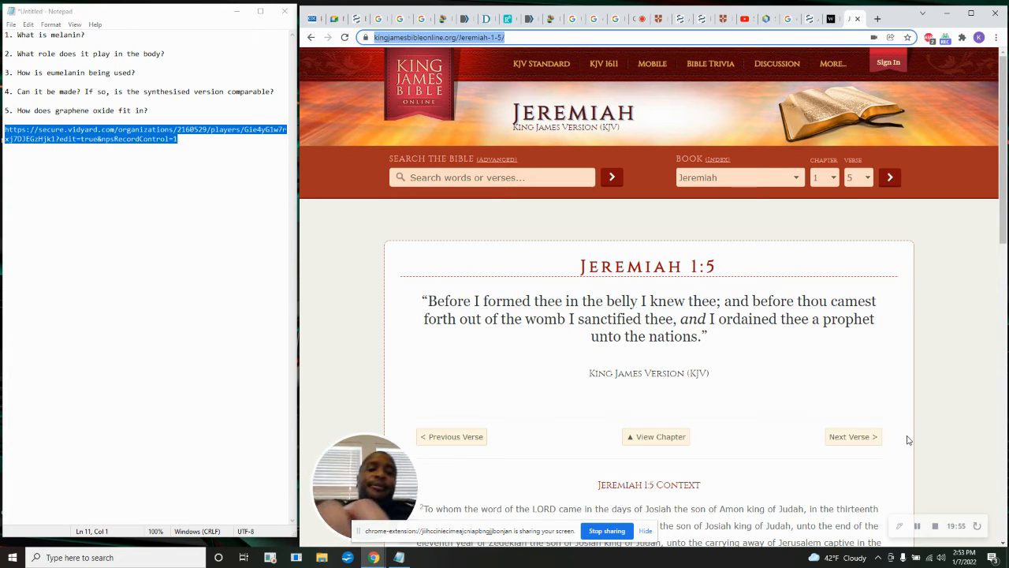
Search Google for 'guides the steps of men kjv' and scroll the results.
type("guides the ste")
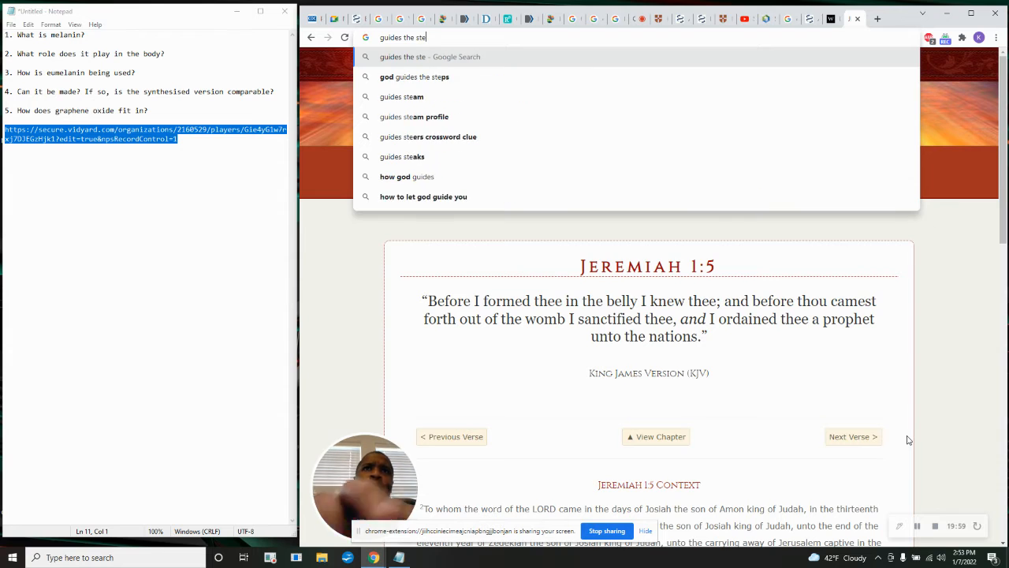
type("ps of men kjv")
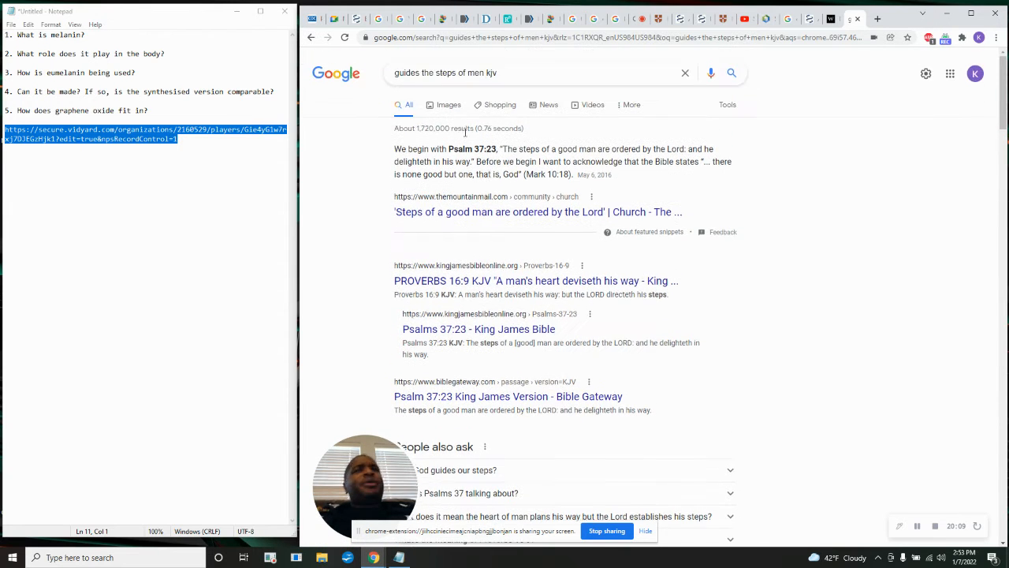
left_click(520, 73)
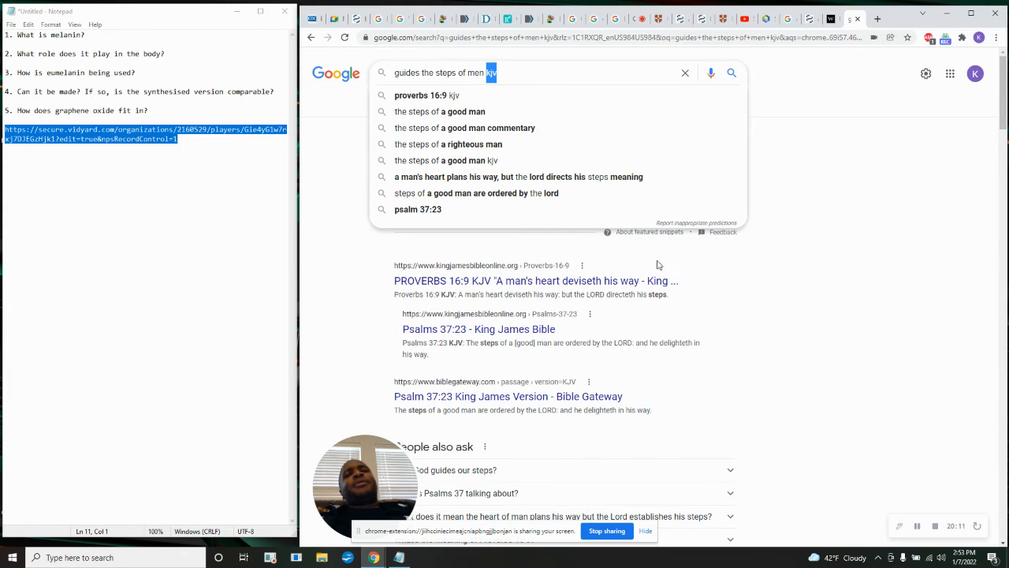
scroll("down", 3)
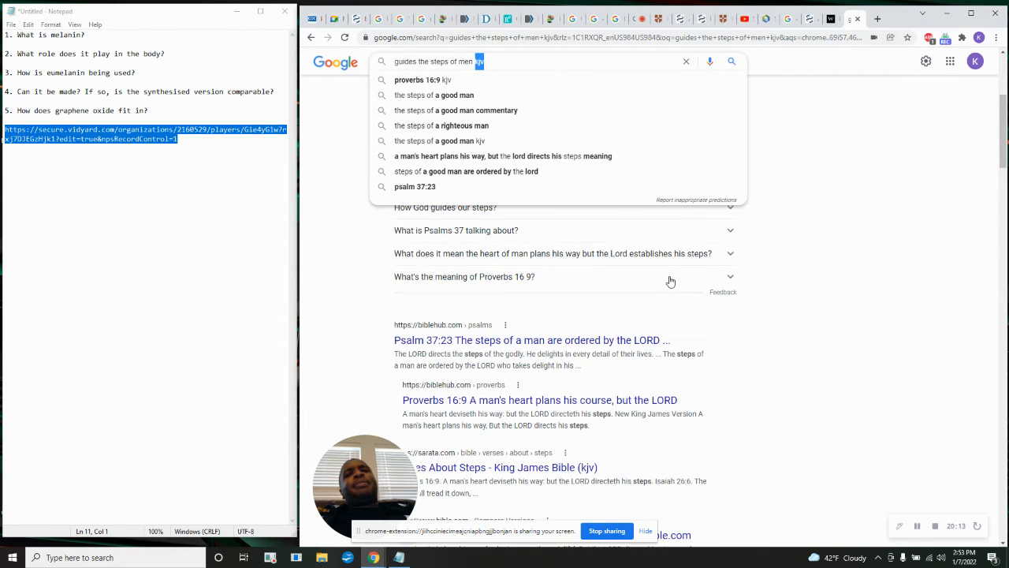
mouse_move(546, 347)
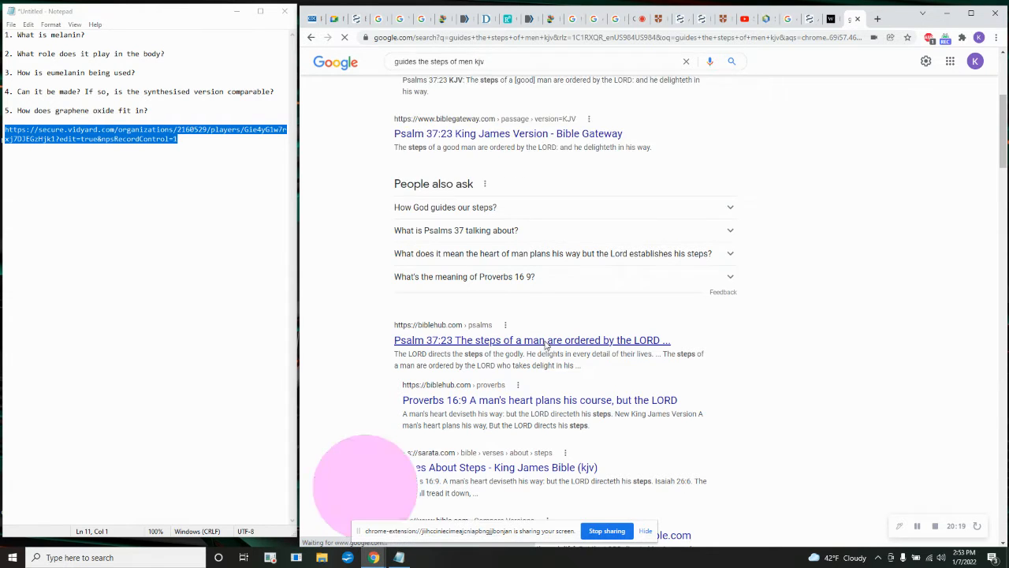
Glance at Psalm 37:23 on Bible Hub, then return to the search results.
left_click(533, 340)
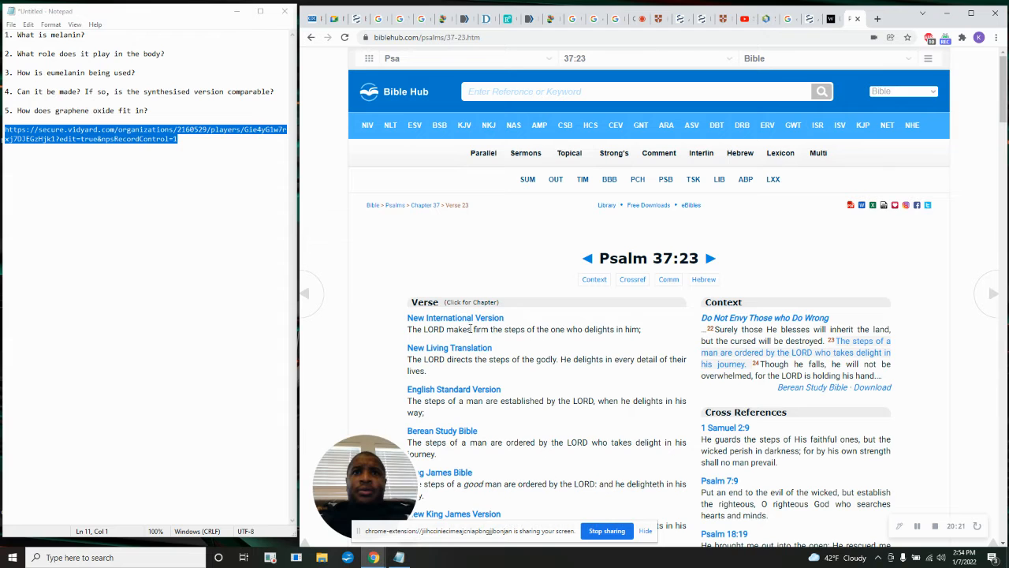
scroll("down", 3)
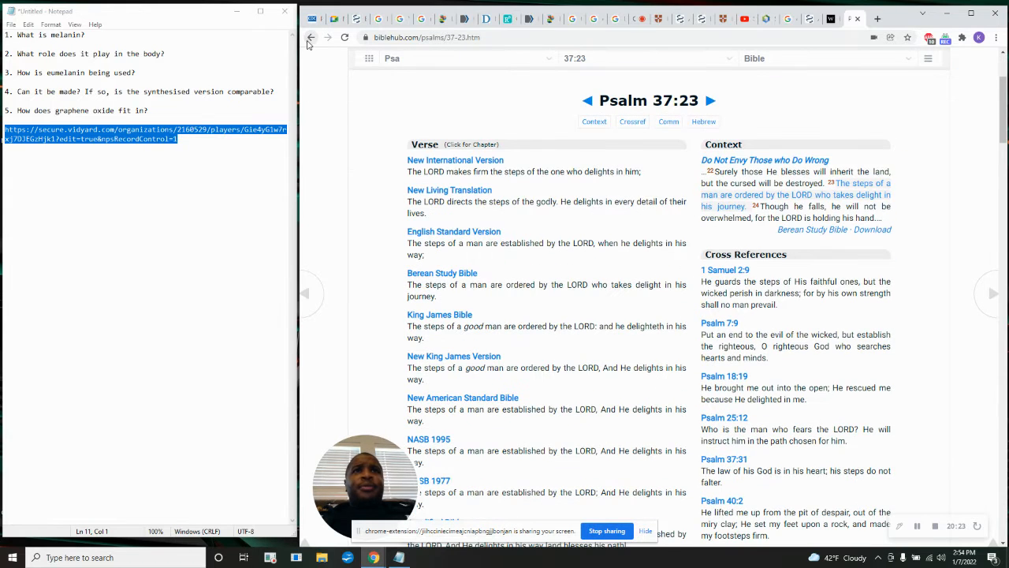
left_click(310, 37)
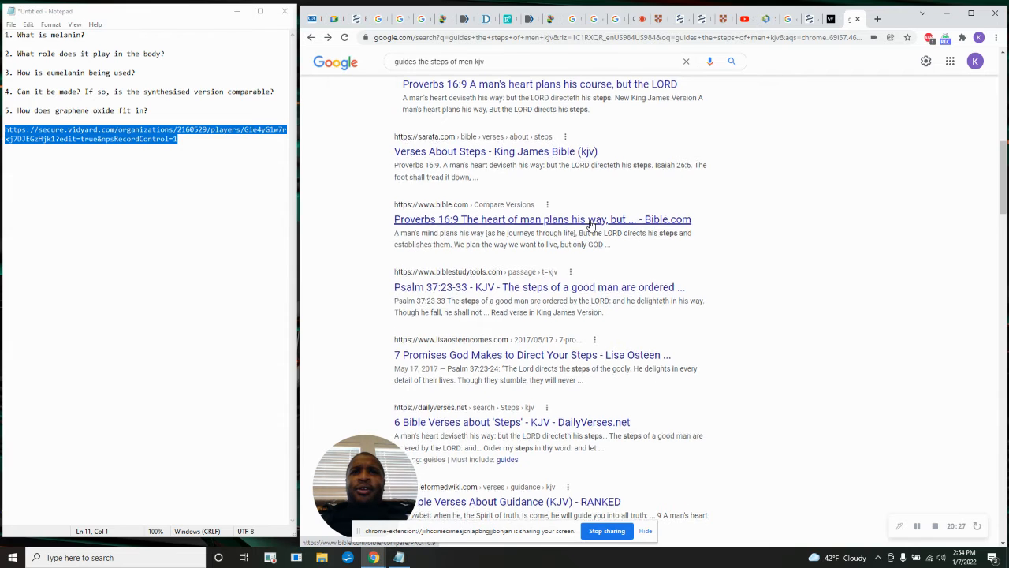
scroll("down", 3)
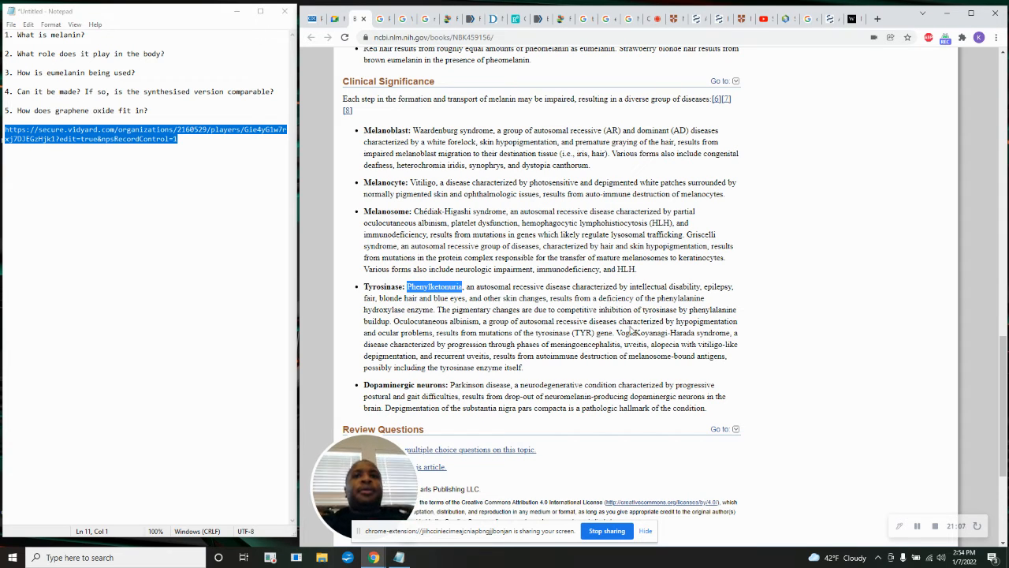
Select 'Vogt-Koyanagi-Harada' in the melanin article to look it up.
double_click(657, 332)
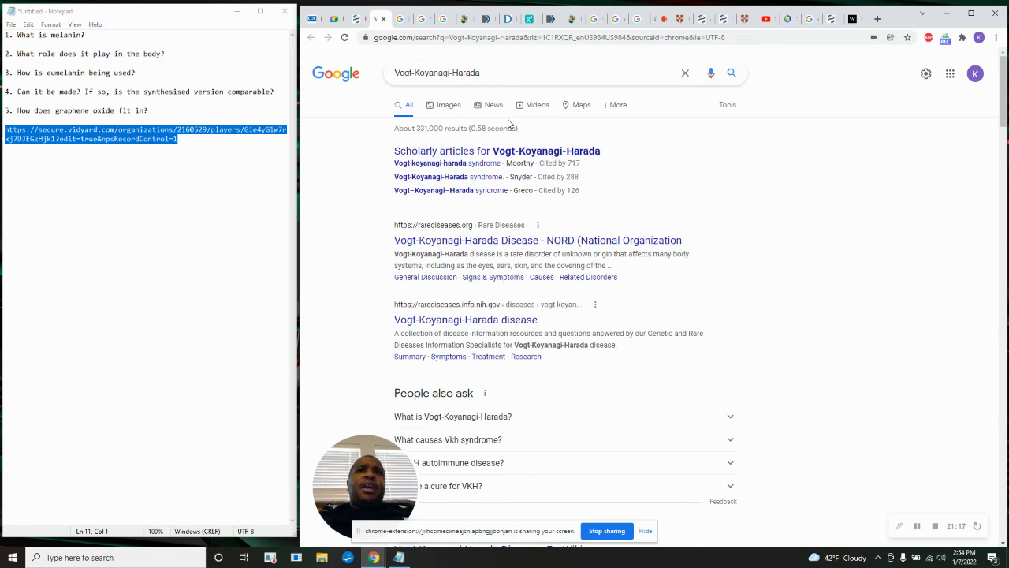
left_click(449, 104)
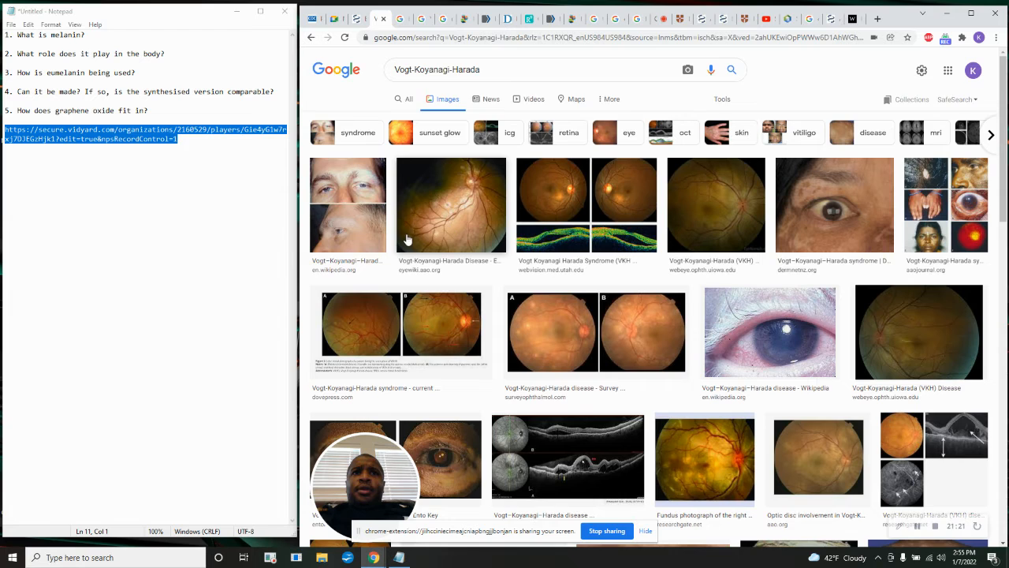
scroll("down", 3)
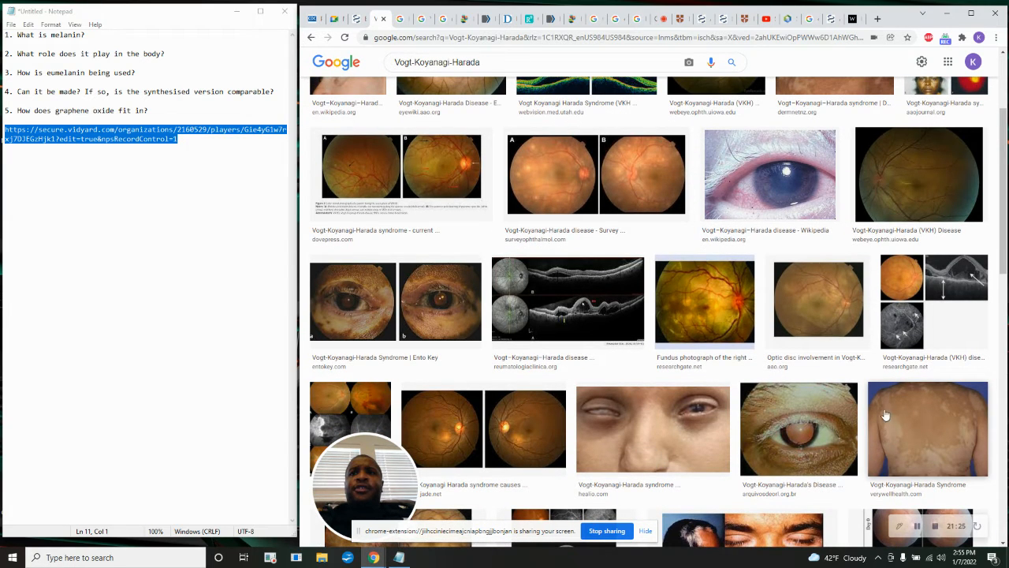
mouse_move(921, 428)
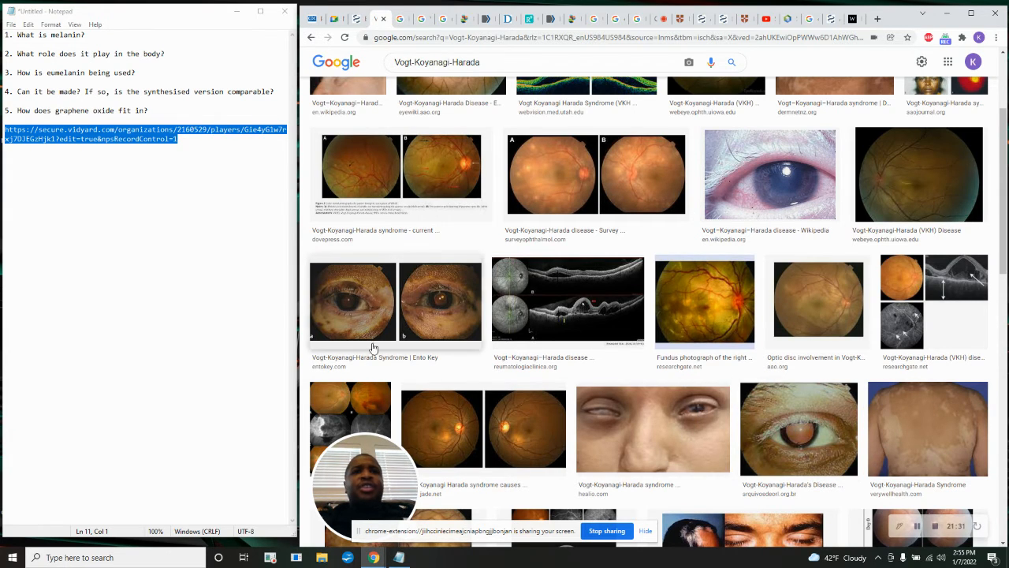
scroll("down", 3)
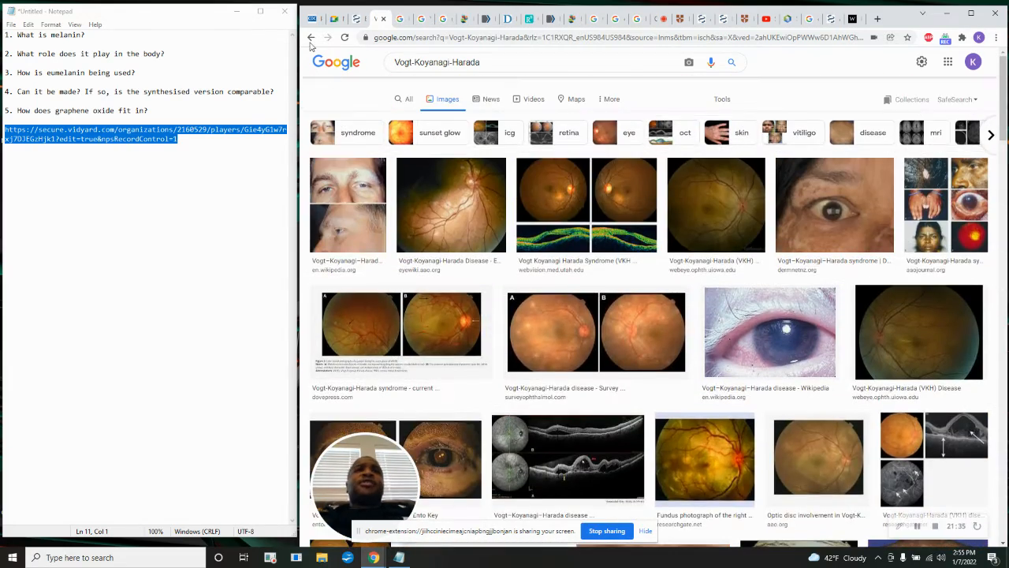
Return to the Vogt-Koyanagi-Harada web results and scroll through the answers.
left_click(408, 104)
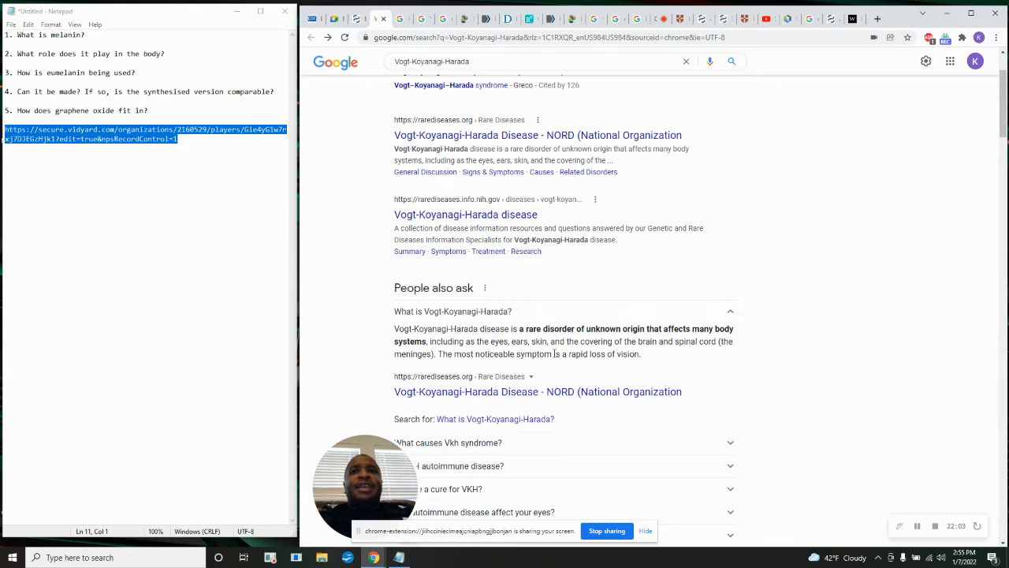
scroll("down", 3)
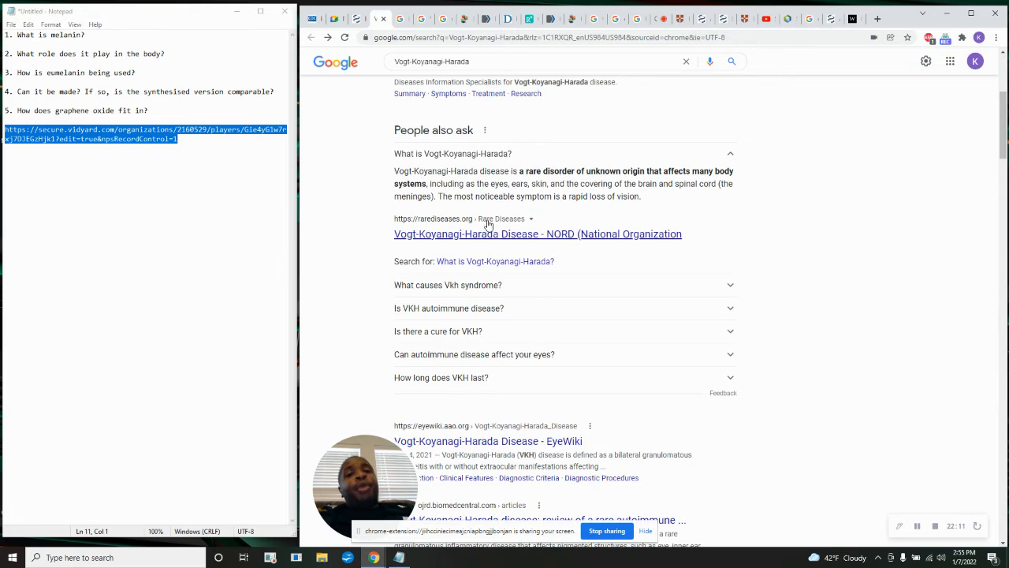
scroll("down", 3)
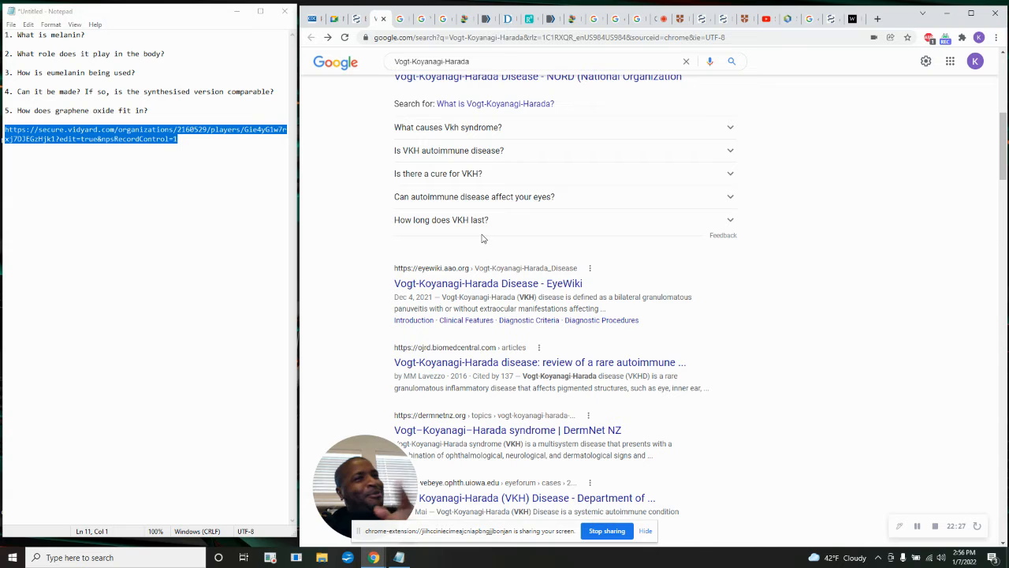
mouse_move(384, 18)
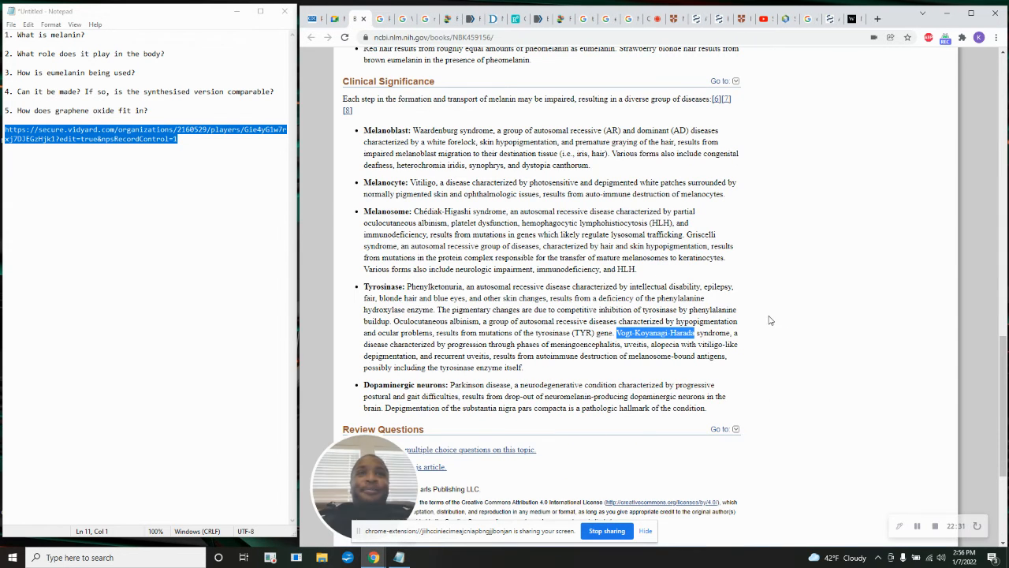
Select 'substantia nigra' in the Dopaminergic neurons passage and search Google for it.
scroll("down", 3)
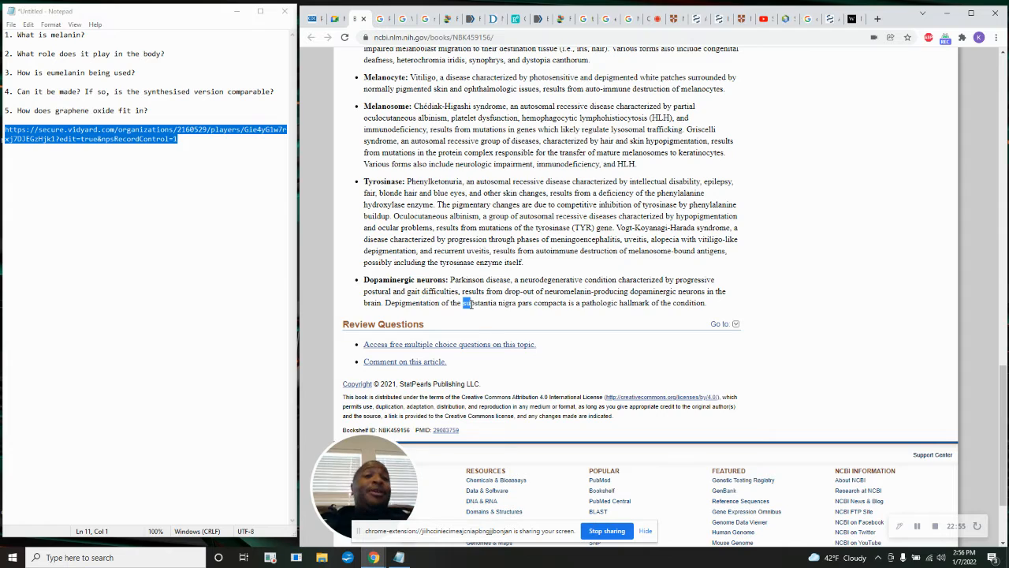
double_click(489, 303)
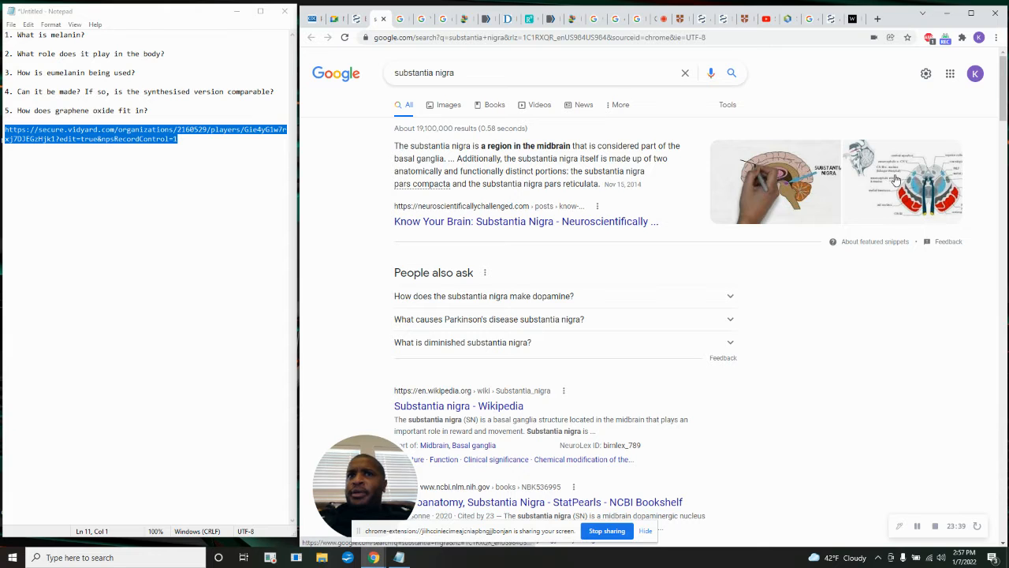
Show substantia nigra image results and enlarge the Basal ganglia - Wikipedia diagram.
left_click(448, 104)
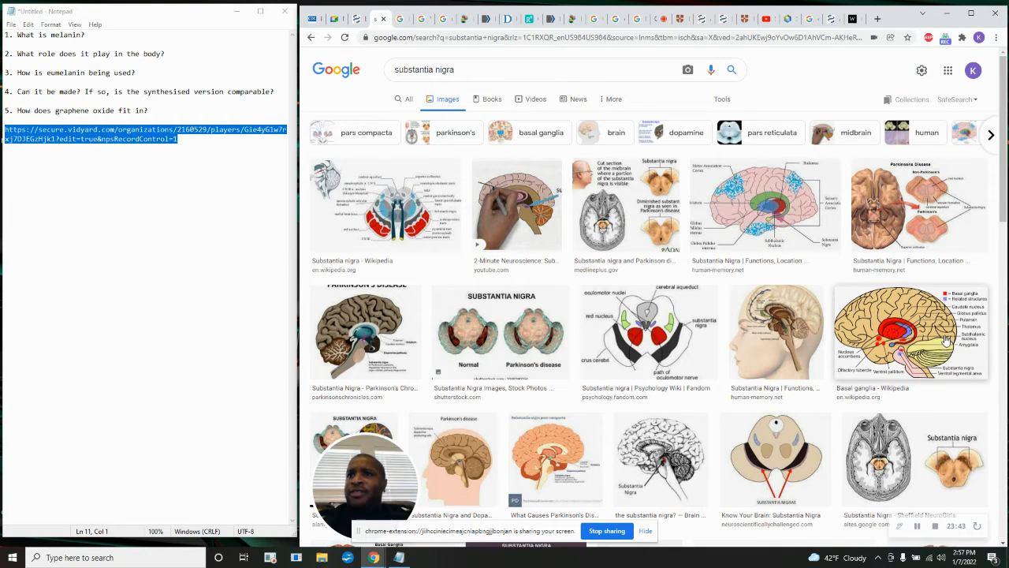
left_click(909, 330)
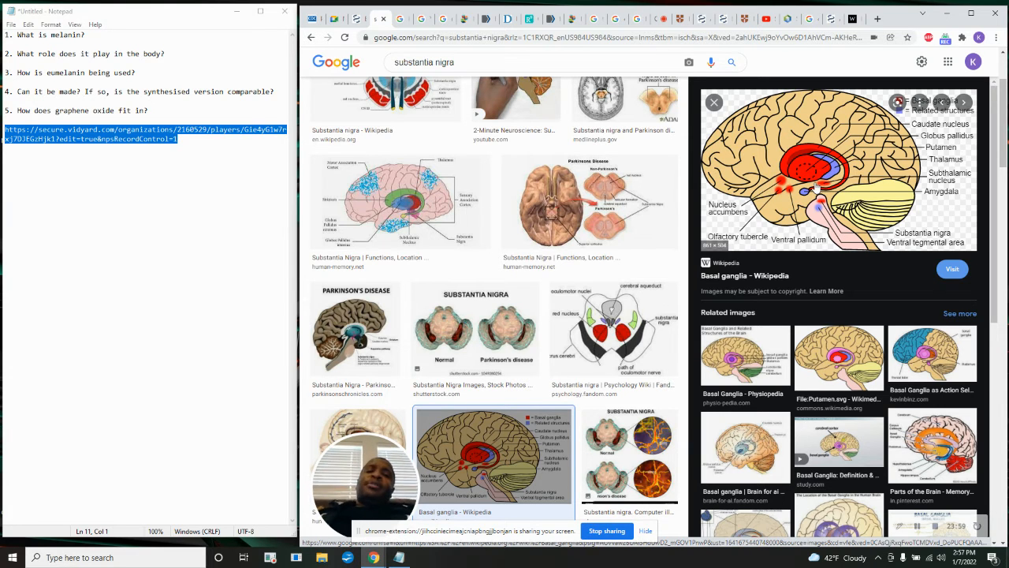
left_click(513, 69)
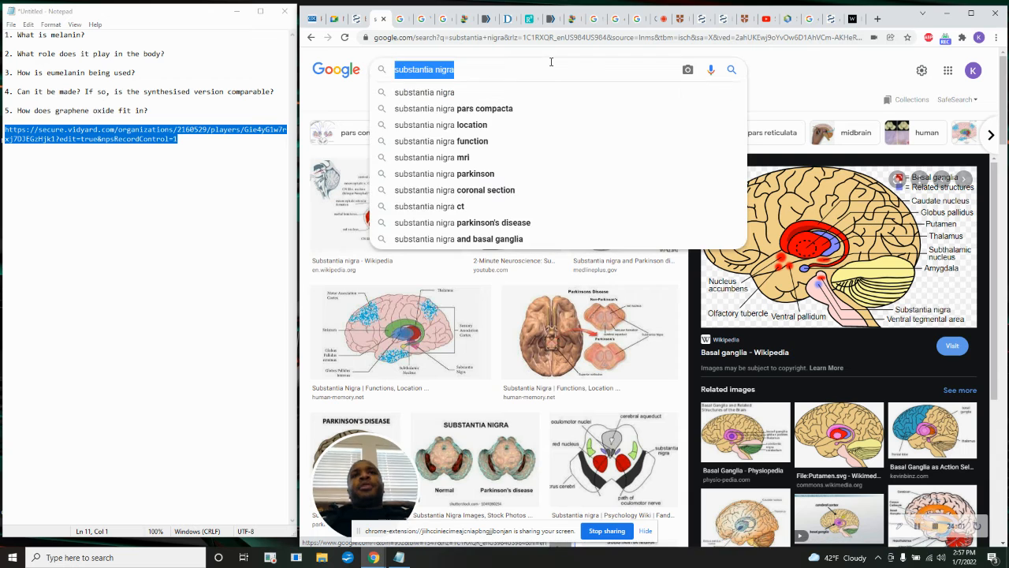
Search 'corpus collosum', scroll its images, then go back to the substantia nigra results.
type("corpus col")
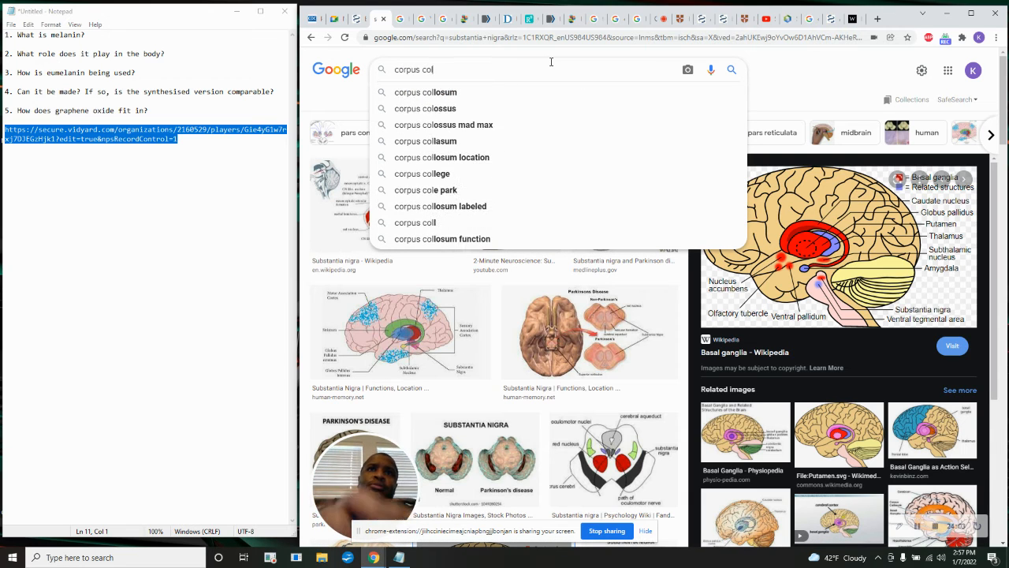
type("losum")
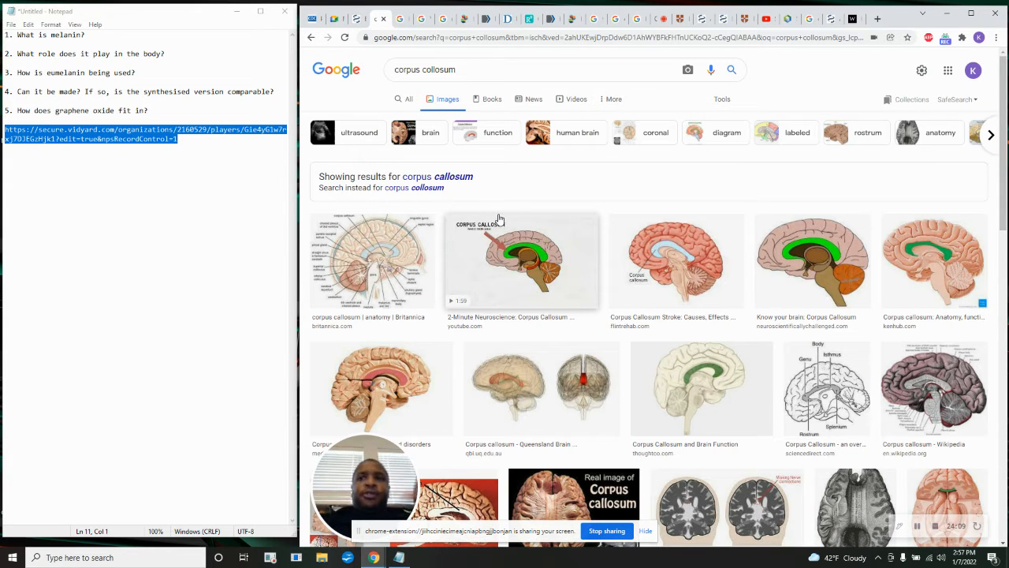
scroll("down", 3)
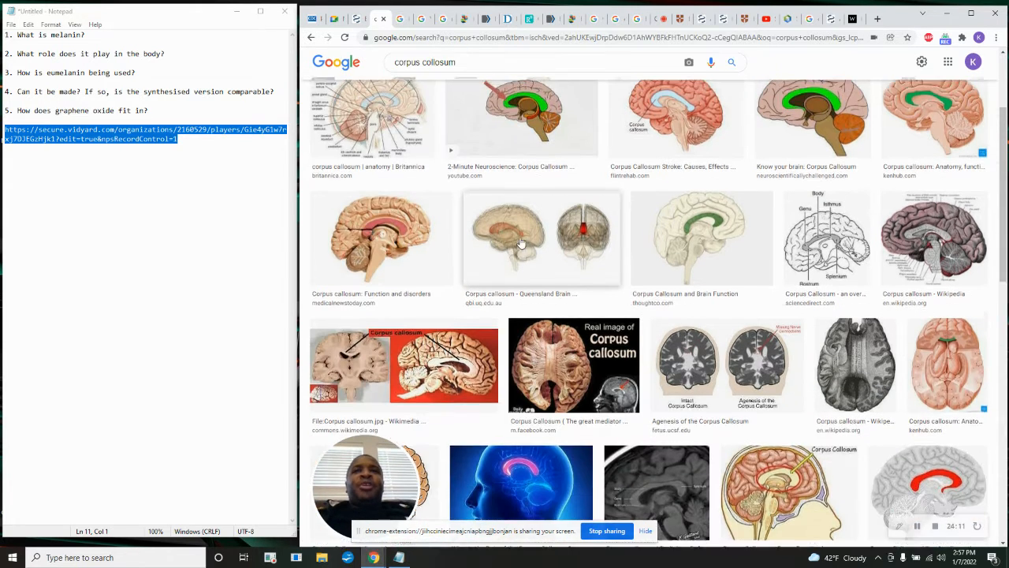
scroll("down", 3)
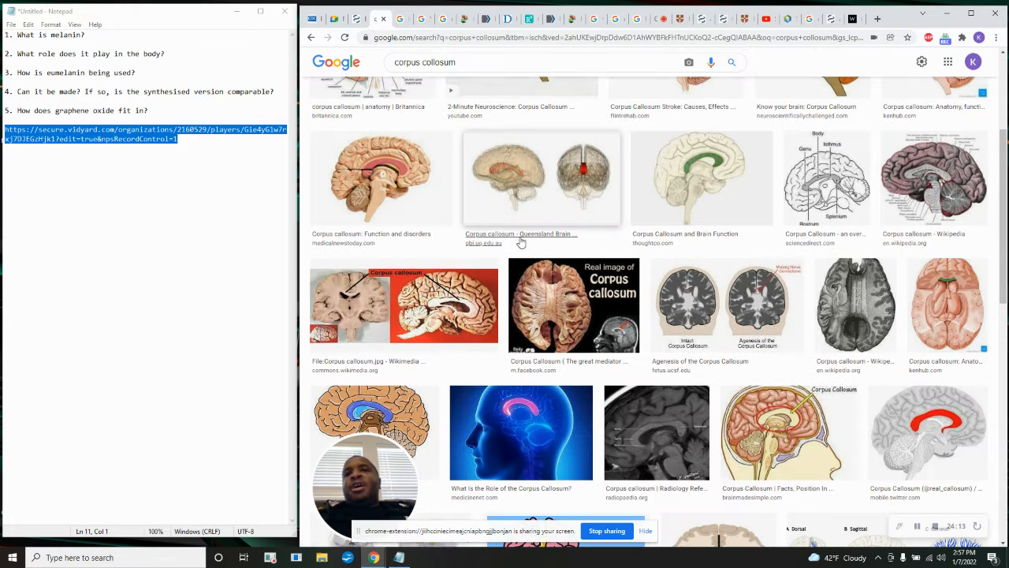
scroll("up", 3)
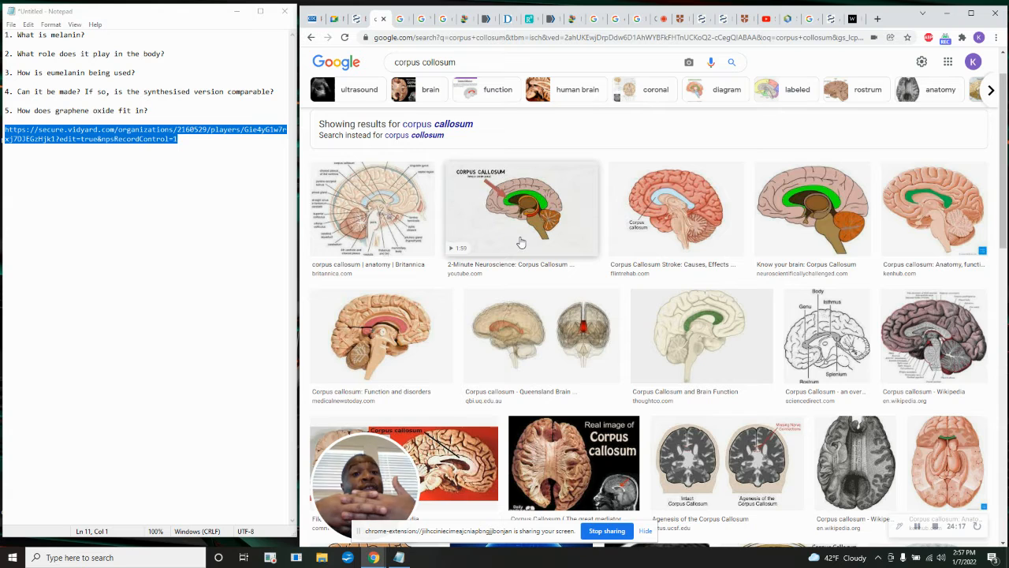
mouse_move(570, 183)
type("substantia nigra")
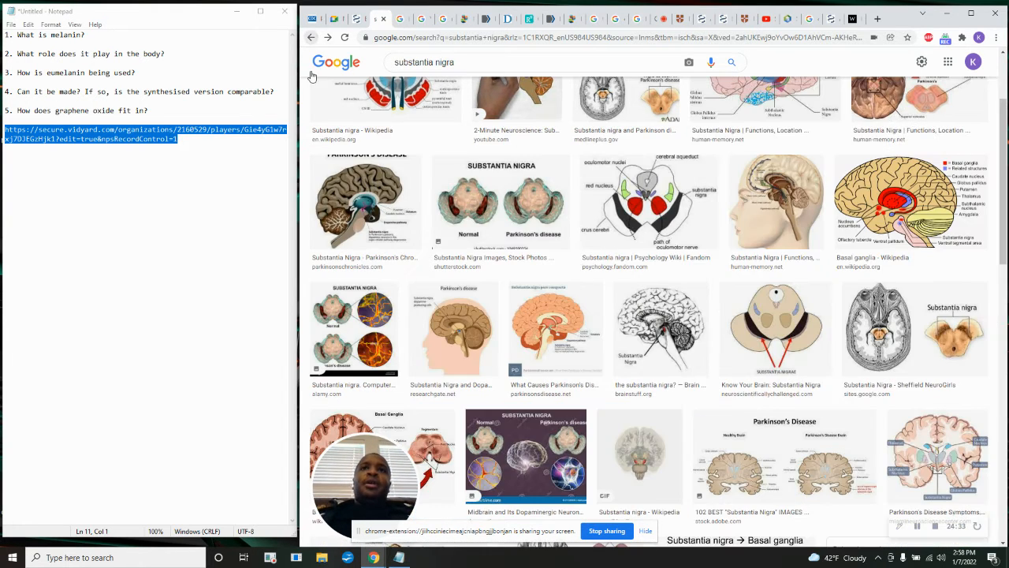
left_click(311, 37)
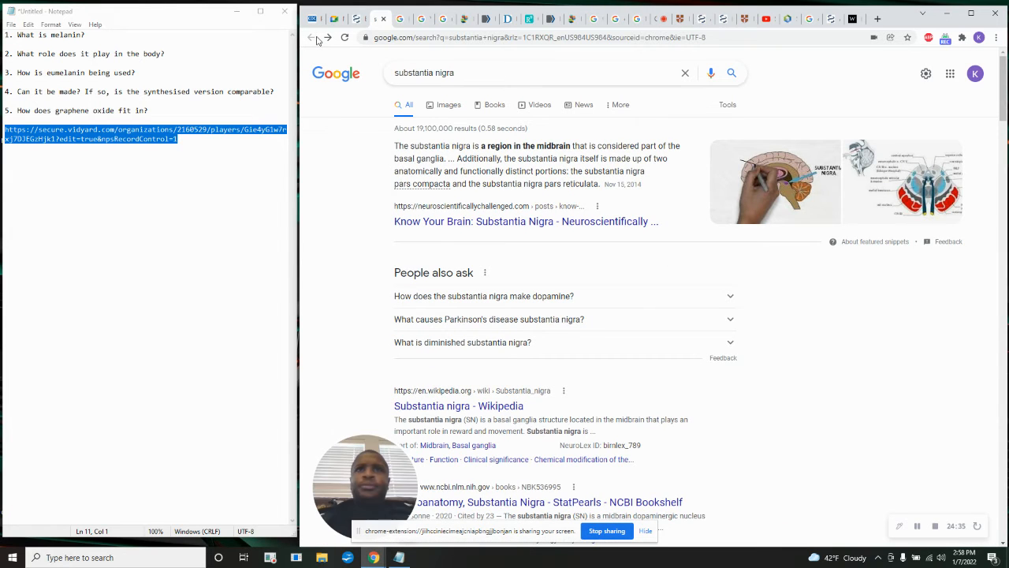
Select 'Parkinson disease' in the NCBI melanin article and search Google for it.
left_click(552, 502)
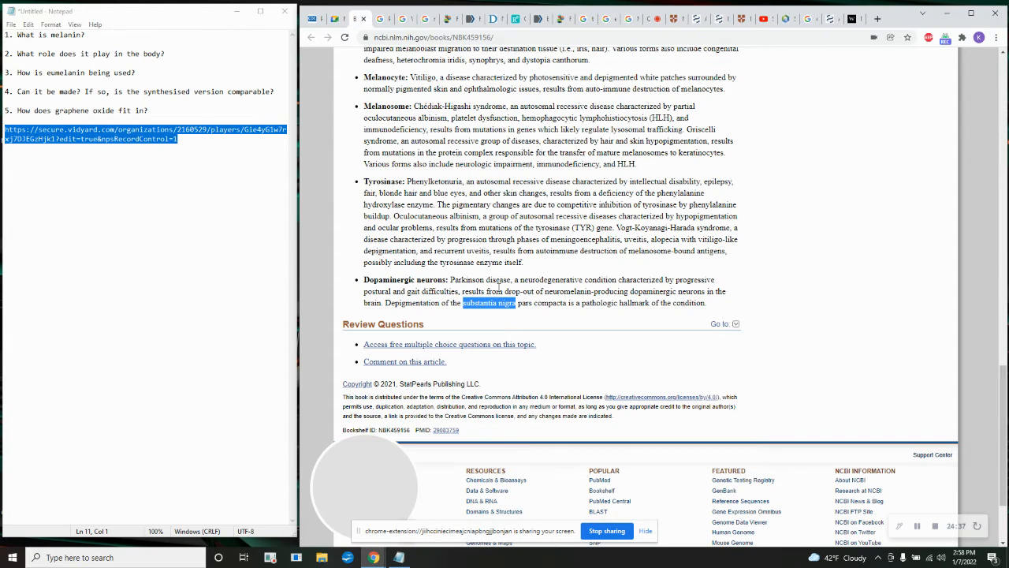
double_click(469, 280)
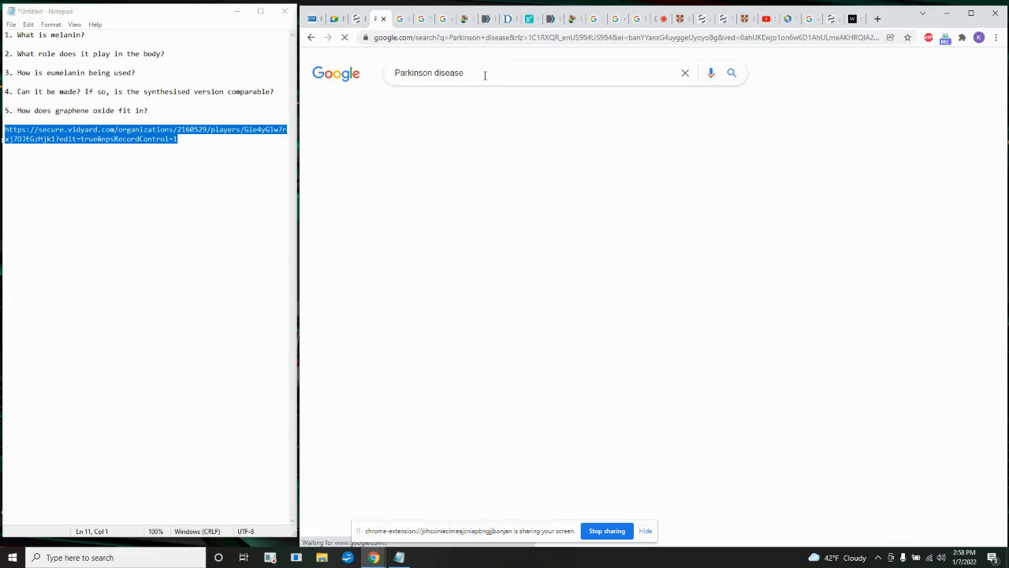
key("Return")
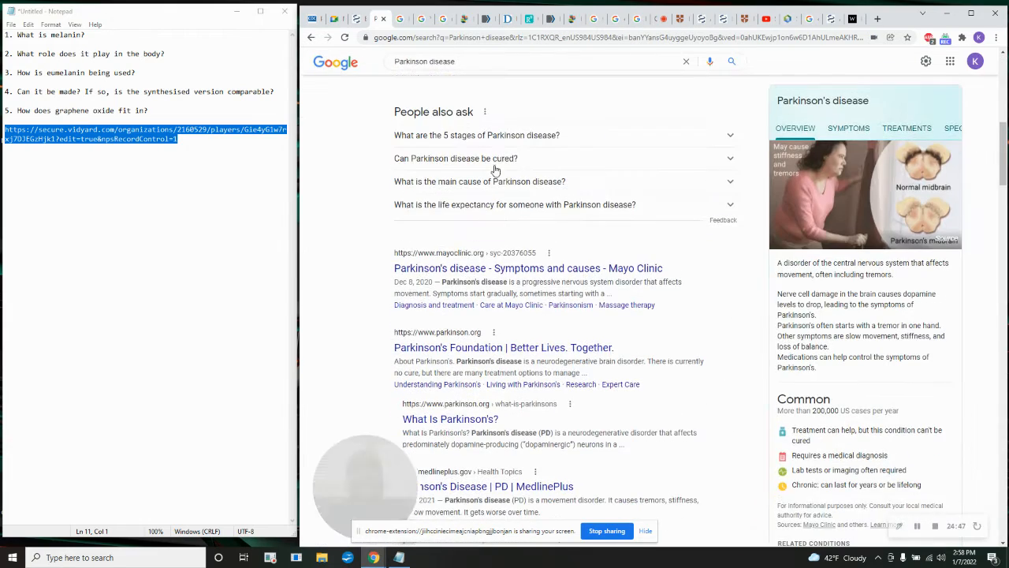
scroll("up", 3)
type(" what is it")
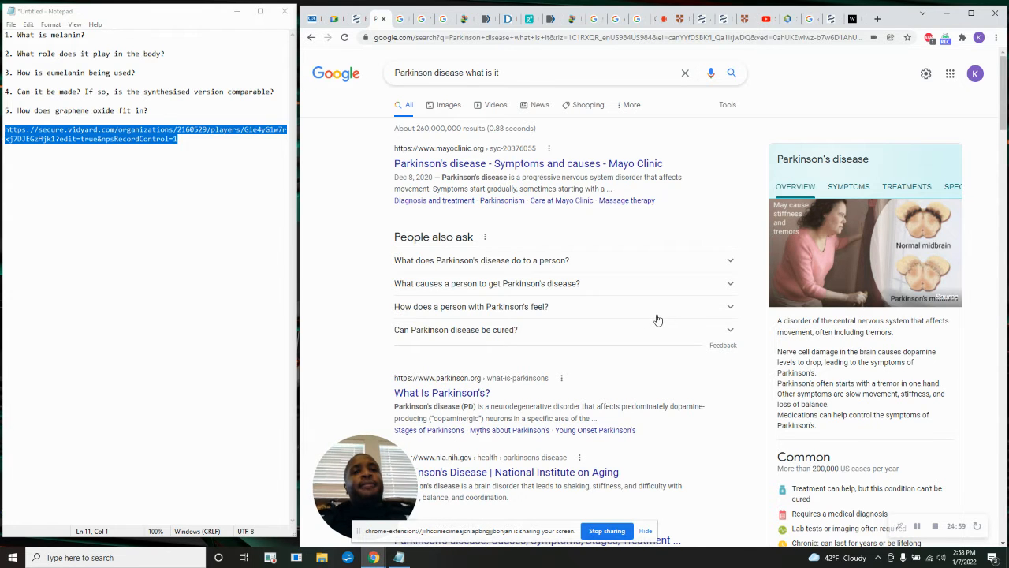
scroll("down", 3)
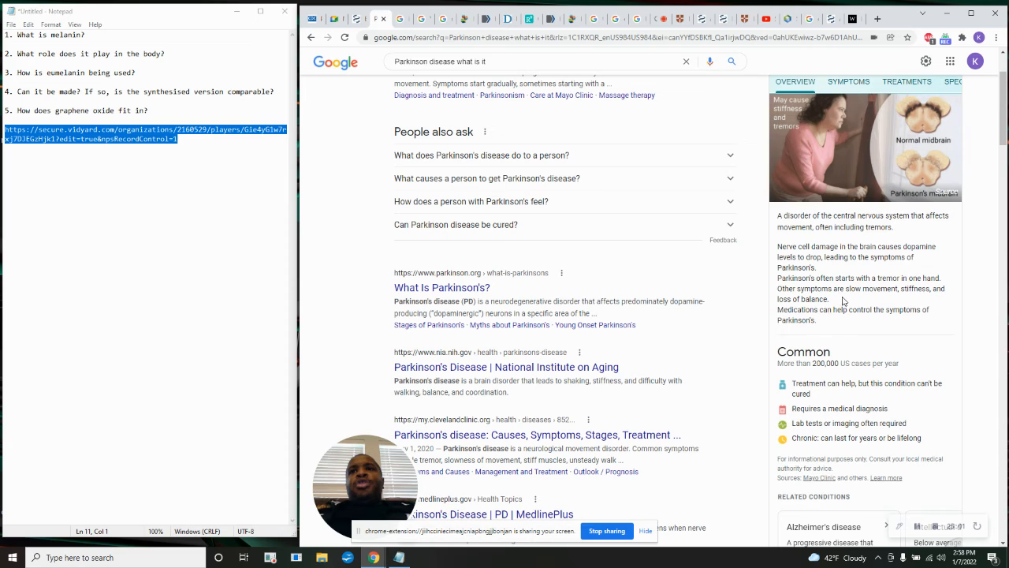
mouse_move(869, 270)
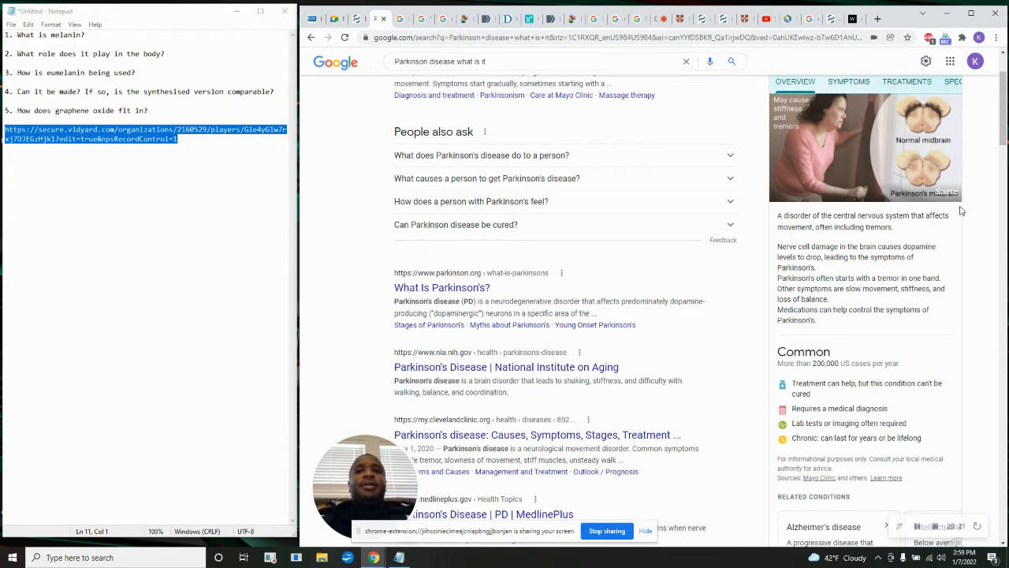
mouse_move(382, 18)
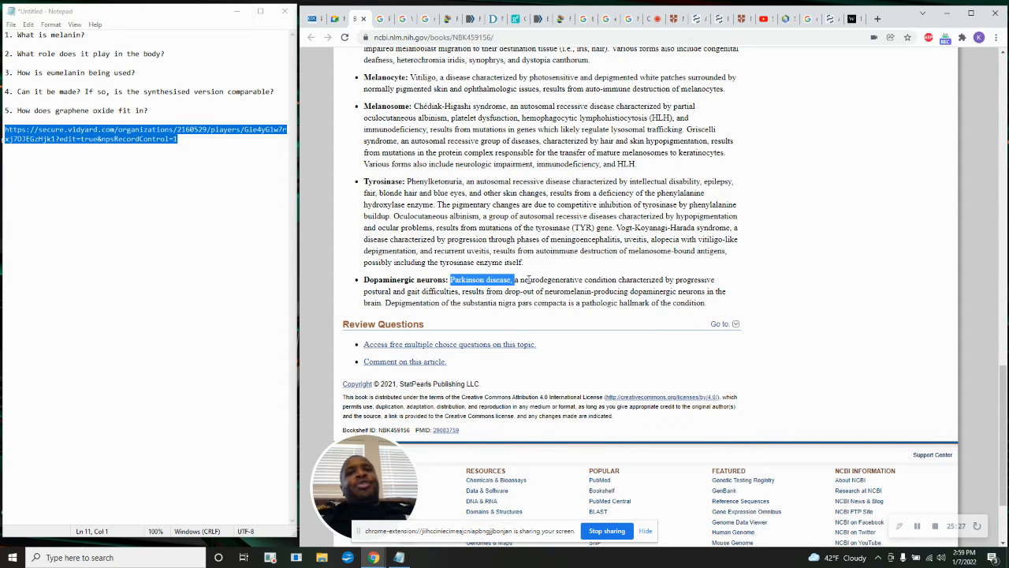
mouse_move(636, 291)
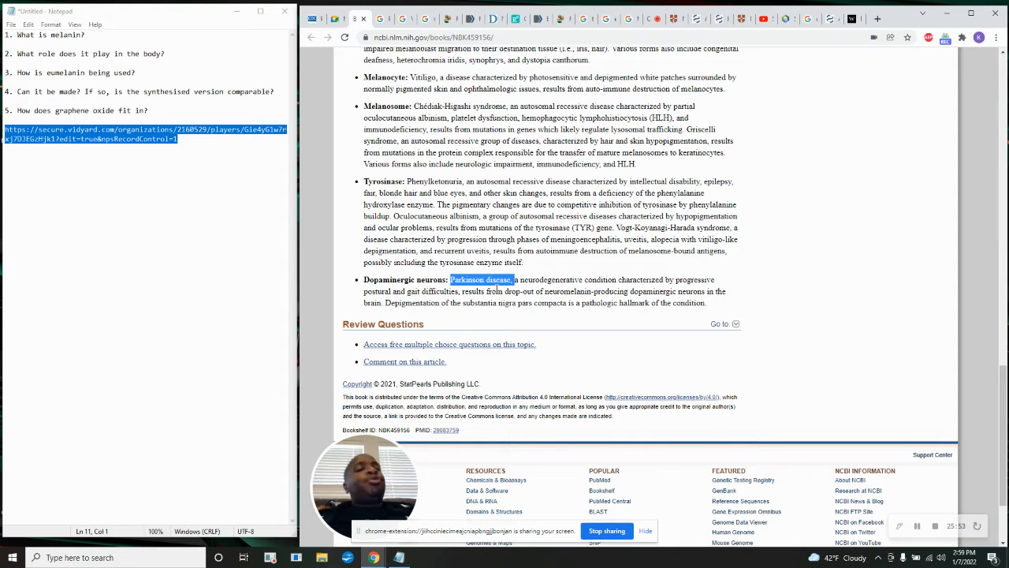
mouse_move(536, 283)
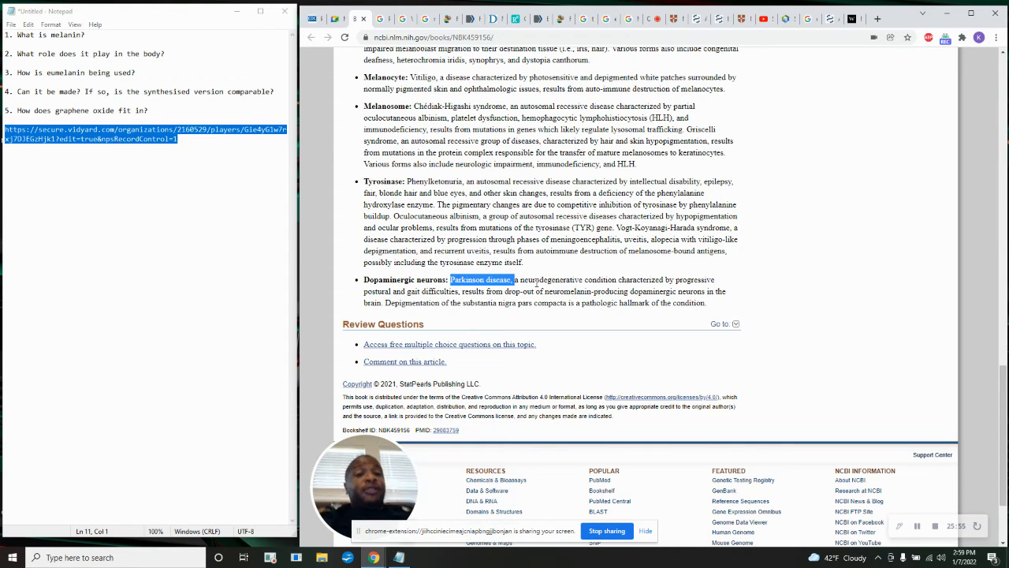
Clear the Parkinson disease selection and scroll the NCBI melanin clinical-significance page.
left_click(514, 279)
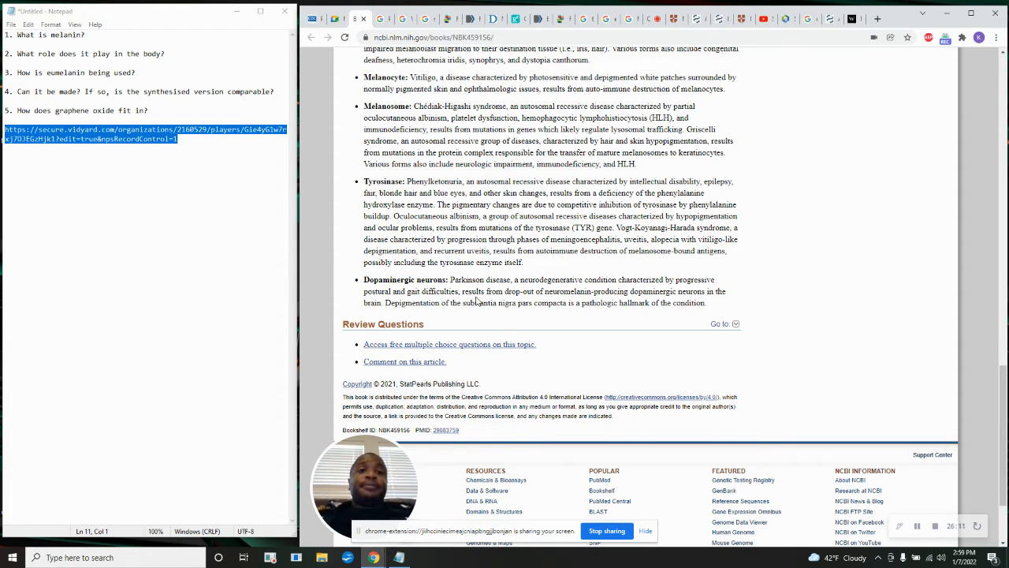
scroll("up", 3)
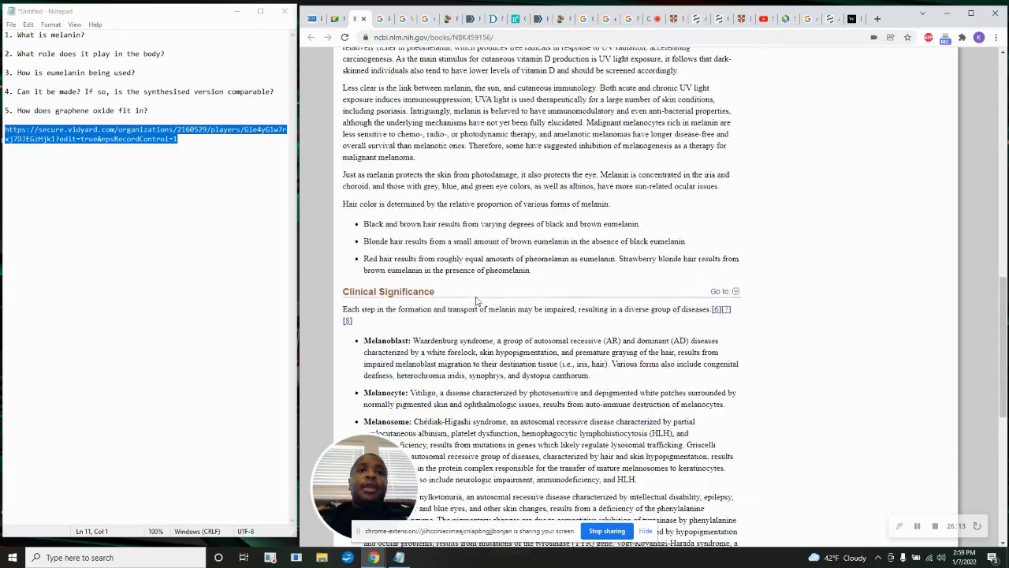
scroll("down", 3)
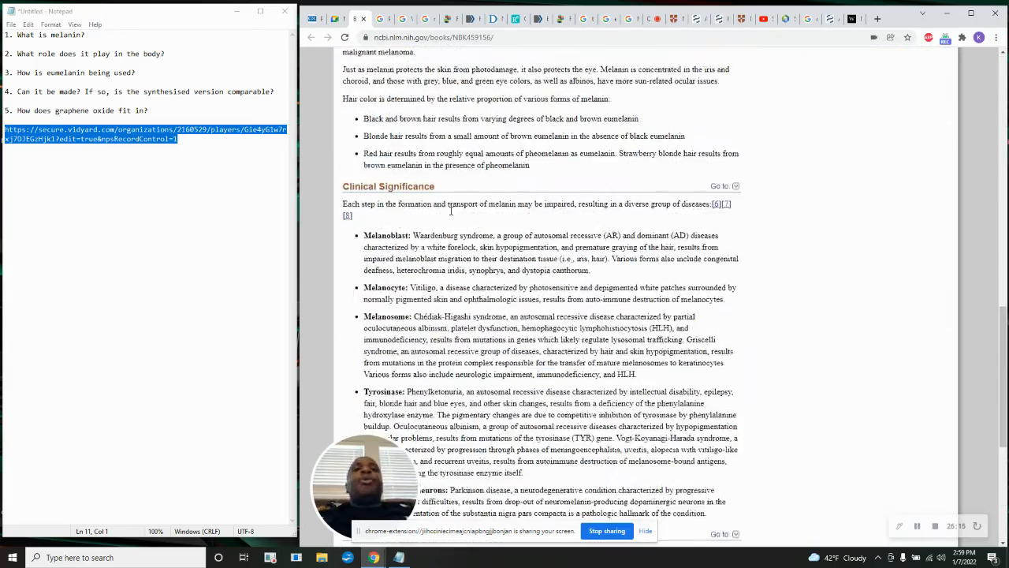
scroll("up", 3)
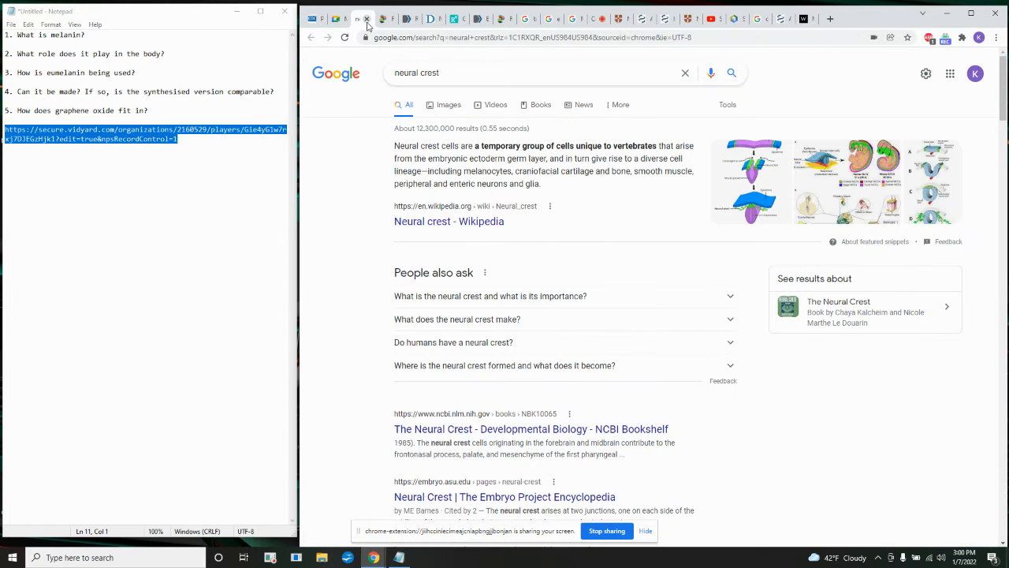
Read through the Frontiers eumelanin thin-film conductivity article, then open a blank tab.
left_click(364, 18)
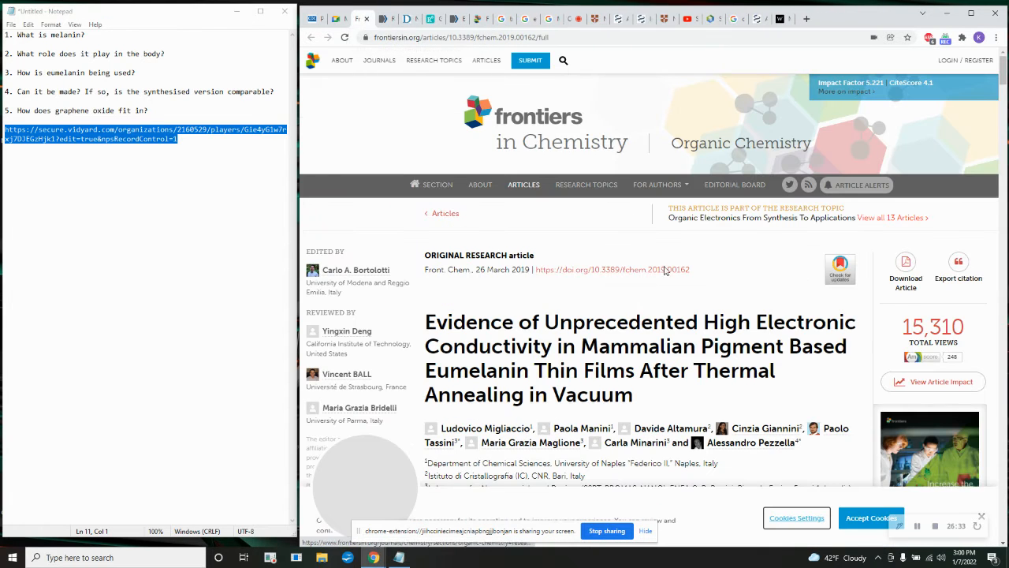
scroll("down", 3)
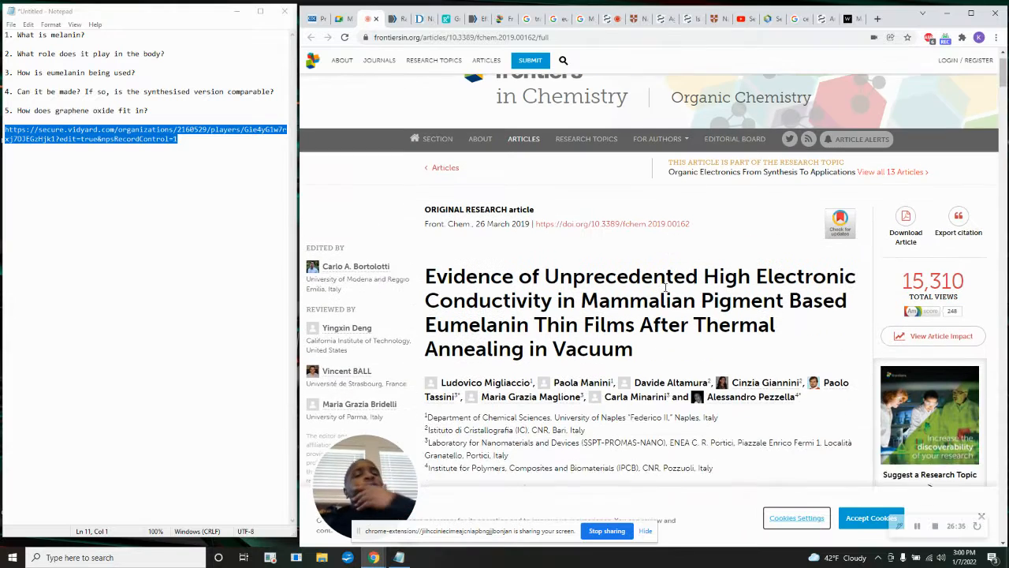
scroll("up", 3)
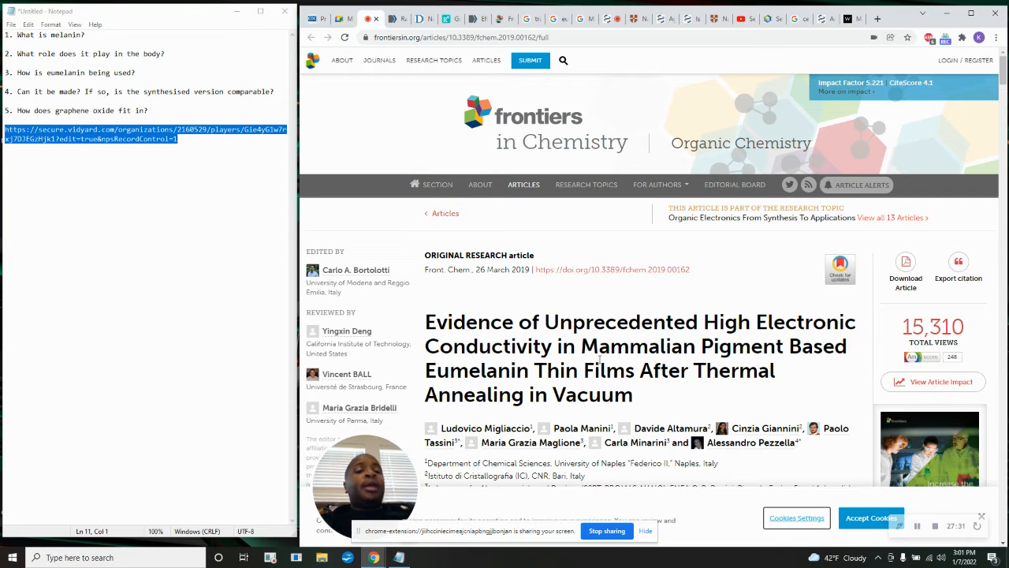
scroll("down", 3)
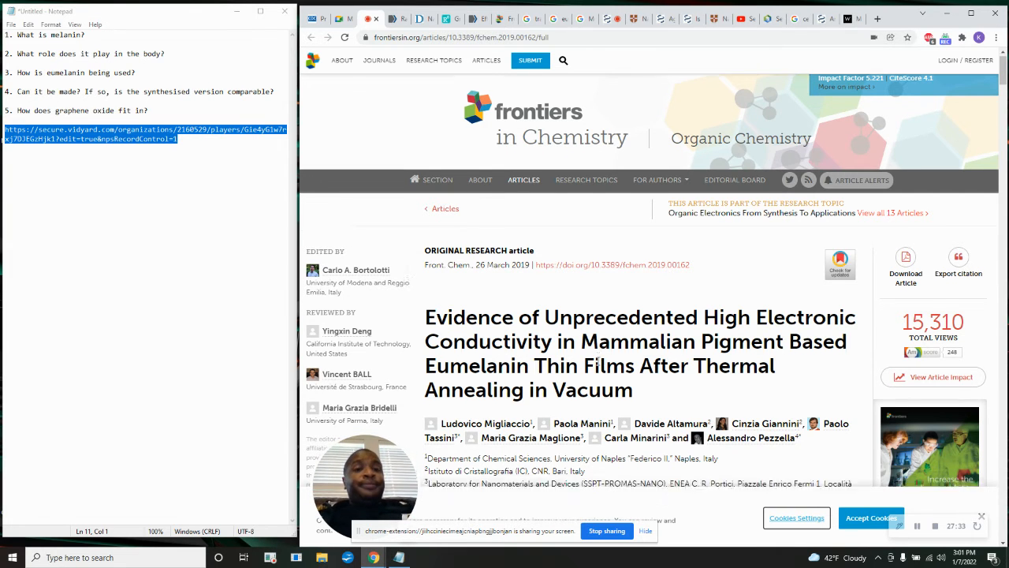
scroll("down", 3)
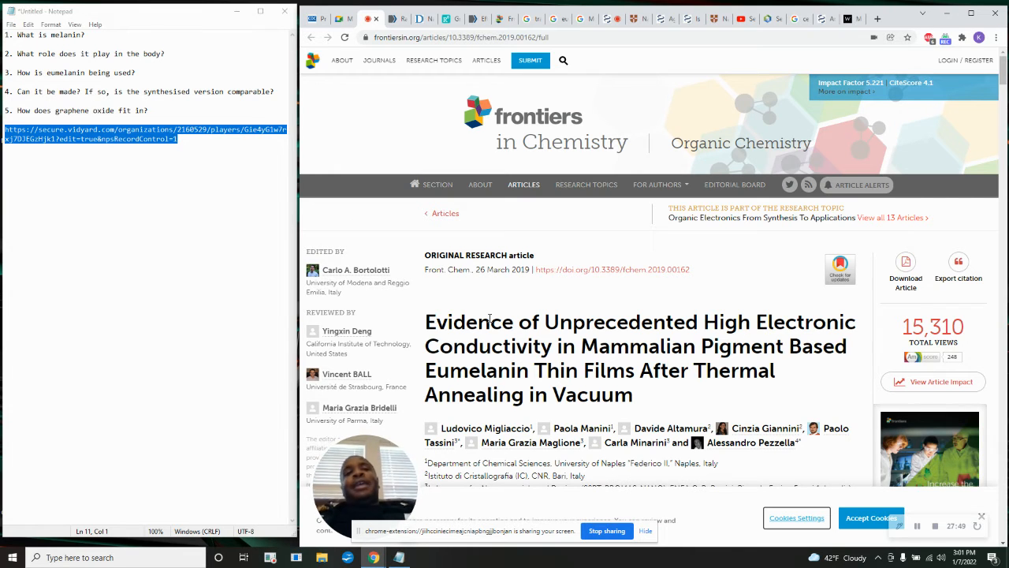
scroll("down", 3)
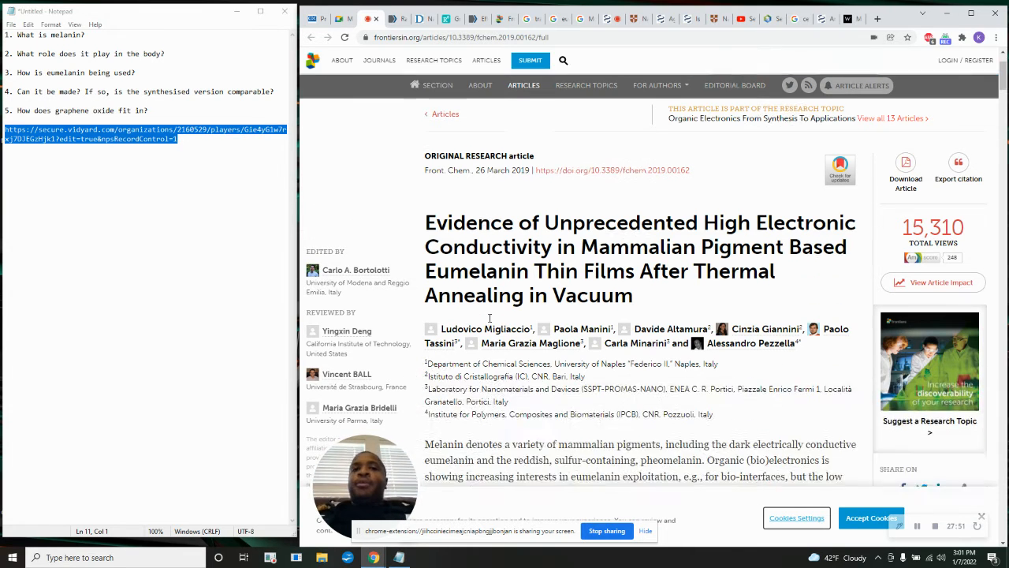
scroll("down", 3)
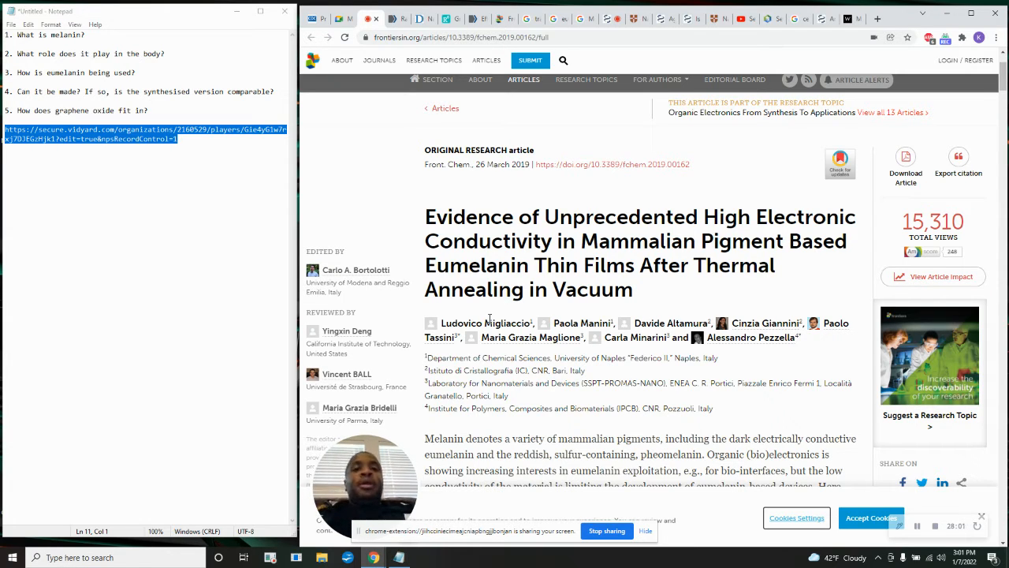
mouse_move(530, 337)
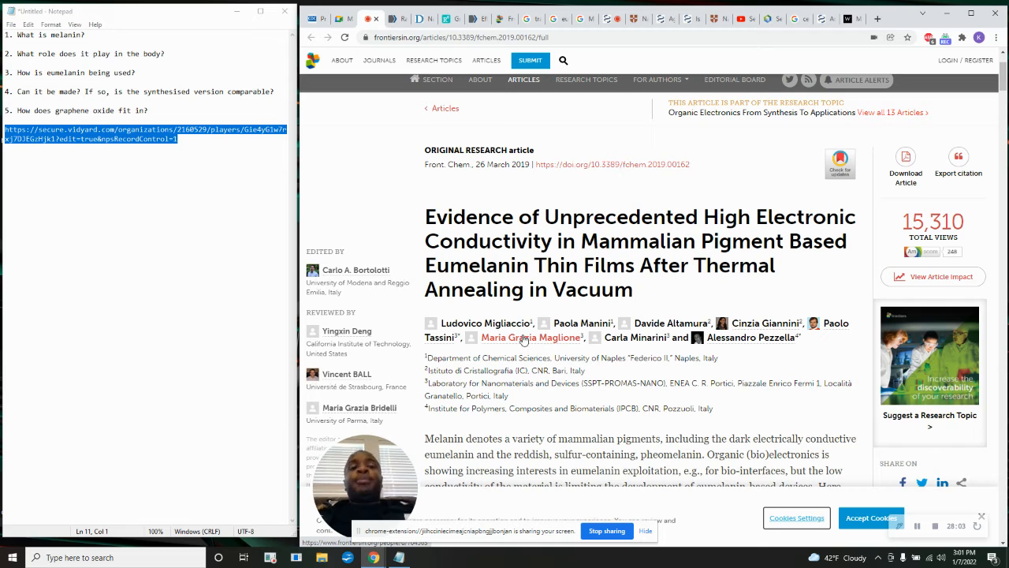
mouse_move(530, 338)
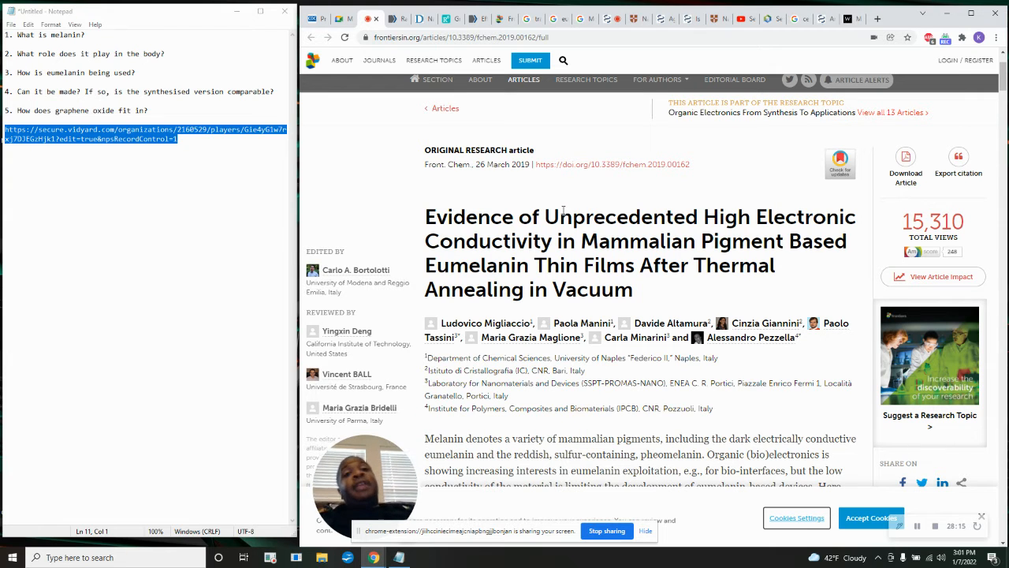
left_click(877, 18)
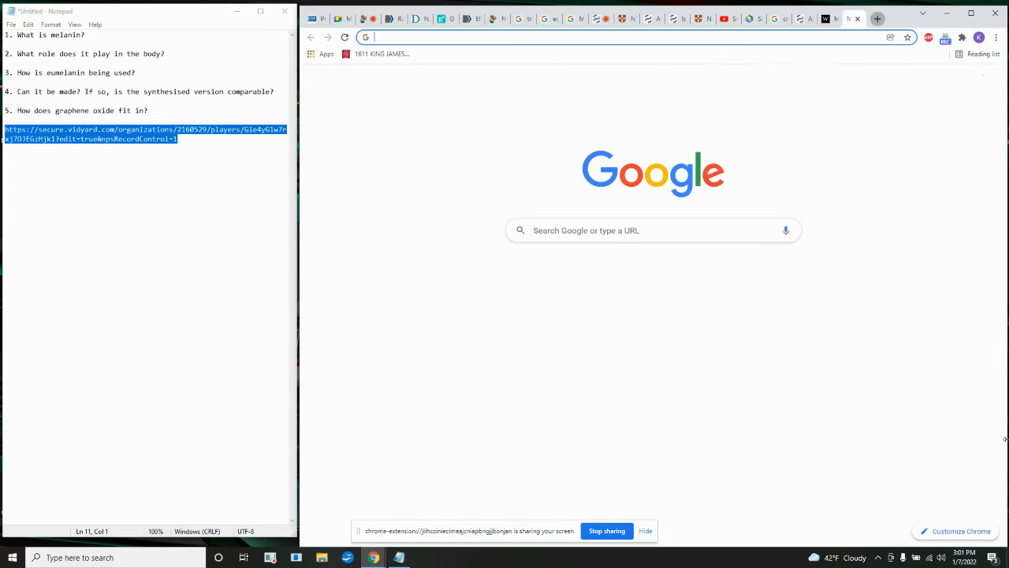
Search 'ephraim is a cake not turned kjv' and open Hosea 7:8 on King James Bible Online.
type("ephraim is a cake u")
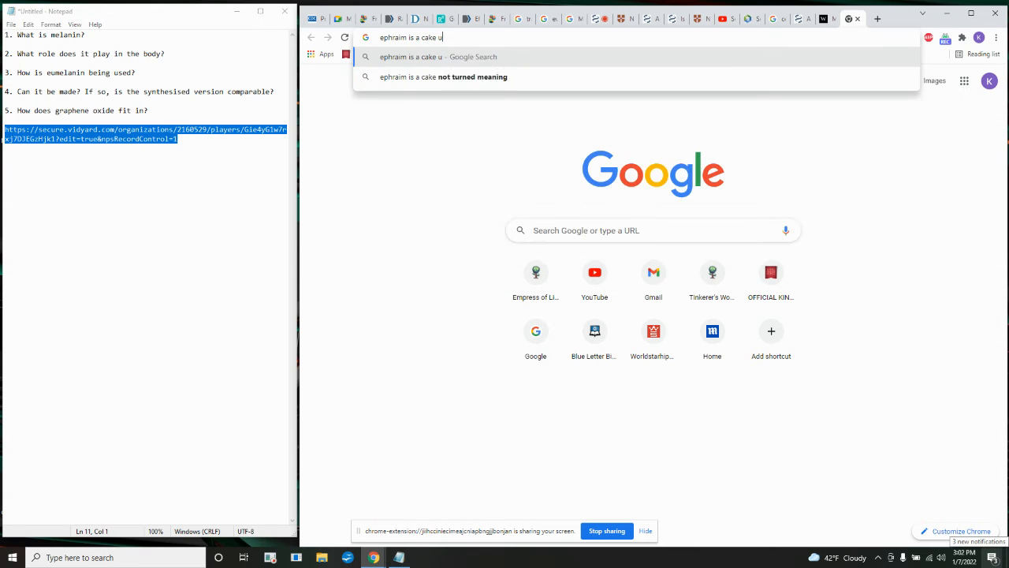
left_click(443, 76)
type("not turned kjv")
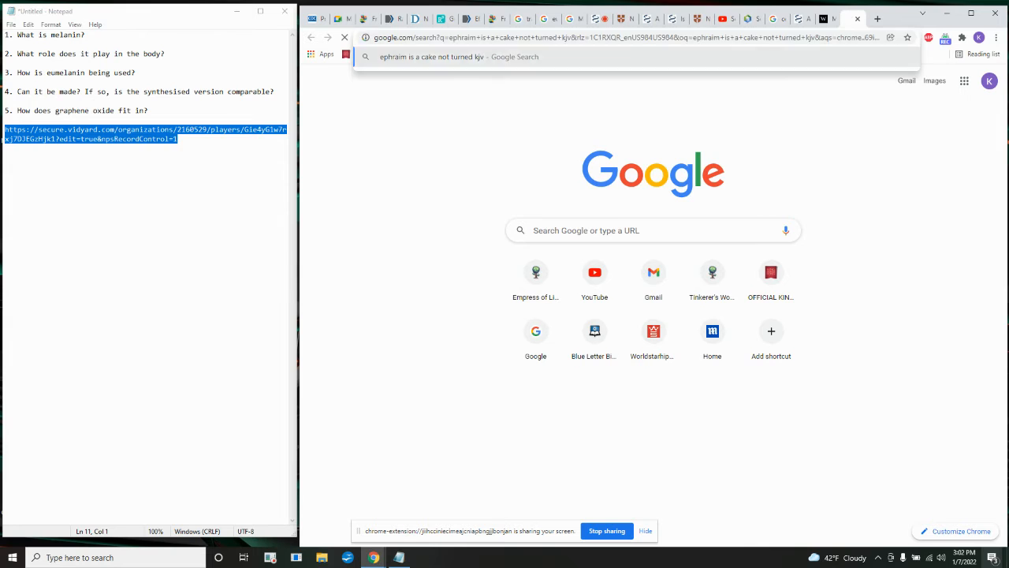
key("Return")
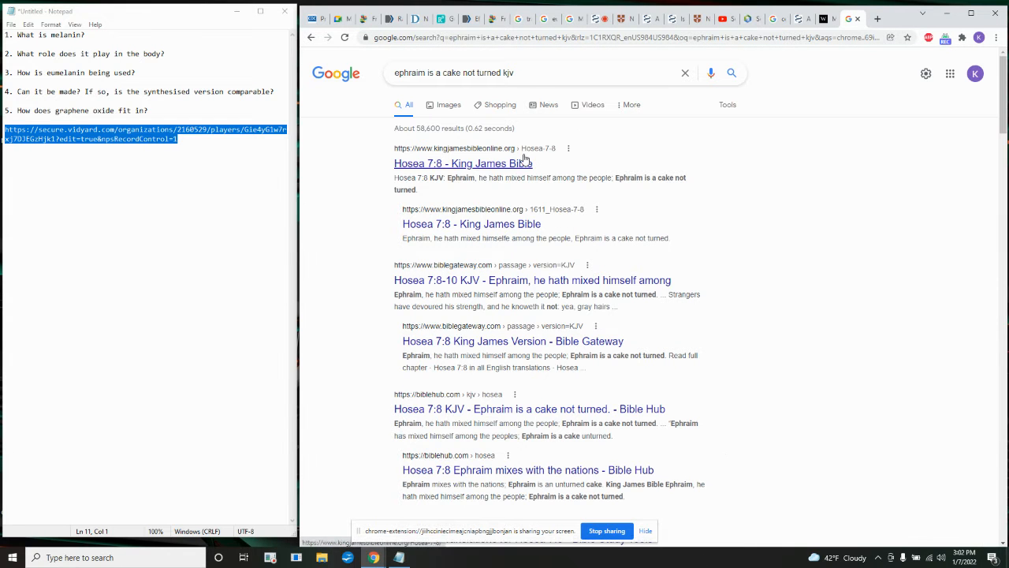
left_click(463, 163)
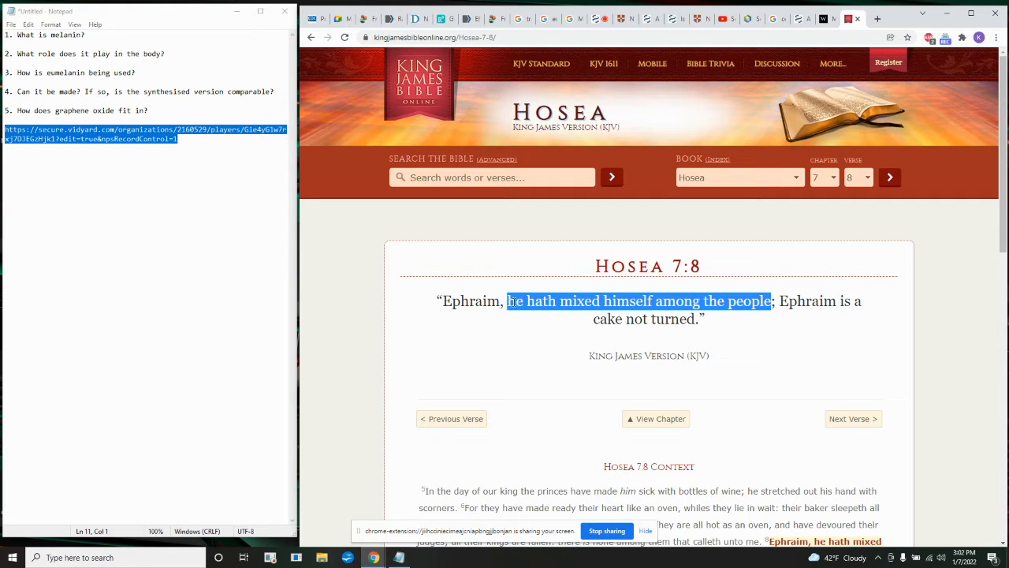
left_click(749, 321)
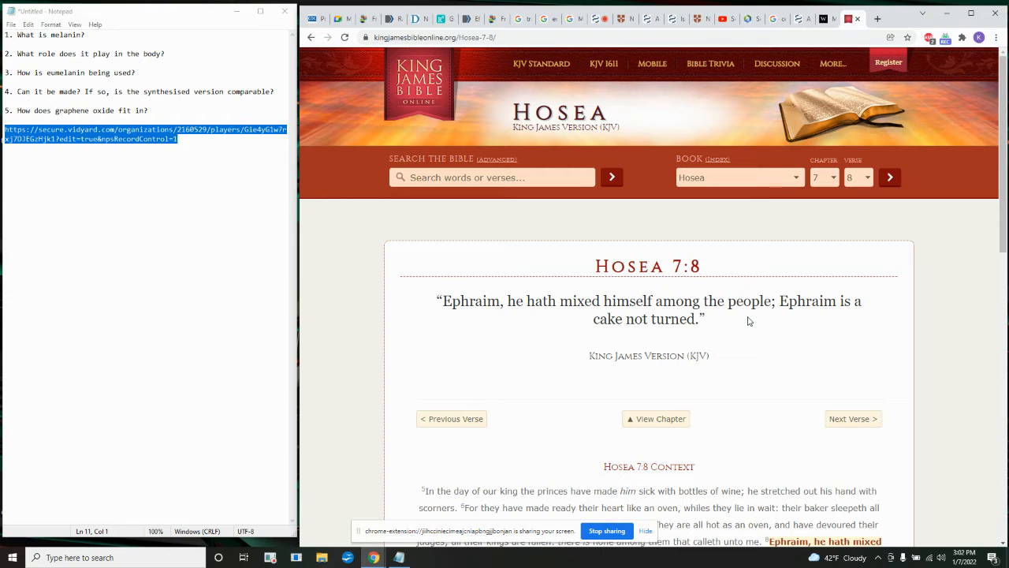
mouse_move(735, 322)
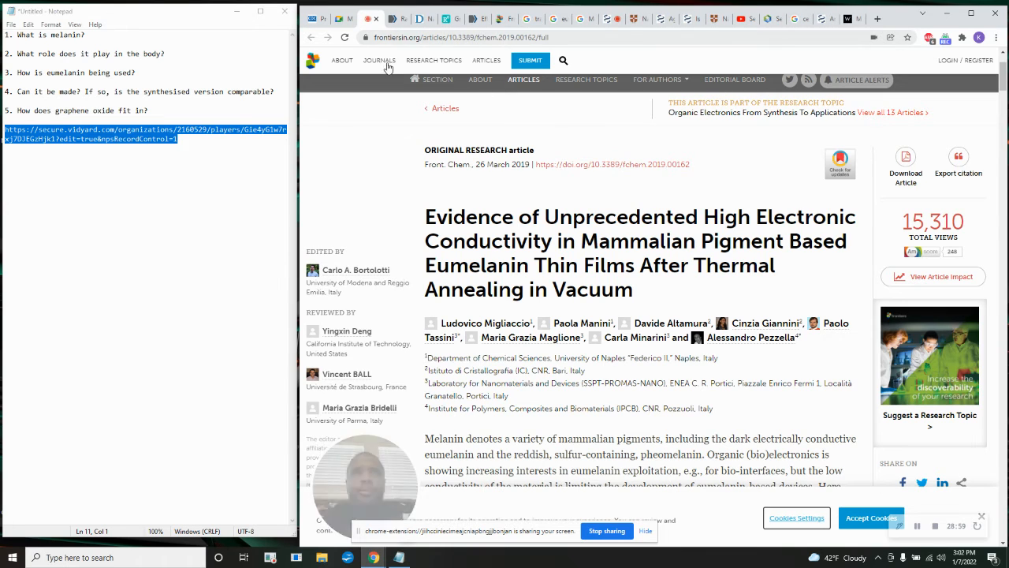
Select 'Annealing' in the Frontiers article title and search Google for it.
scroll("down", 3)
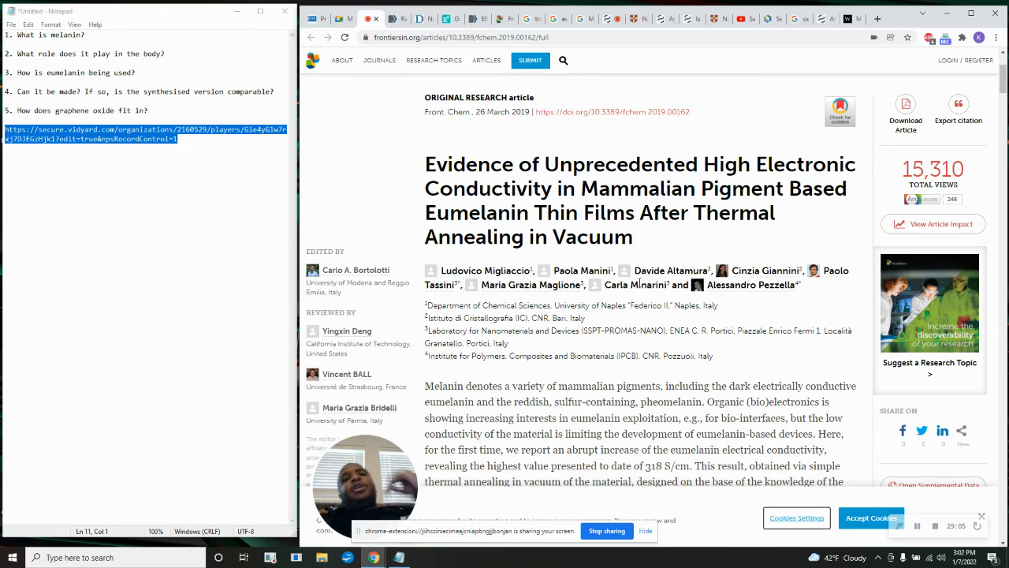
double_click(474, 237)
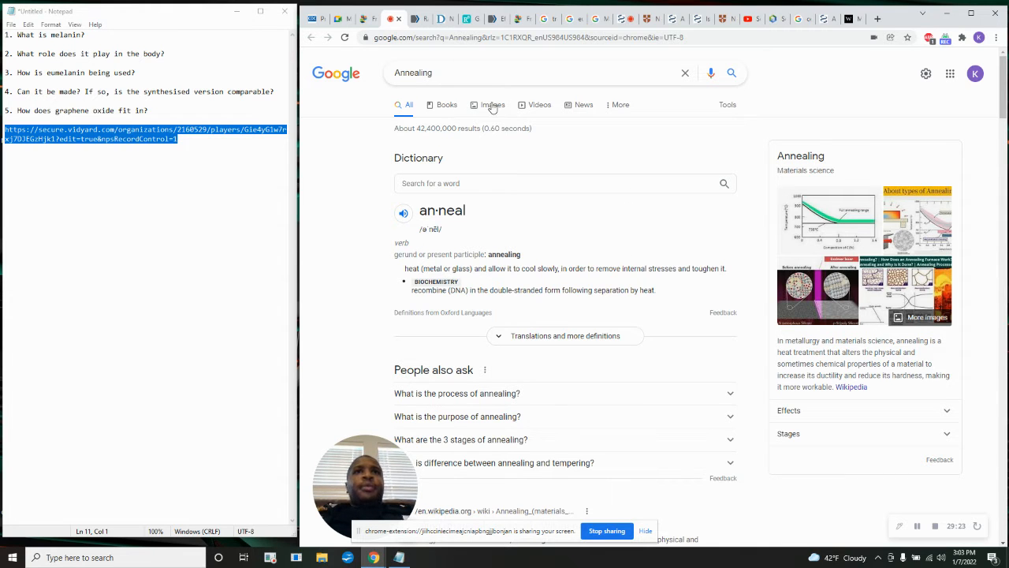
Switch to Annealing image results and scroll down through them.
left_click(491, 104)
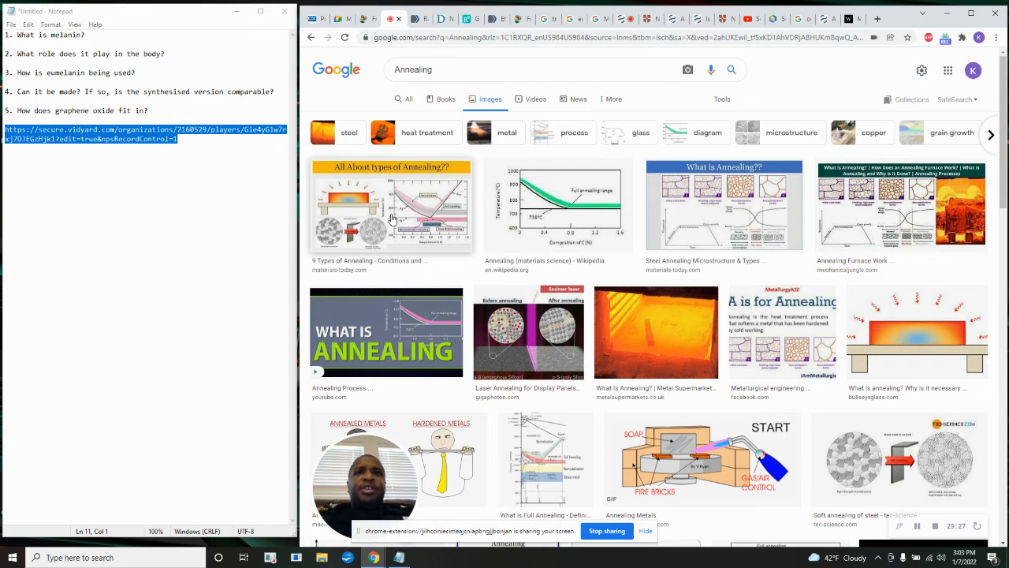
scroll("down", 3)
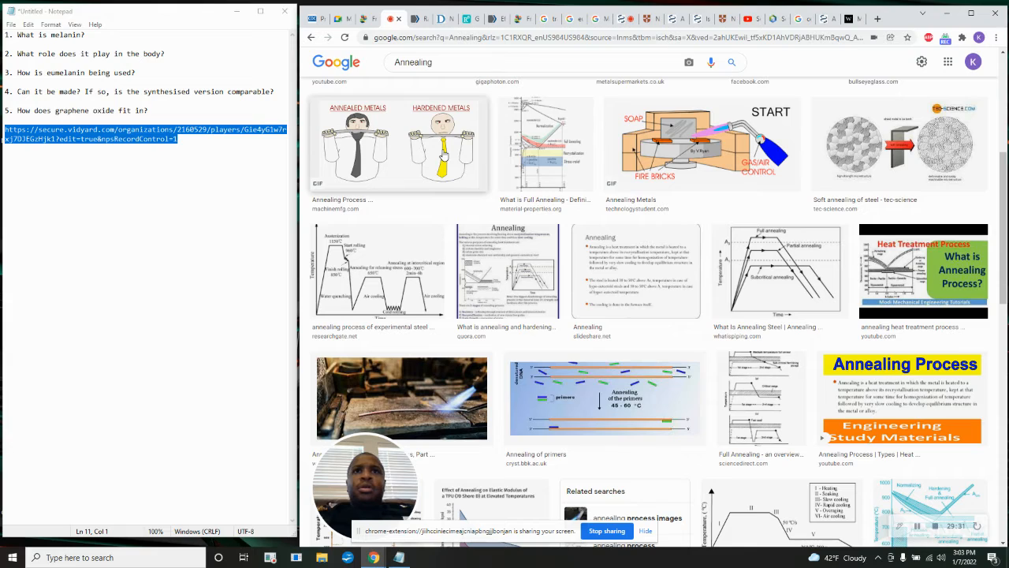
scroll("down", 3)
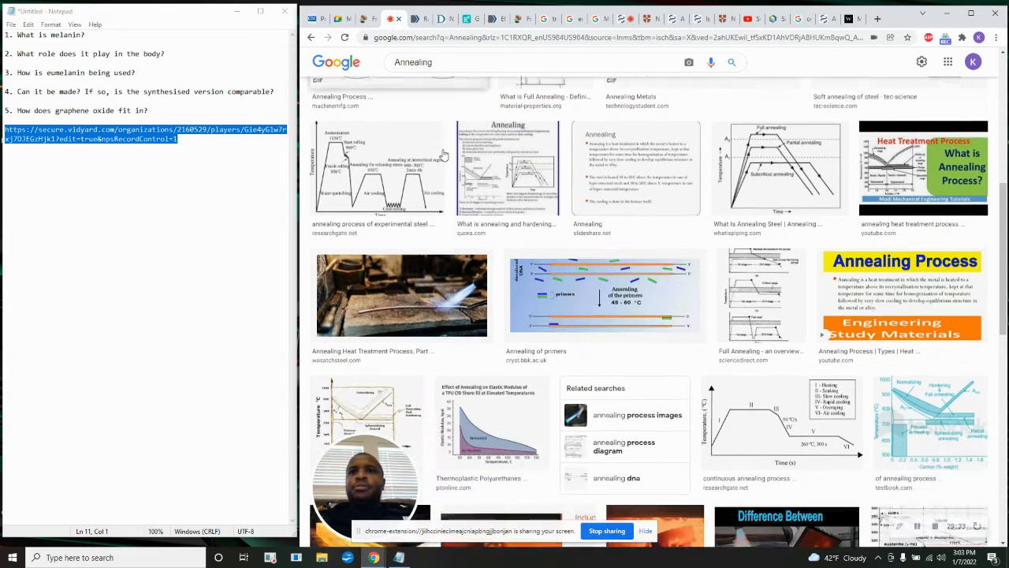
scroll("down", 3)
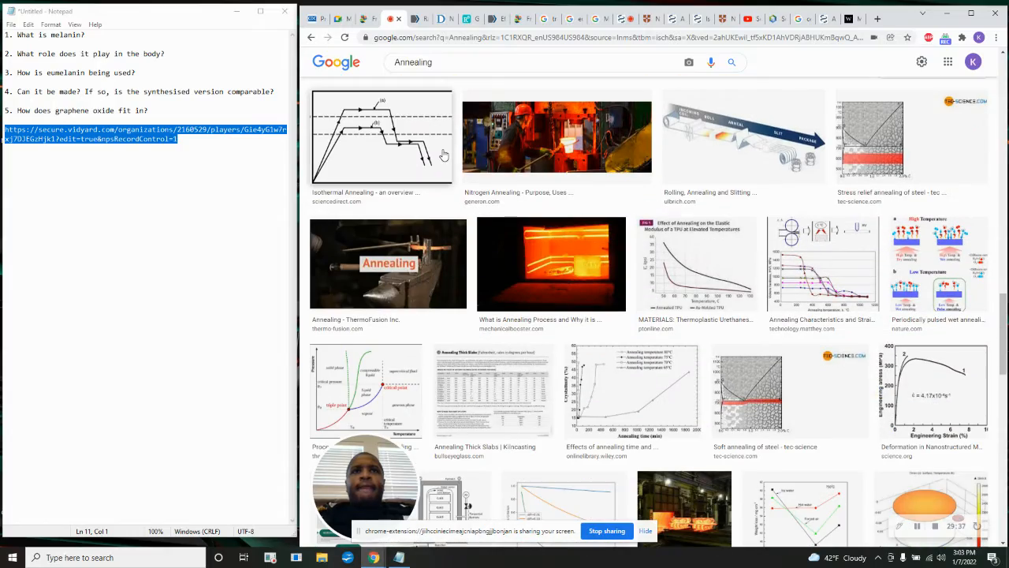
scroll("down", 3)
type(" m")
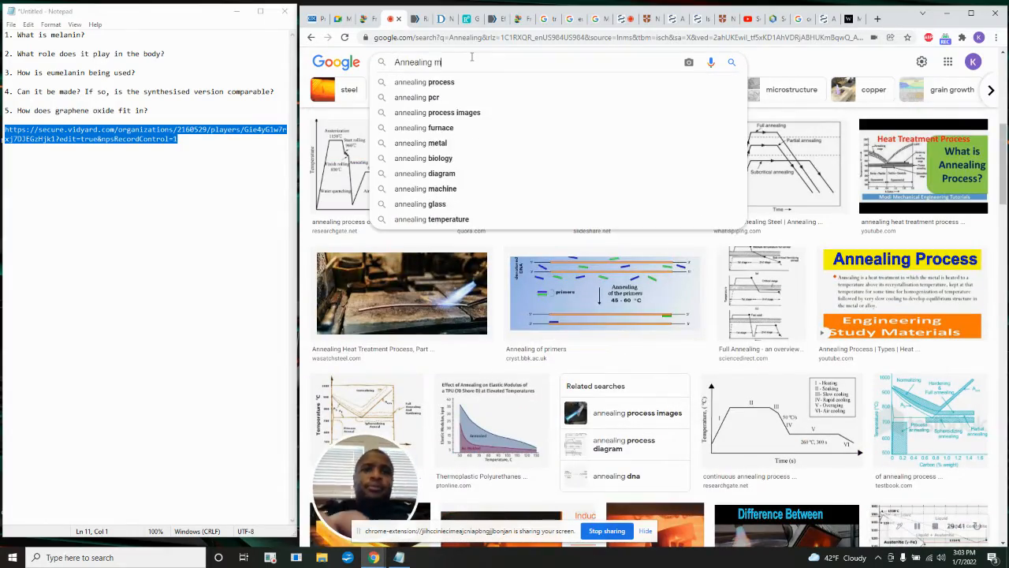
Search images for 'Annealing melanin', then go back to the Frontiers eumelanin article.
key("Return")
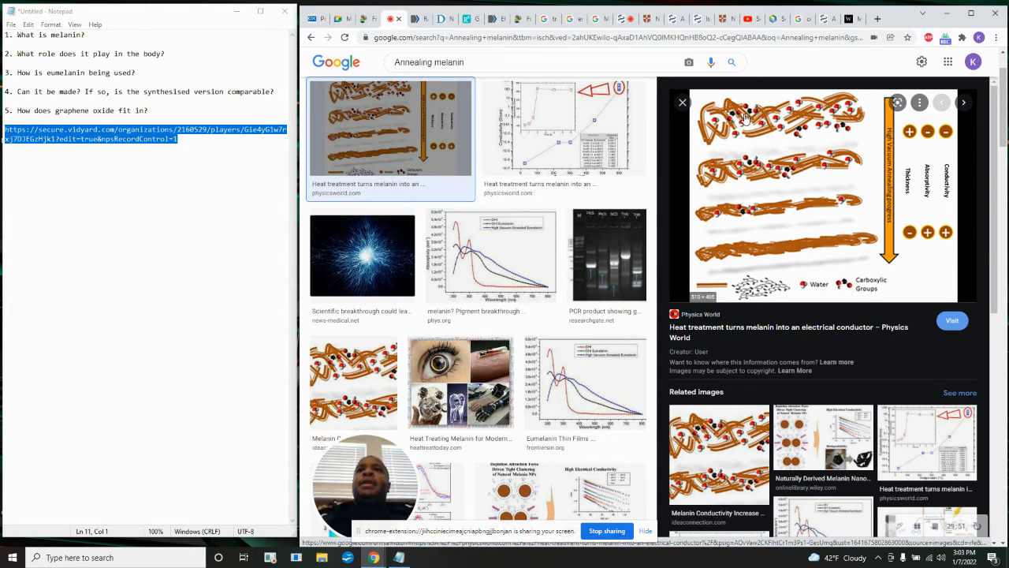
mouse_move(796, 70)
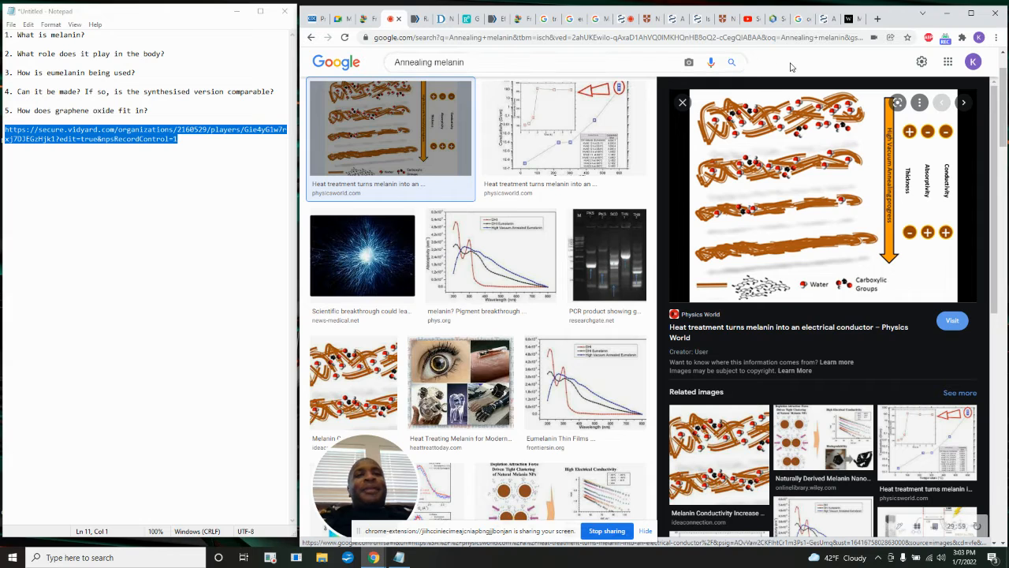
mouse_move(786, 58)
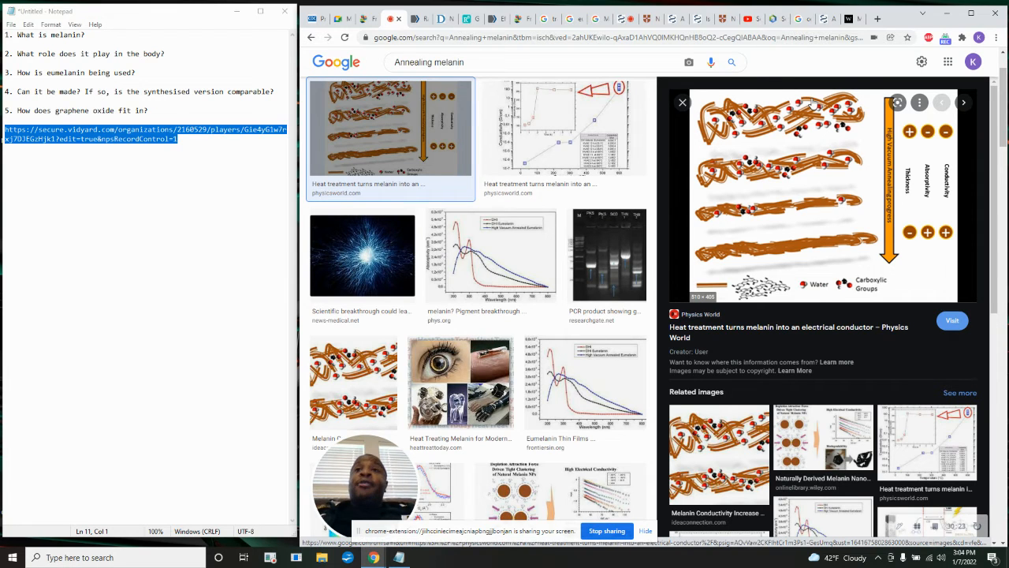
mouse_move(804, 62)
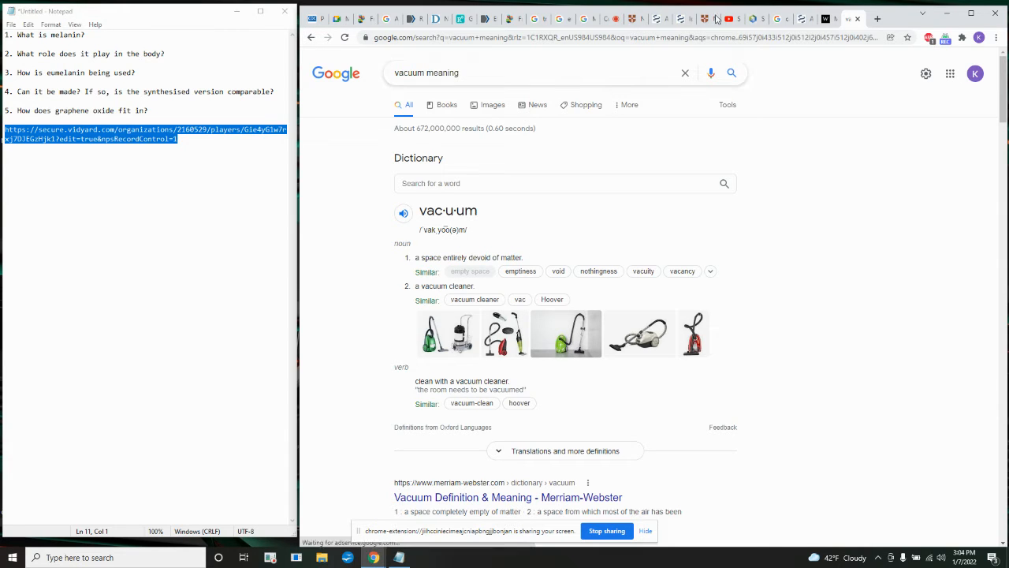
mouse_move(852, 19)
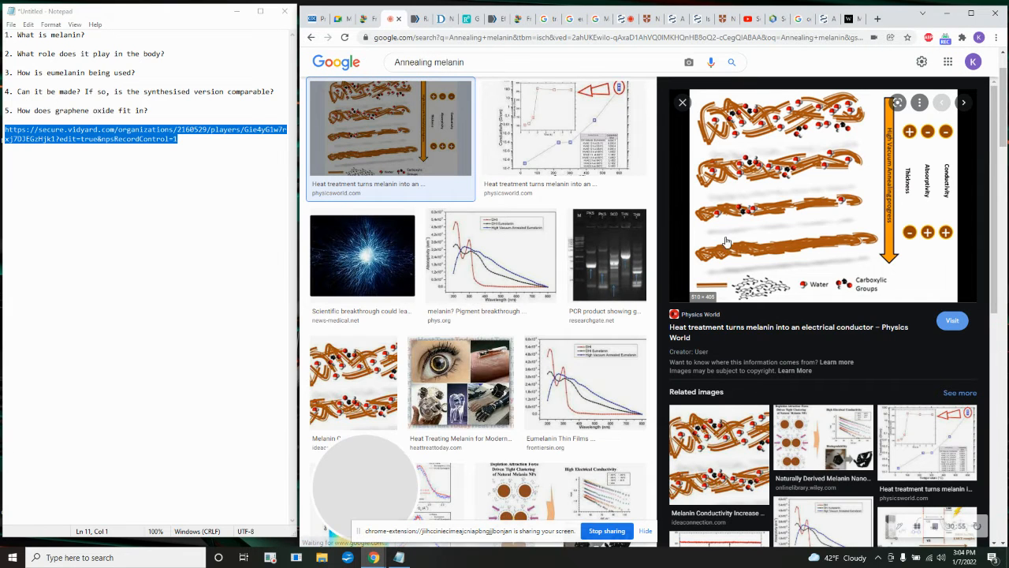
mouse_move(745, 166)
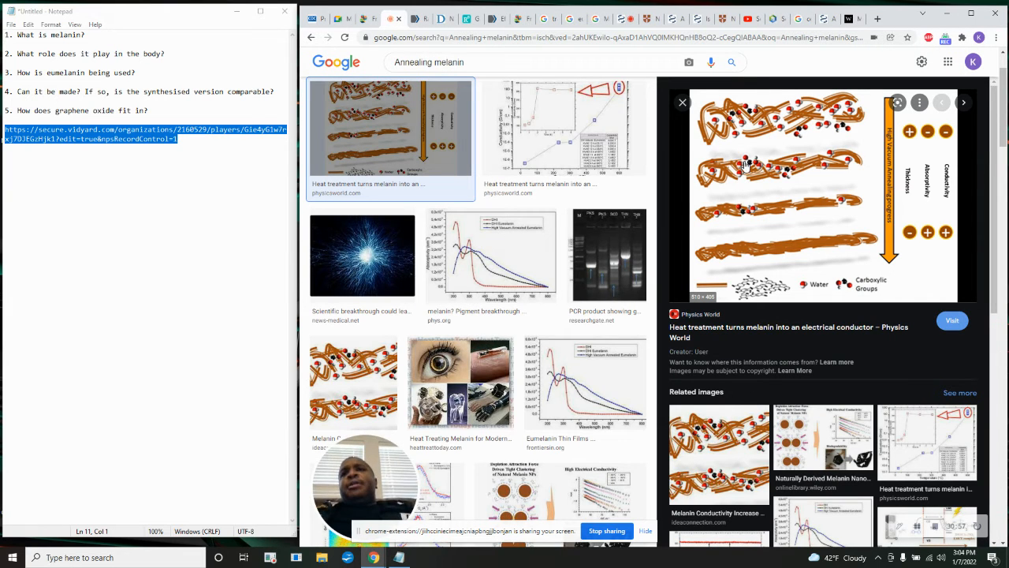
mouse_move(768, 151)
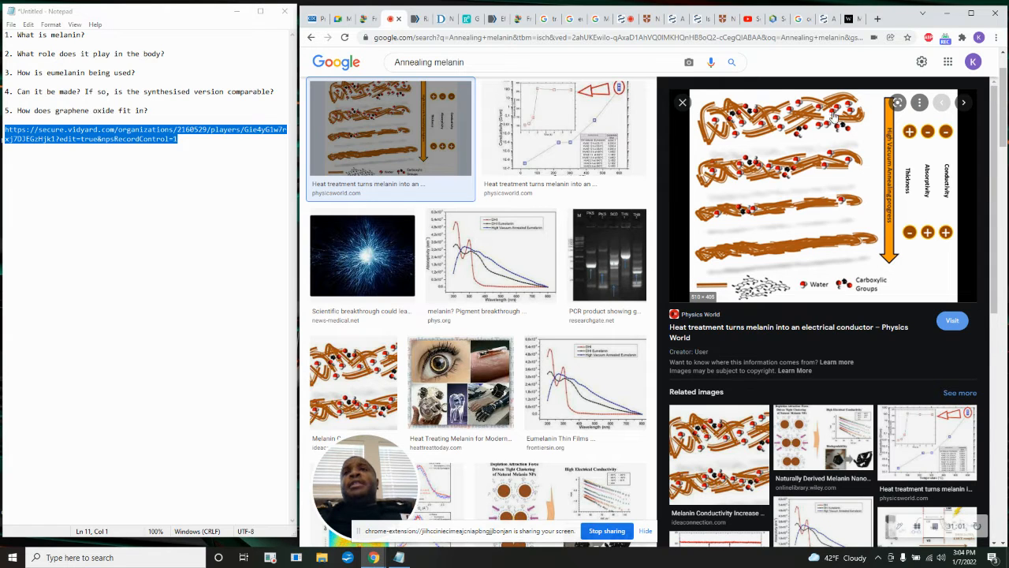
mouse_move(849, 170)
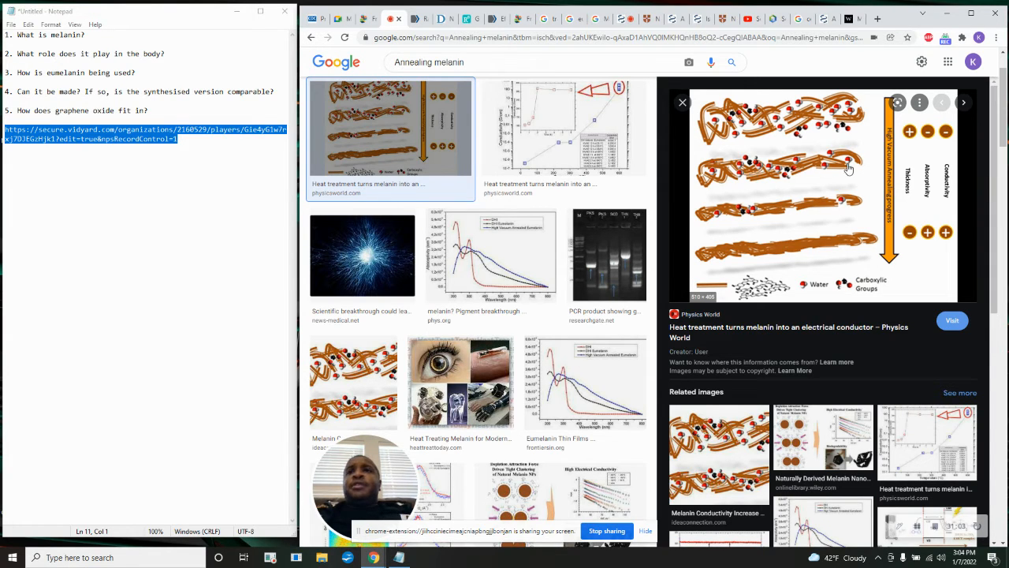
mouse_move(761, 221)
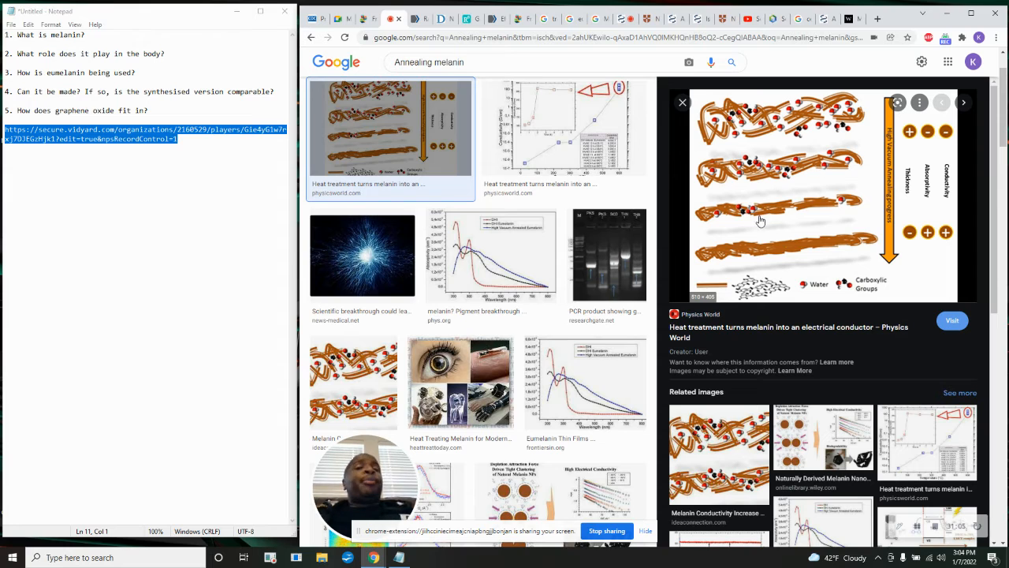
mouse_move(759, 246)
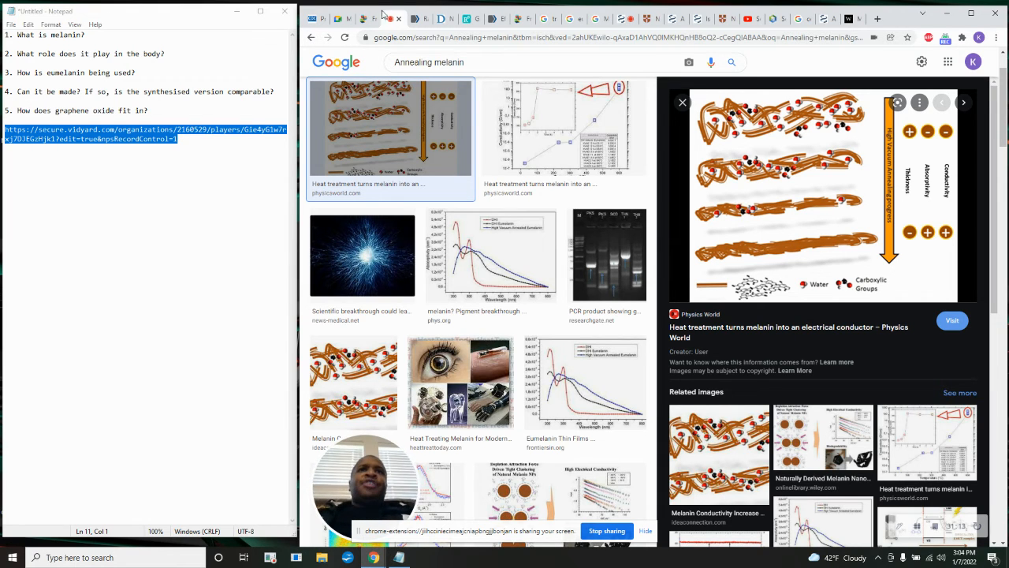
mouse_move(393, 19)
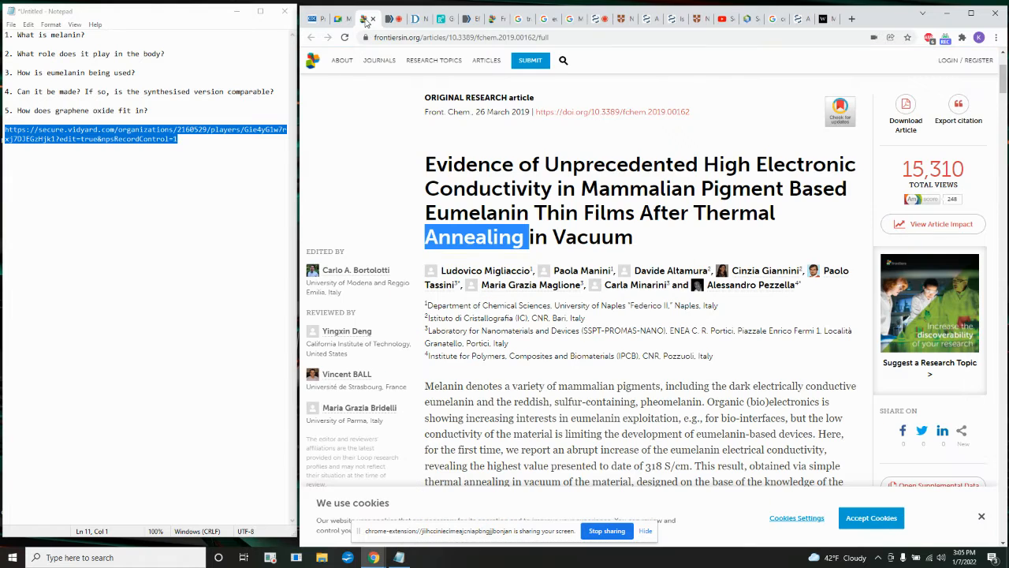
left_click(341, 18)
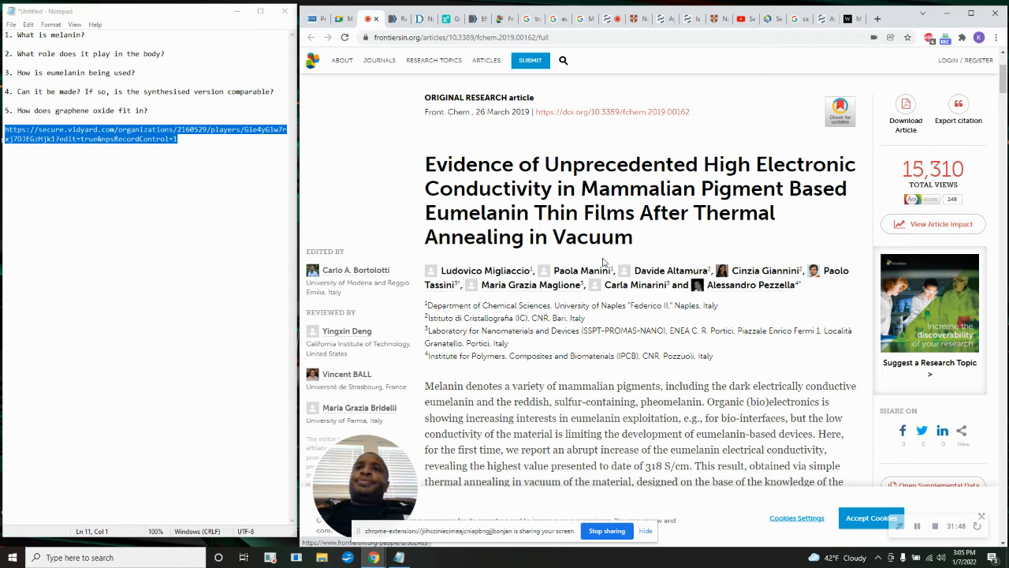
Read the Frontiers eumelanin abstract, bring up the context menu on 'conductive', then dismiss it.
scroll("down", 3)
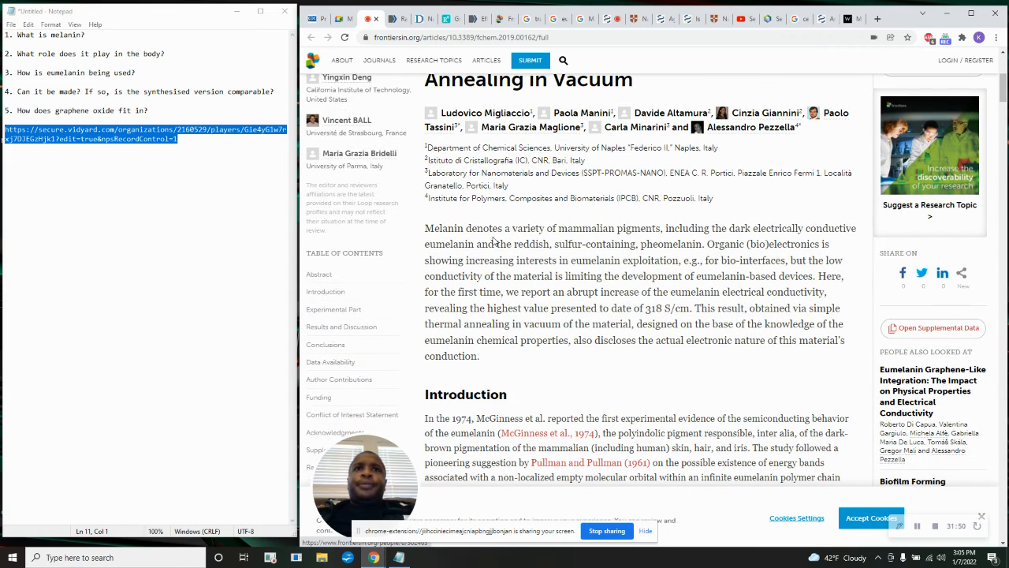
scroll("down", 3)
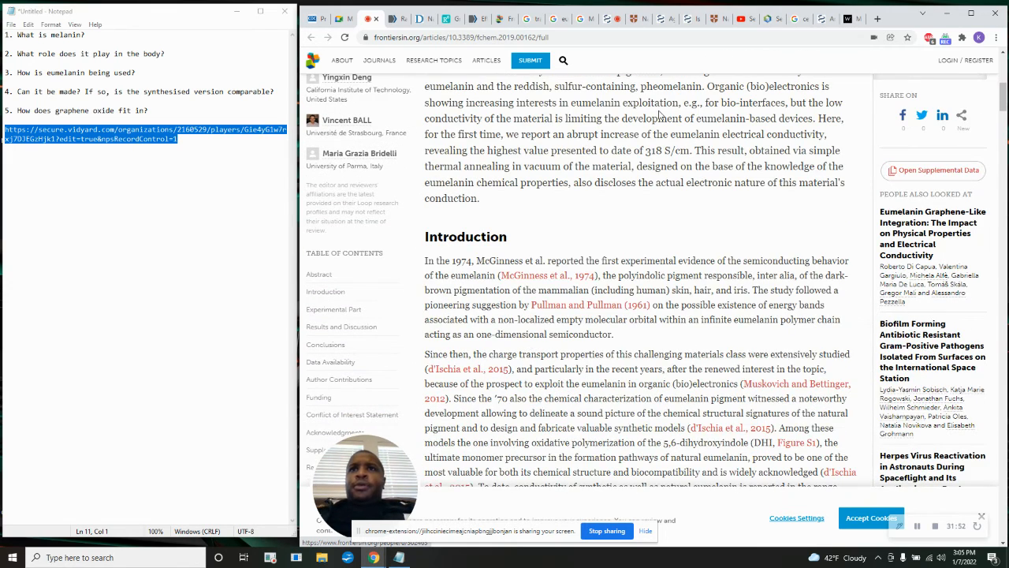
scroll("up", 3)
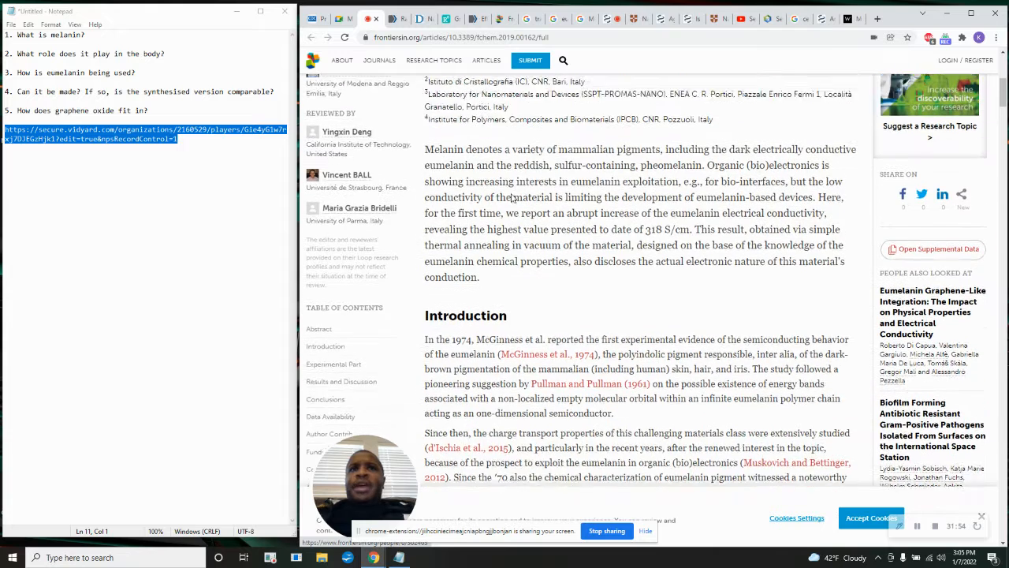
scroll("up", 3)
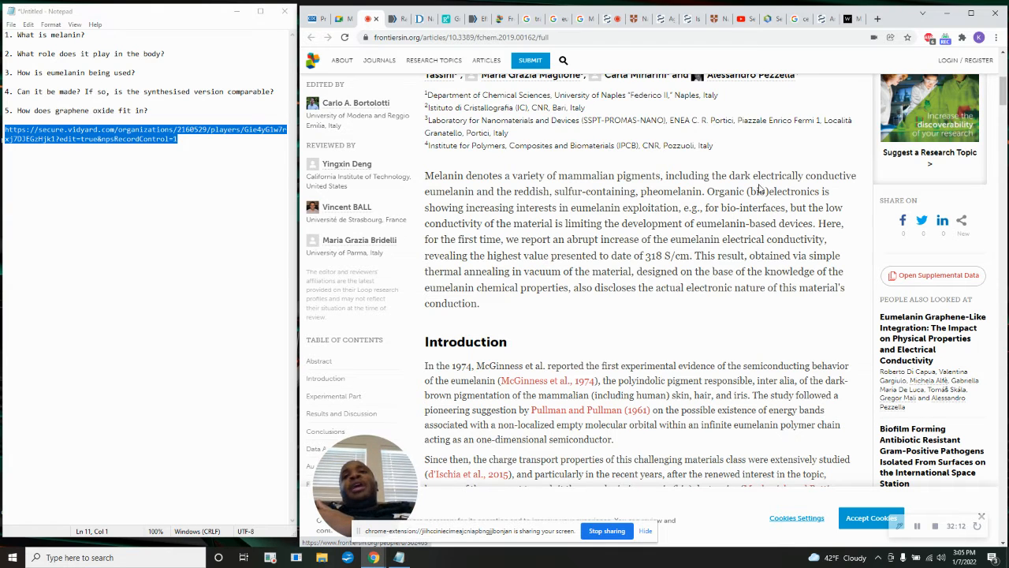
right_click(830, 175)
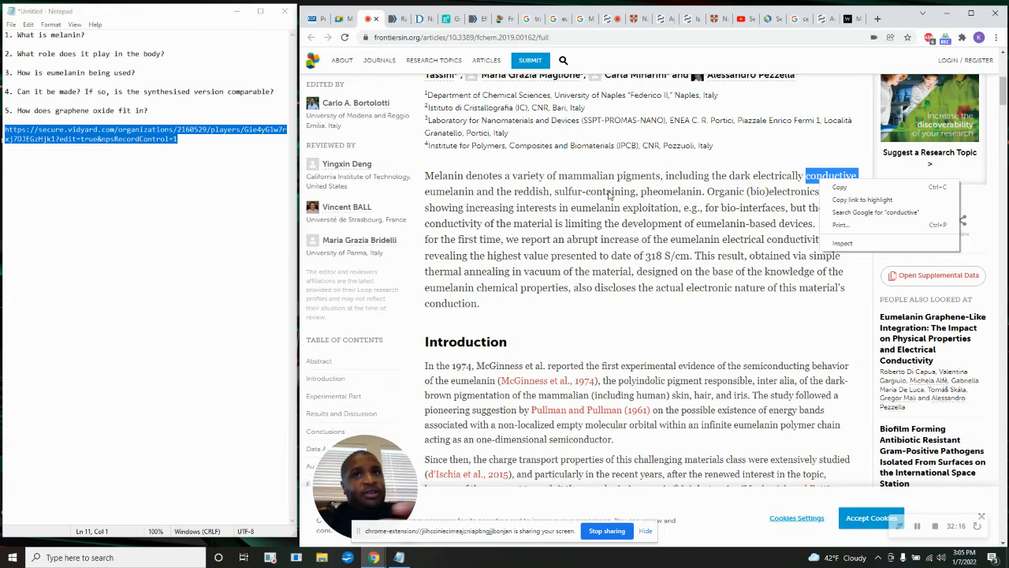
left_click(607, 194)
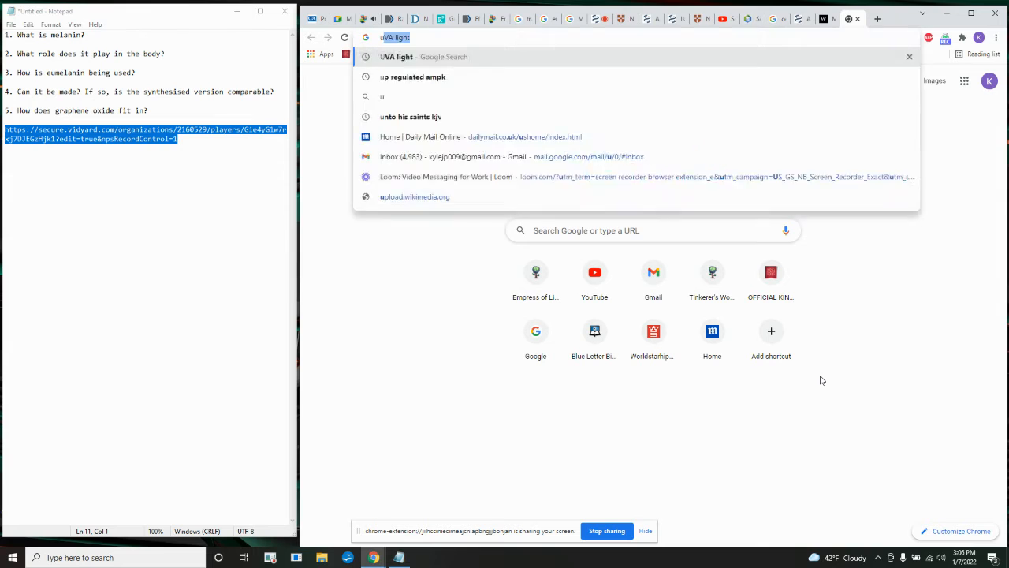
Search Google for 'unit per measure siemens', then return to a blank new tab.
type("unit per me")
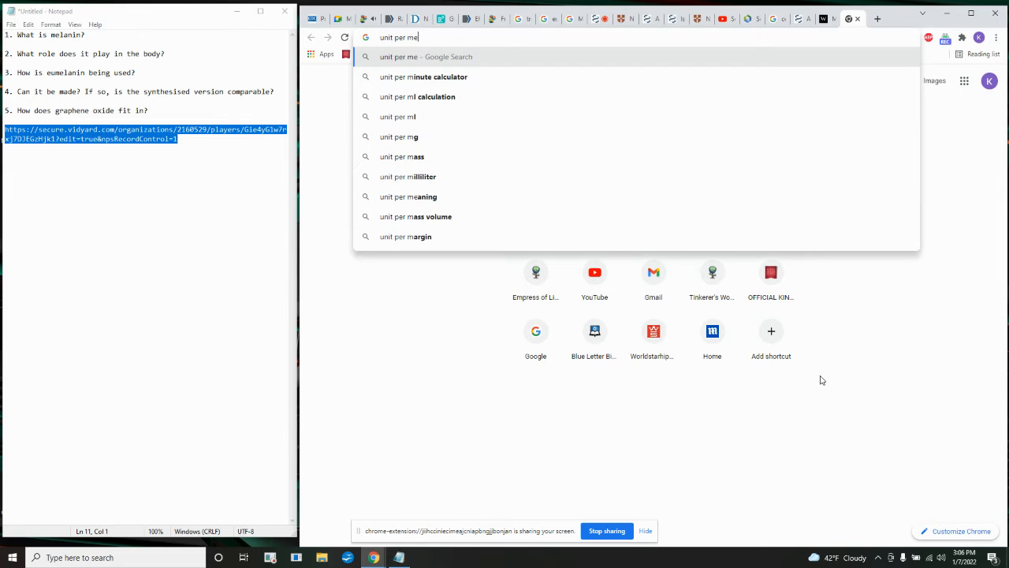
type("as")
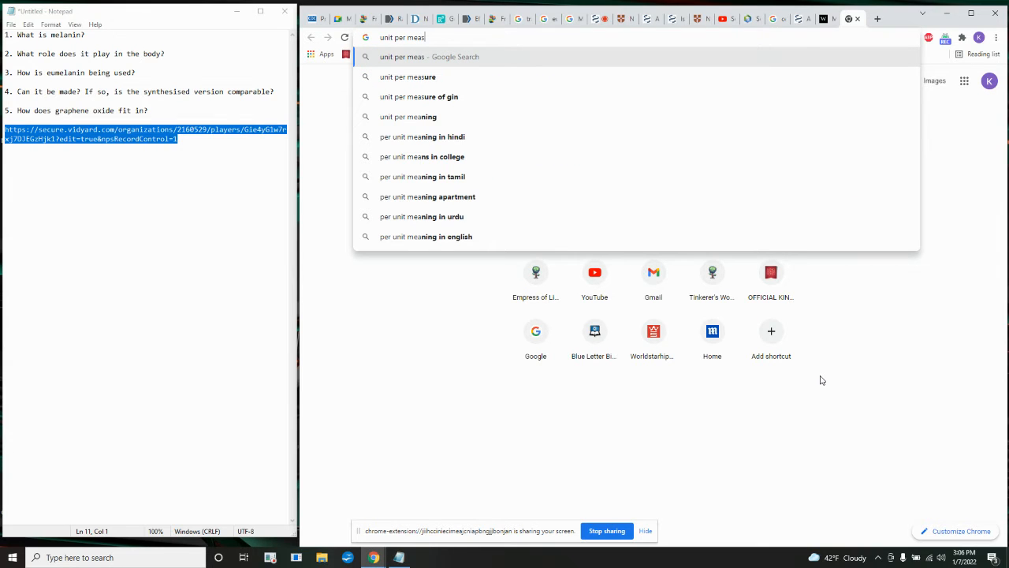
type("ure siemen")
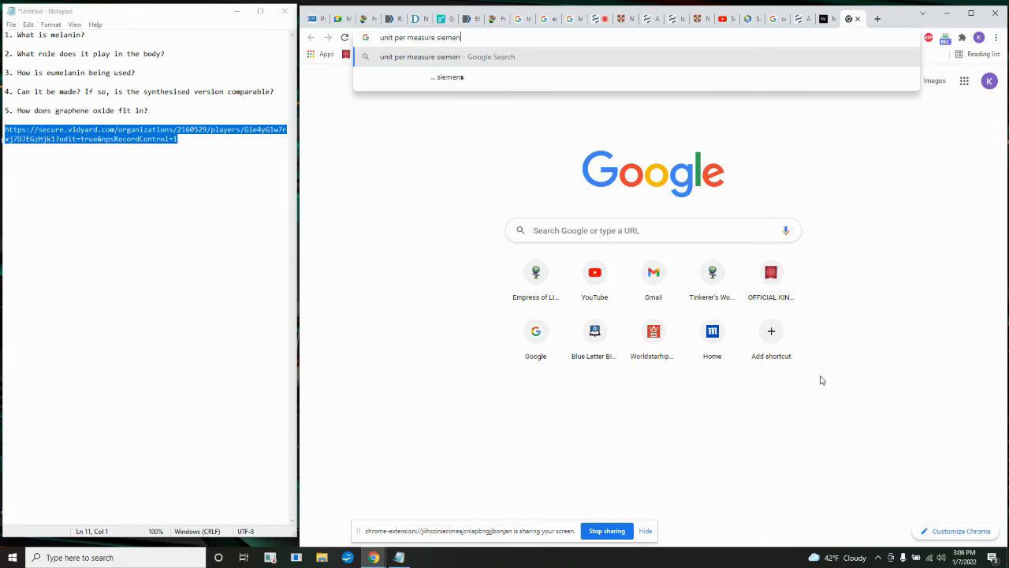
key("Return")
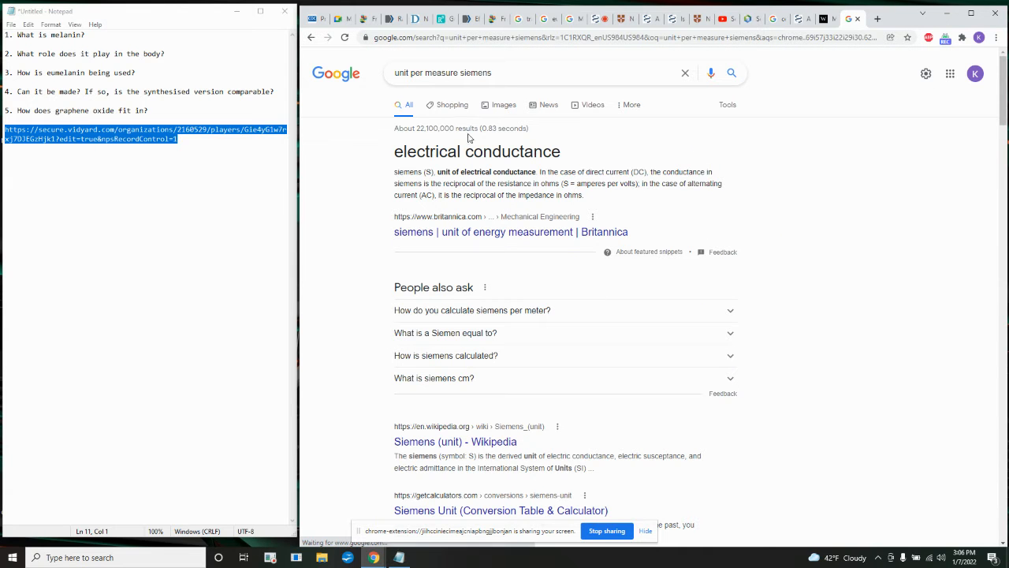
mouse_move(463, 171)
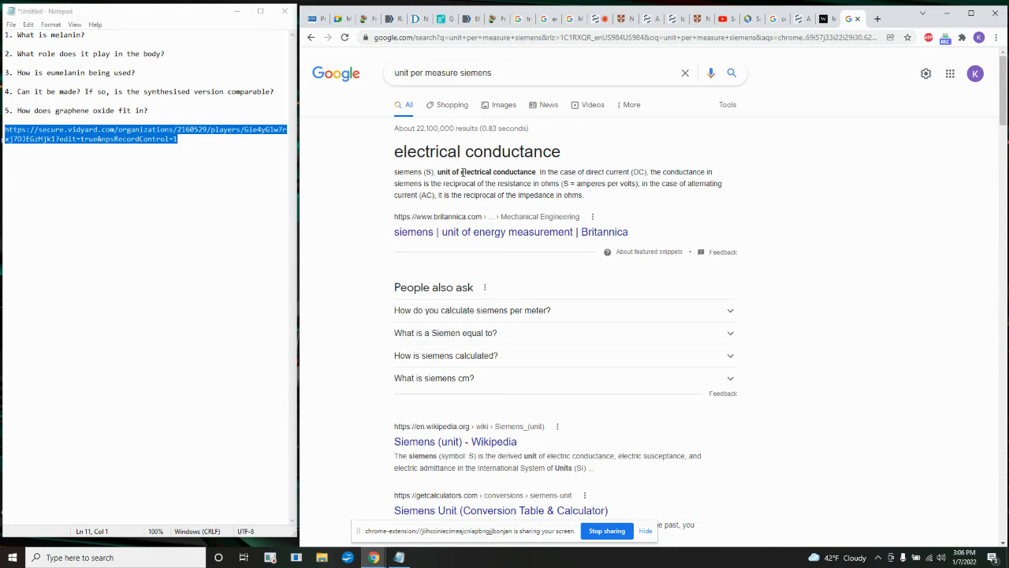
mouse_move(633, 170)
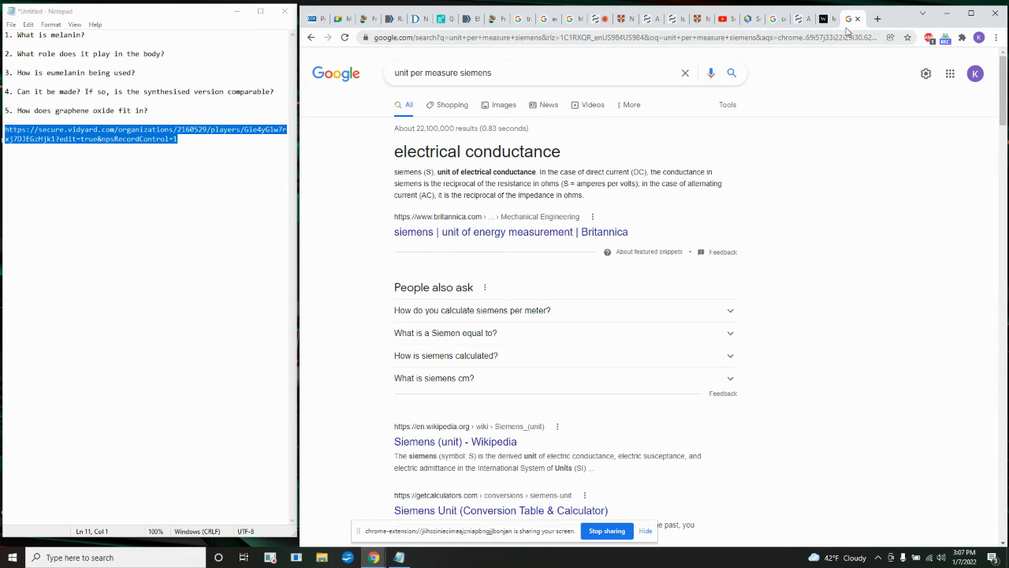
left_click(854, 18)
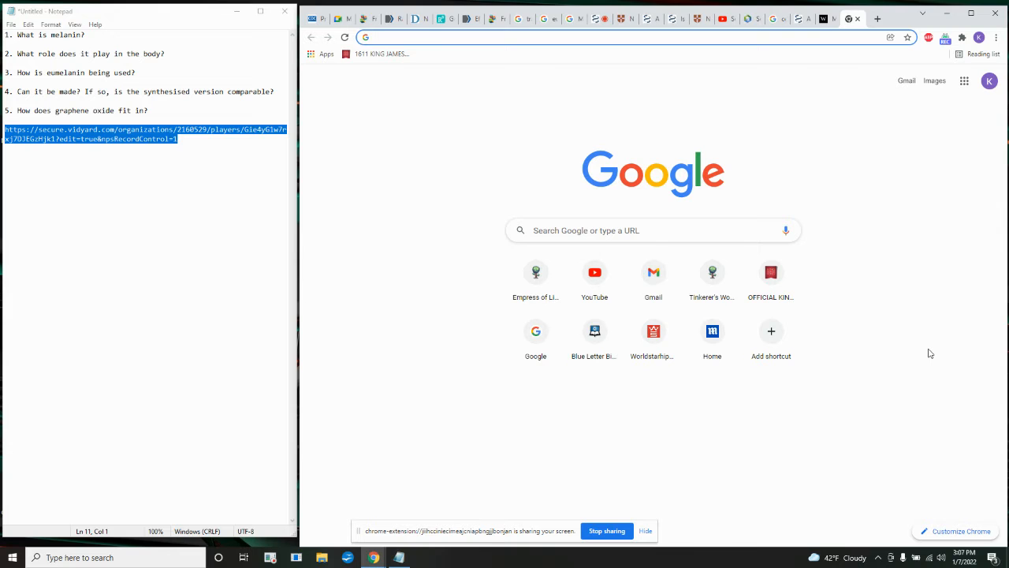
Search copper's conductance in siemens per centimeter and highlight the 101 conductivity value.
type("copper")
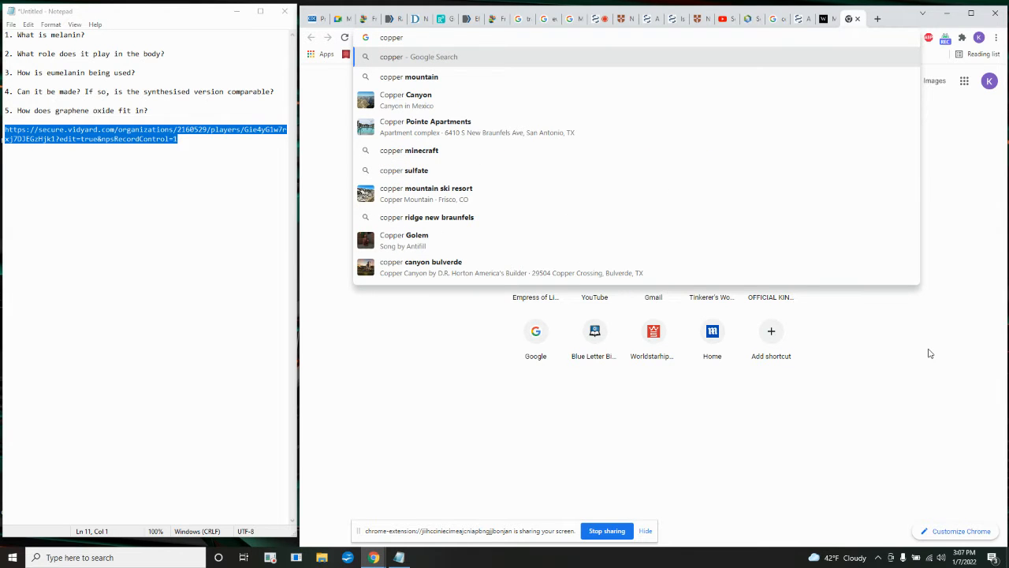
type("conduction")
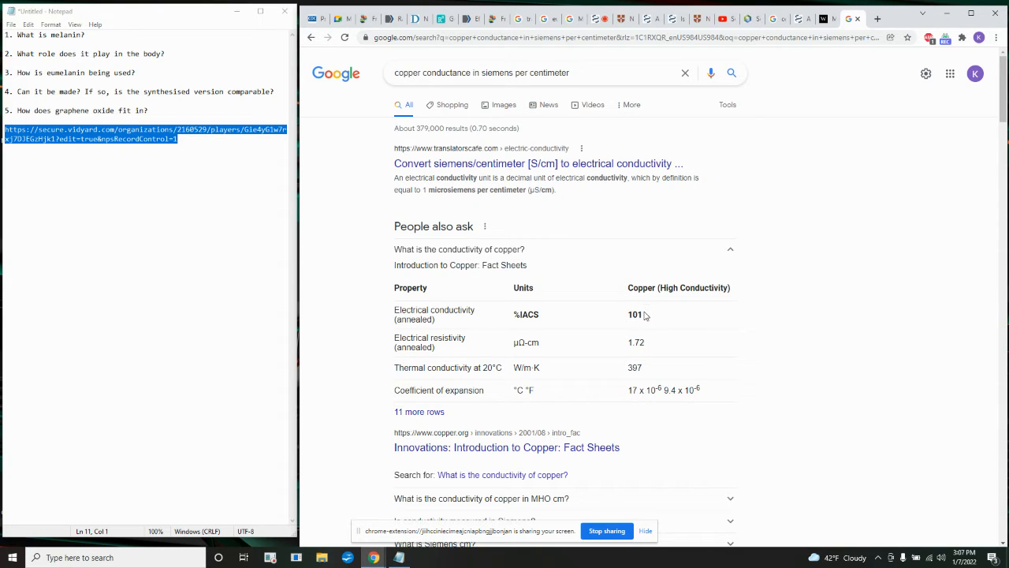
double_click(635, 314)
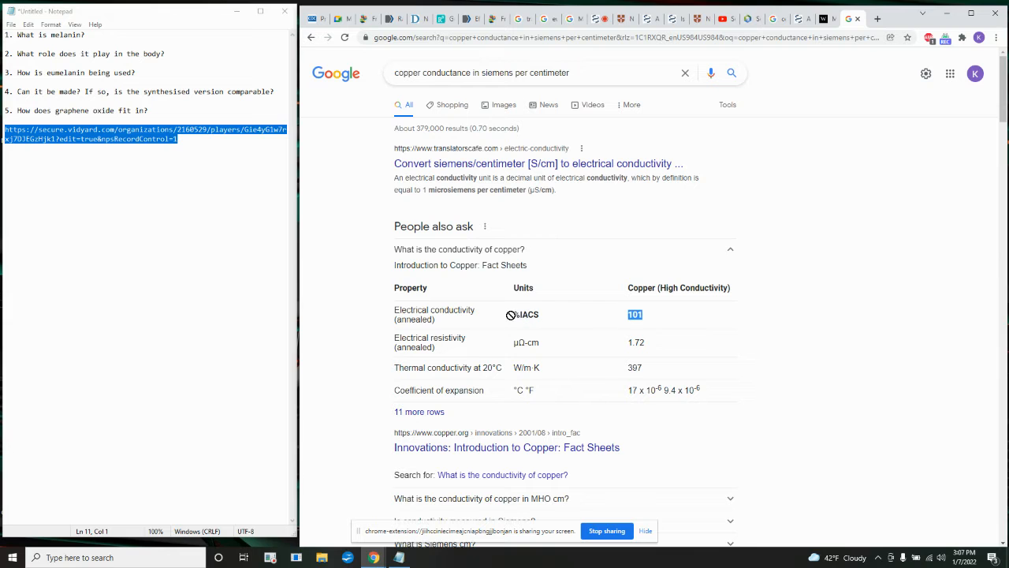
scroll("down", 3)
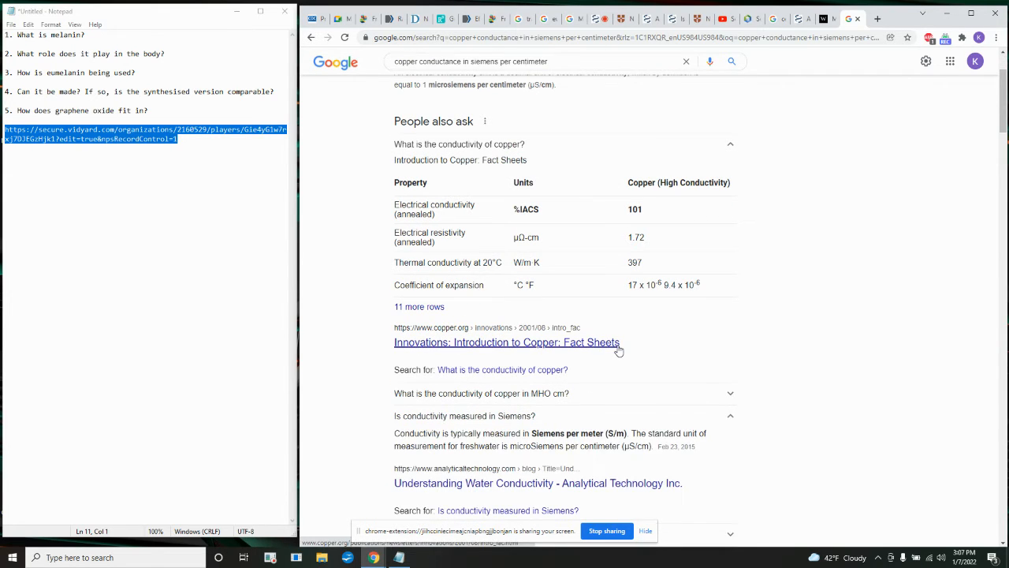
scroll("up", 3)
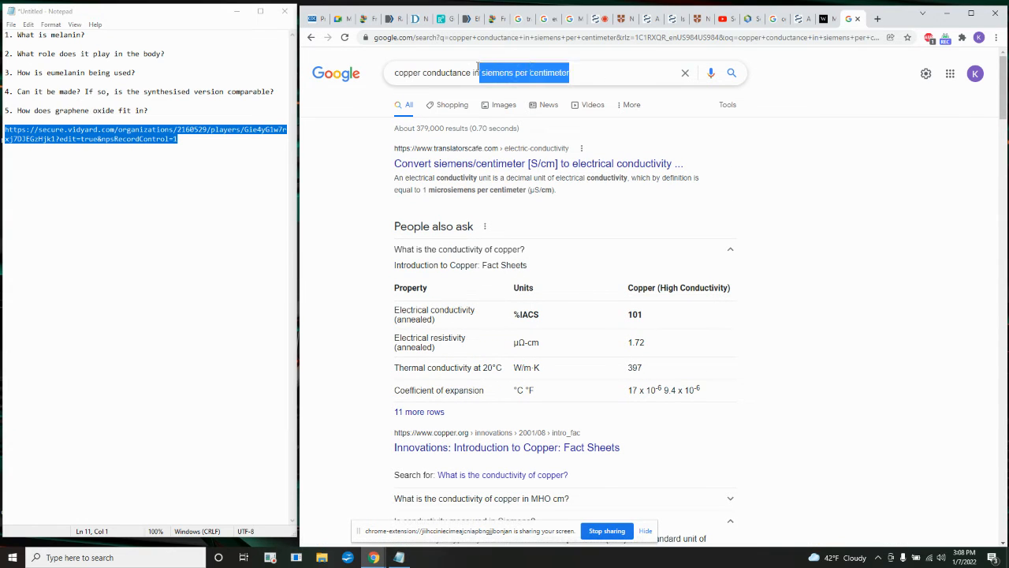
Change the query to 'copper conductance siemens' and rerun the search.
left_click(552, 73)
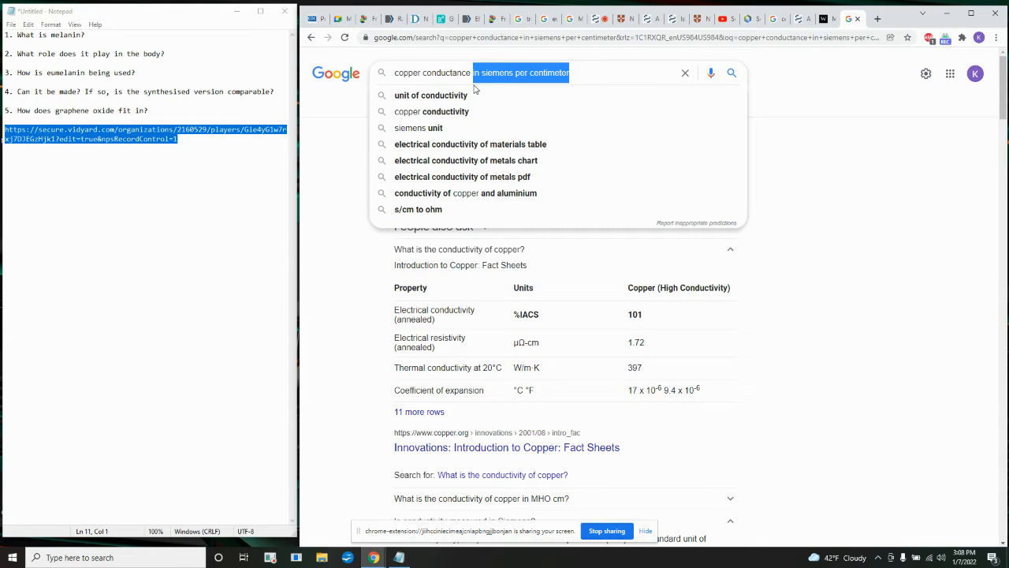
type("si")
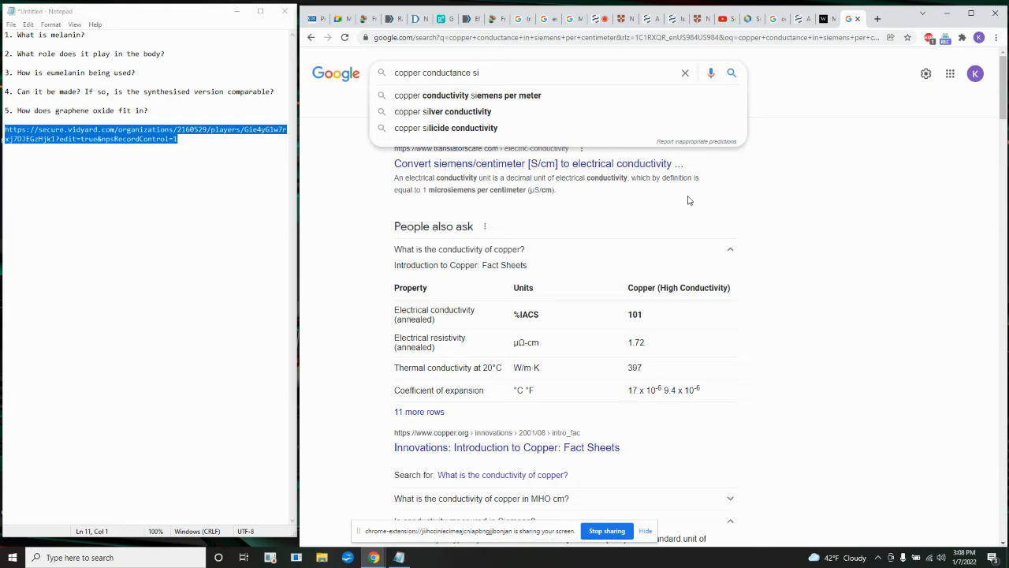
type("emens")
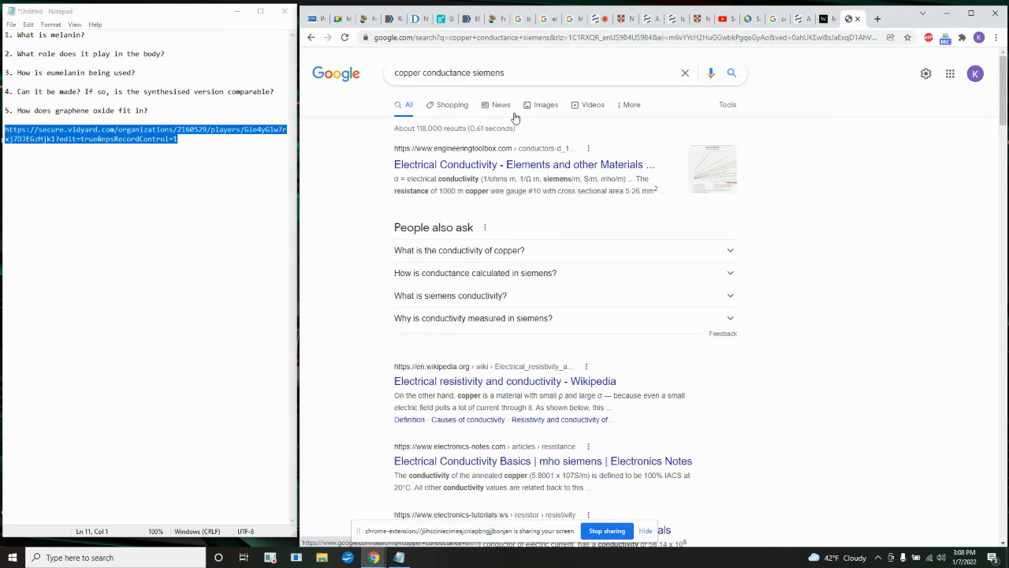
mouse_move(523, 164)
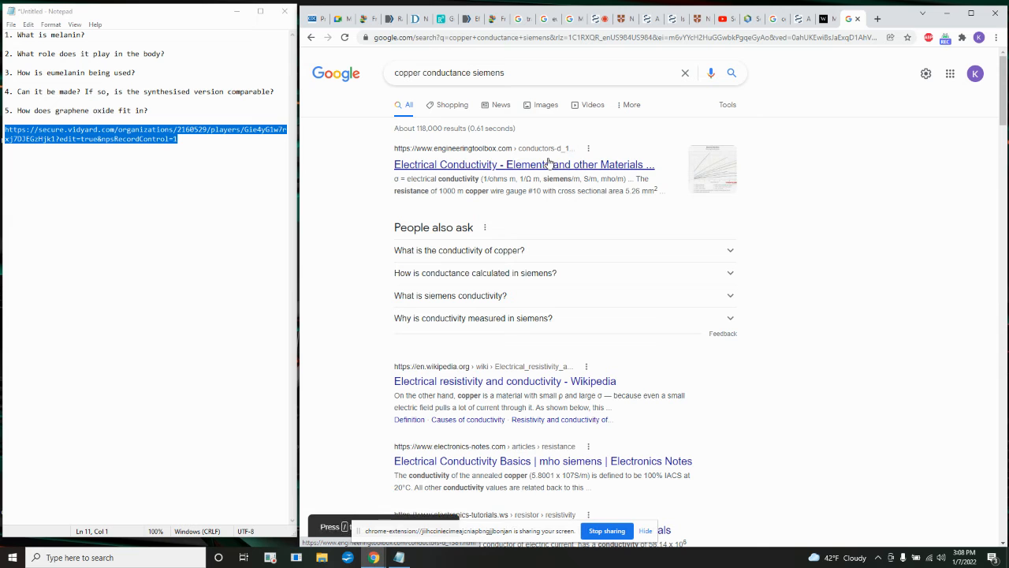
Open the Engineering ToolBox 'Electrical Conductivity - Elements and other Materials' result.
left_click(524, 164)
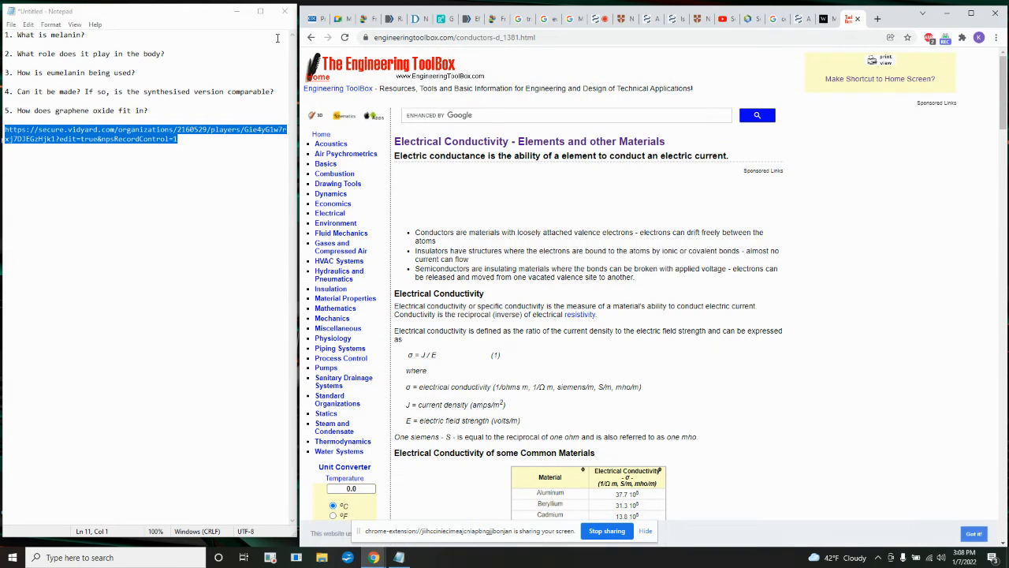
mouse_move(311, 37)
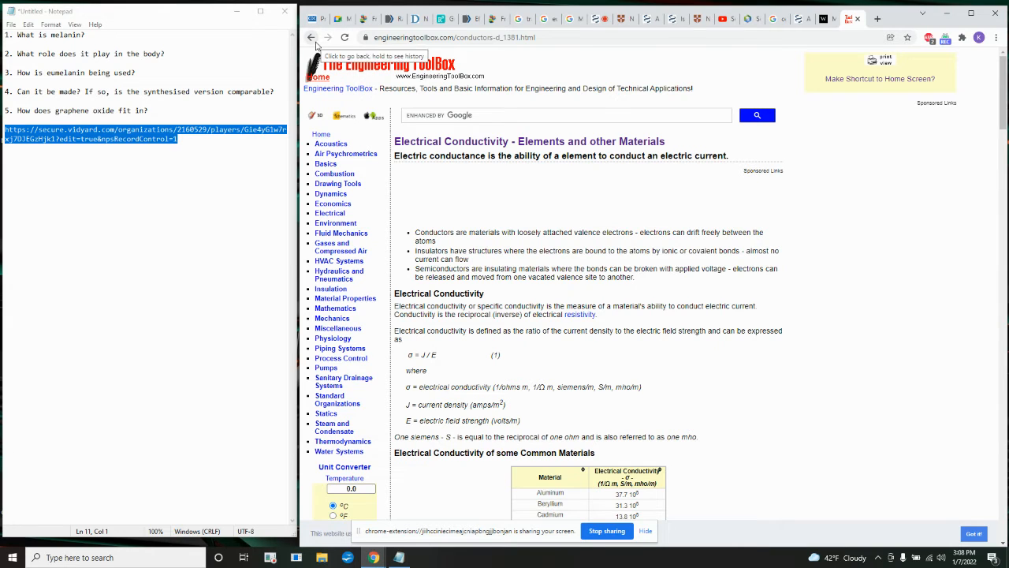
mouse_move(693, 361)
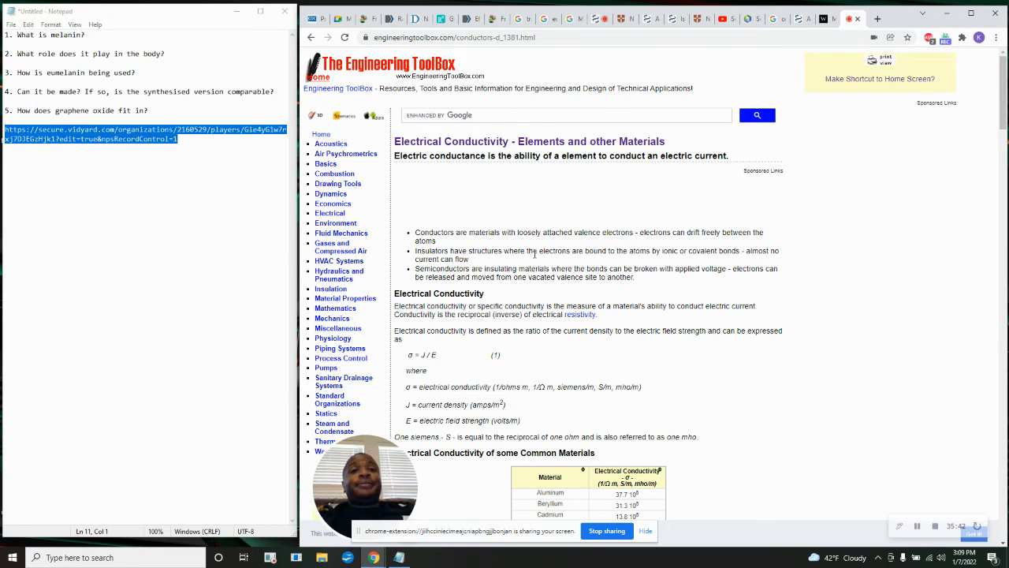
Scroll the Engineering ToolBox conductivity tables down to the resistivity section and back up.
scroll("down", 3)
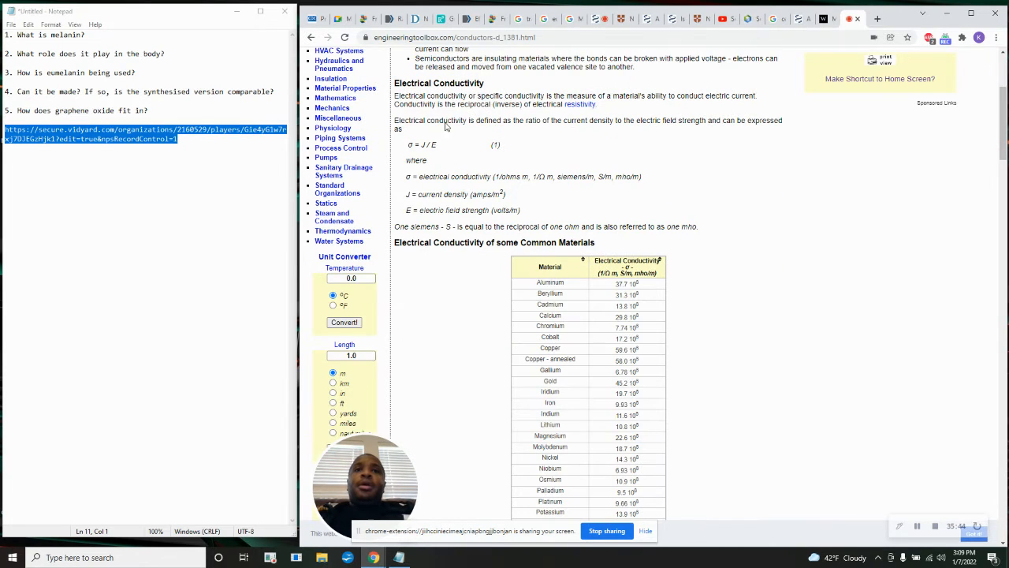
mouse_move(620, 325)
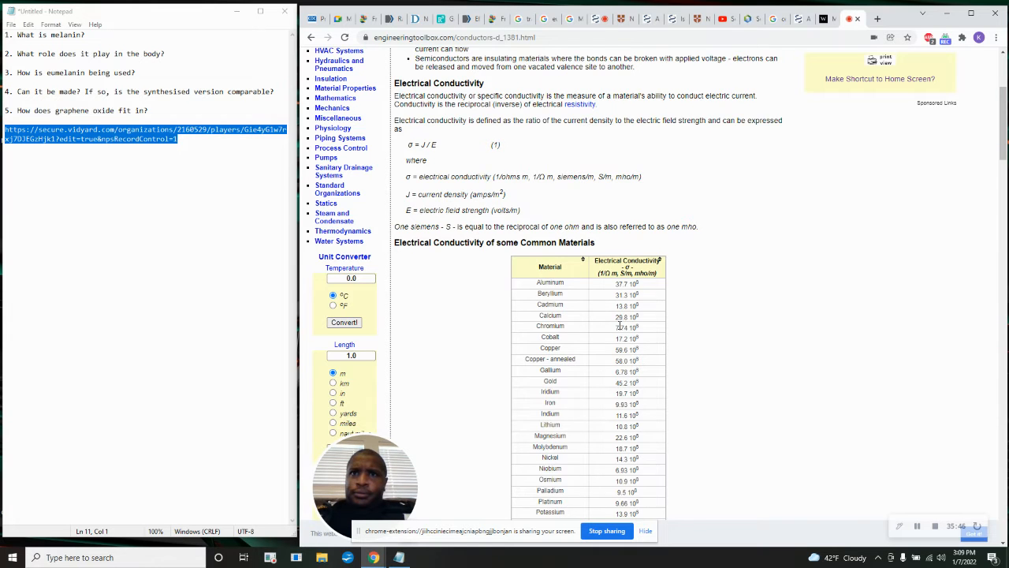
scroll("down", 3)
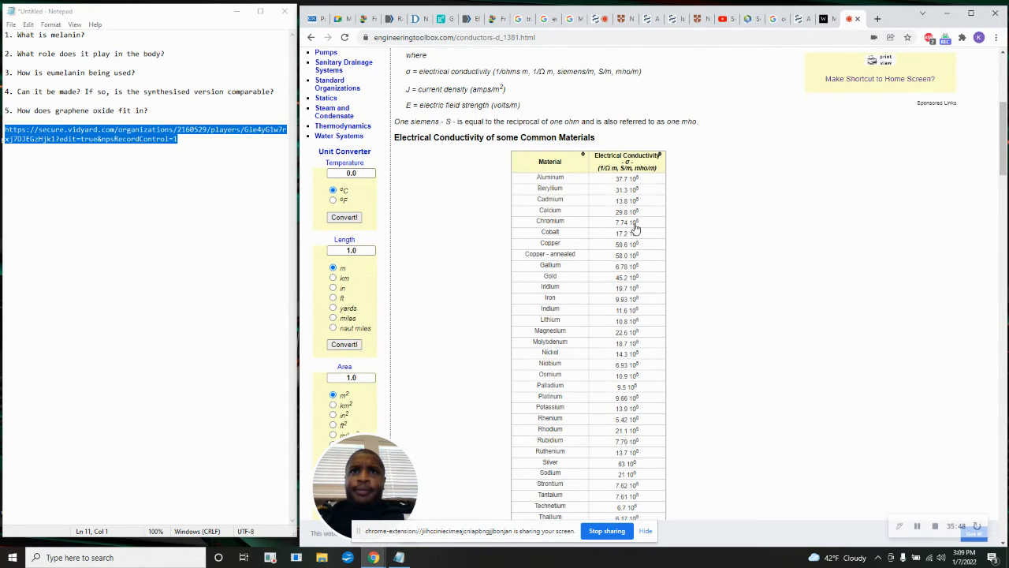
scroll("down", 3)
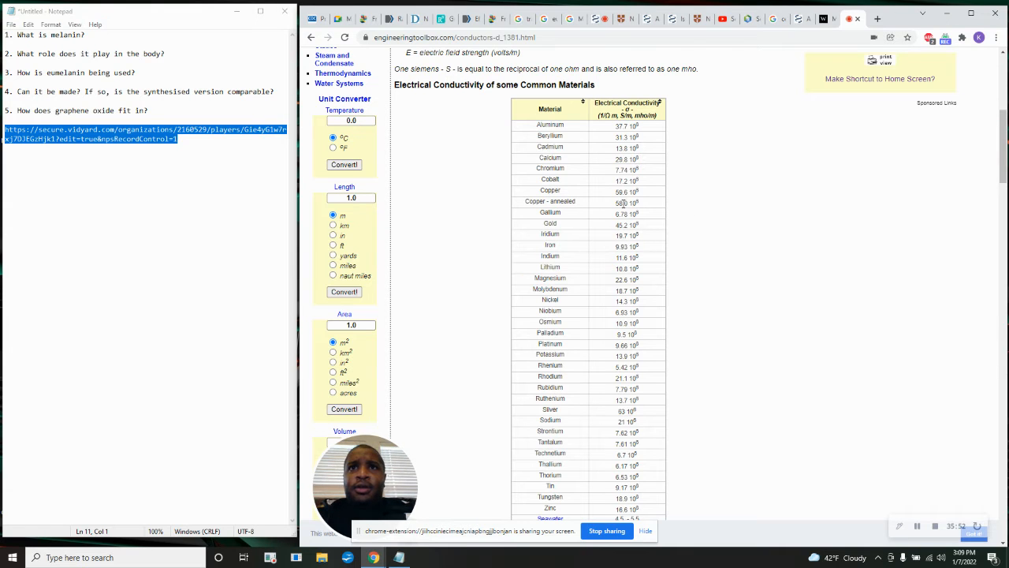
scroll("down", 3)
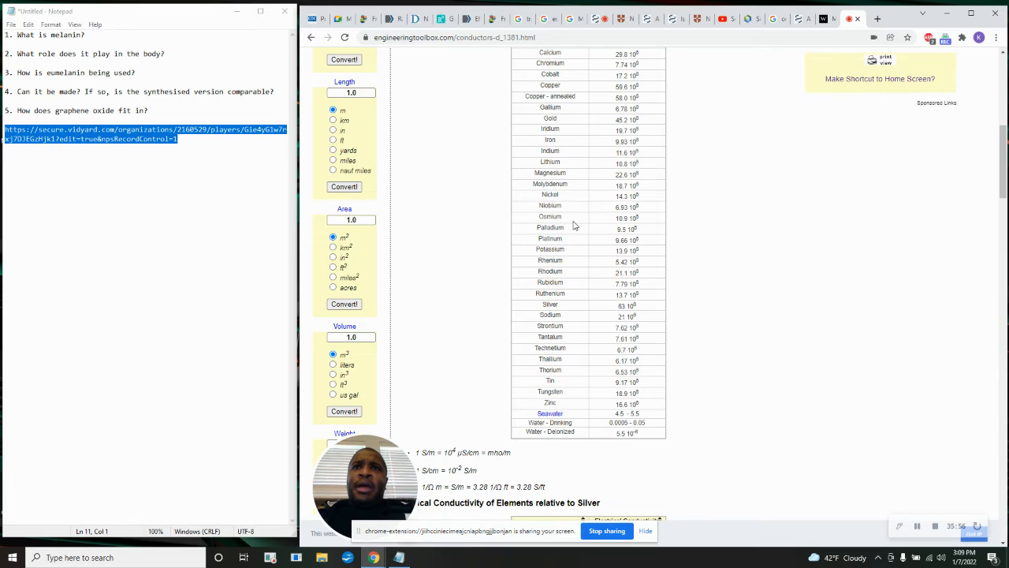
scroll("up", 3)
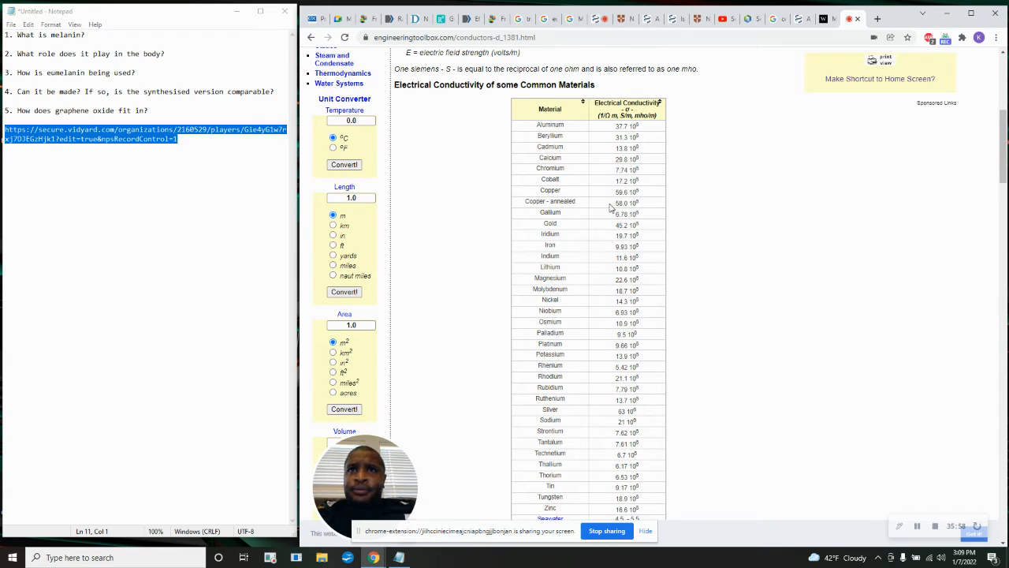
mouse_move(641, 206)
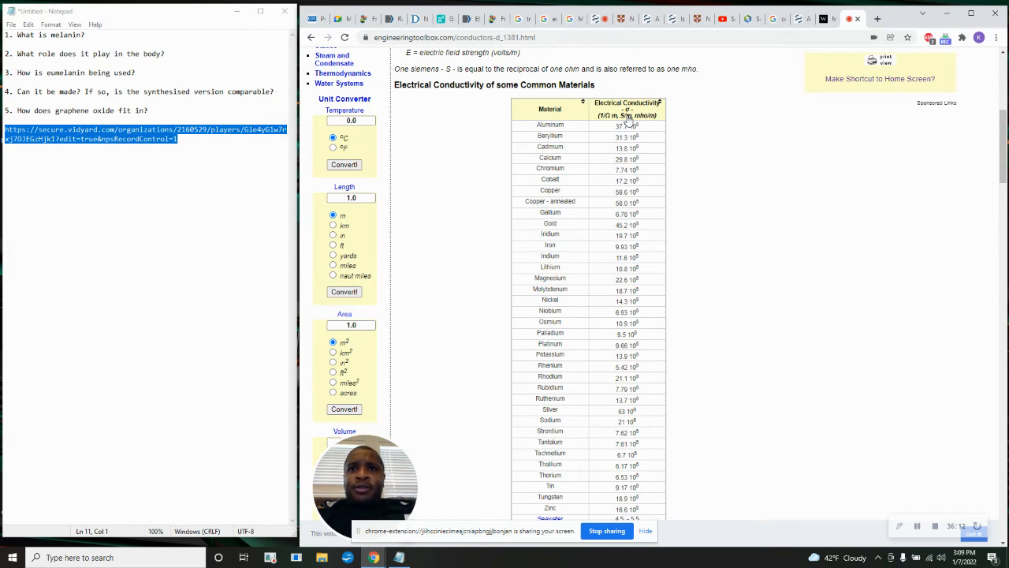
scroll("down", 3)
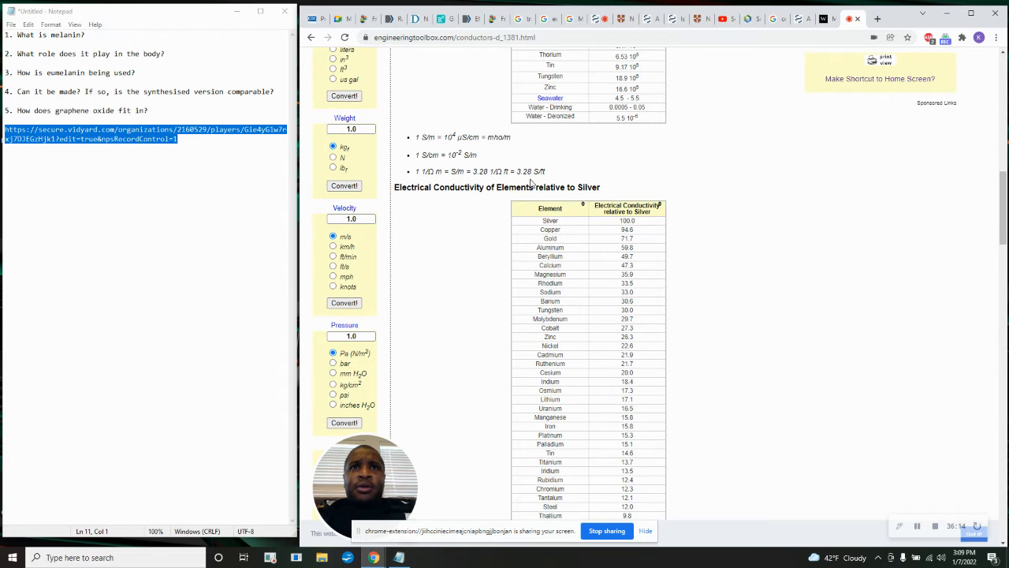
scroll("up", 3)
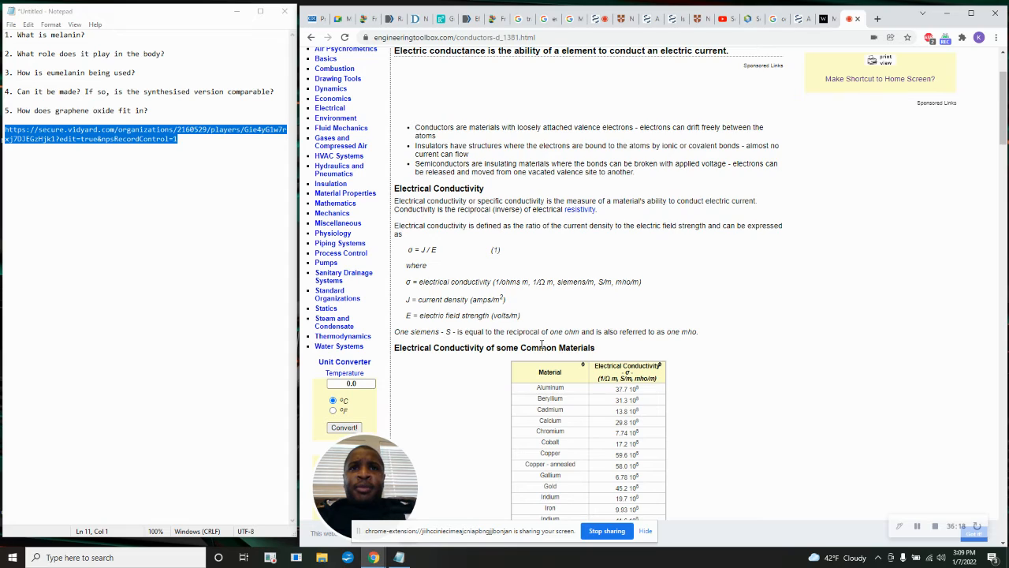
scroll("down", 3)
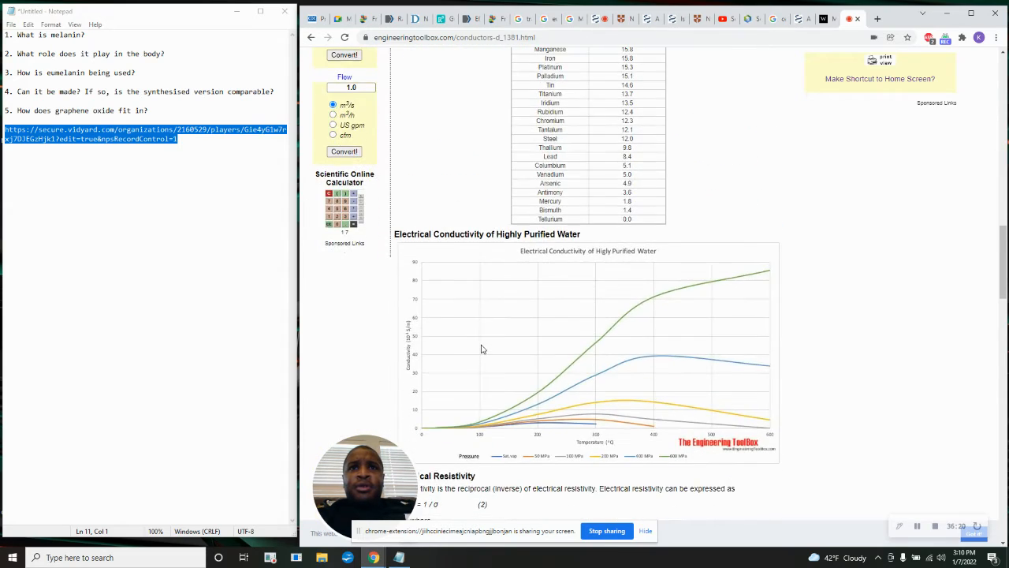
scroll("down", 3)
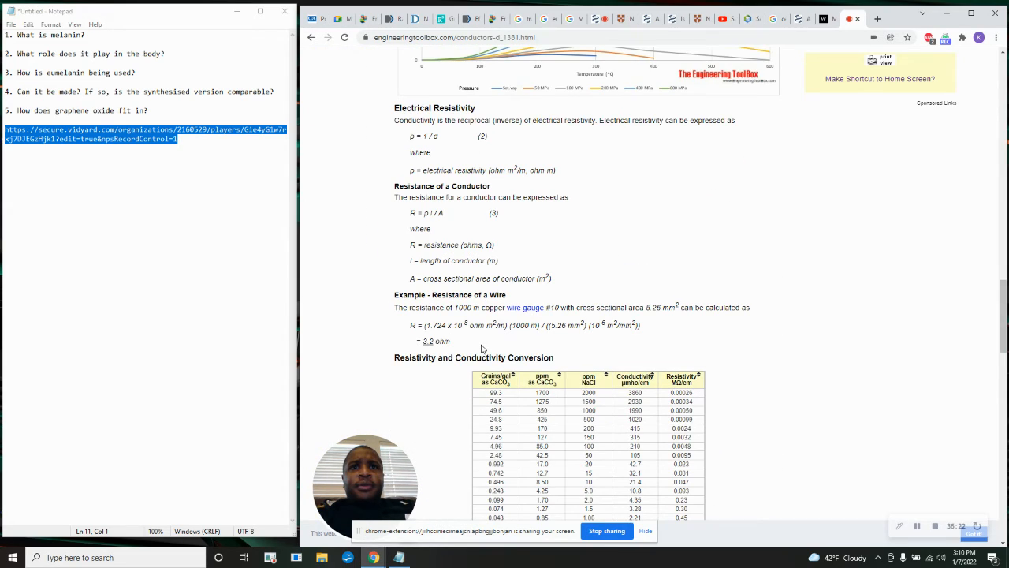
scroll("down", 3)
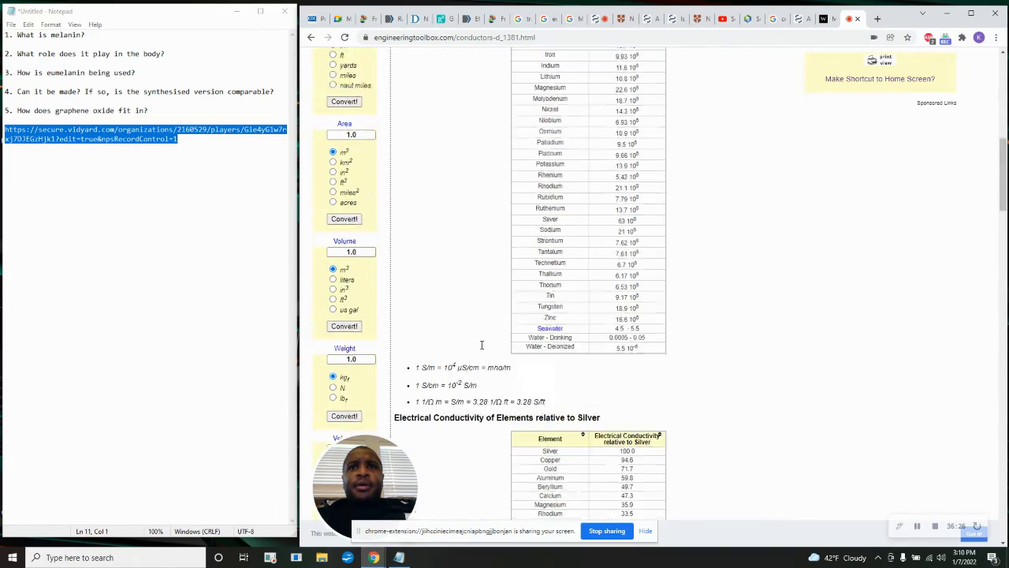
scroll("up", 3)
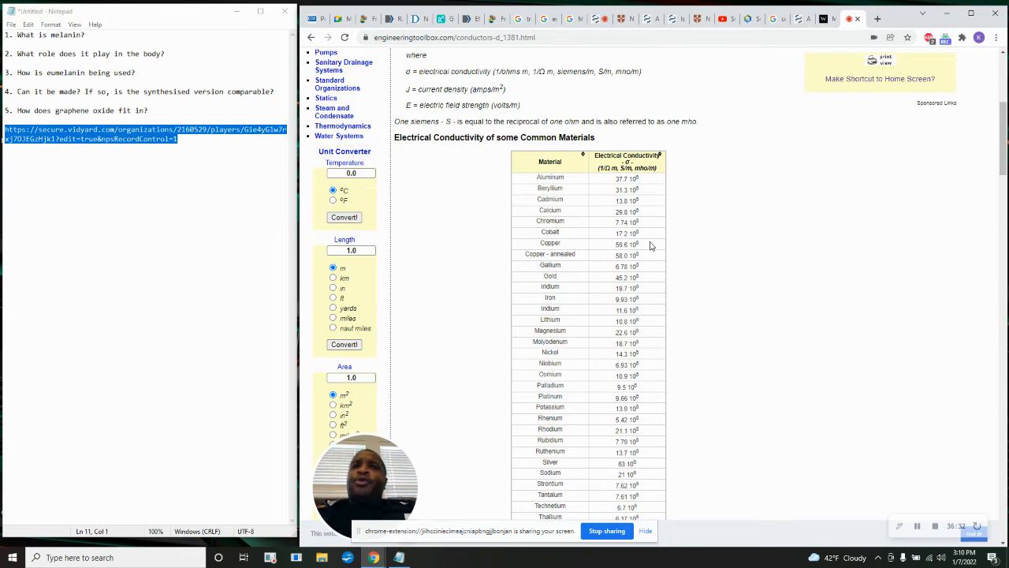
mouse_move(602, 220)
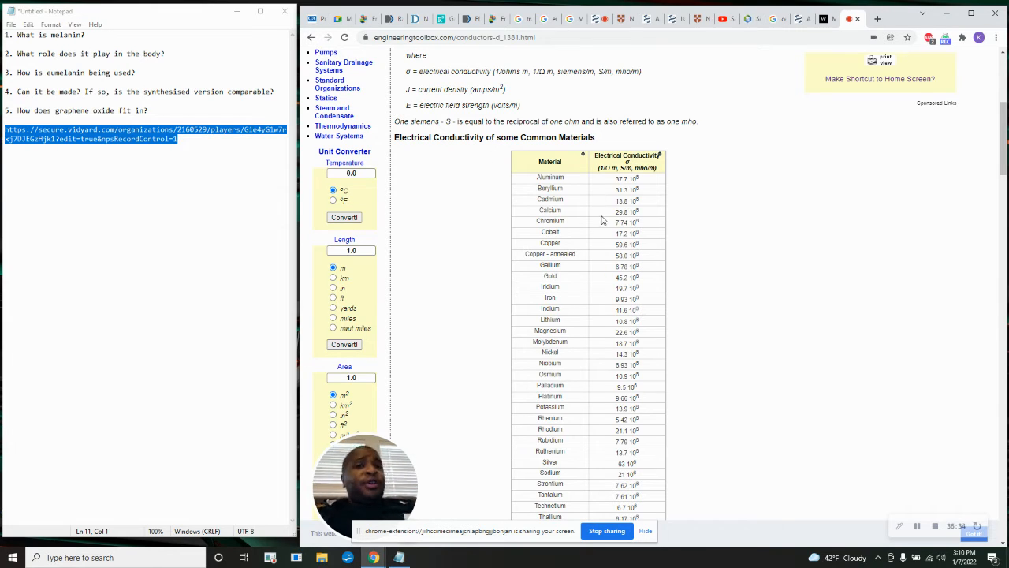
mouse_move(648, 250)
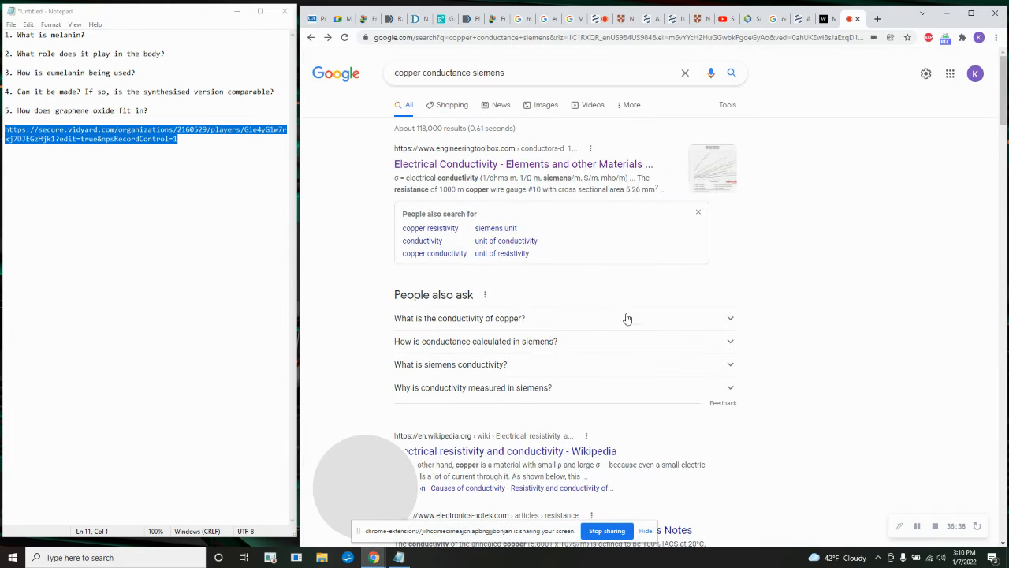
Search 'copper vs melanin conductance siemens' and open the New Scientist conductive melanin article.
scroll("down", 3)
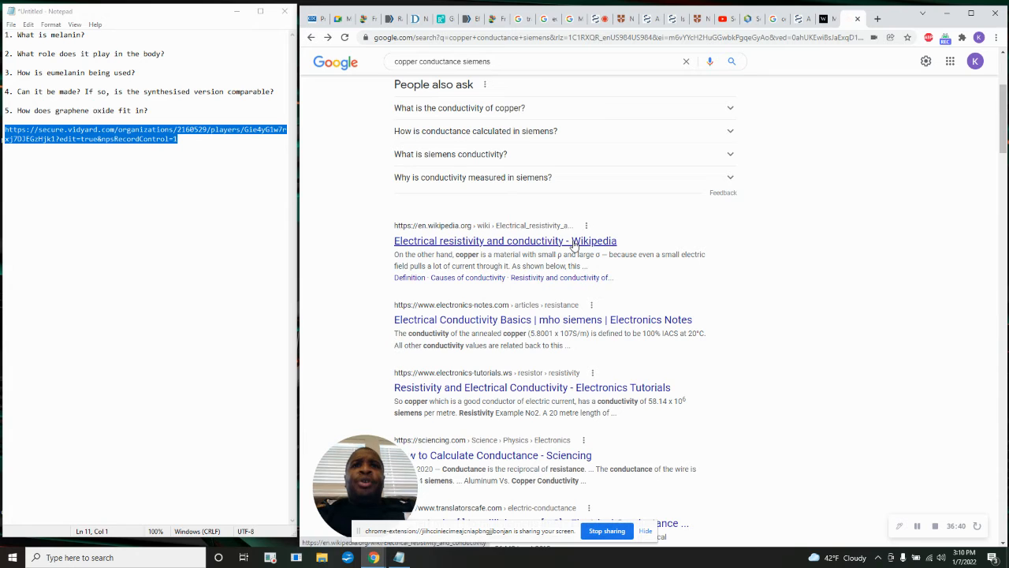
mouse_move(664, 327)
type("v")
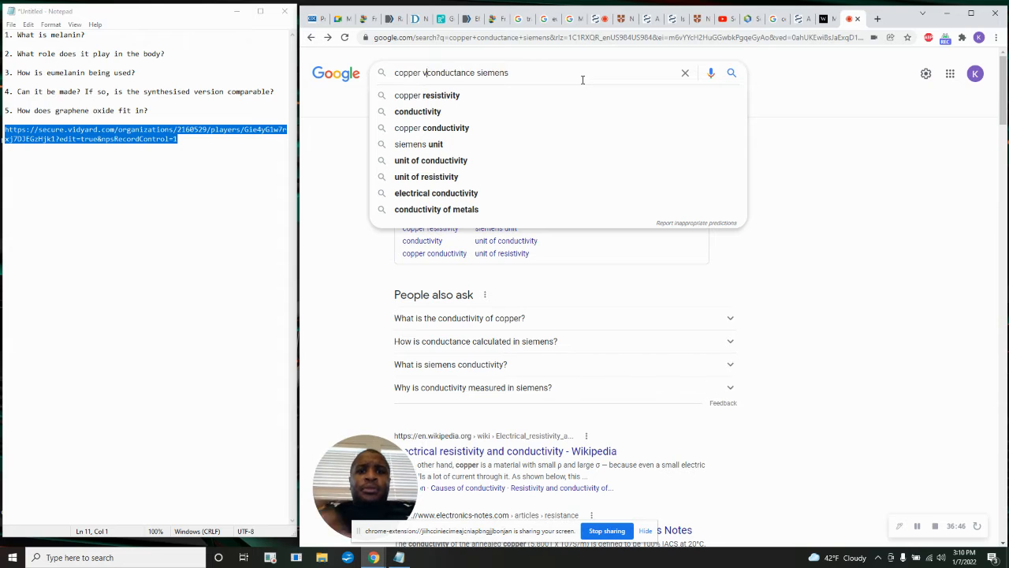
type("s melanin")
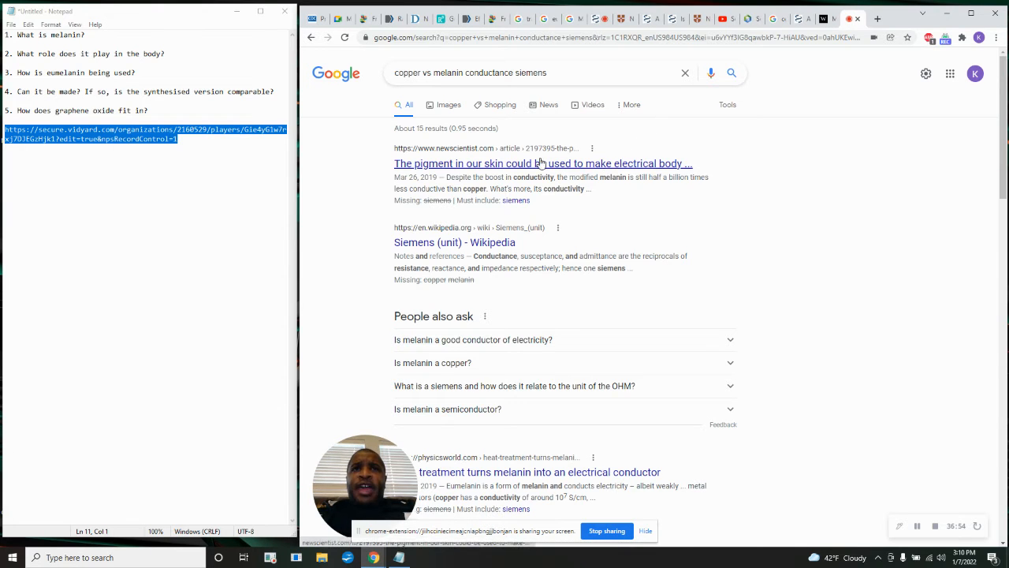
mouse_move(569, 289)
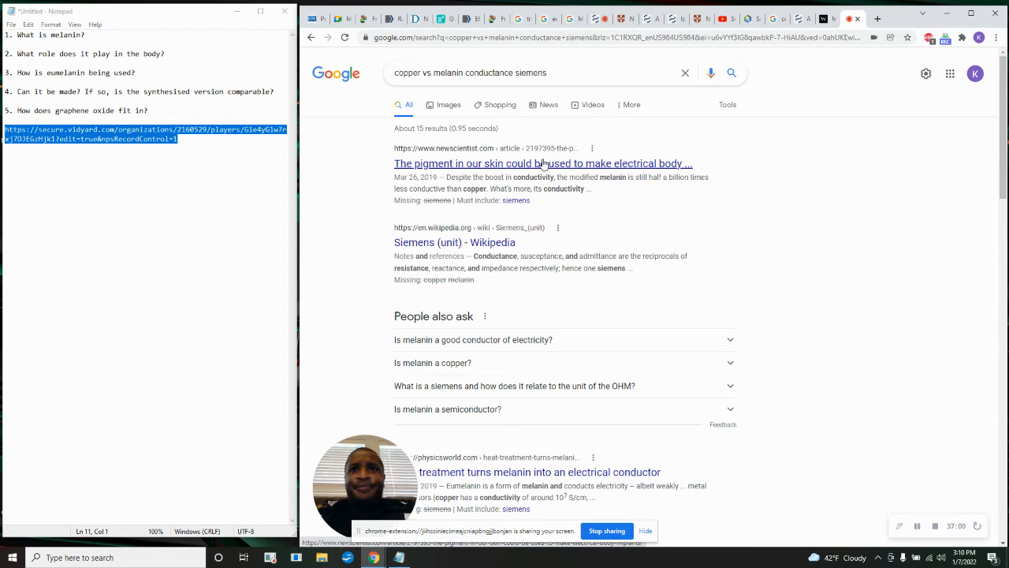
left_click(542, 163)
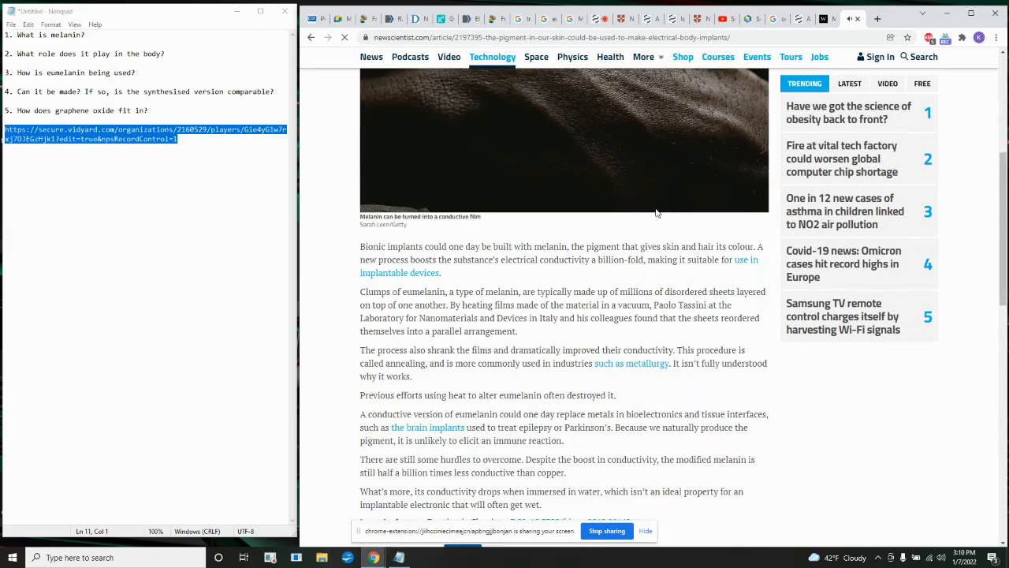
scroll("down", 3)
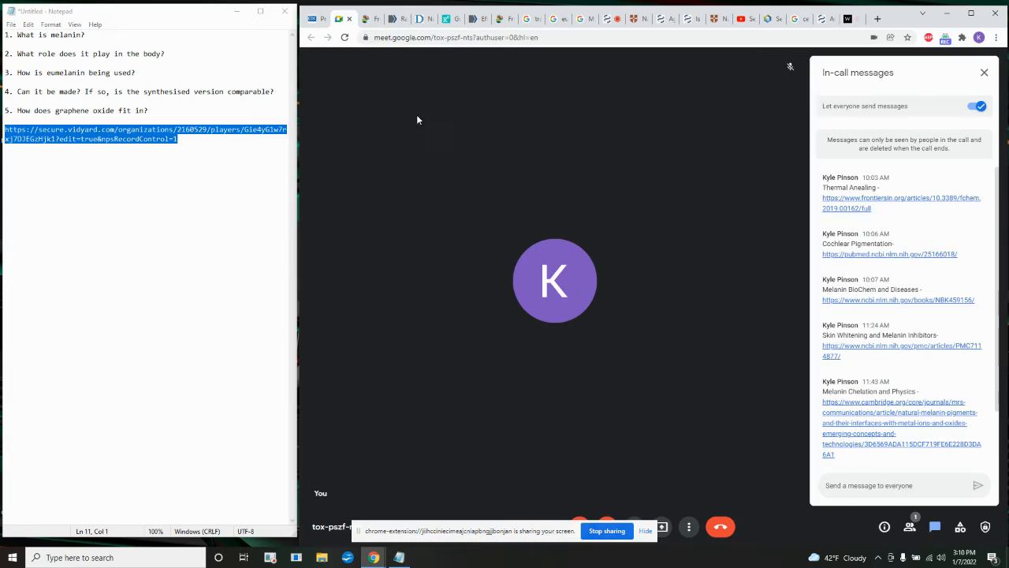
Open the shared Frontiers 'Thermal Annealing' eumelanin article and scroll through its introduction and methods.
left_click(901, 203)
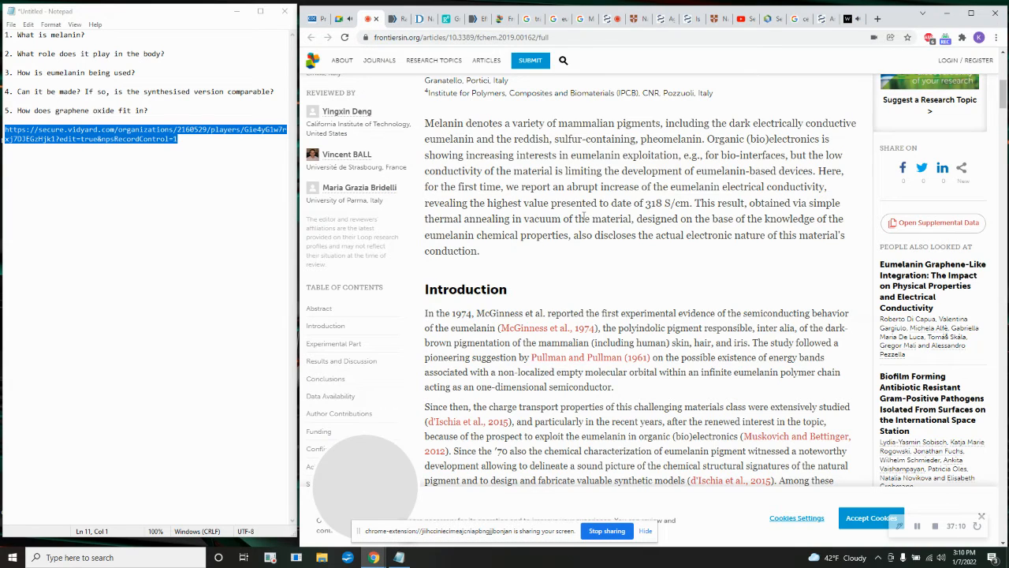
scroll("down", 3)
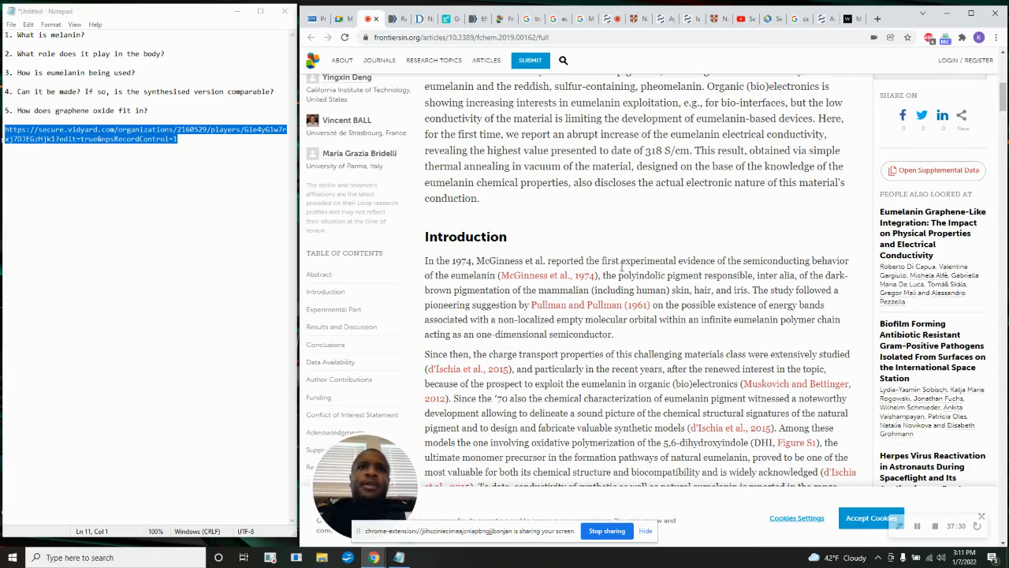
scroll("down", 3)
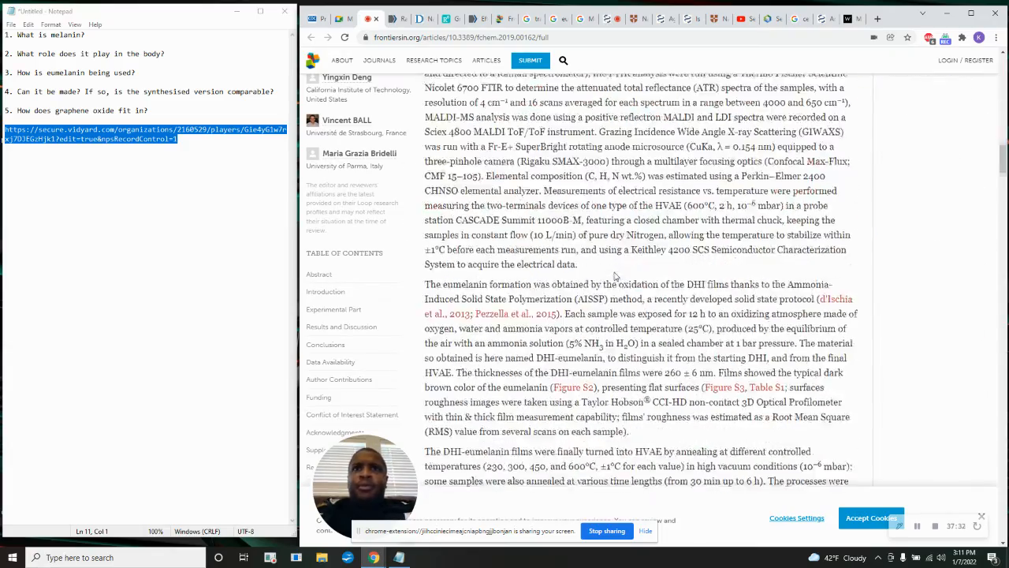
scroll("up", 3)
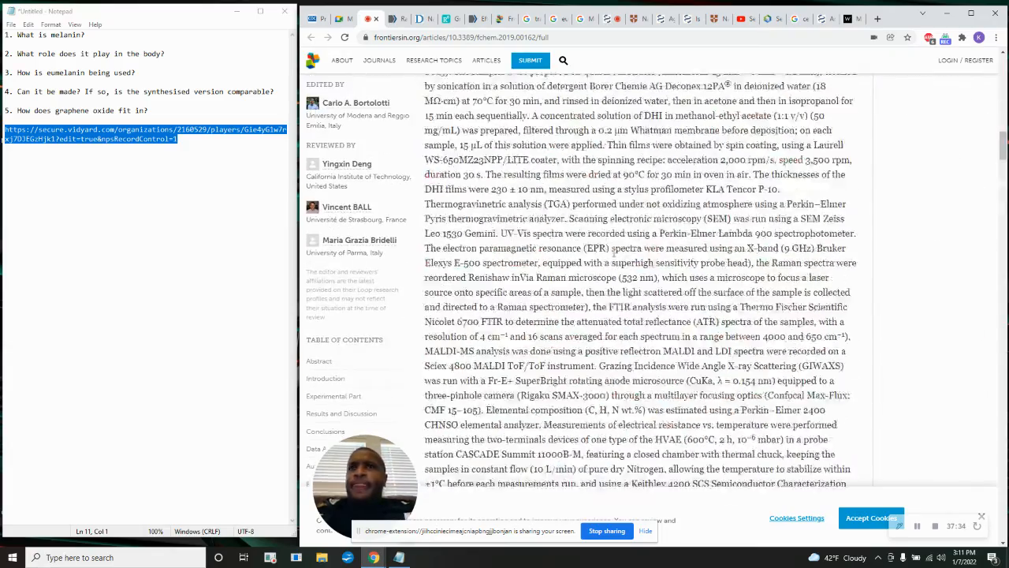
scroll("up", 3)
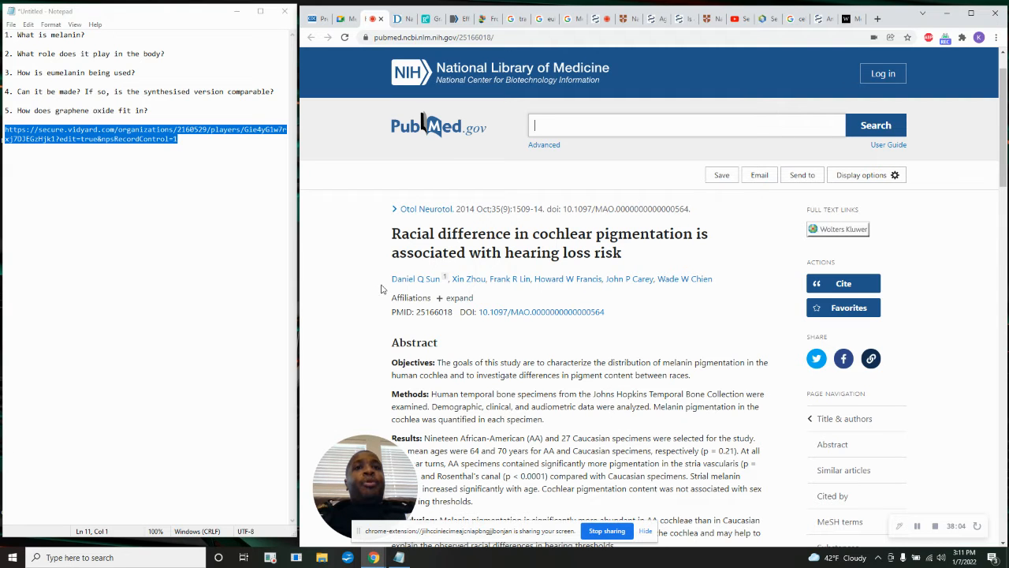
mouse_move(383, 285)
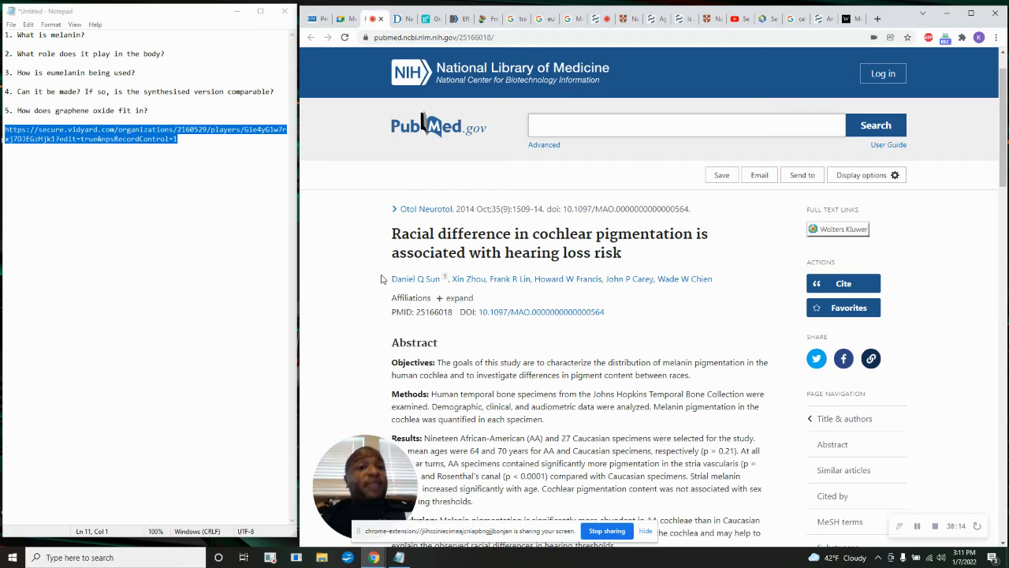
Switch to the PubMed tab on racial differences in cochlear pigmentation and hearing loss.
left_click(686, 124)
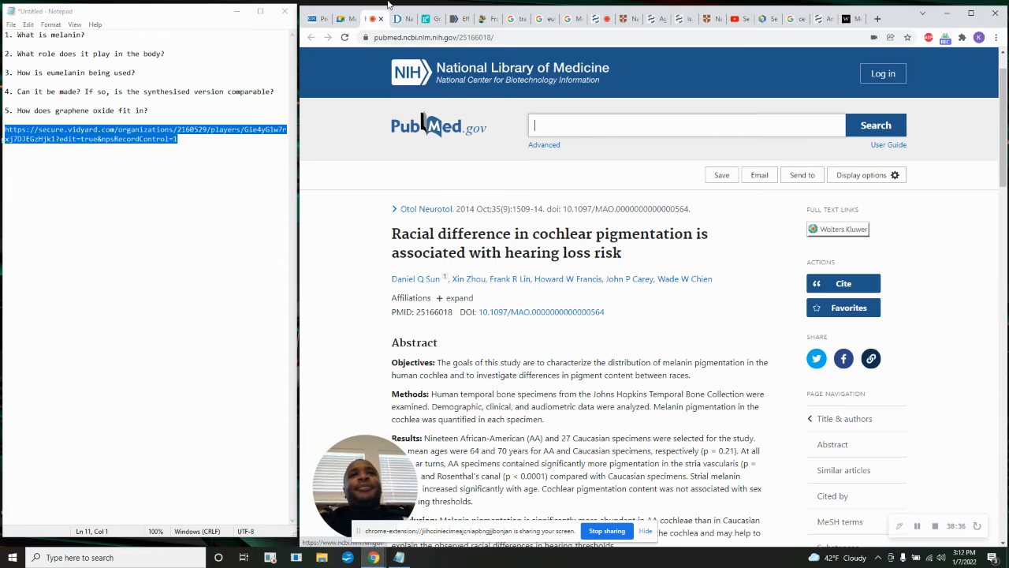
left_click(851, 18)
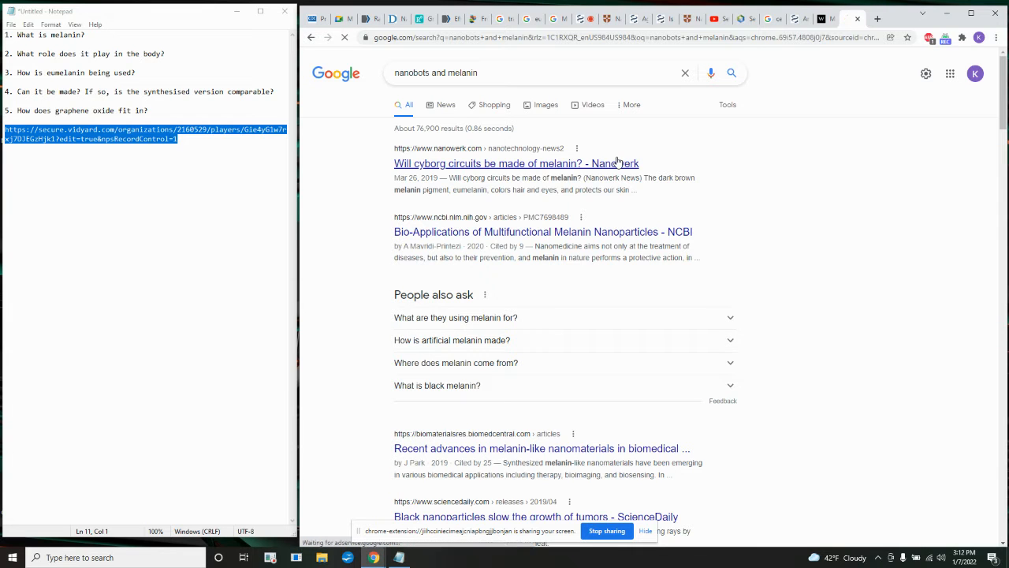
left_click(517, 164)
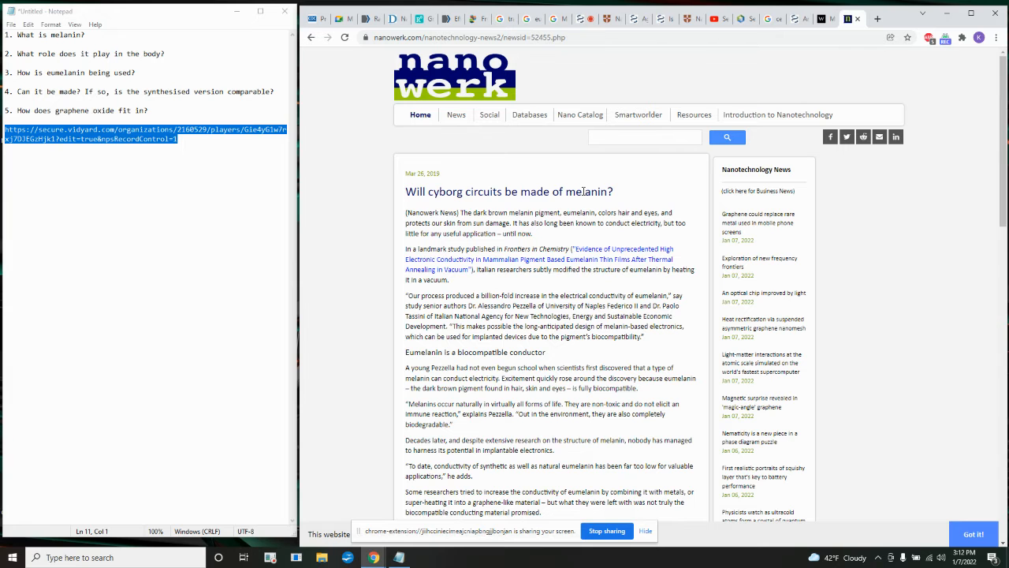
scroll("down", 3)
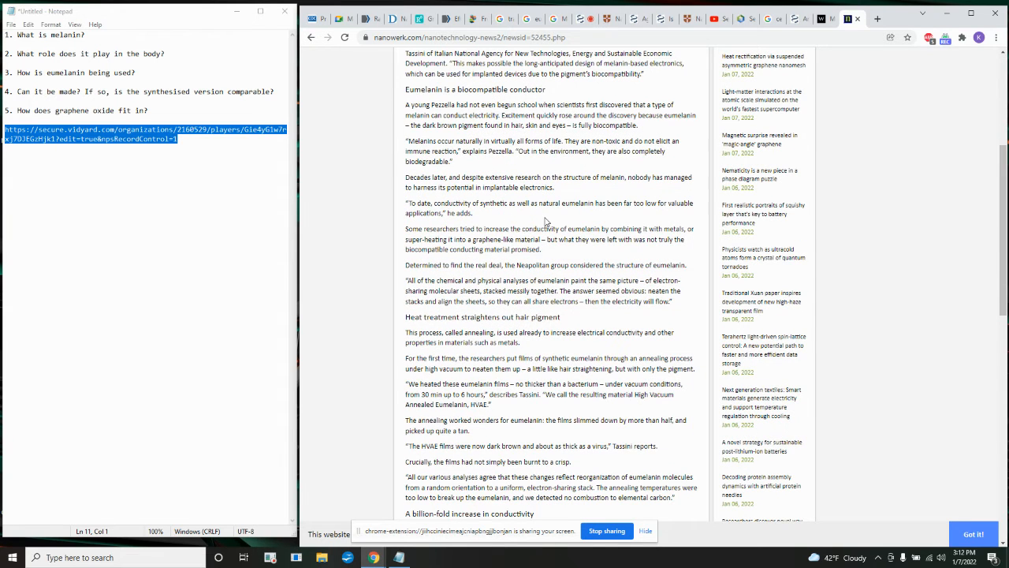
mouse_move(828, 223)
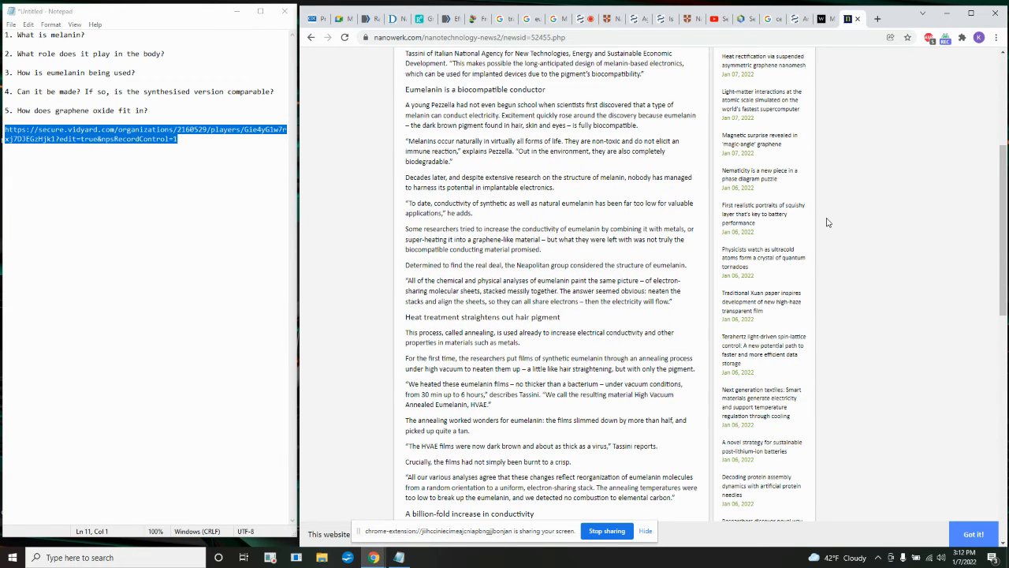
mouse_move(844, 218)
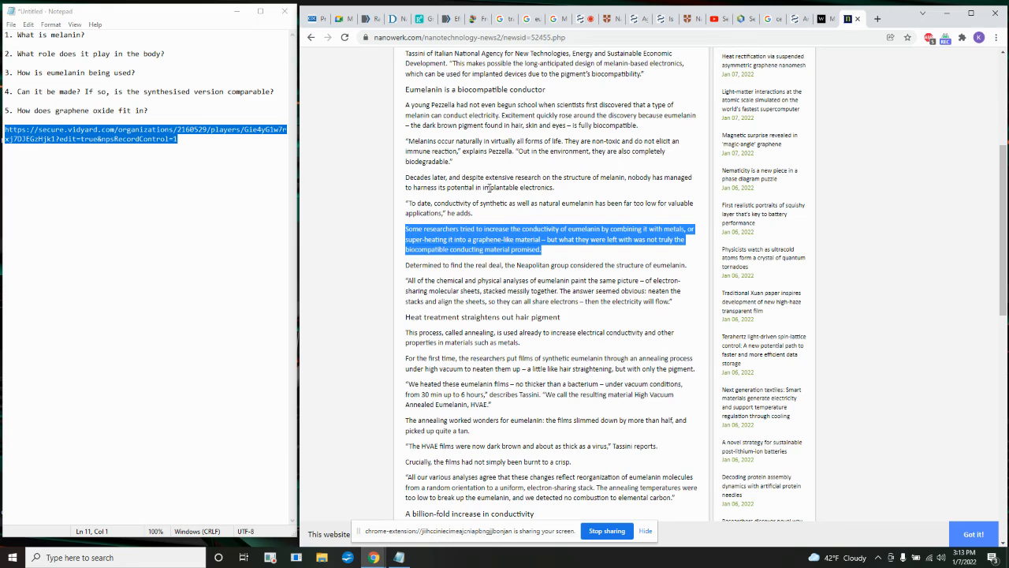
scroll("up", 3)
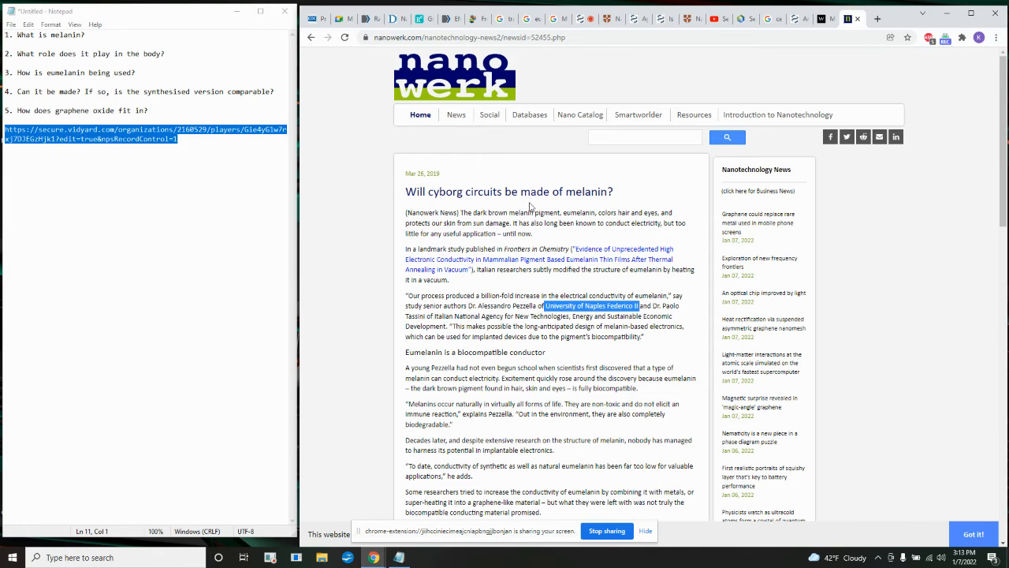
mouse_move(565, 285)
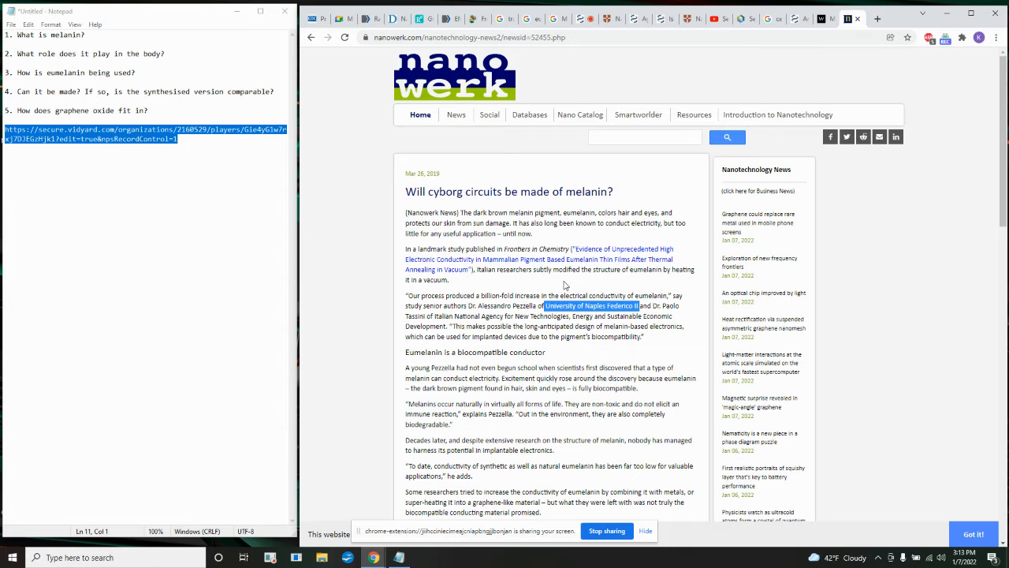
mouse_move(487, 333)
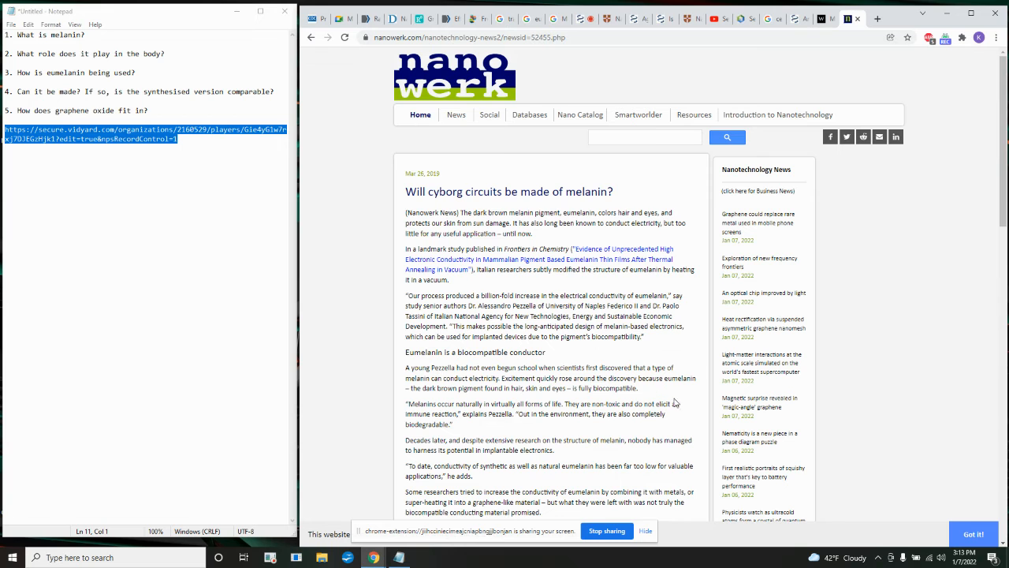
scroll("down", 3)
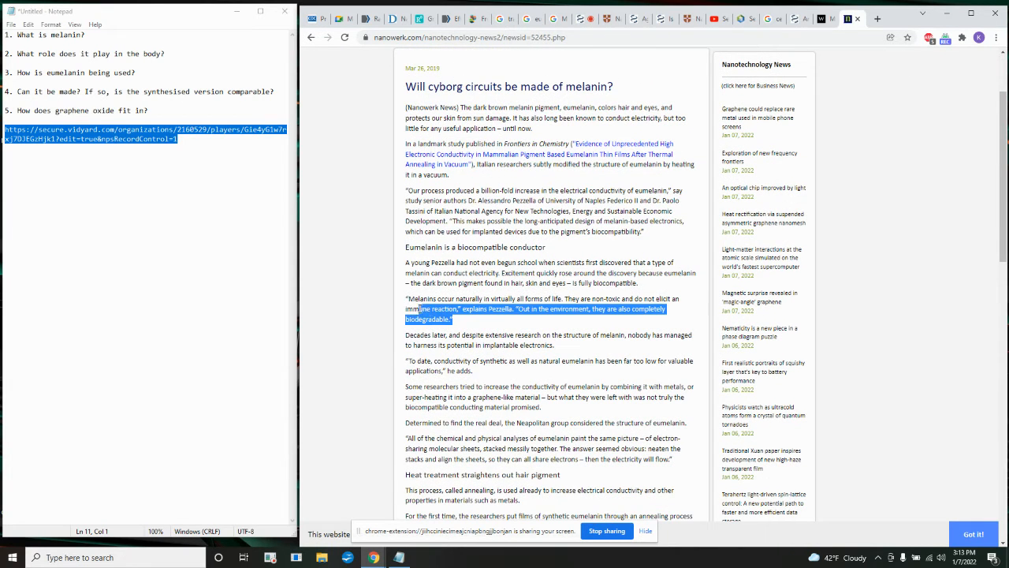
left_click(467, 323)
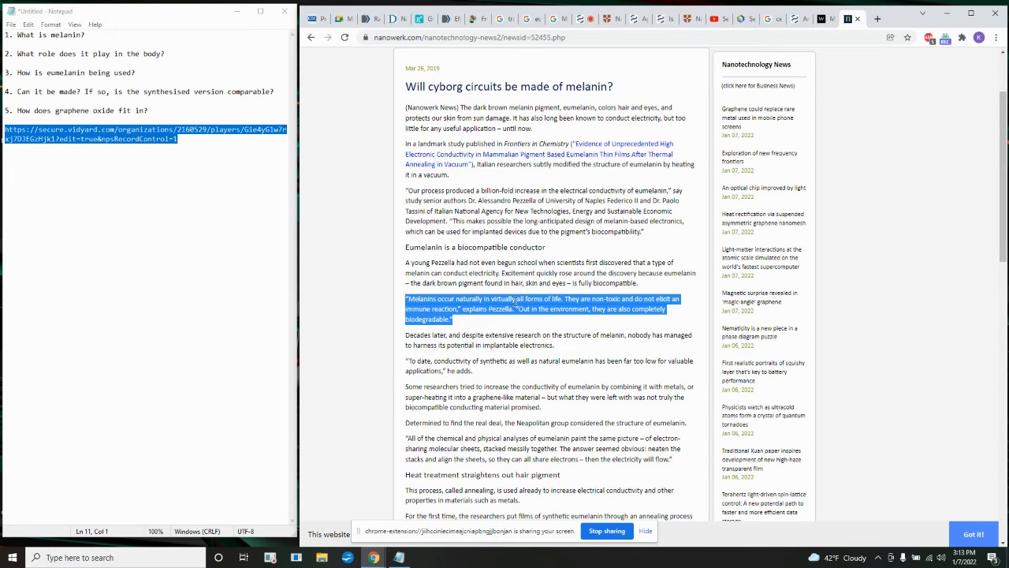
mouse_move(620, 299)
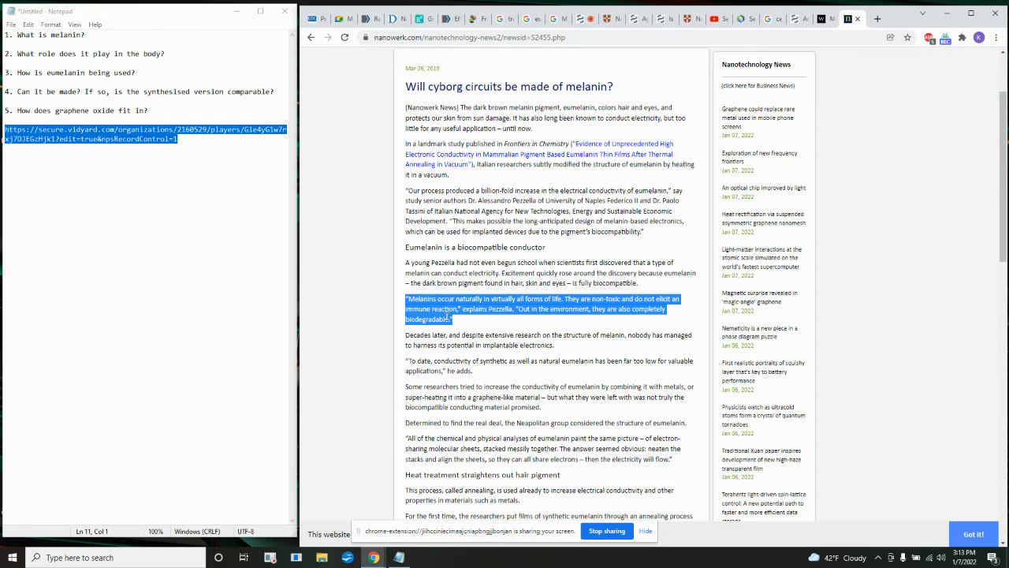
scroll("down", 3)
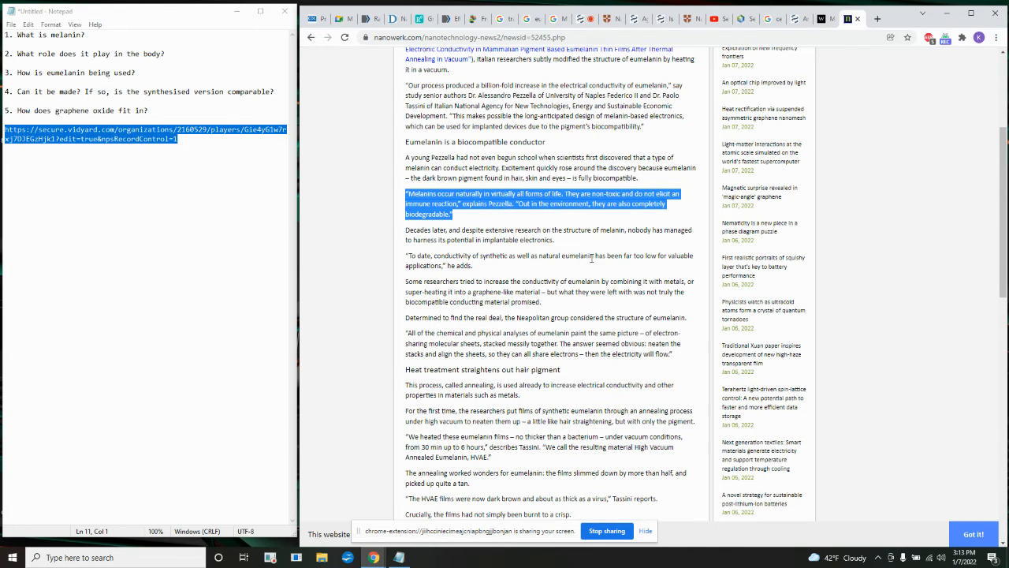
mouse_move(457, 281)
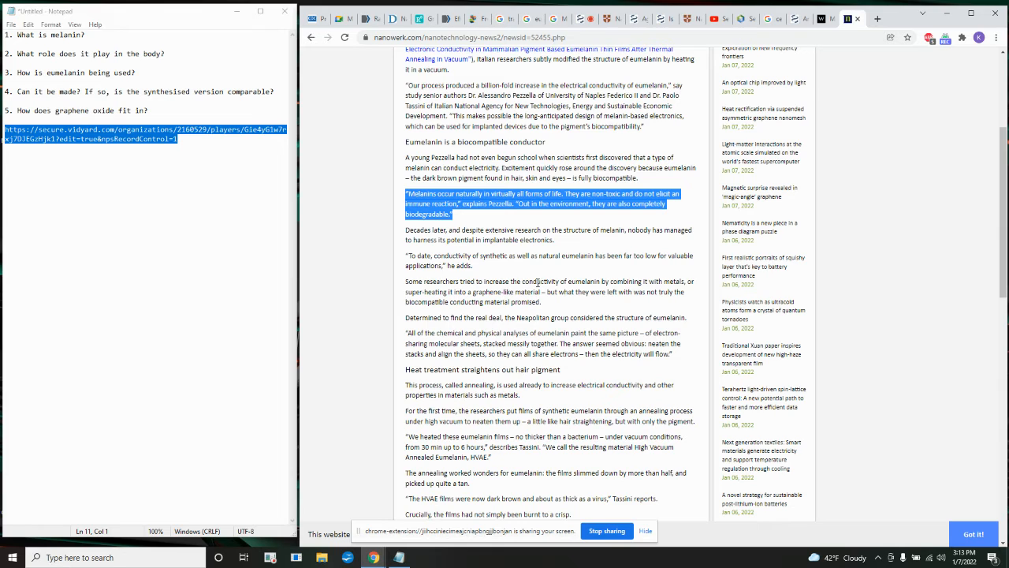
mouse_move(622, 282)
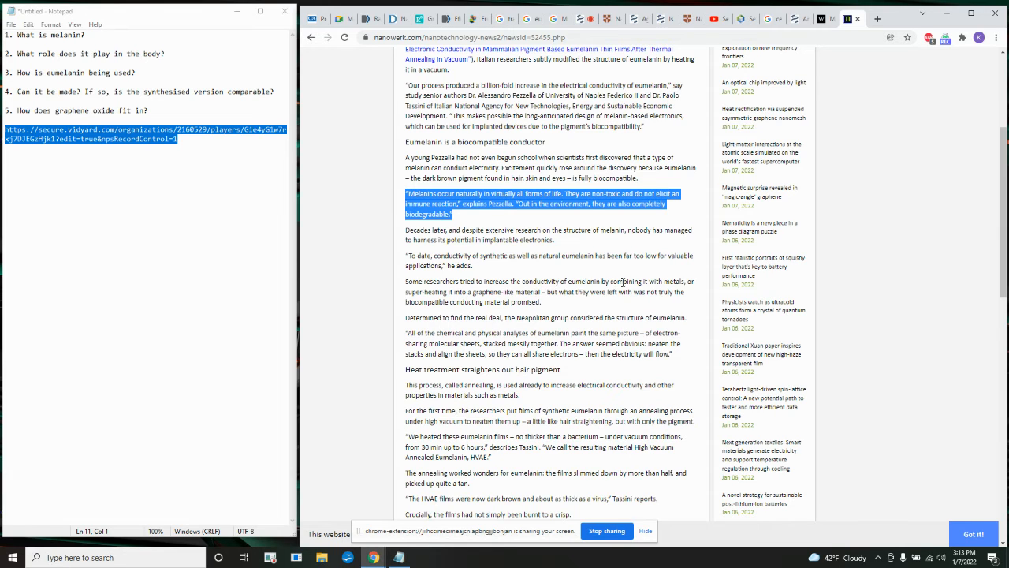
mouse_move(595, 306)
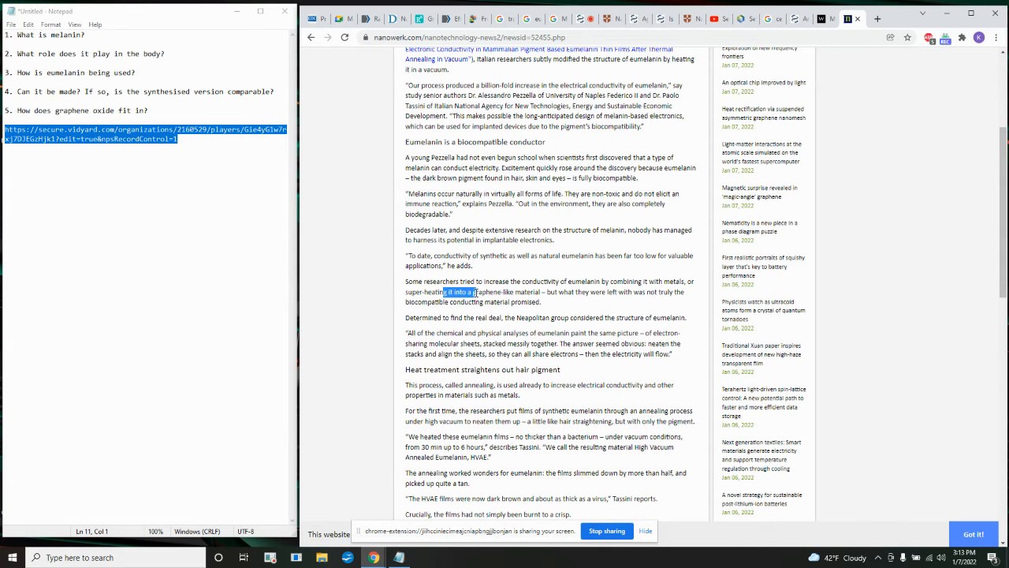
left_click_drag(444, 292, 543, 291)
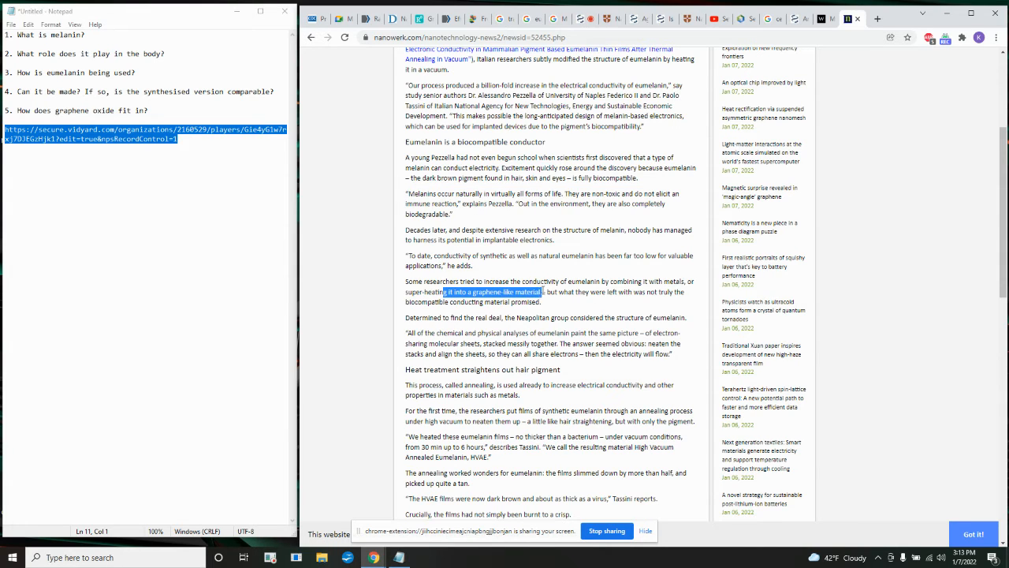
mouse_move(636, 291)
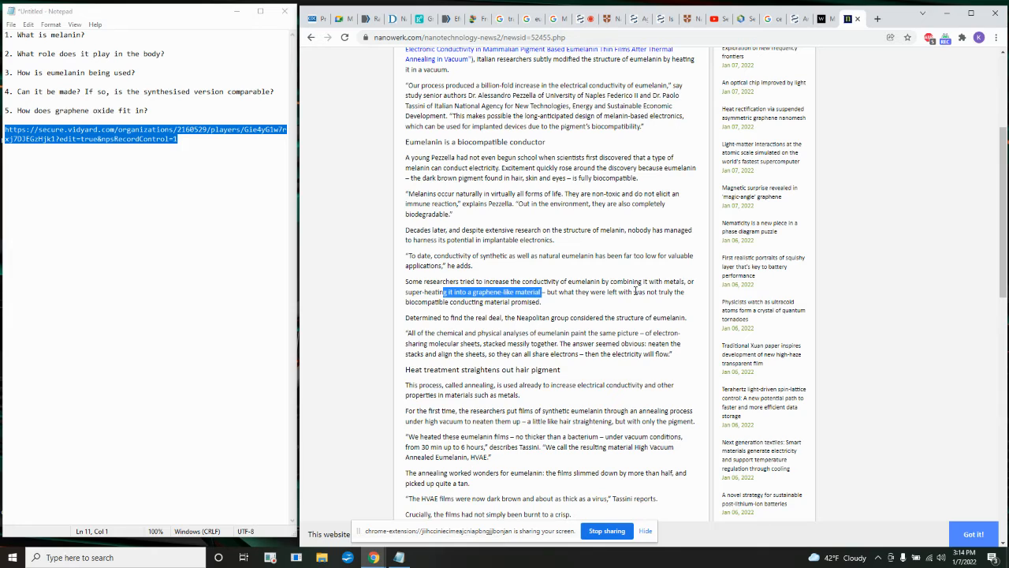
mouse_move(627, 294)
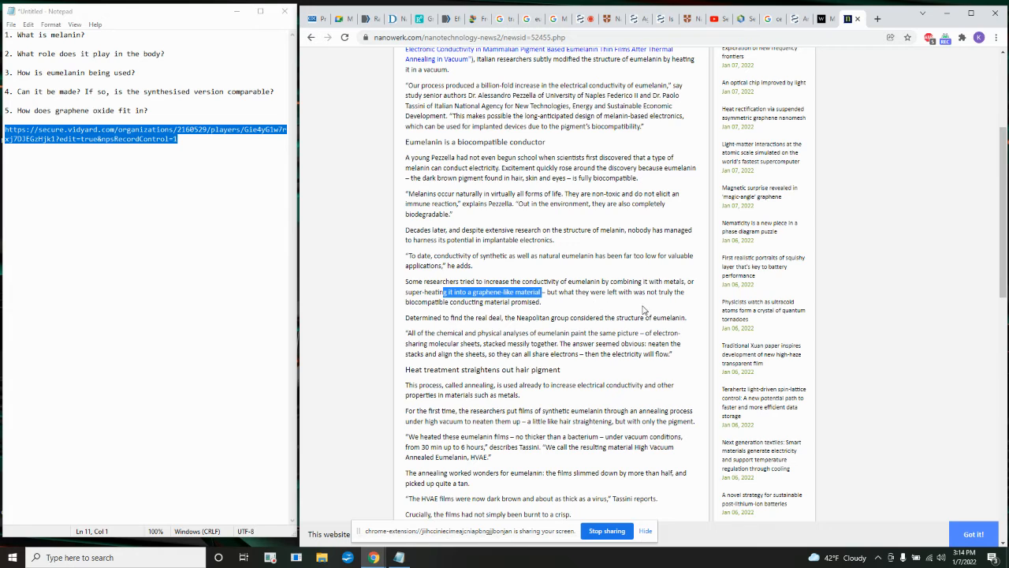
mouse_move(579, 280)
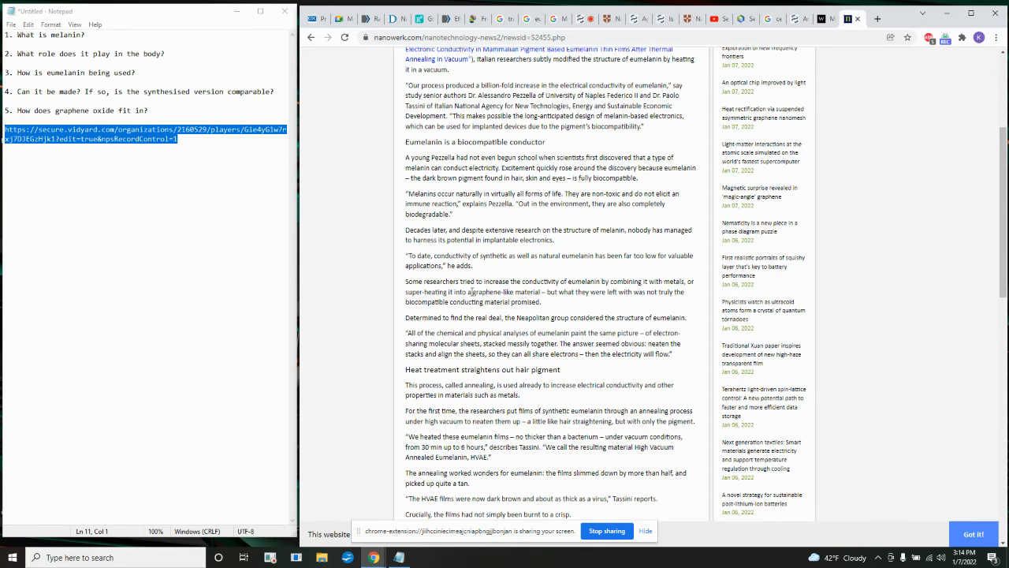
double_click(492, 292)
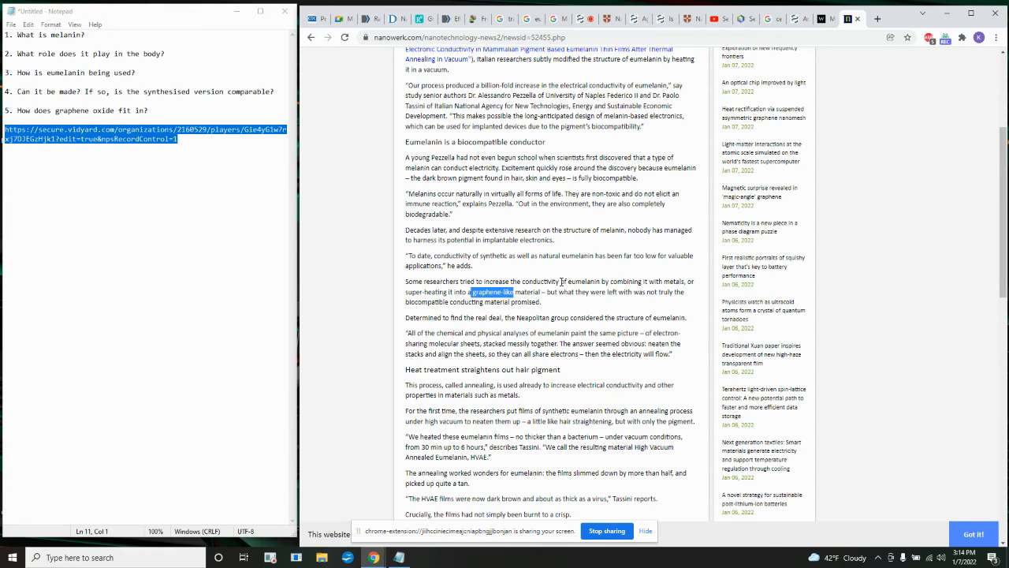
scroll("down", 3)
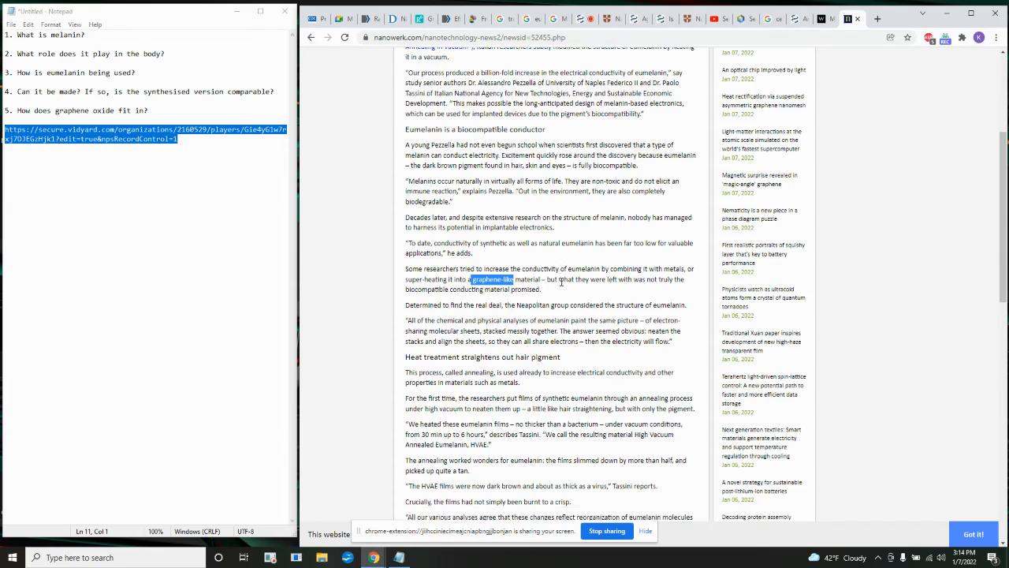
scroll("down", 3)
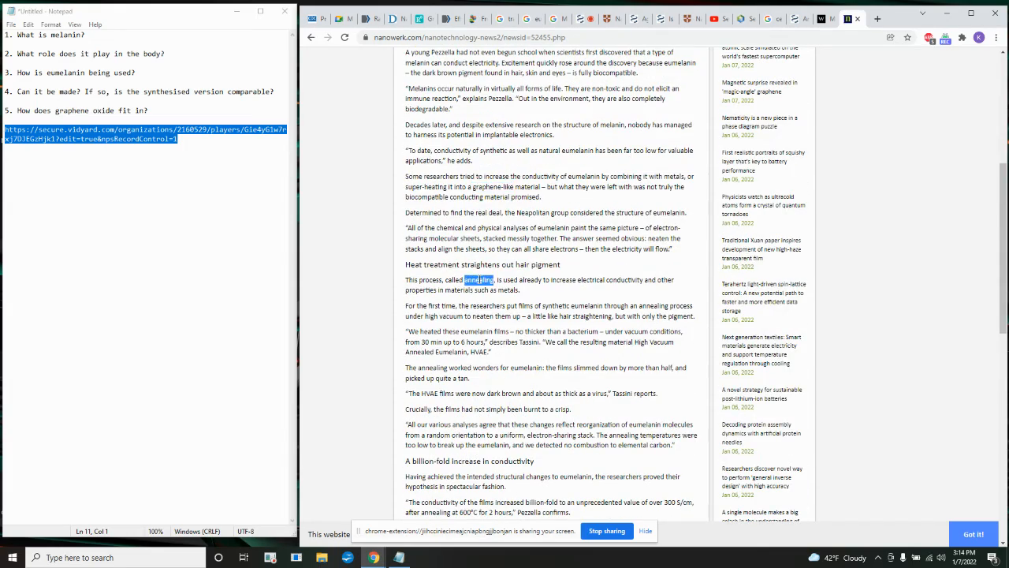
scroll("up", 3)
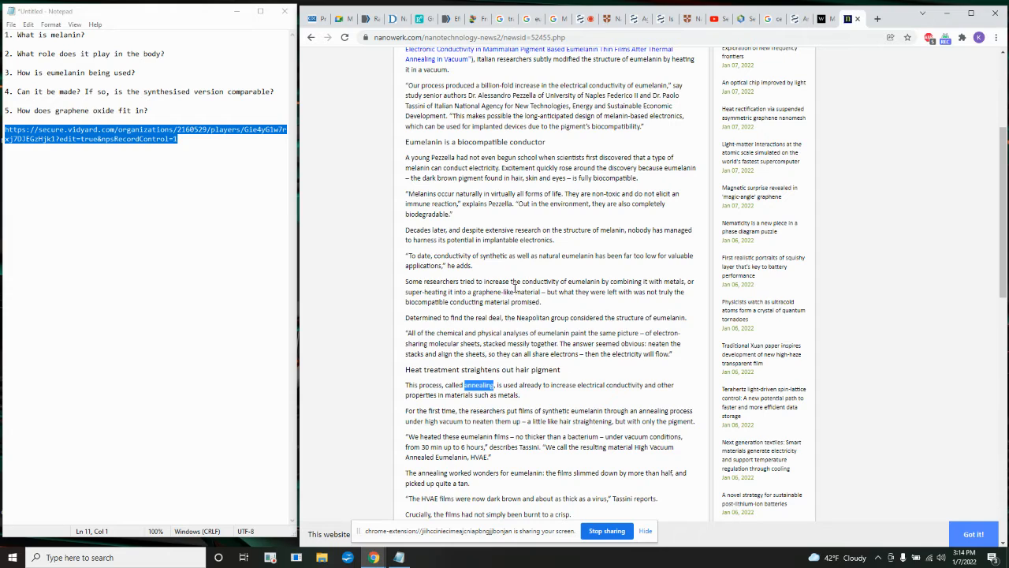
mouse_move(563, 279)
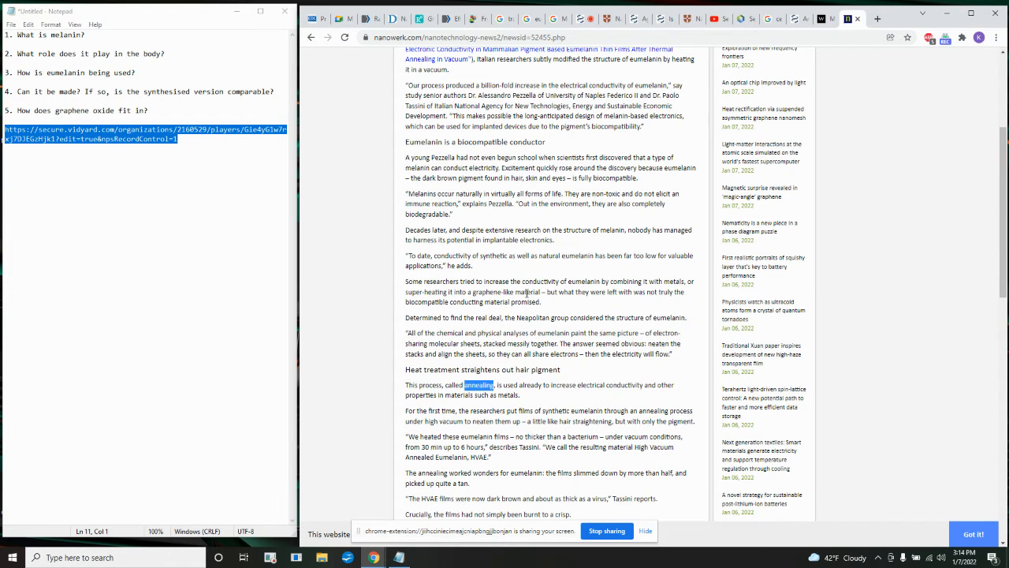
mouse_move(564, 276)
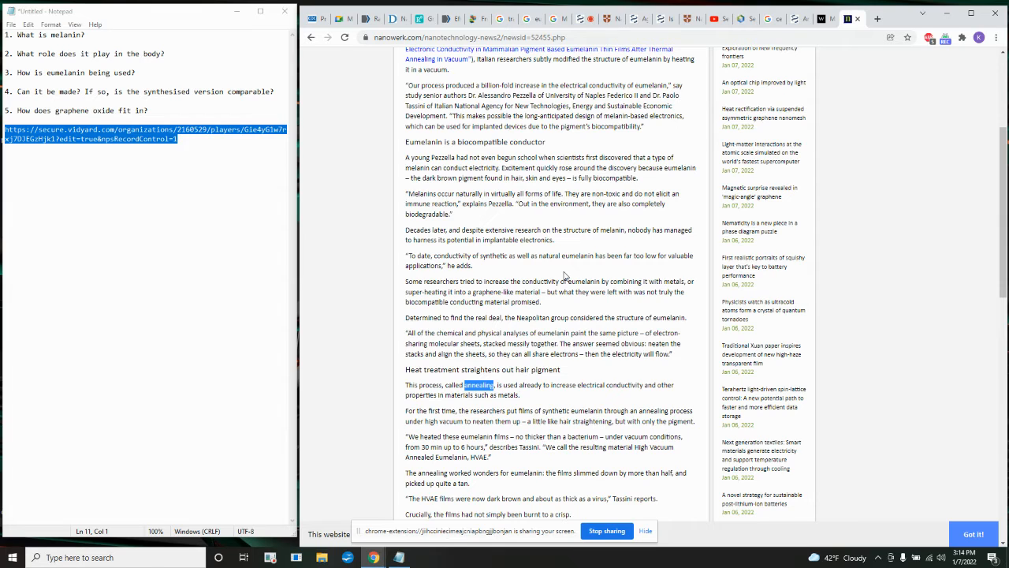
mouse_move(717, 153)
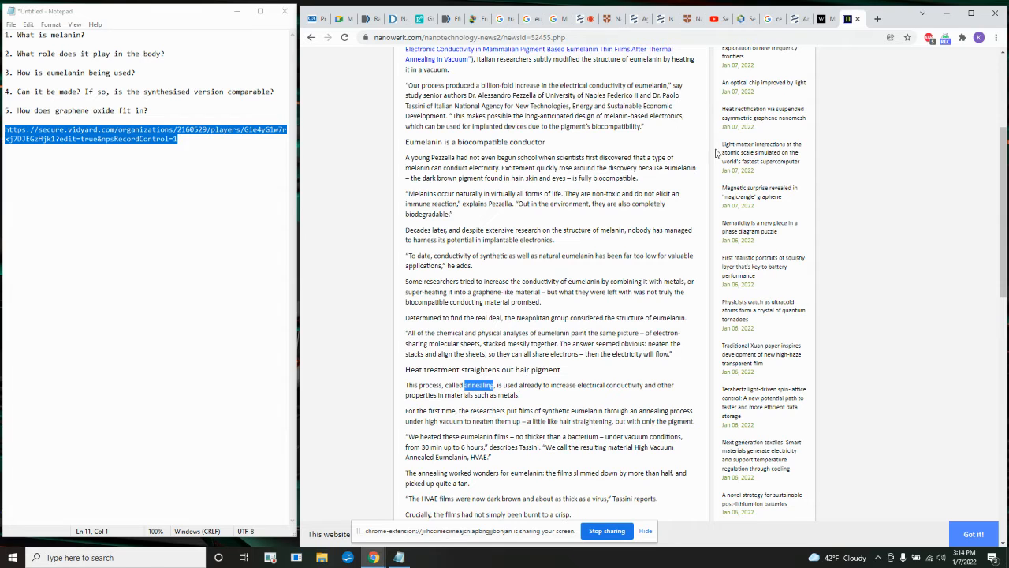
mouse_move(877, 19)
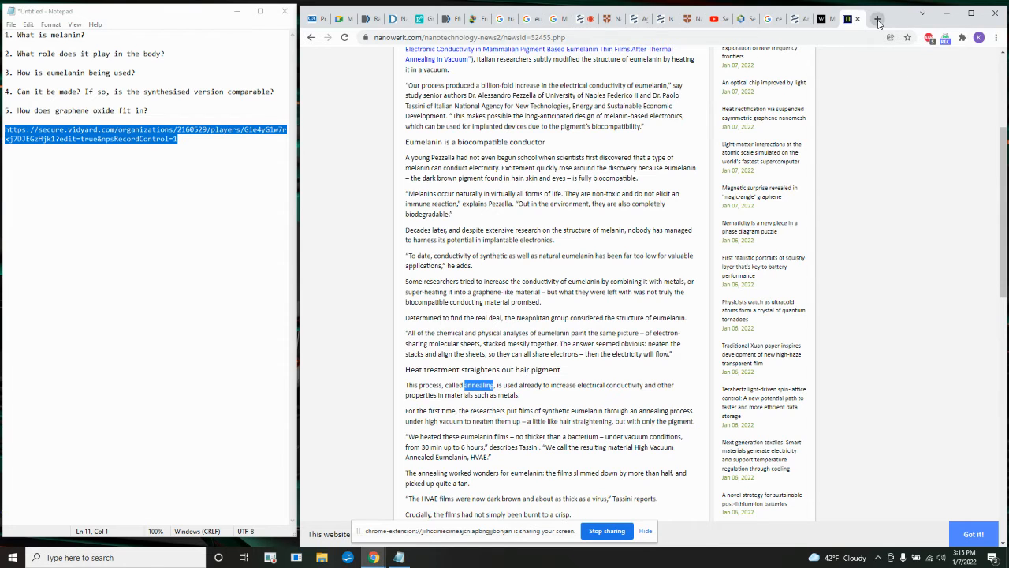
Flip through the PubMed, graphene nanoribbon, membrane image and membrane sealing tabs to the YouTube video.
left_click(374, 18)
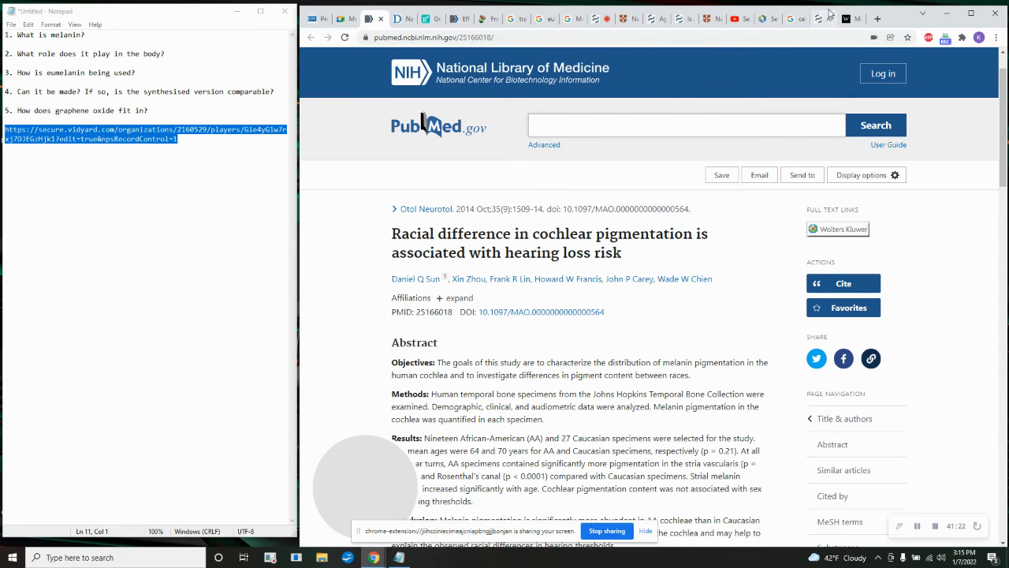
left_click(820, 18)
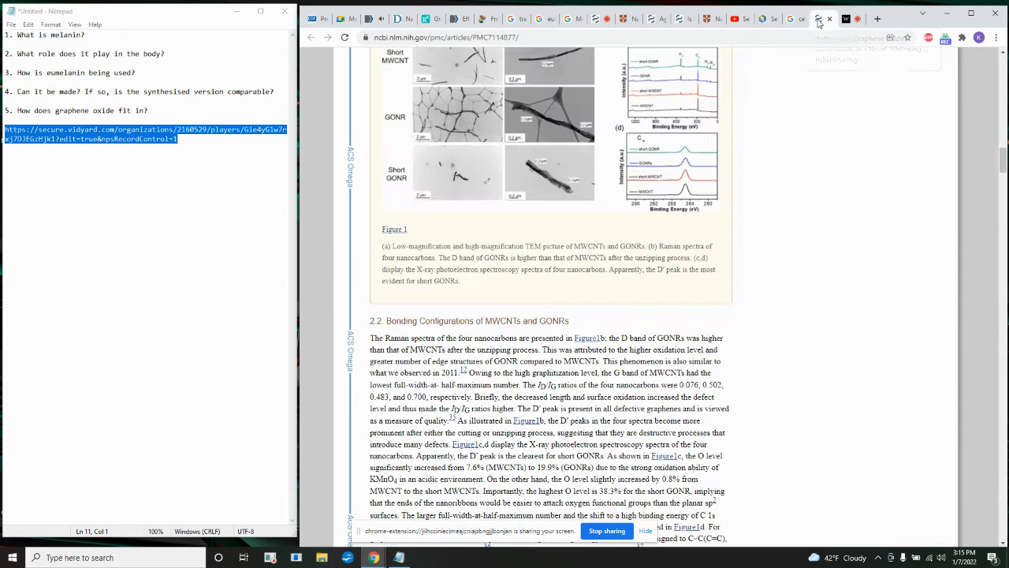
left_click(789, 19)
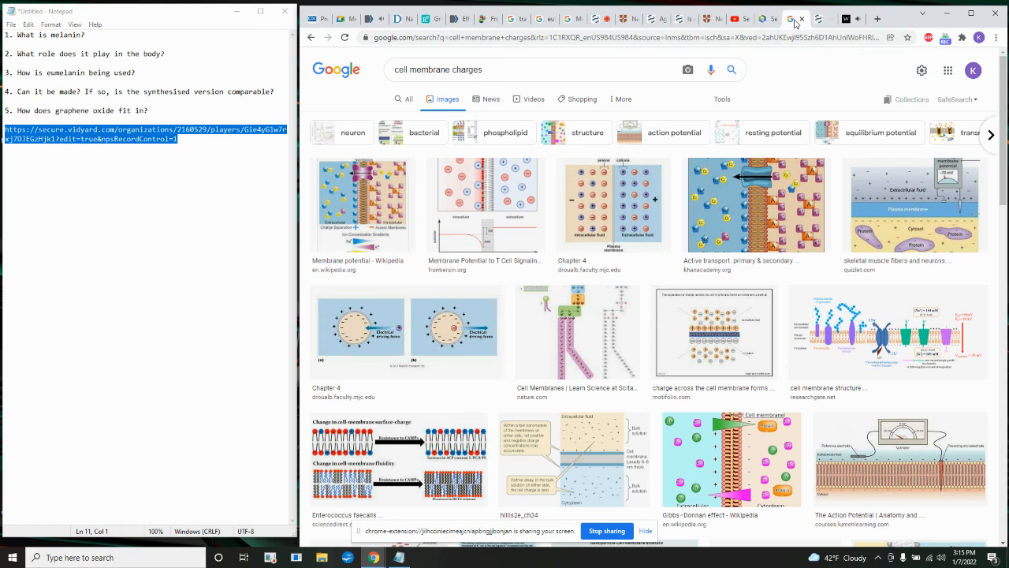
left_click(768, 18)
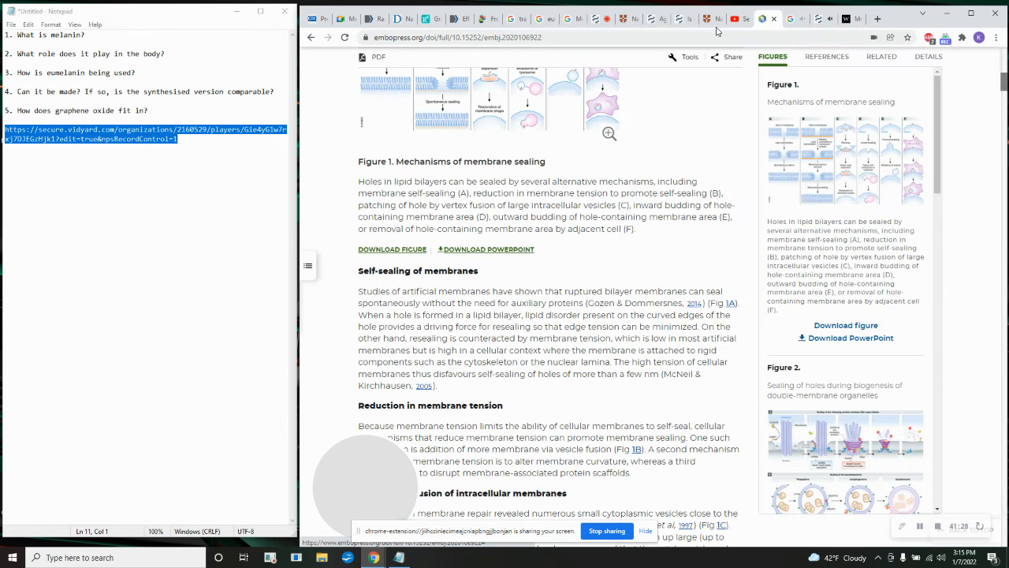
left_click(734, 18)
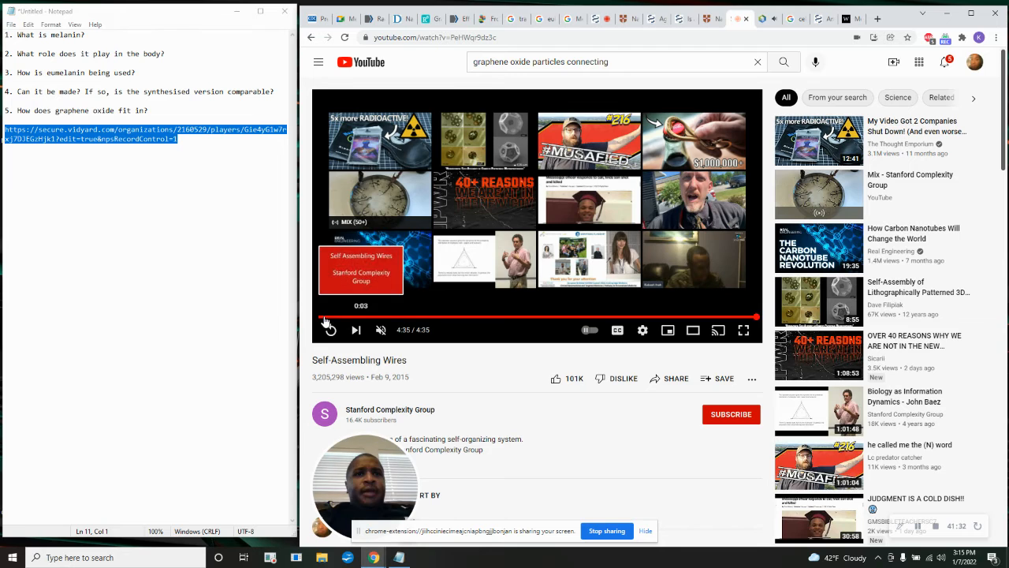
Jump along the Self-Assembling Wires progress bar past the two-minute branching-wires part.
left_click(331, 329)
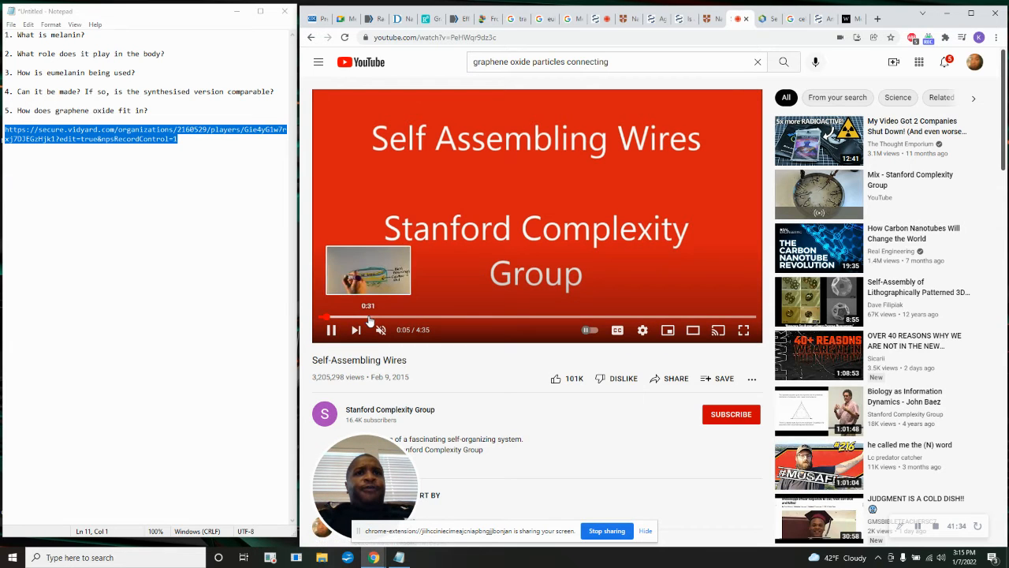
left_click(394, 318)
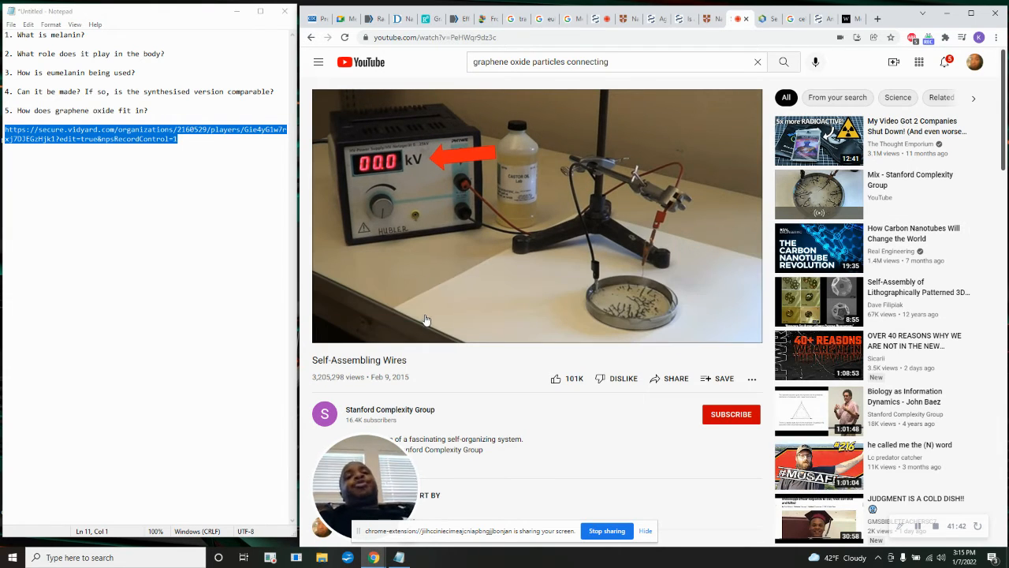
mouse_move(447, 317)
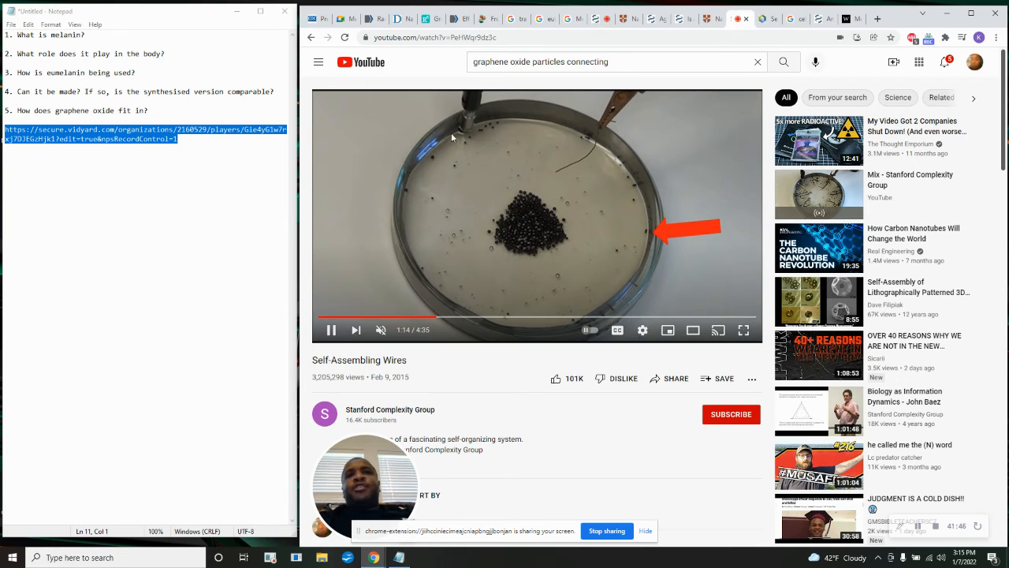
mouse_move(519, 421)
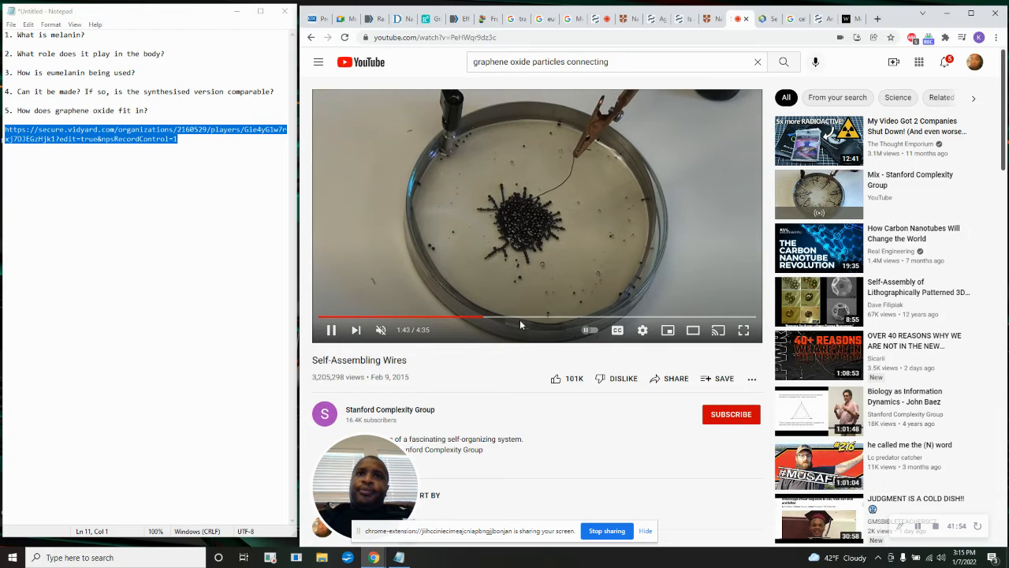
mouse_move(514, 319)
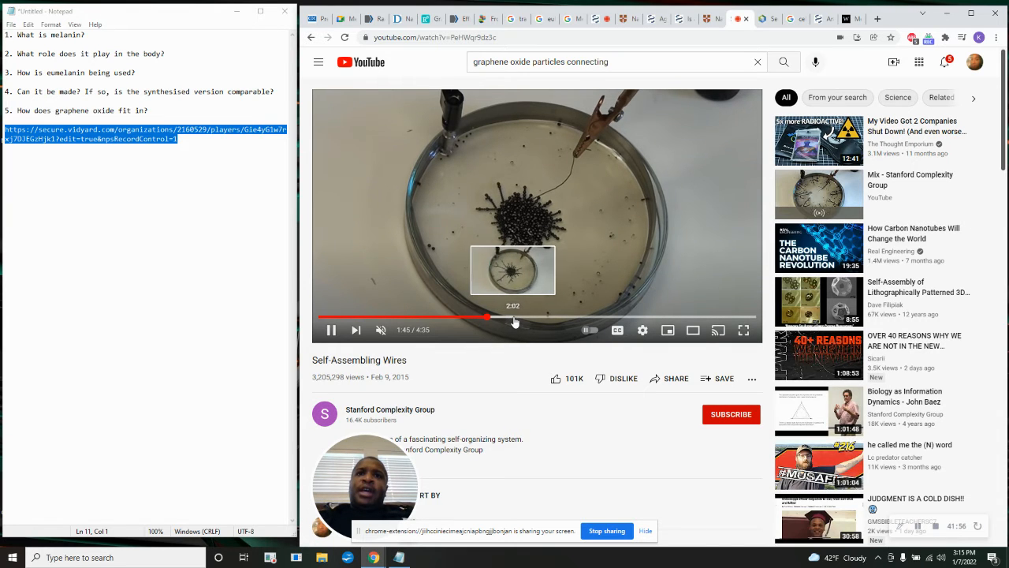
left_click(540, 317)
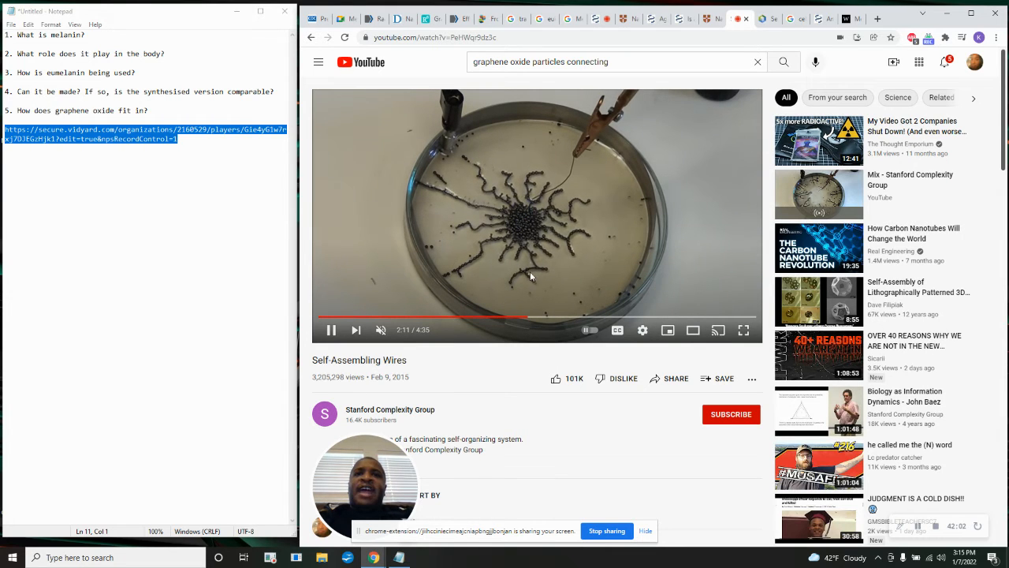
left_click(567, 318)
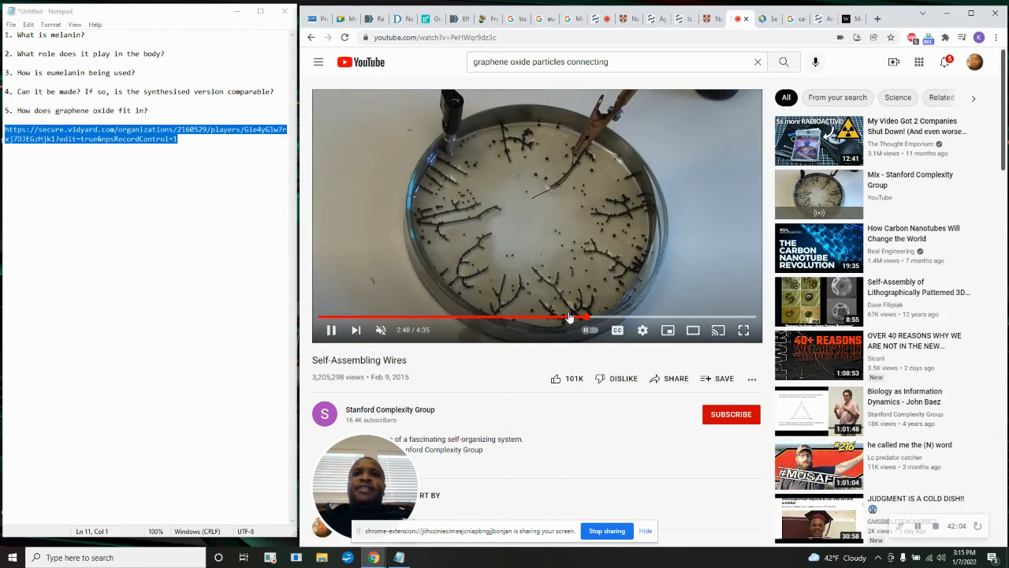
left_click(530, 320)
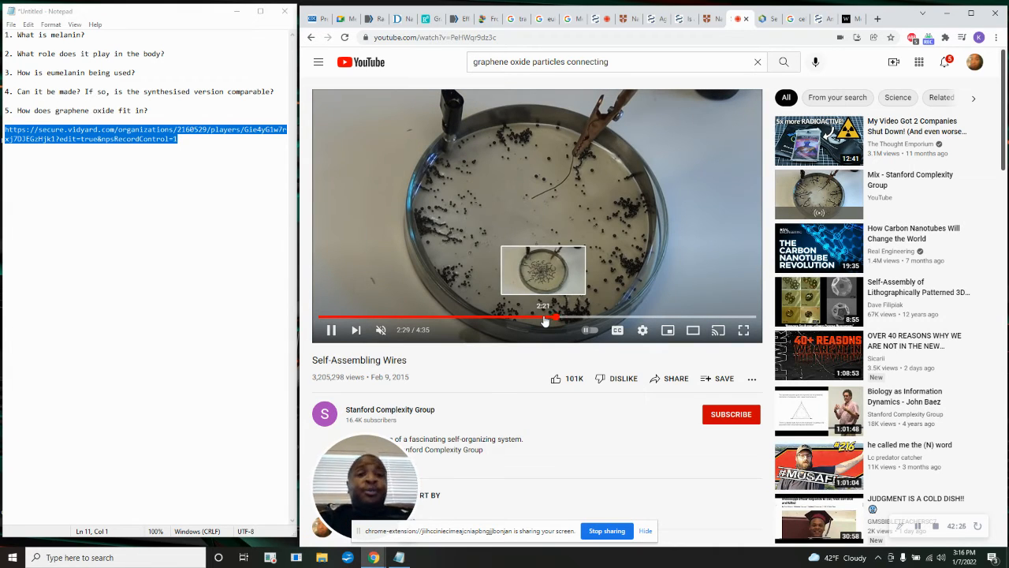
Rewind the Self-Assembling Wires video a few seconds and let it play on.
left_click(529, 318)
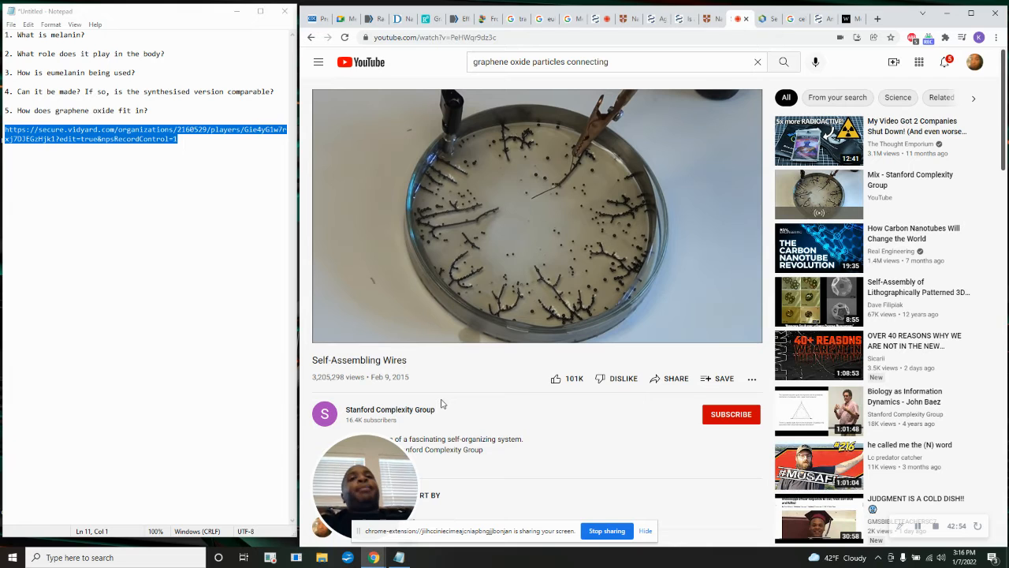
mouse_move(473, 398)
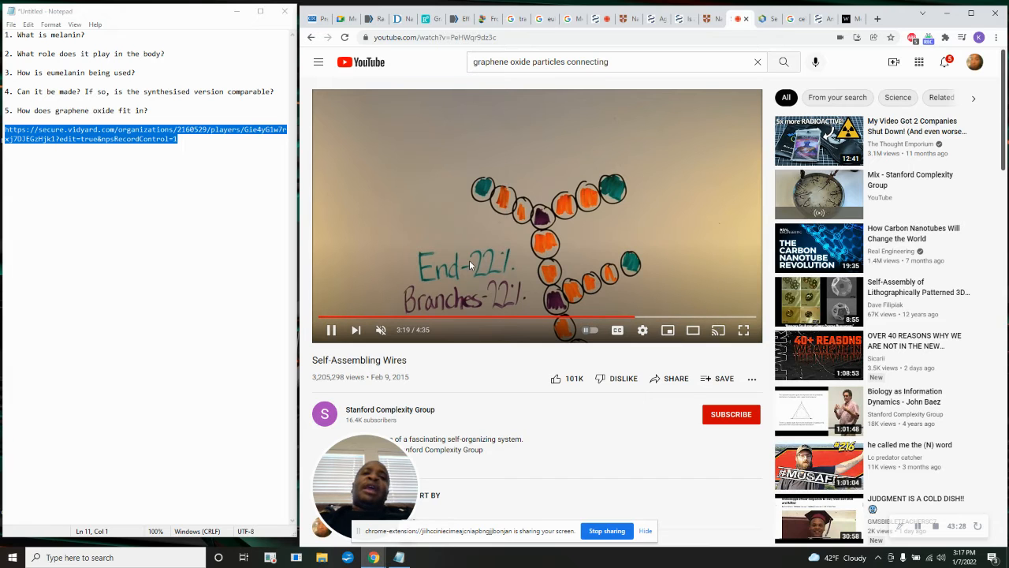
mouse_move(473, 353)
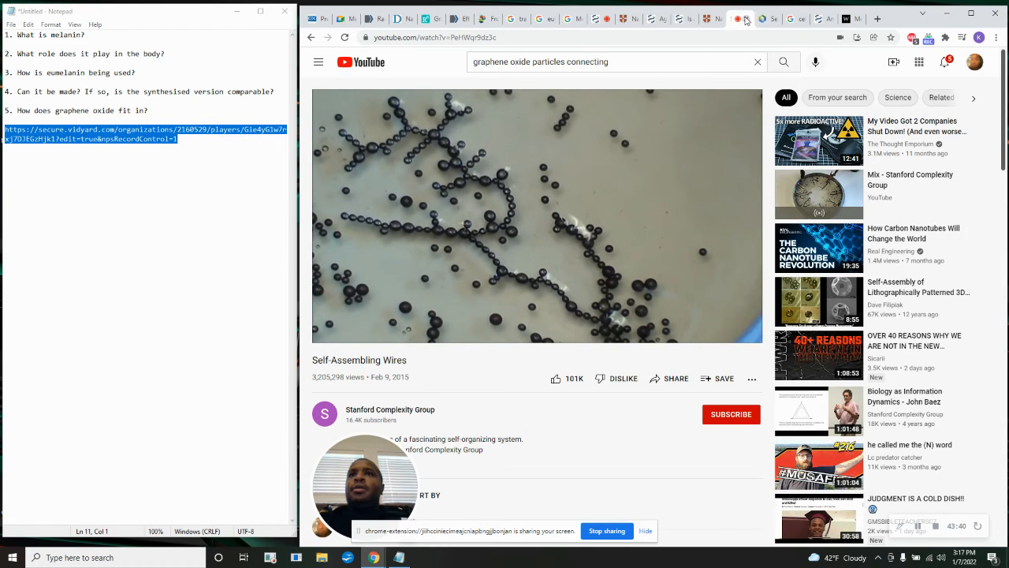
Switch to the EMBO review and scroll through its abstract, introduction and membrane sealing mechanisms.
left_click(762, 19)
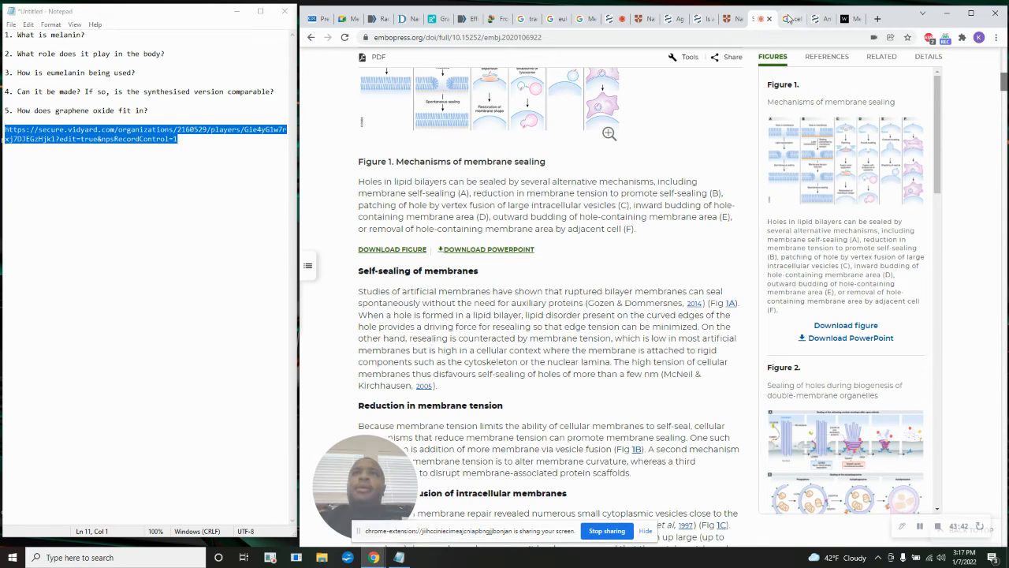
scroll("up", 3)
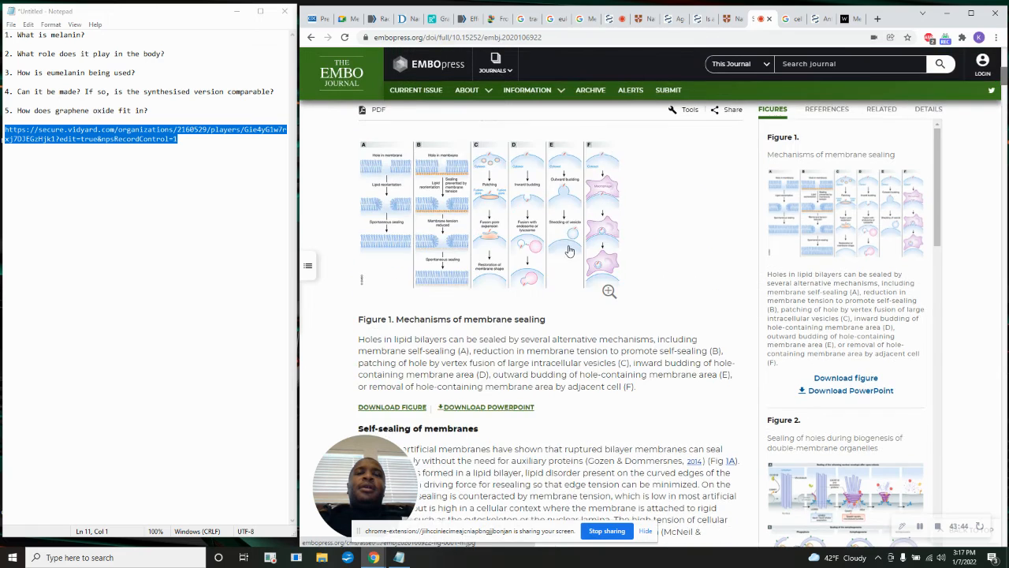
scroll("up", 3)
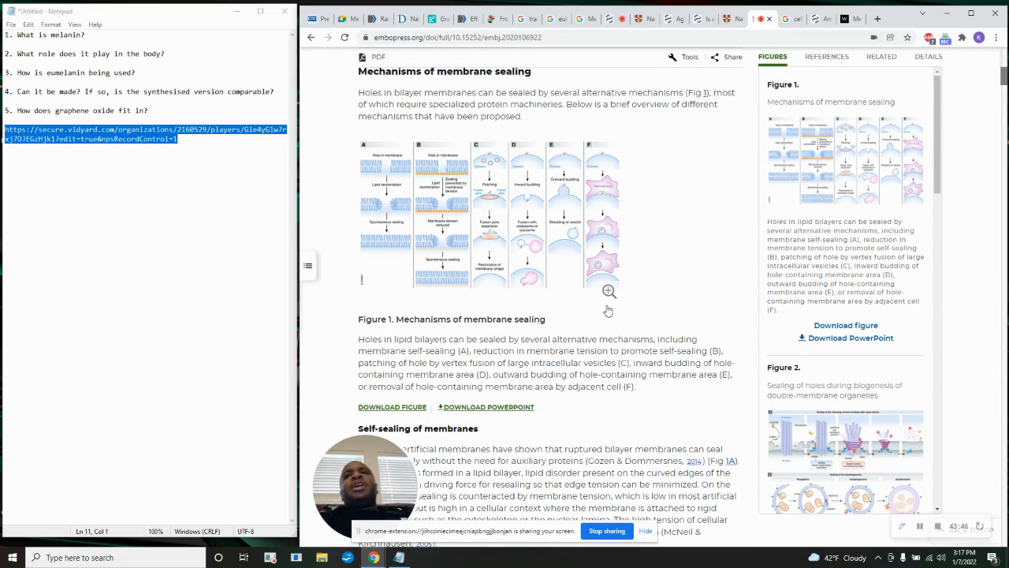
scroll("down", 3)
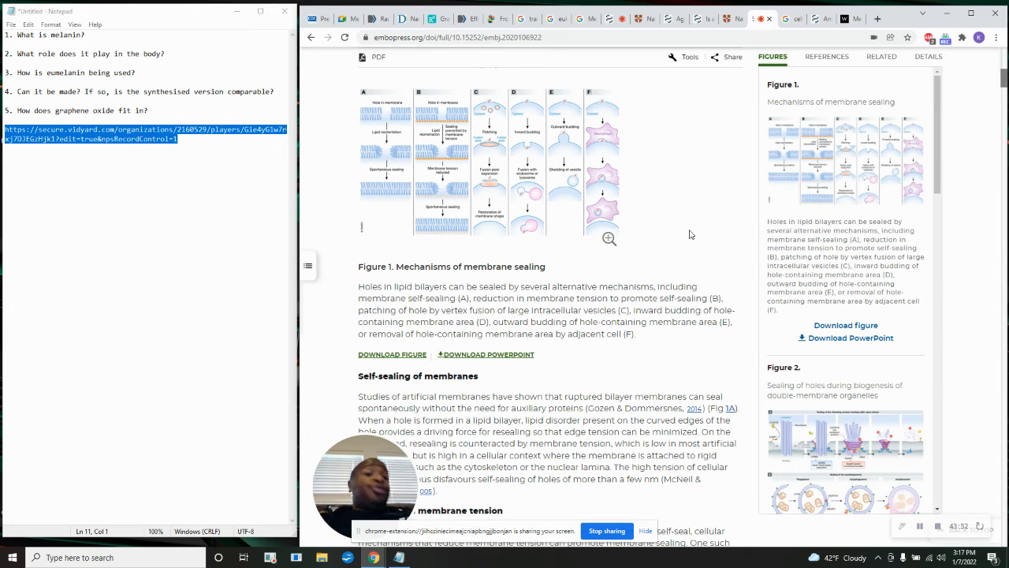
scroll("up", 3)
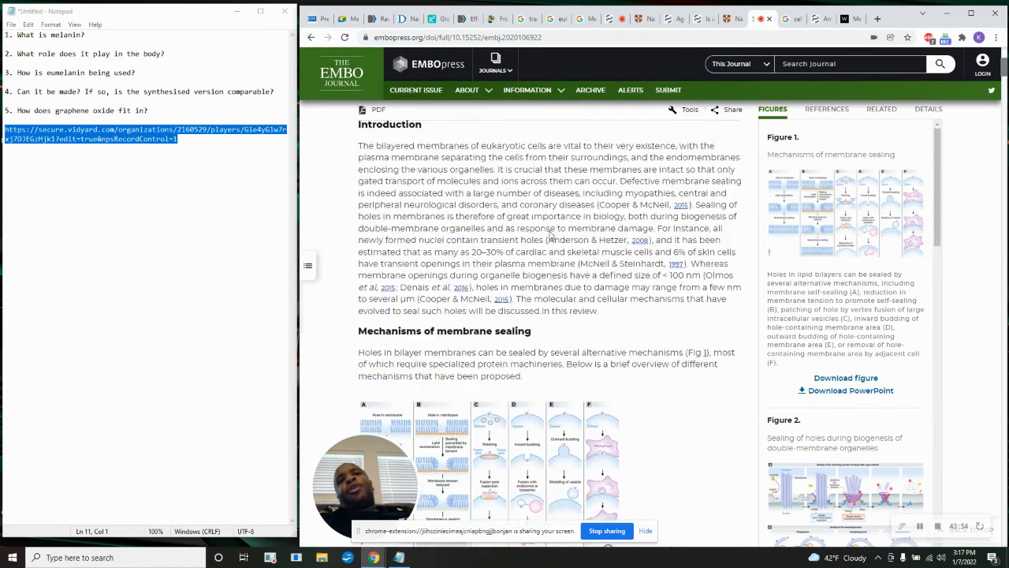
scroll("up", 3)
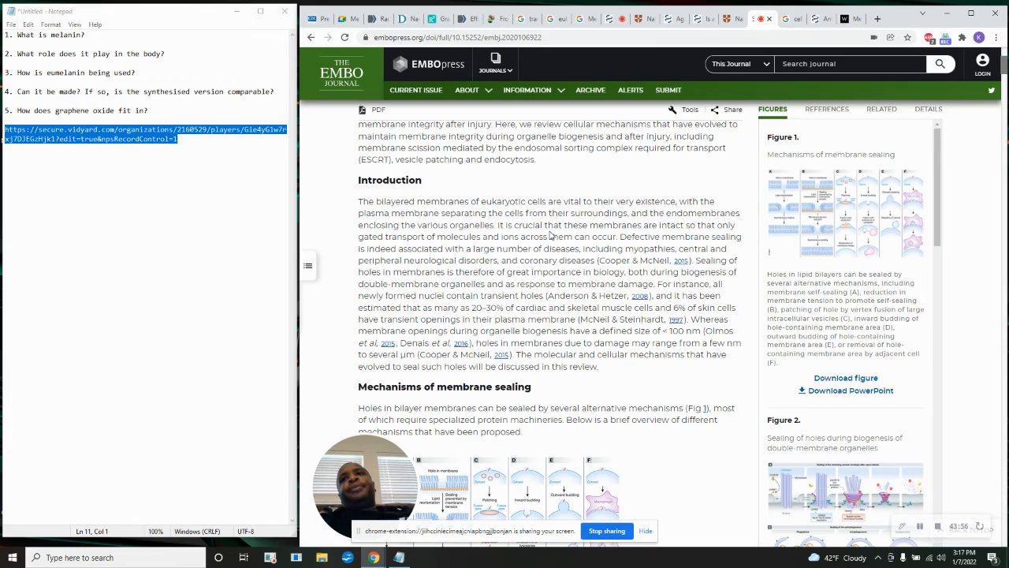
scroll("up", 3)
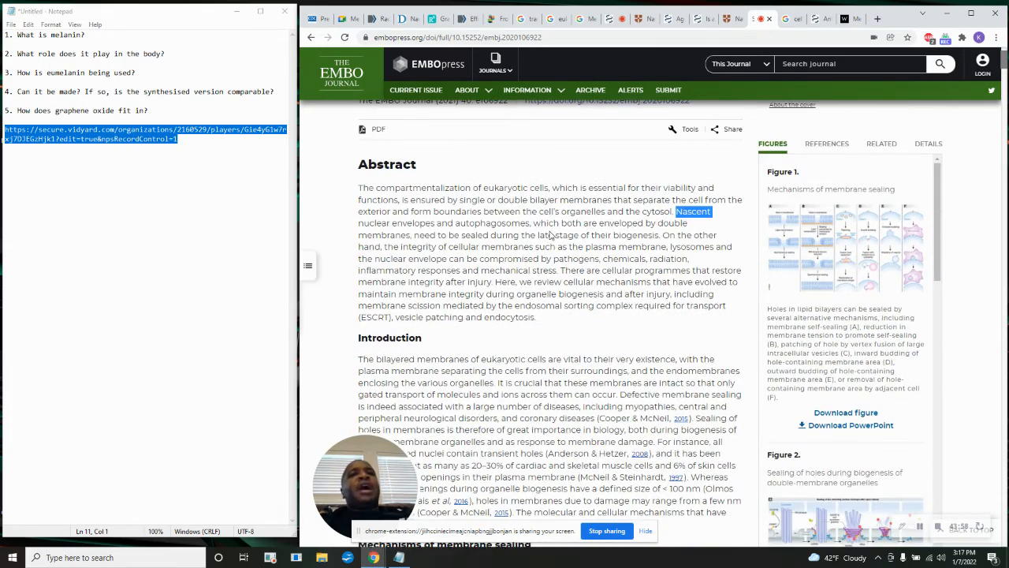
scroll("down", 3)
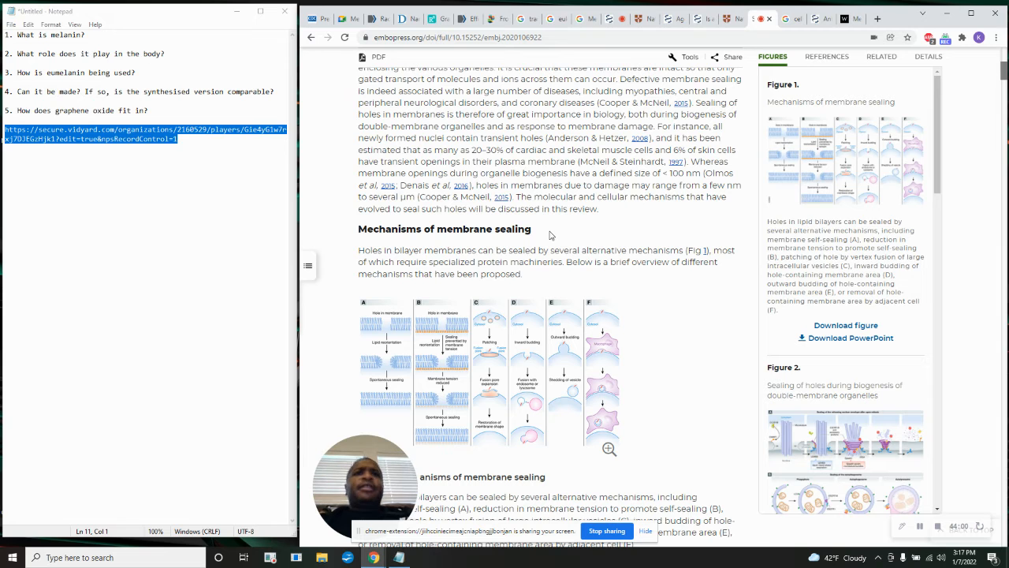
scroll("down", 3)
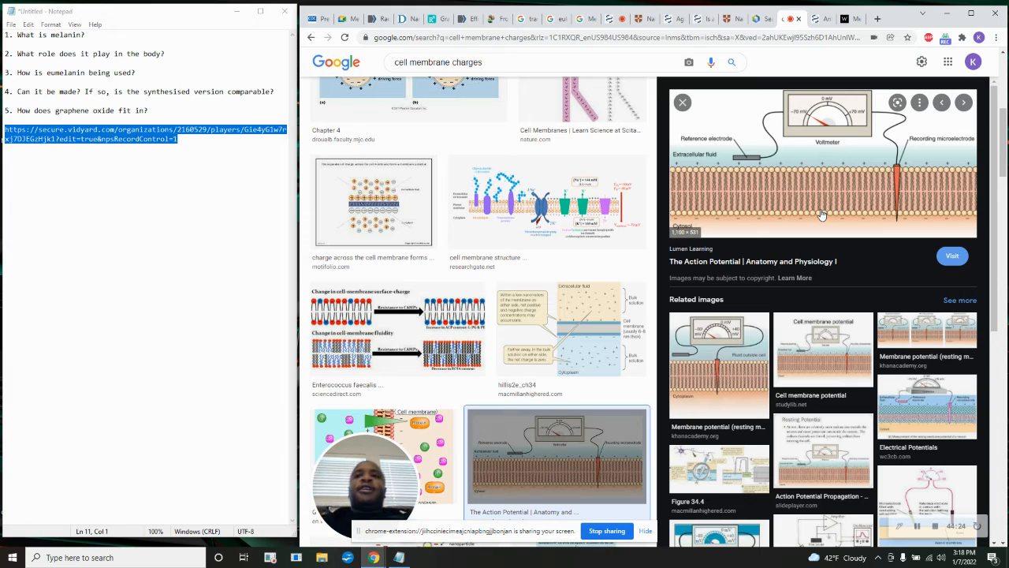
mouse_move(777, 171)
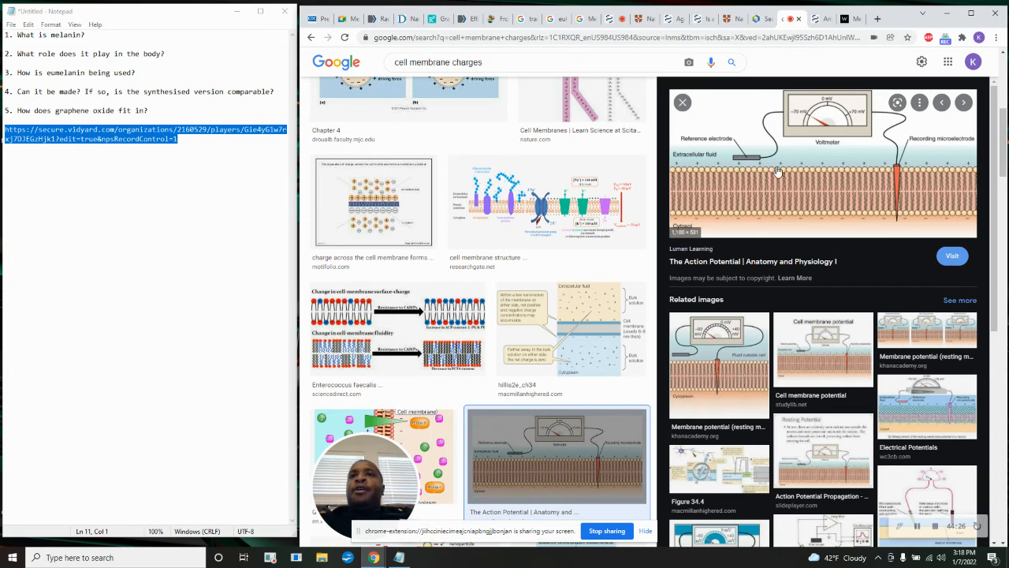
mouse_move(704, 173)
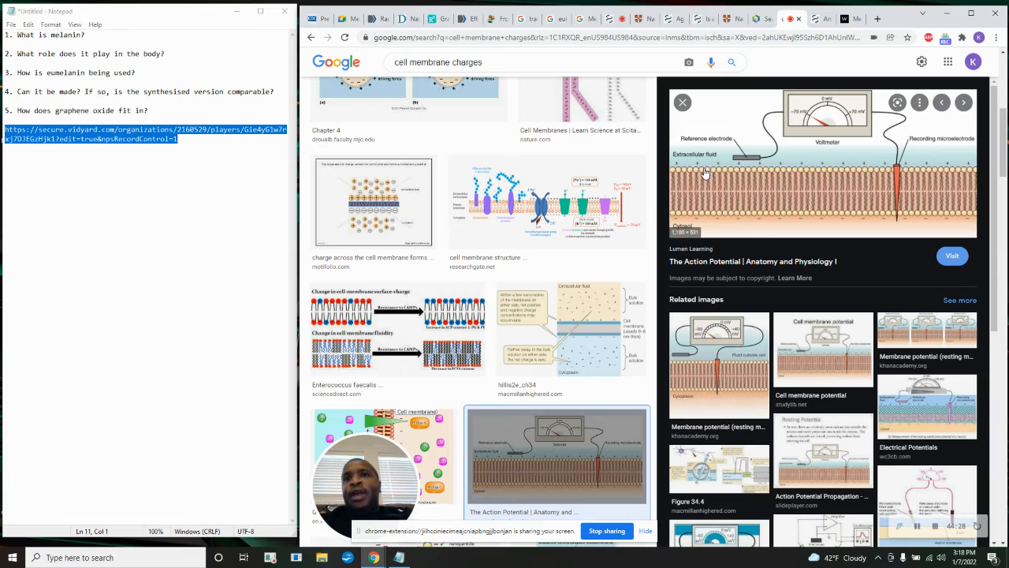
mouse_move(706, 196)
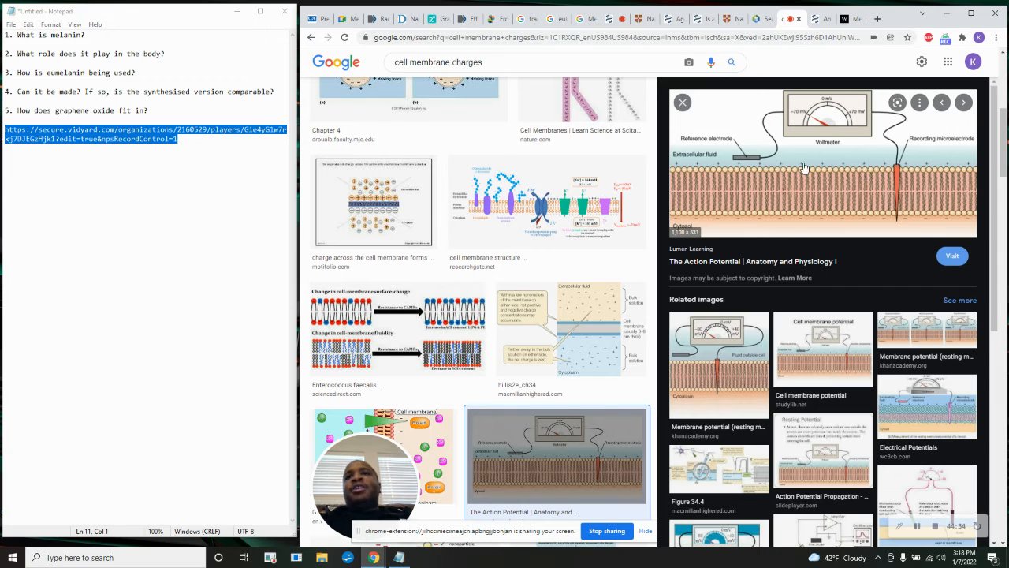
mouse_move(815, 213)
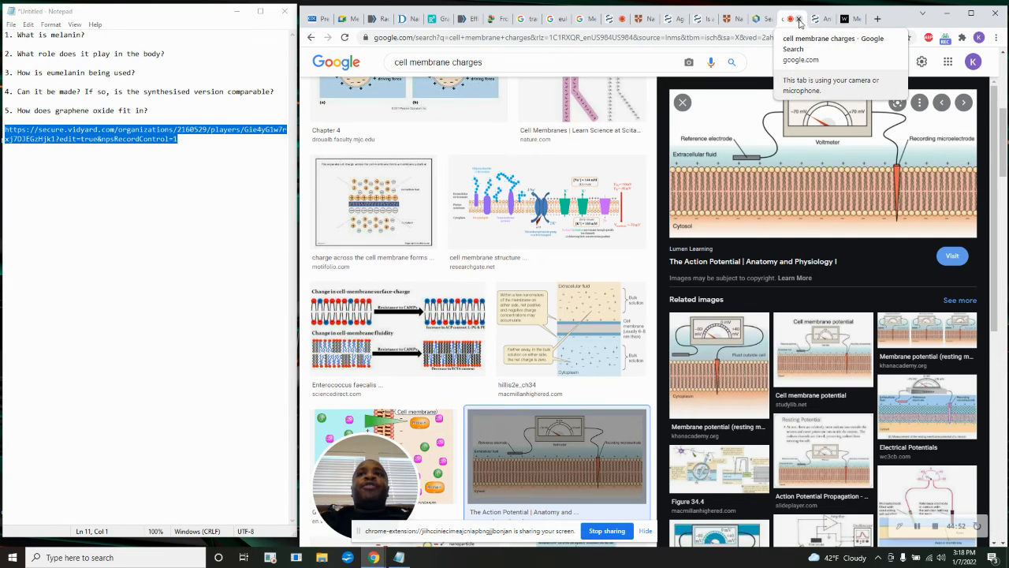
Close the cell membrane charges image tab and read on past Figure 1 into Self-sealing.
left_click(765, 18)
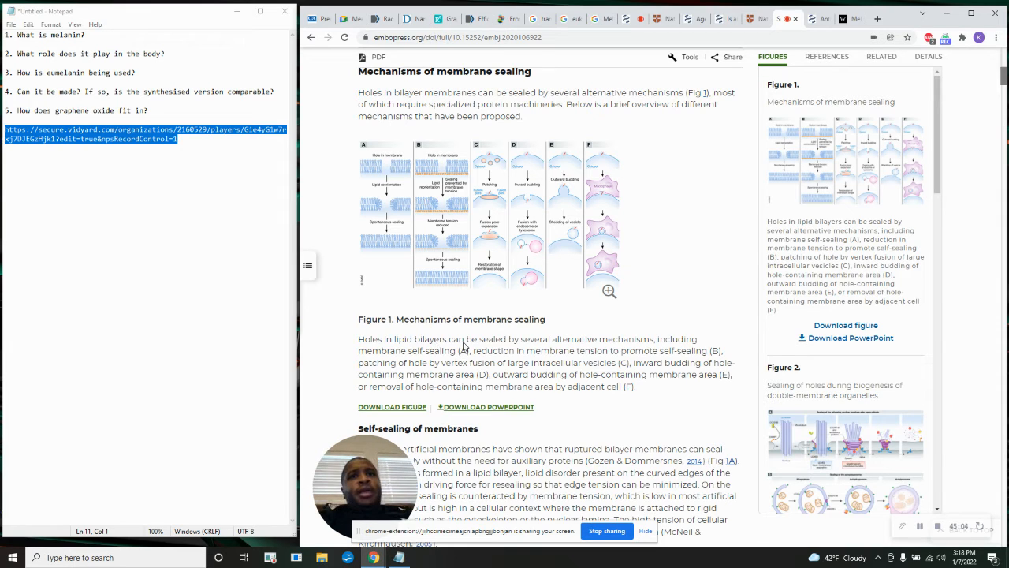
mouse_move(575, 349)
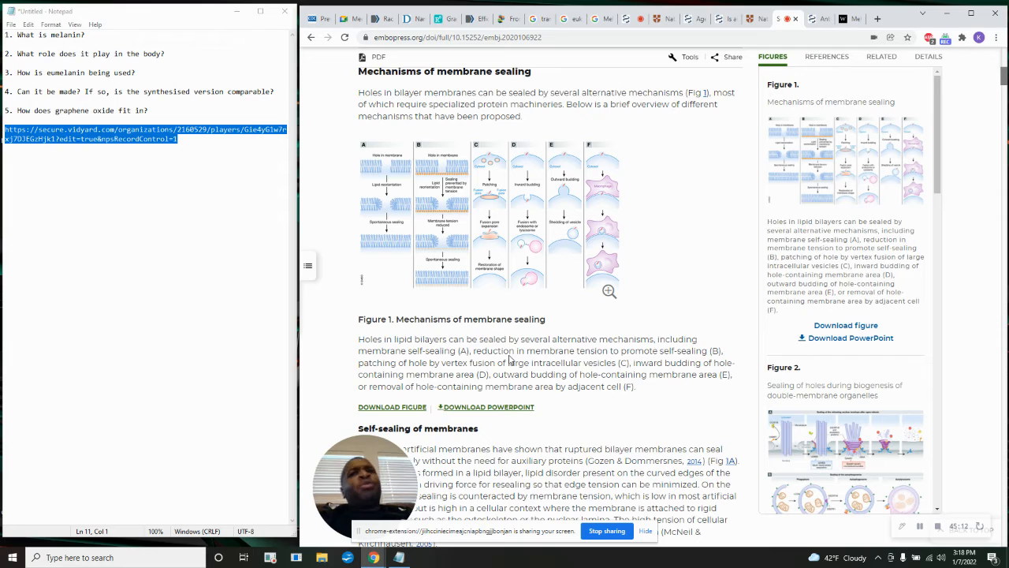
mouse_move(548, 362)
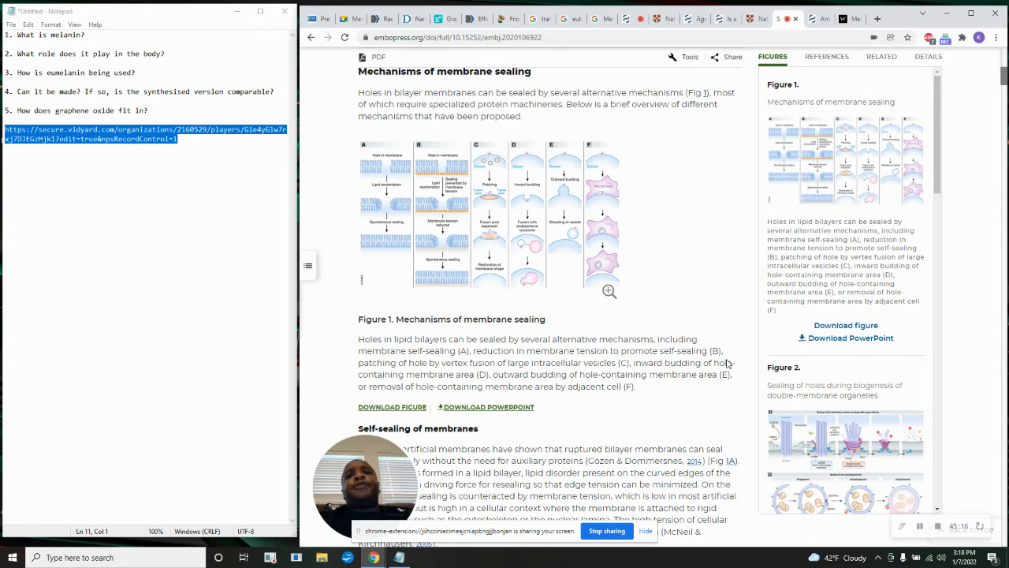
mouse_move(442, 372)
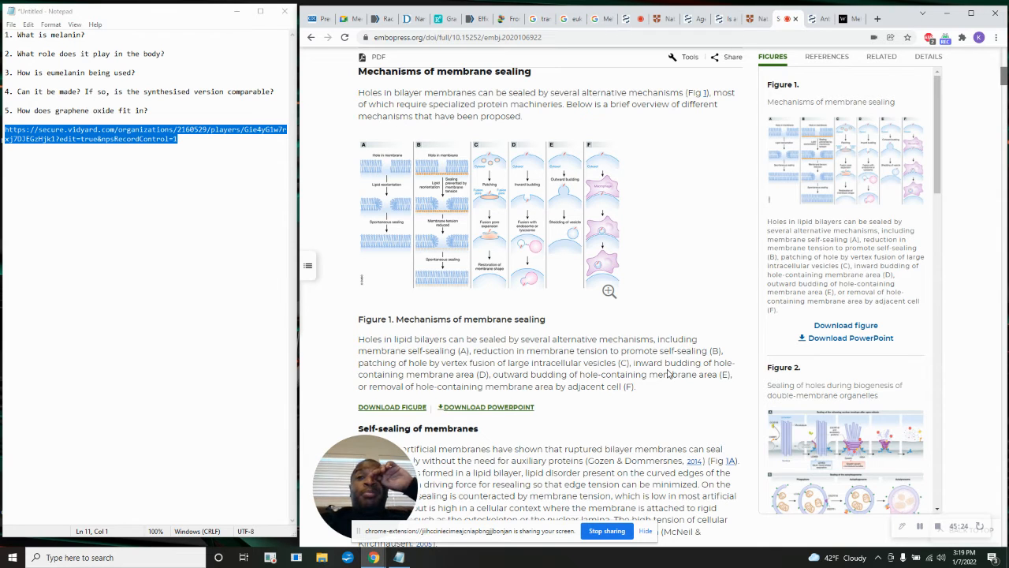
mouse_move(469, 382)
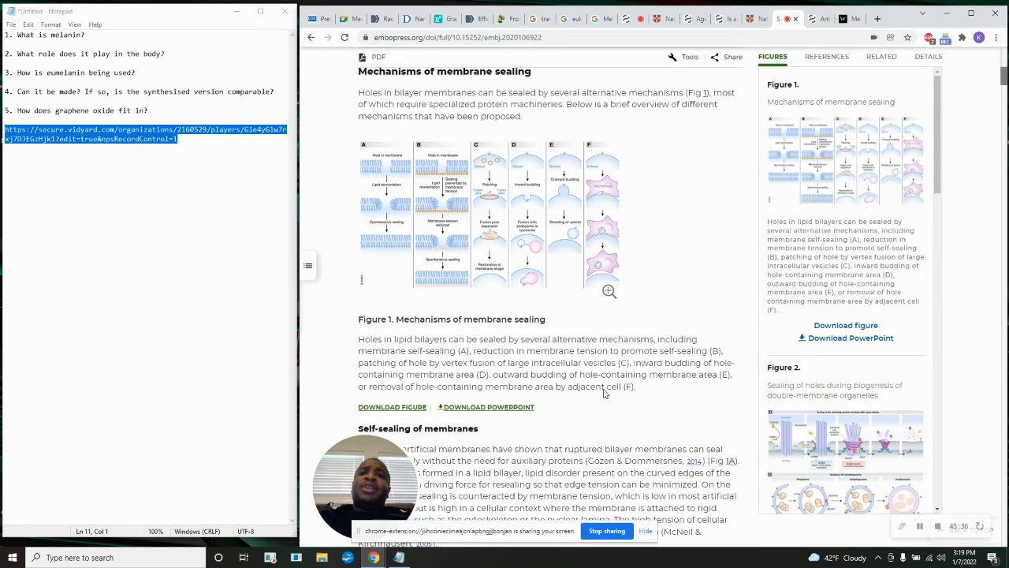
scroll("down", 3)
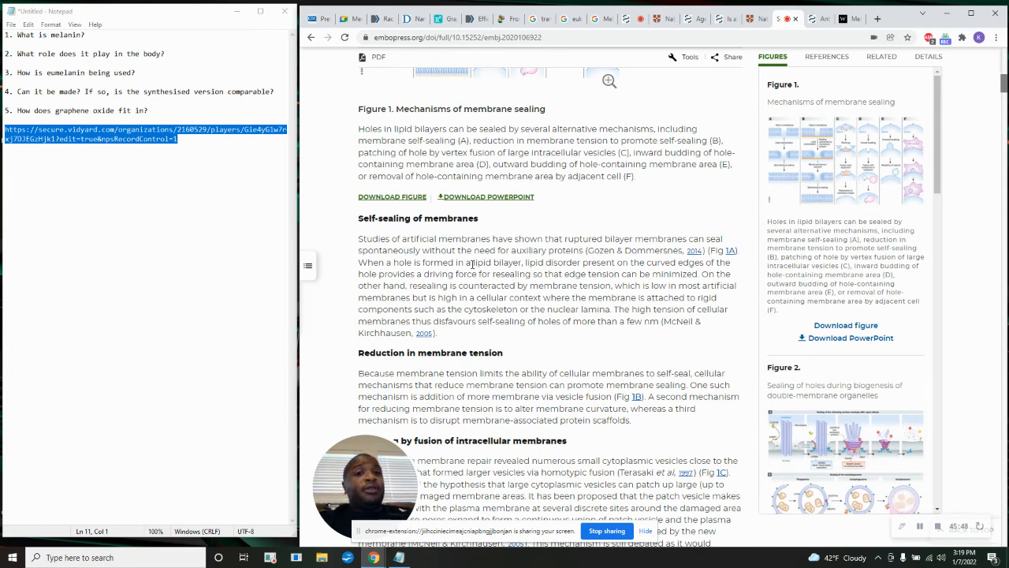
In a new tab, search Google for 'psalms 33 kjv'.
left_click(877, 18)
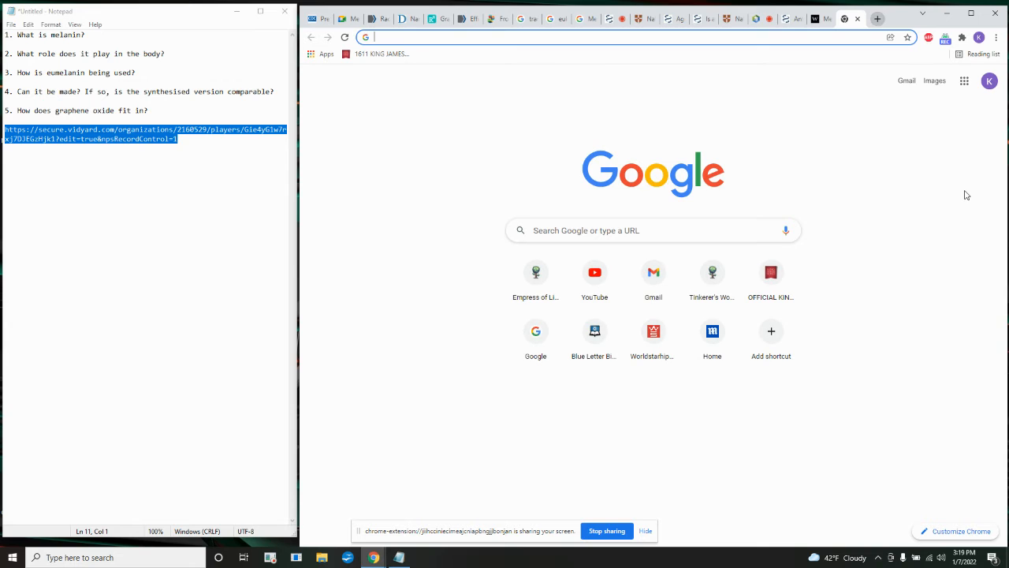
type("psal")
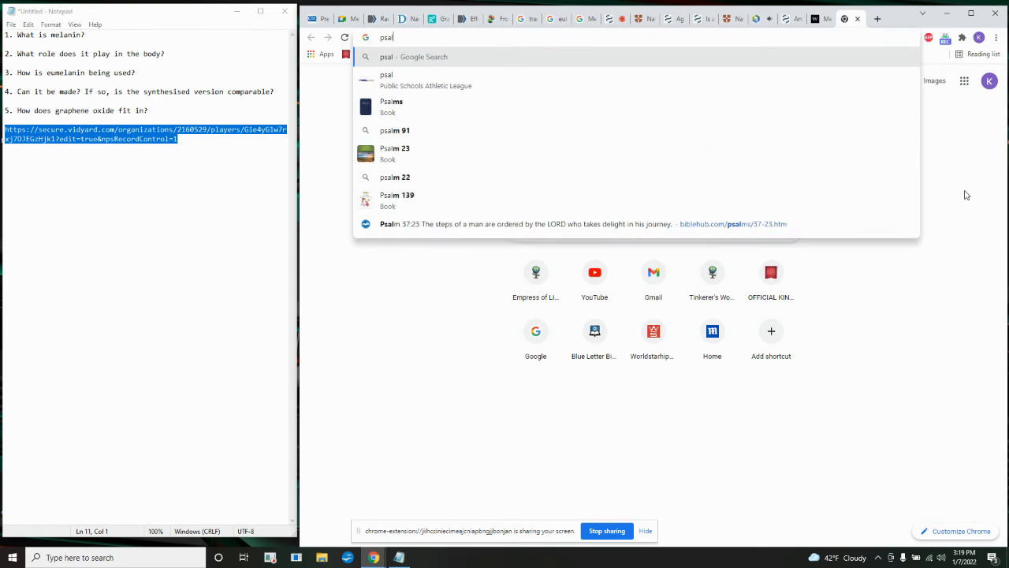
key("Return")
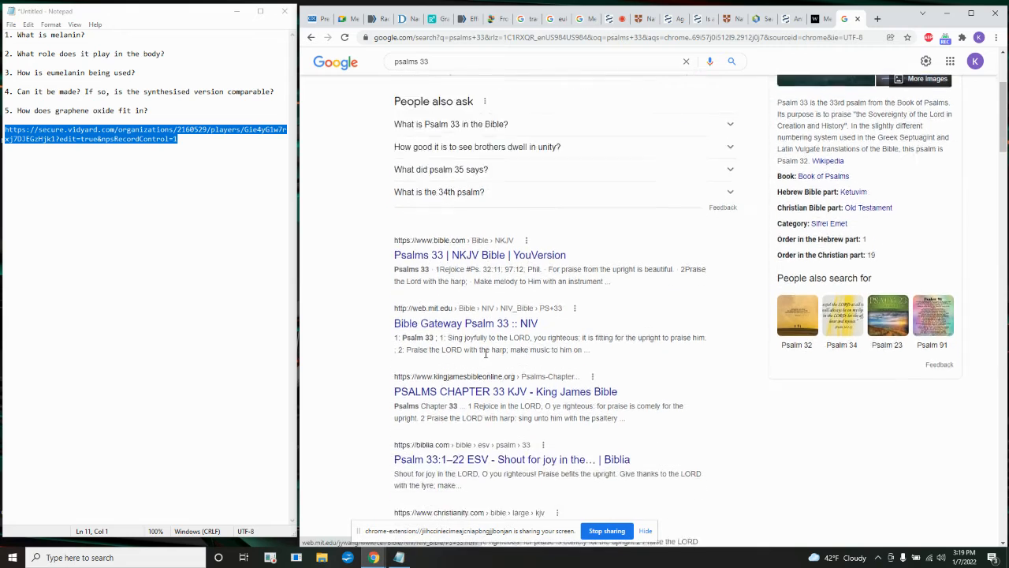
scroll("up", 3)
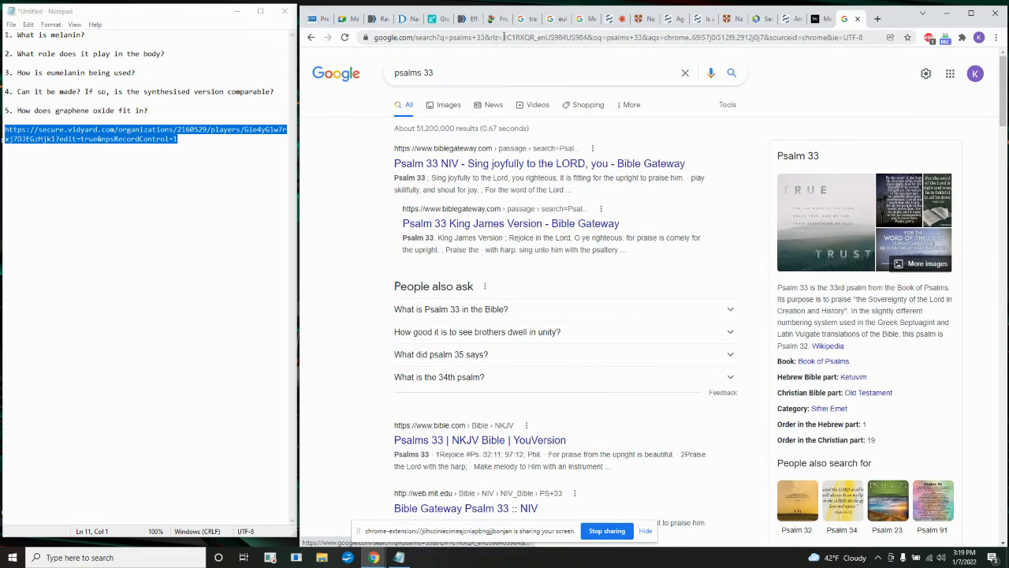
type("kjb")
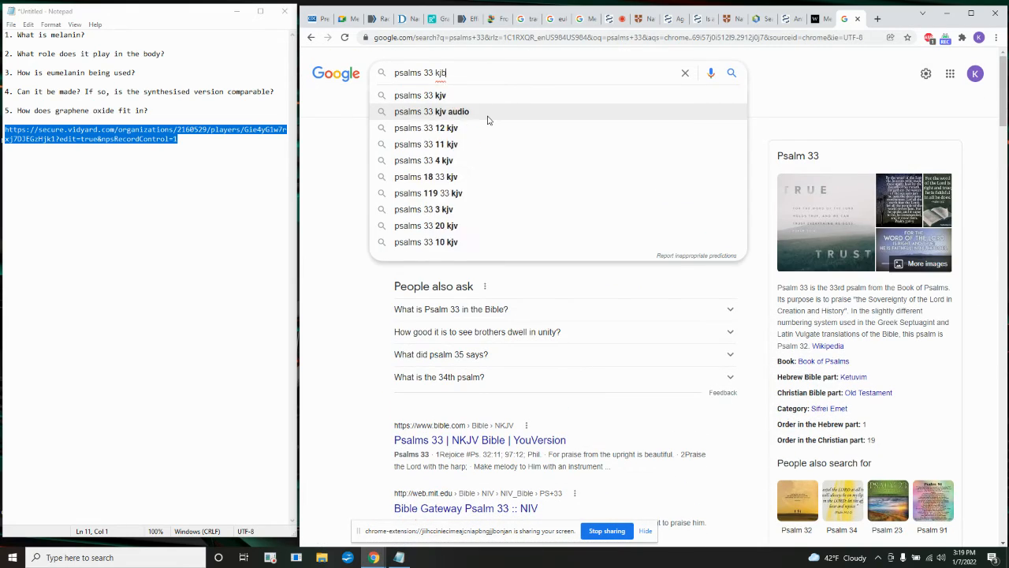
left_click(421, 96)
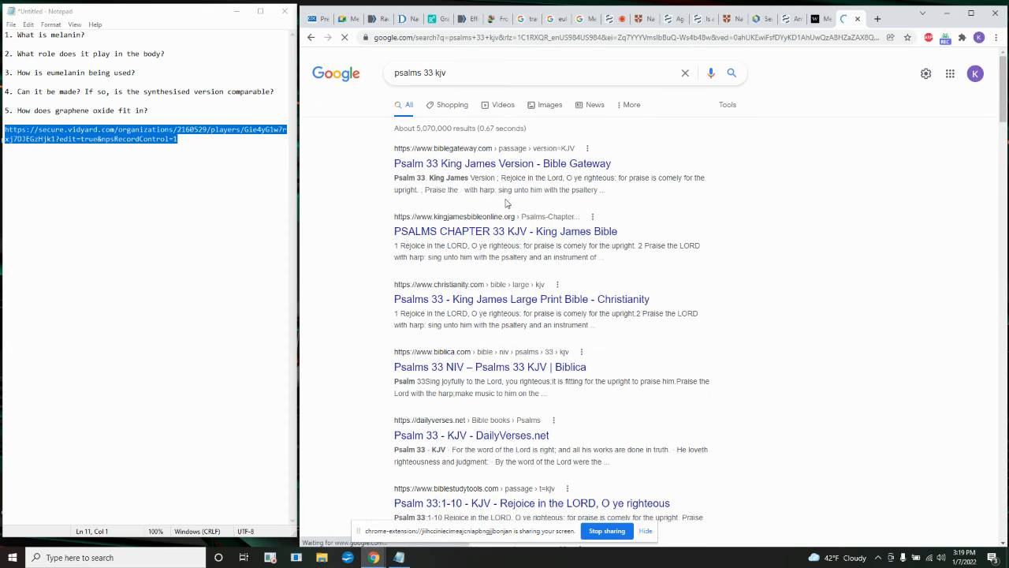
Open the King James Bible Online Psalms 33 page, read verse 33:8, then switch tabs.
left_click(505, 231)
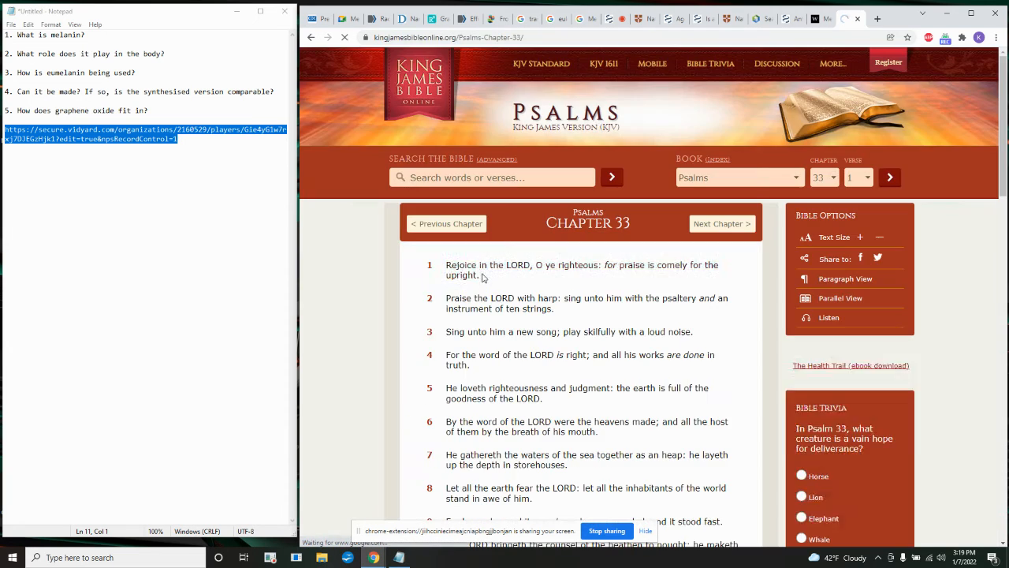
scroll("down", 3)
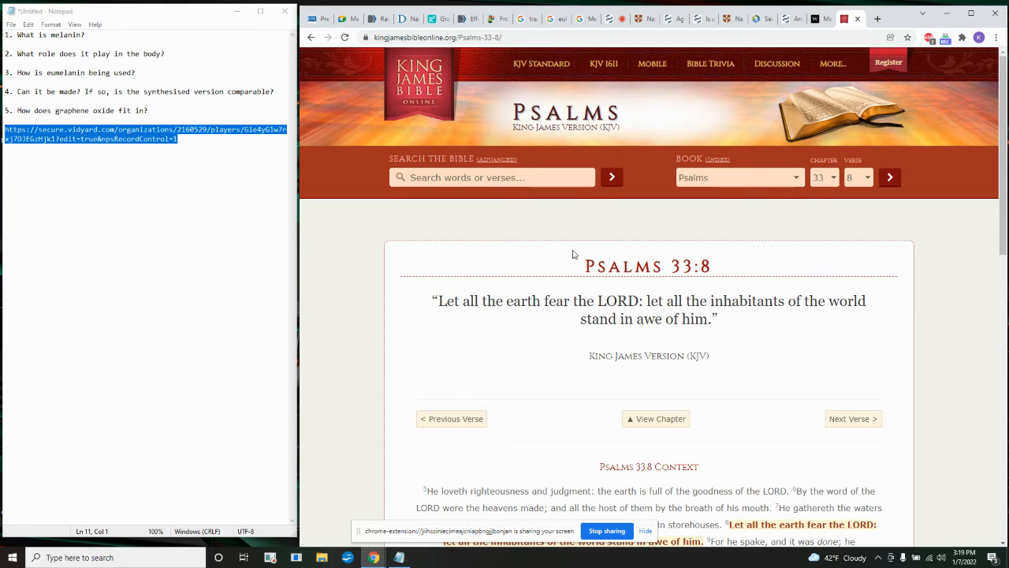
mouse_move(625, 303)
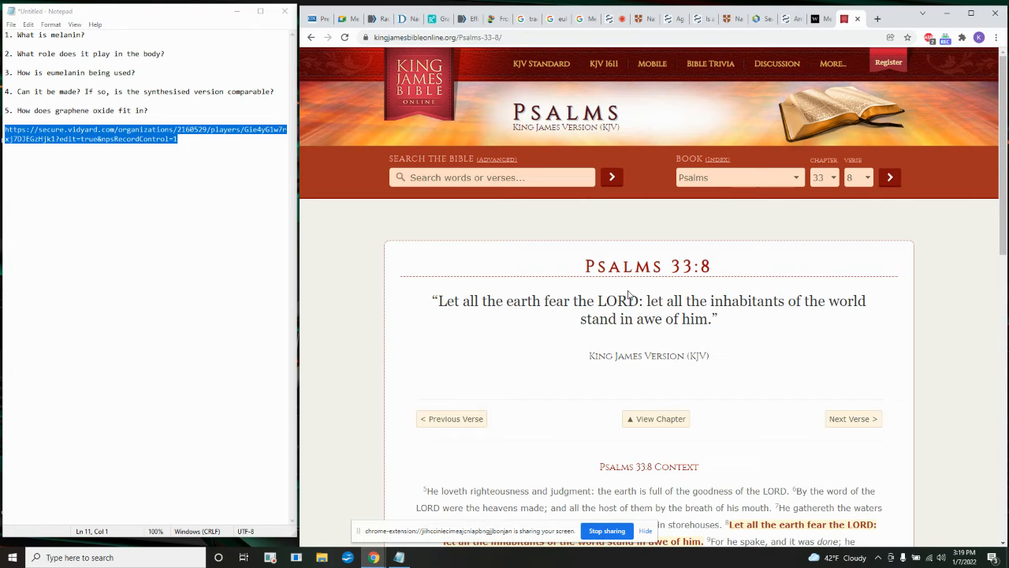
mouse_move(585, 306)
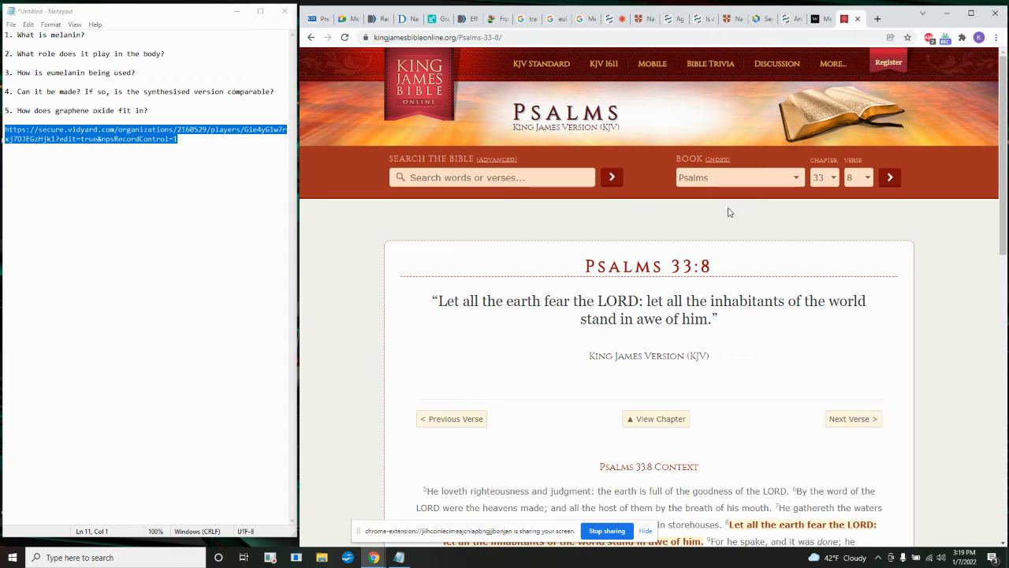
mouse_move(496, 214)
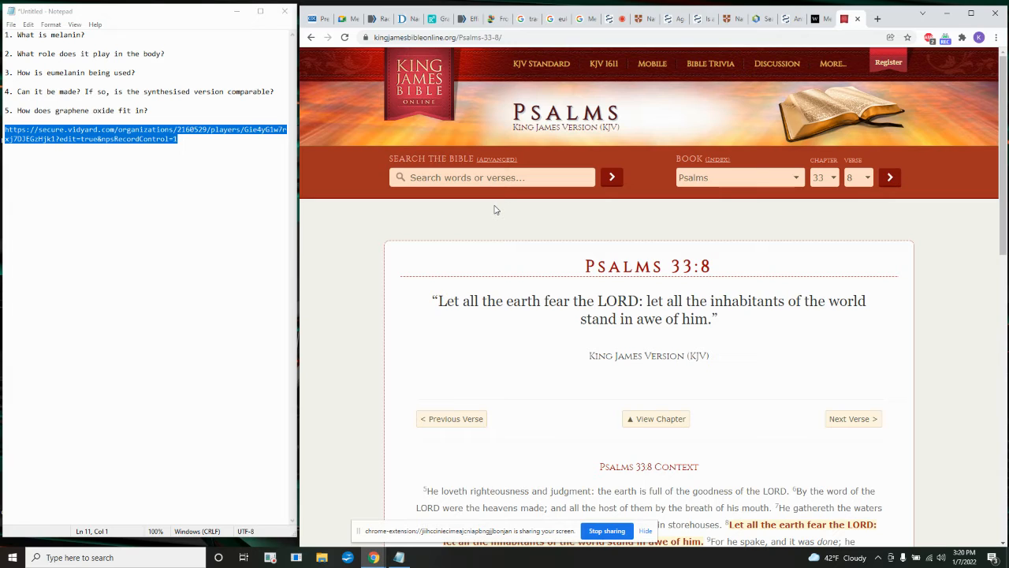
mouse_move(432, 207)
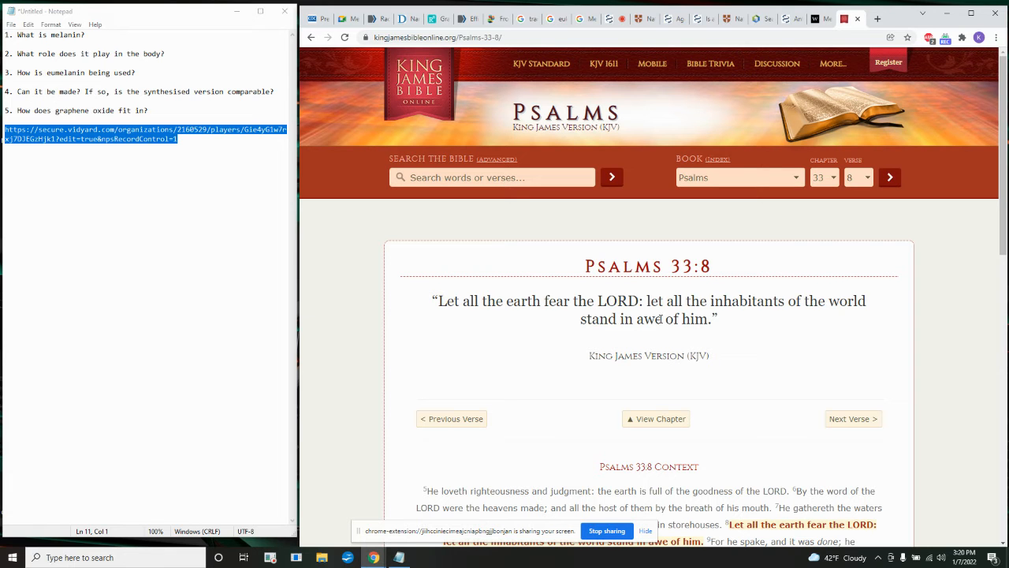
left_click(846, 19)
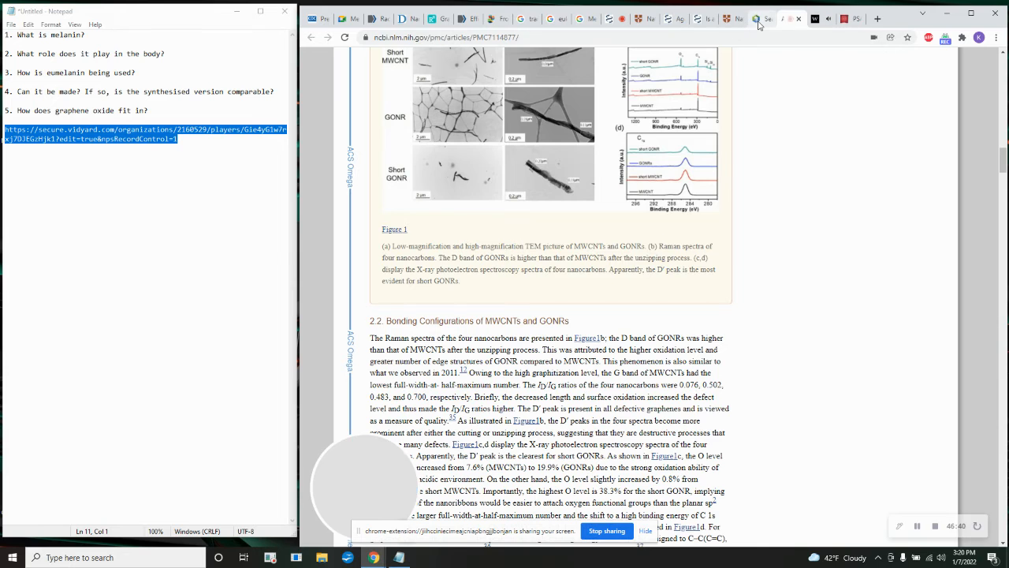
Flip to the natural melanin pigments article tab and back to Psalms 33:8.
left_click(727, 18)
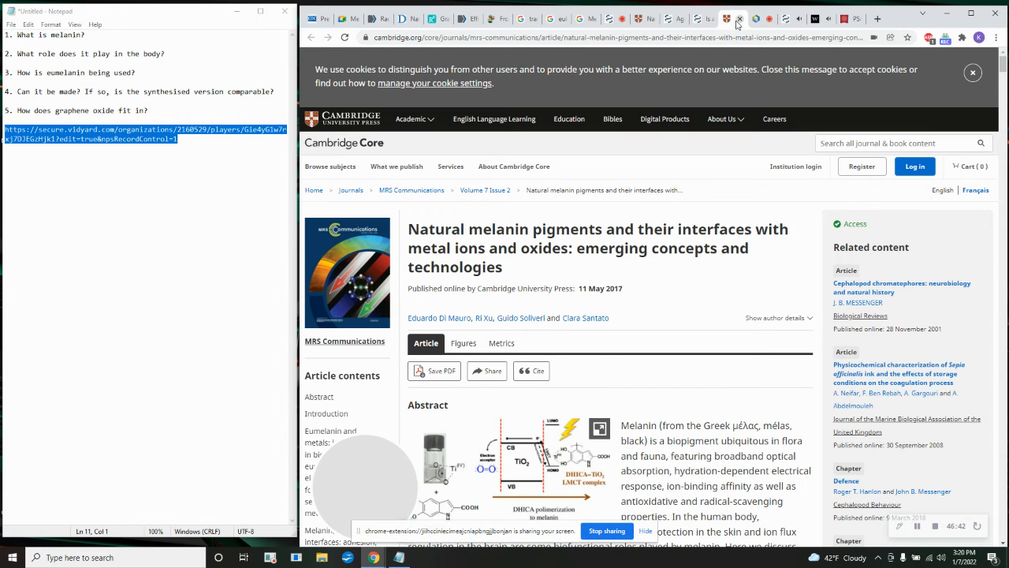
left_click(844, 18)
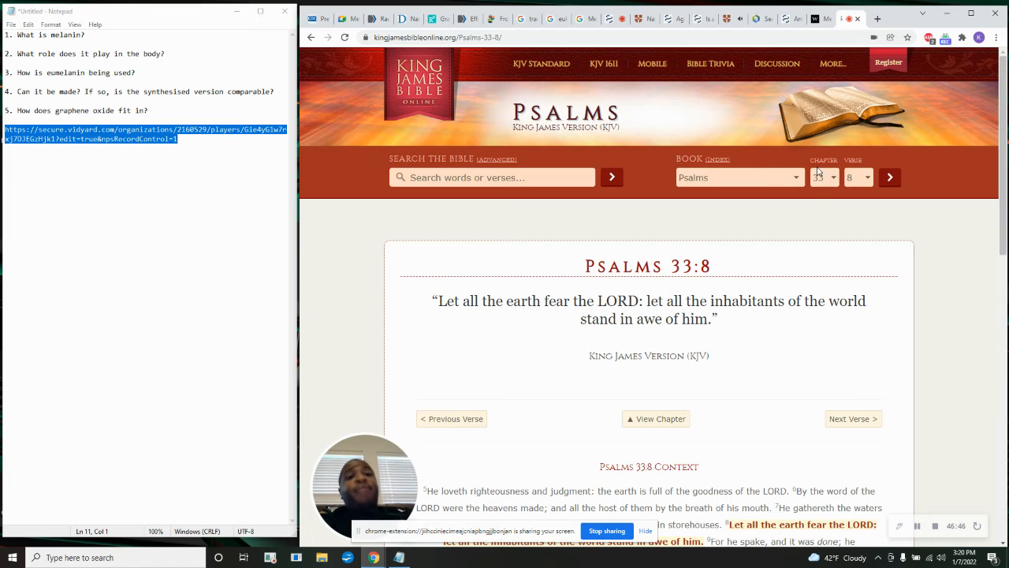
mouse_move(811, 224)
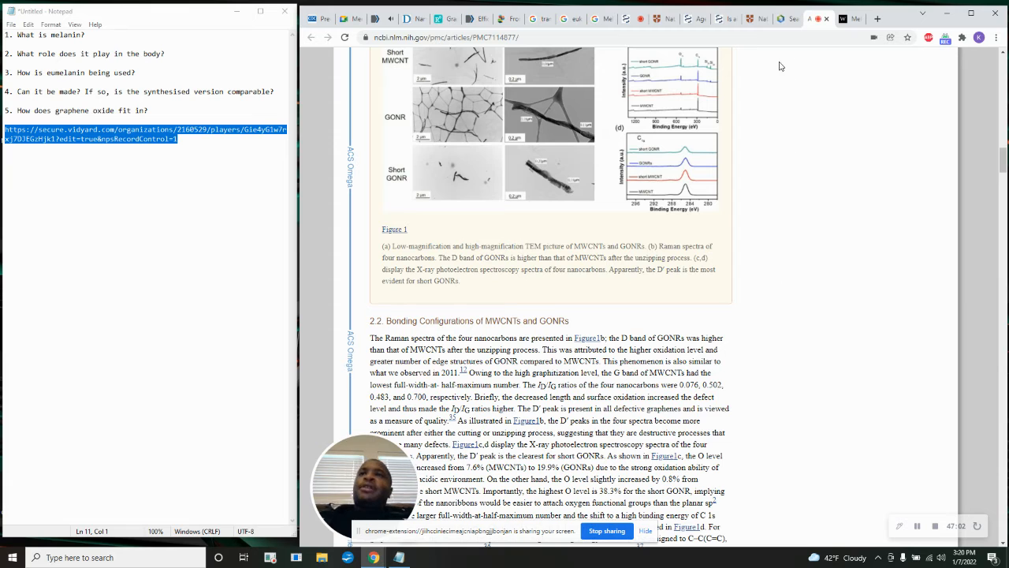
mouse_move(788, 18)
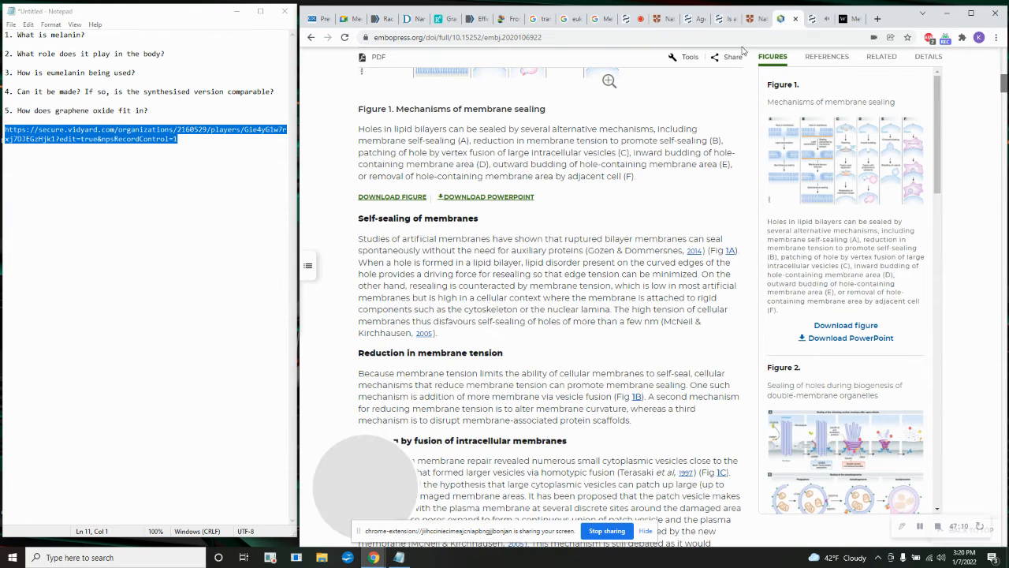
Scroll the EMBO Self-sealing section and right-click the word 'cytoskeleton'.
scroll("down", 3)
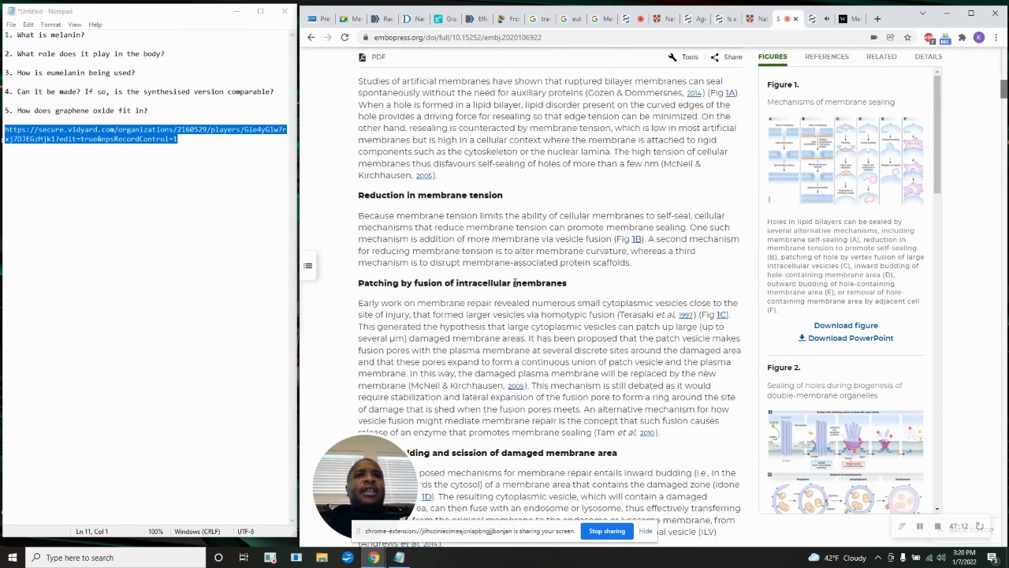
scroll("up", 3)
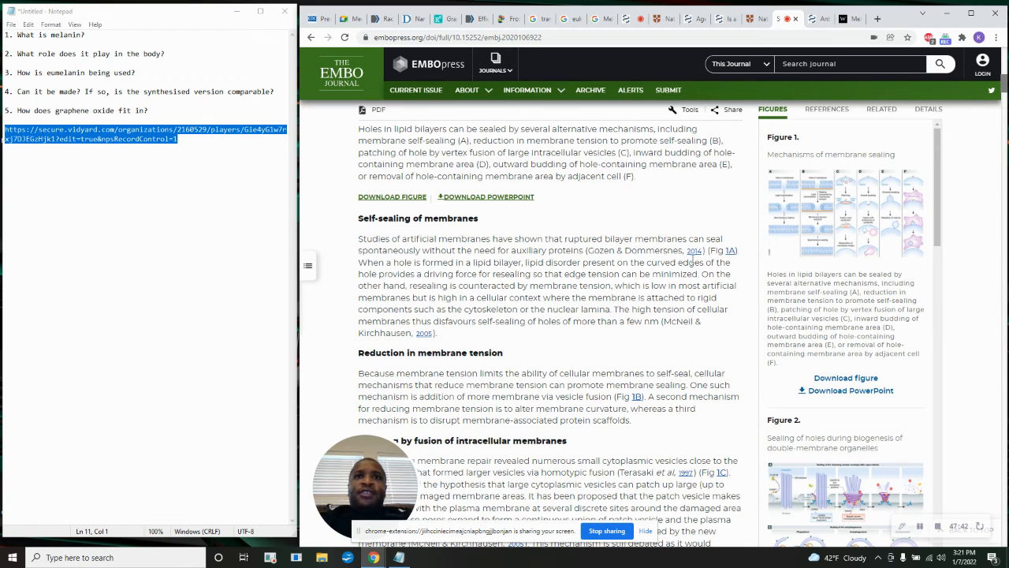
mouse_move(477, 272)
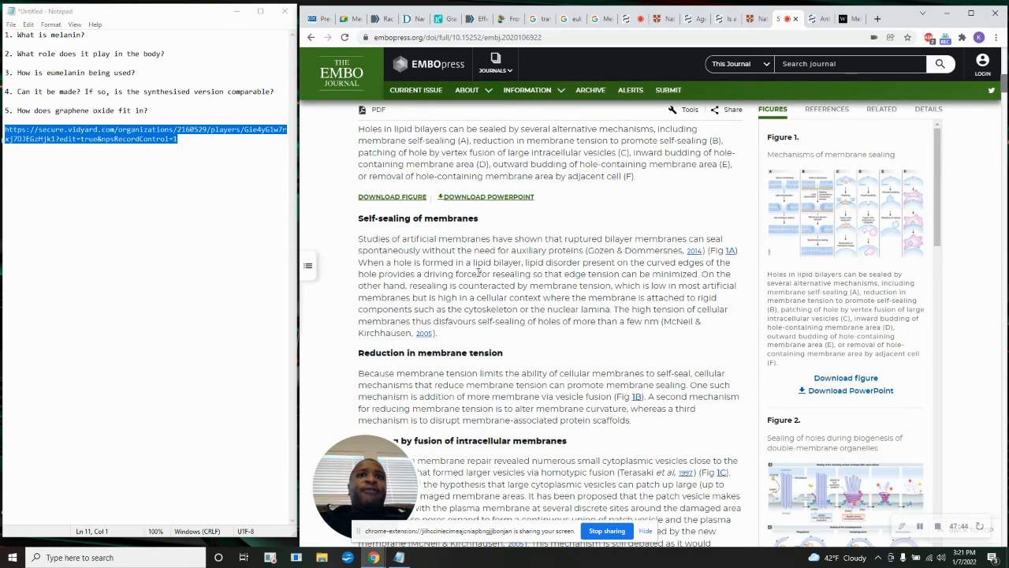
mouse_move(541, 276)
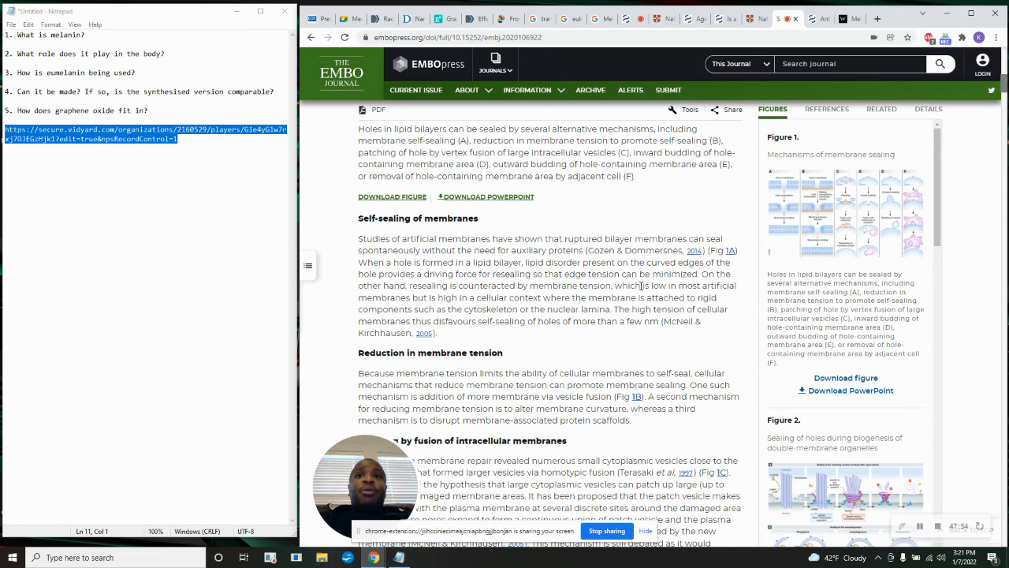
mouse_move(373, 309)
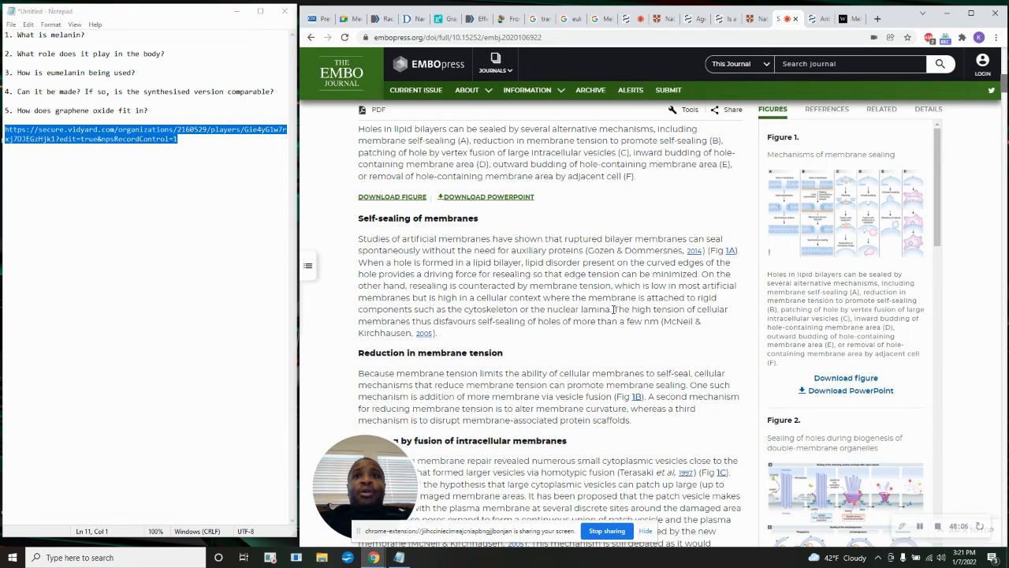
right_click(489, 309)
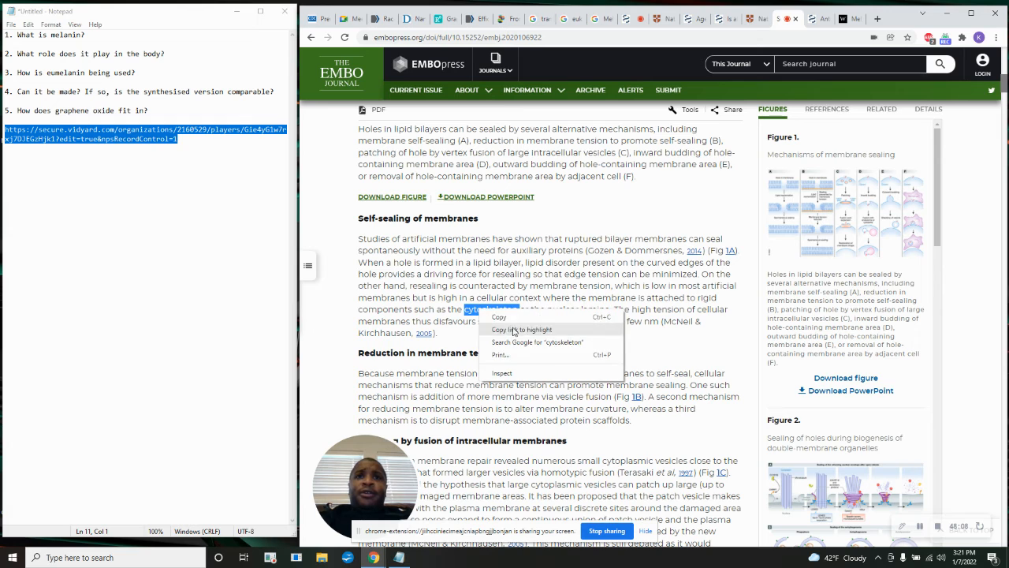
Search Google for cytoskeleton and view its image results.
left_click(537, 341)
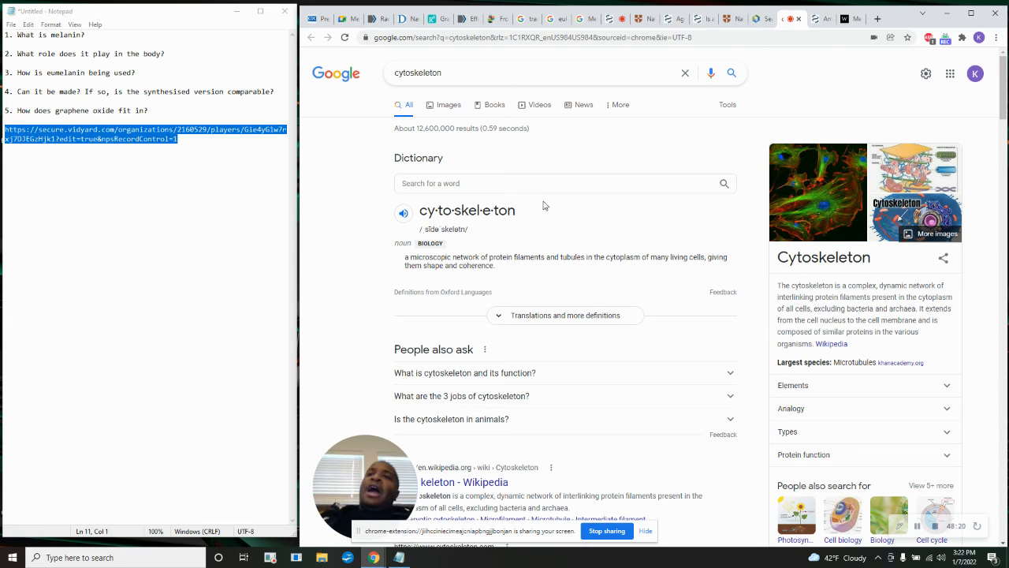
left_click(448, 104)
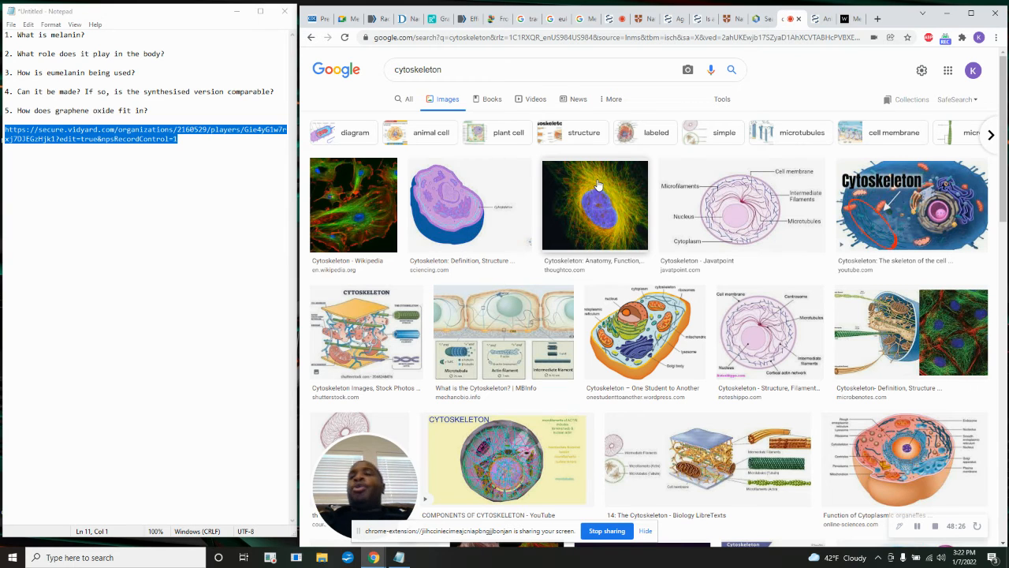
mouse_move(601, 229)
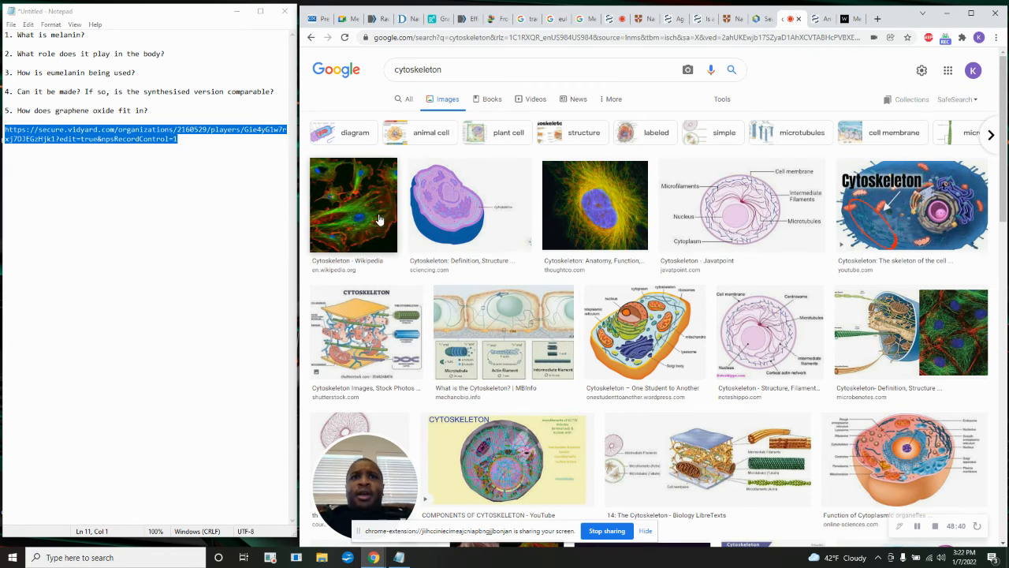
mouse_move(879, 197)
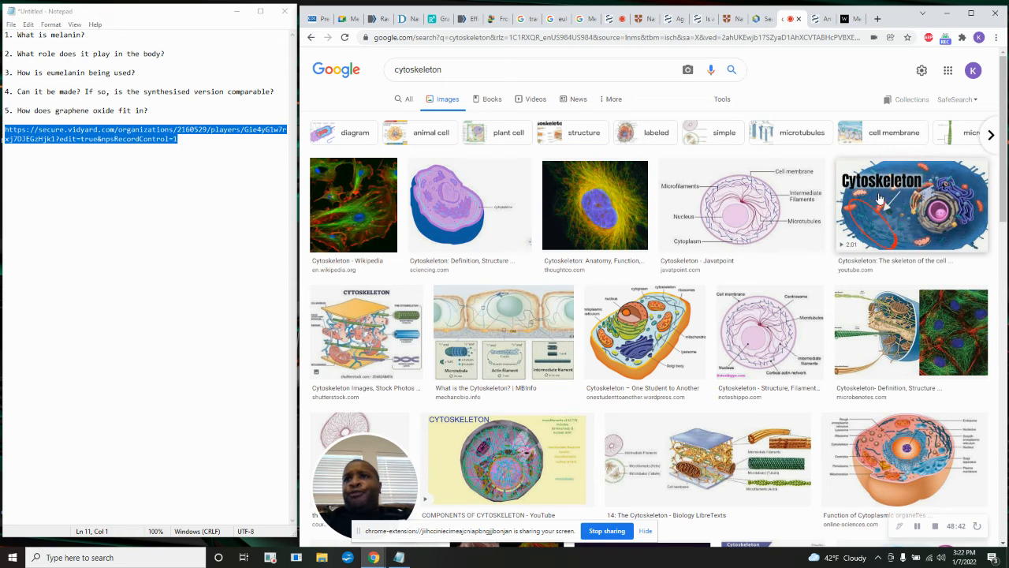
mouse_move(432, 187)
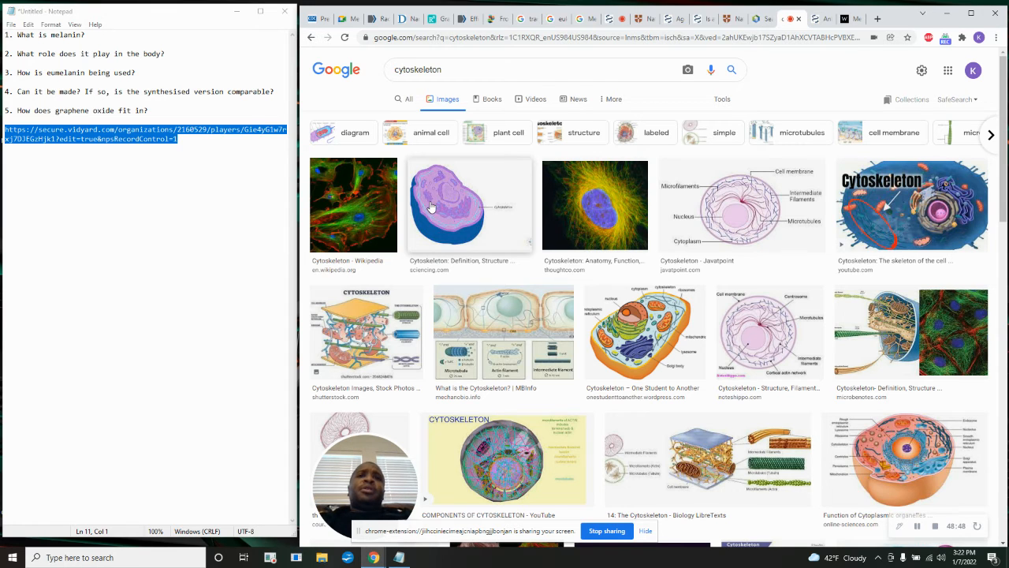
mouse_move(501, 233)
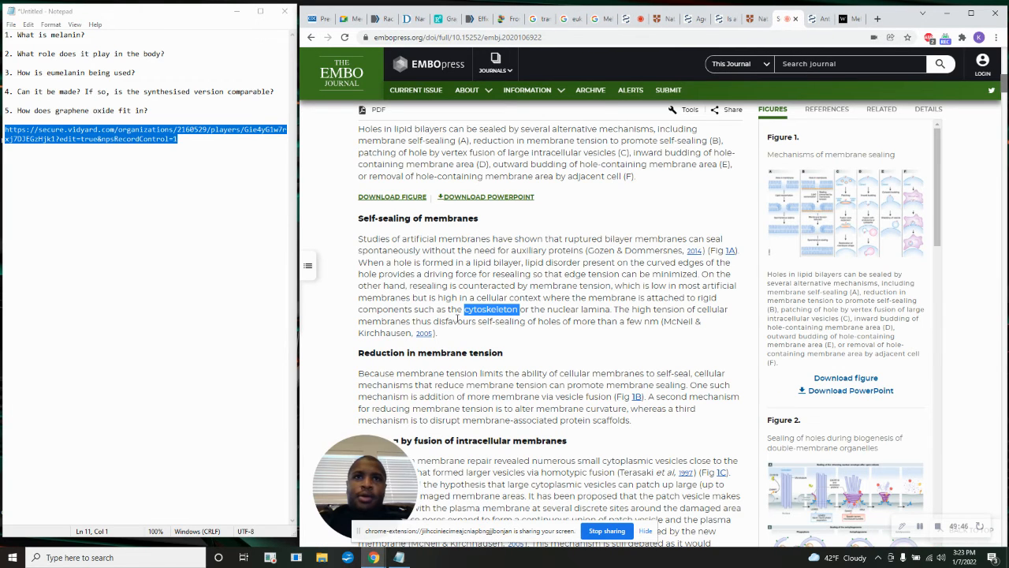
Read the EMBO review down to 'Proteins that promote membrane sealing'.
scroll("down", 3)
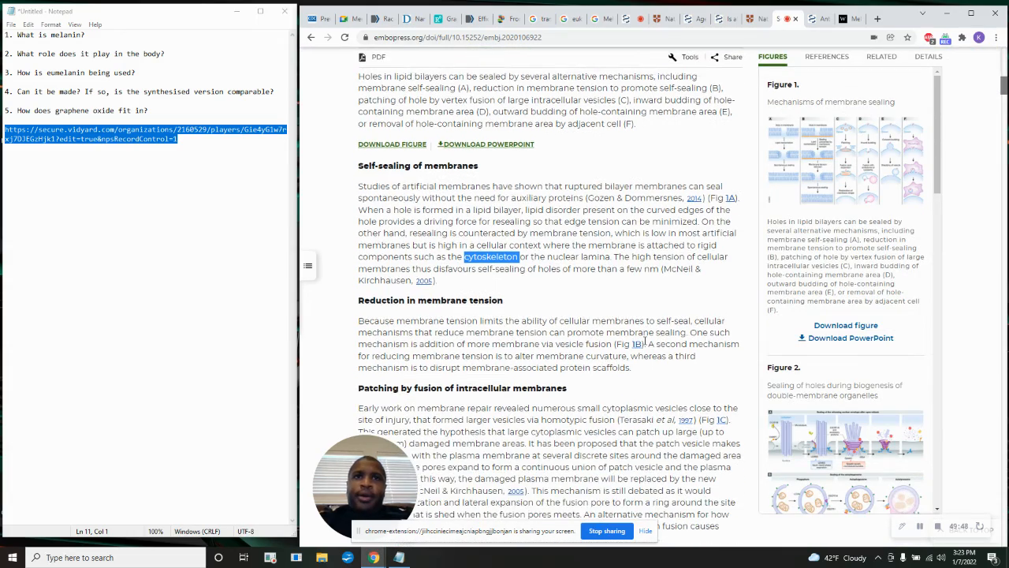
scroll("up", 3)
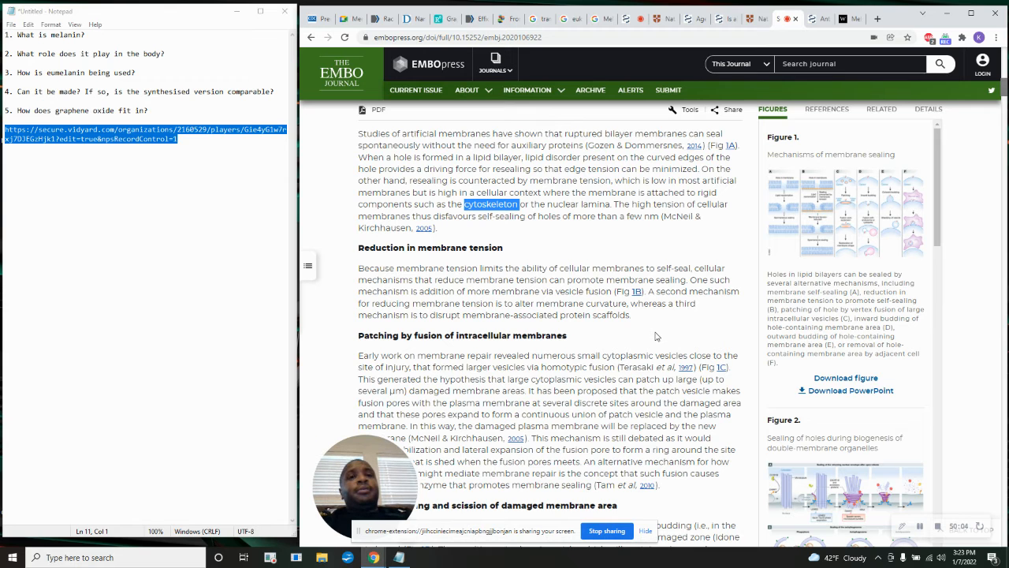
scroll("up", 3)
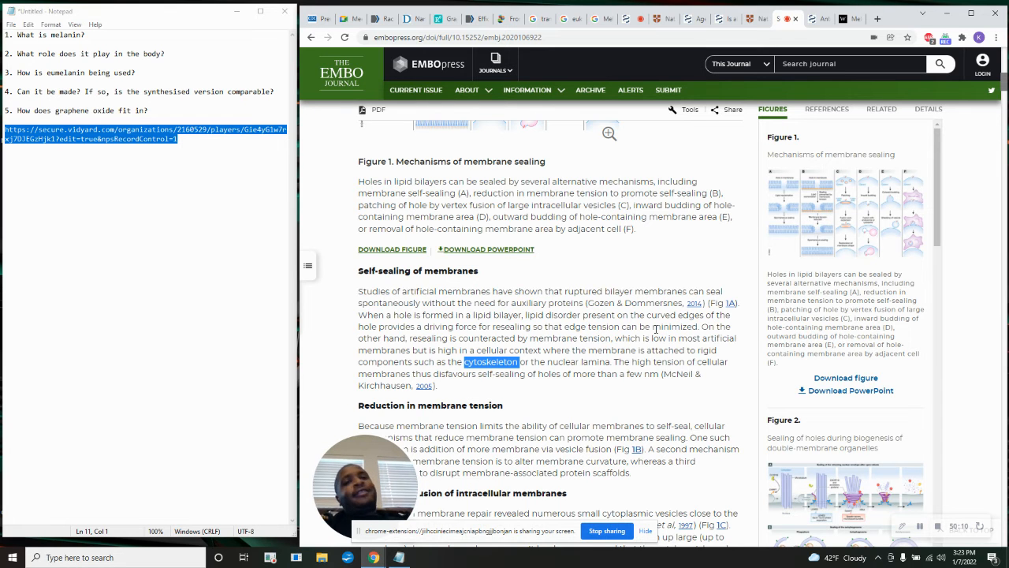
scroll("down", 3)
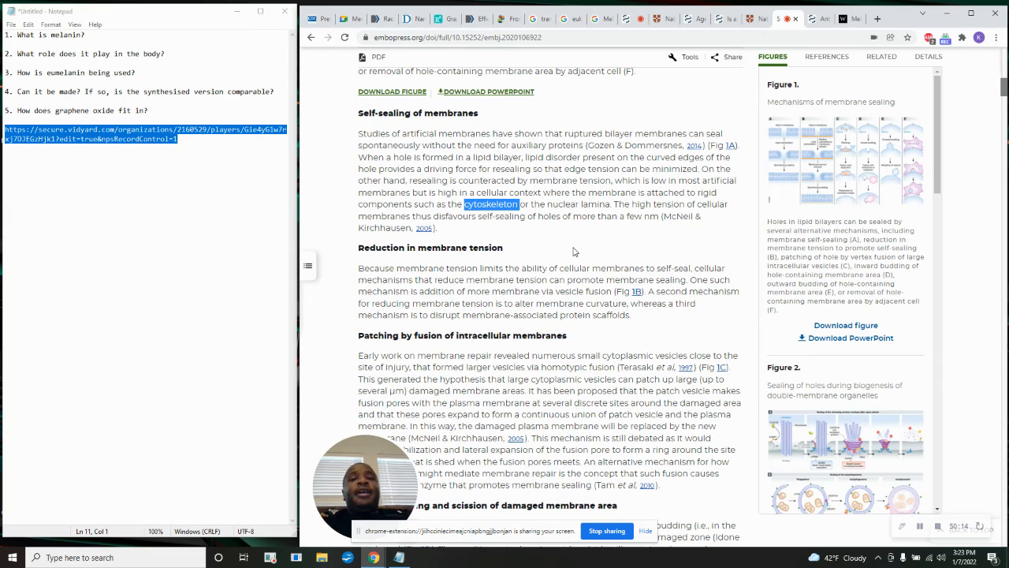
scroll("down", 3)
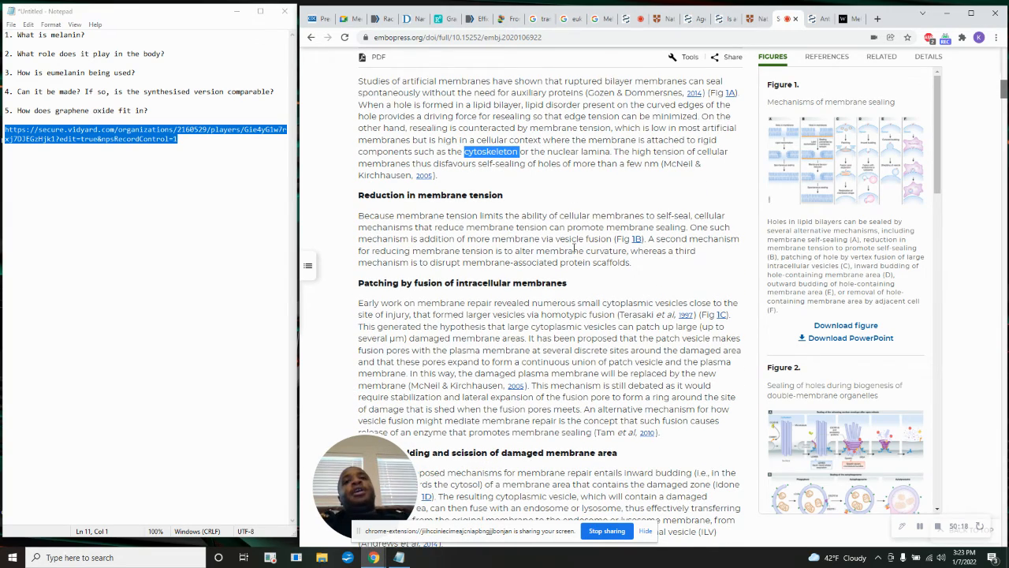
scroll("down", 3)
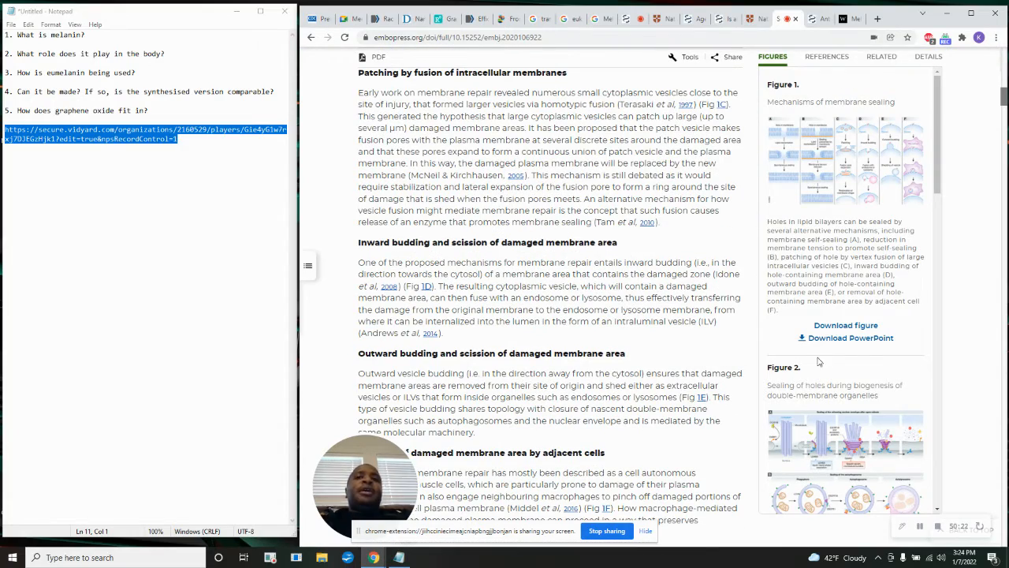
scroll("down", 3)
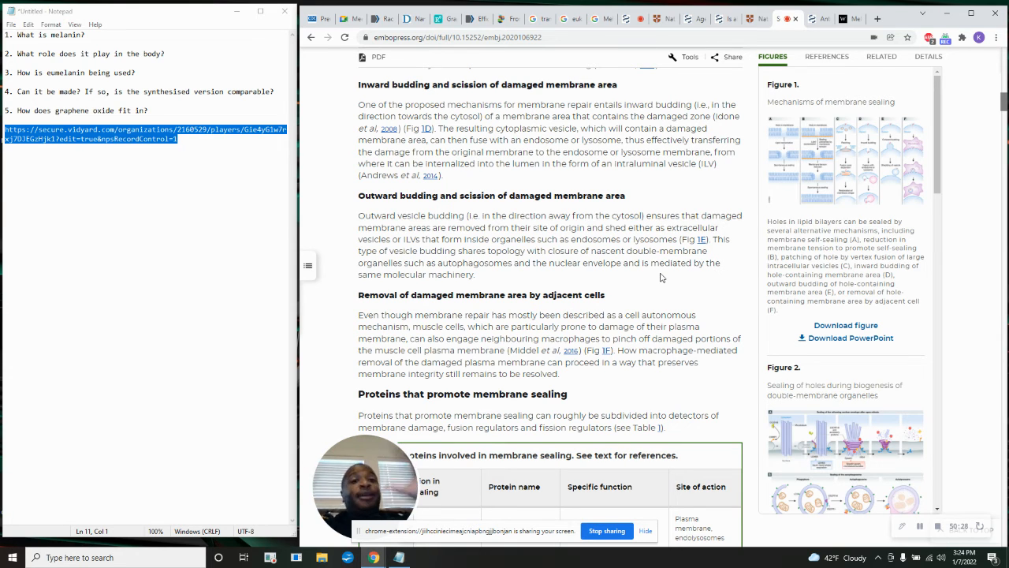
mouse_move(702, 241)
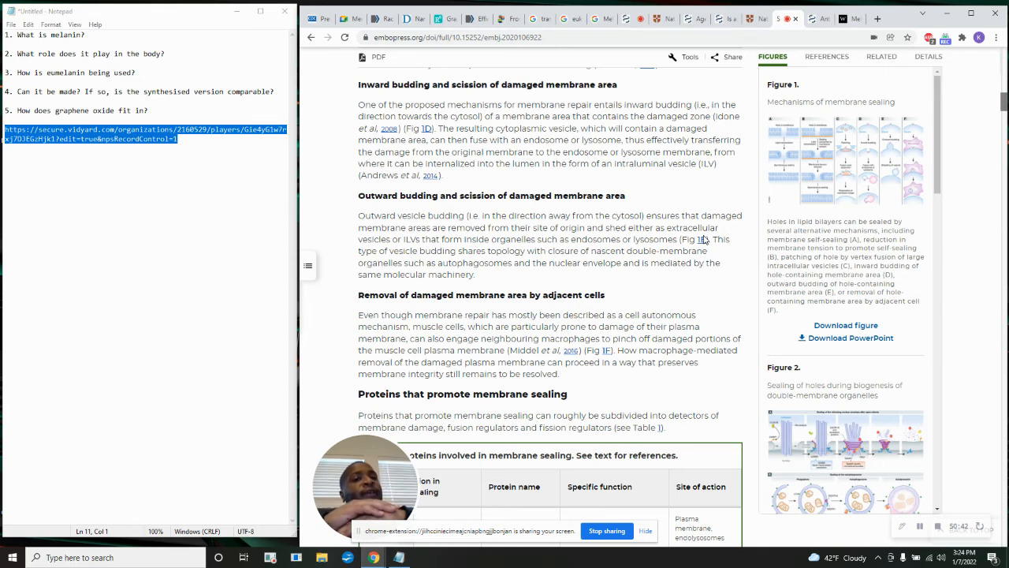
mouse_move(739, 177)
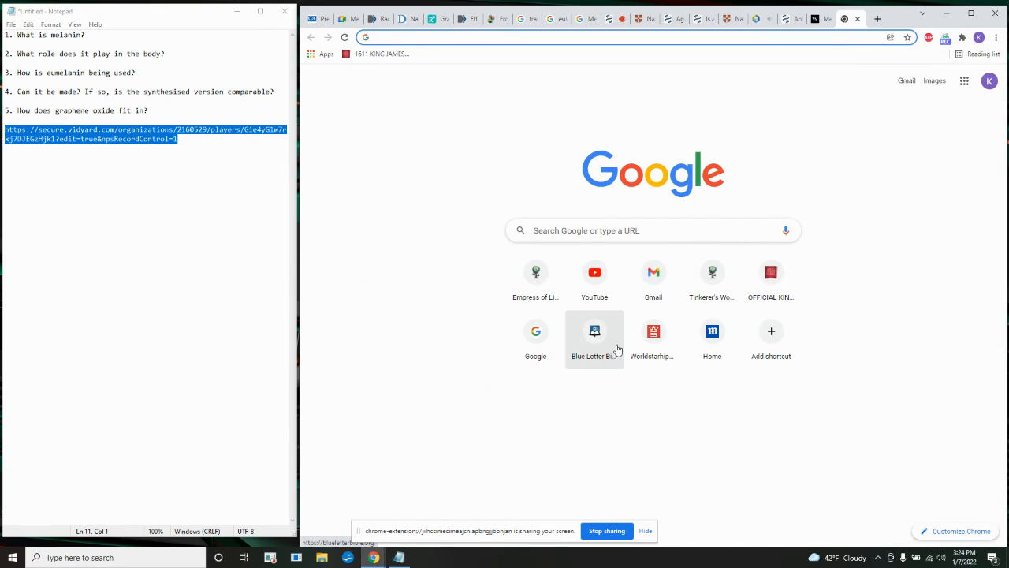
Discard the misspelled 'celluar ap' query and search for 'autophag'.
type("celluar ap")
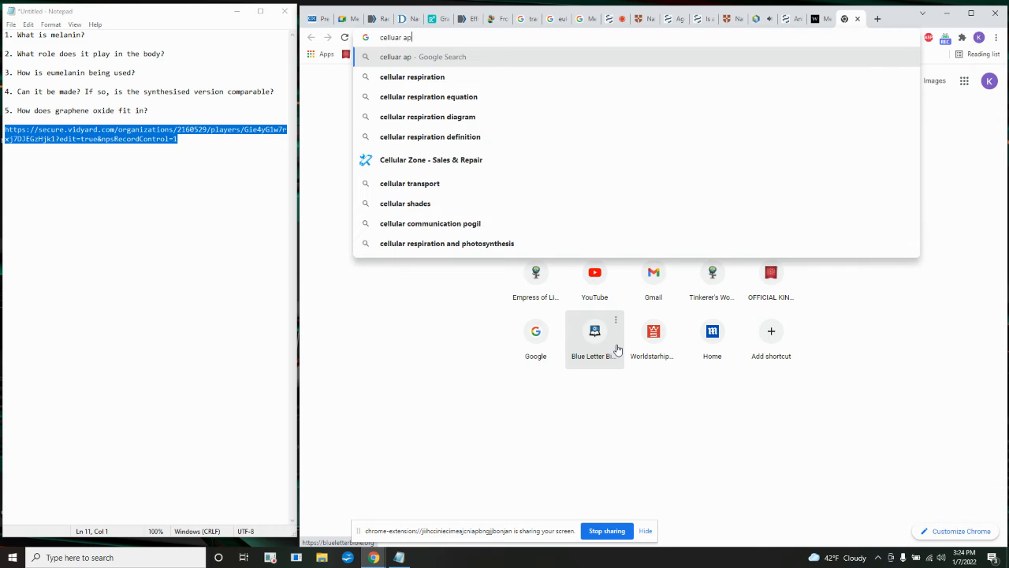
key("Return")
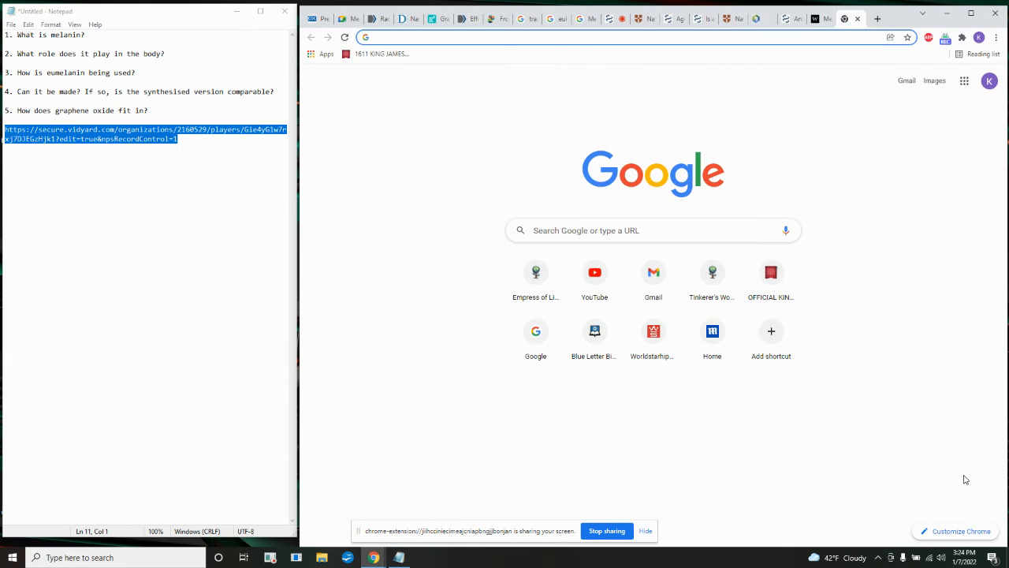
type("autophage")
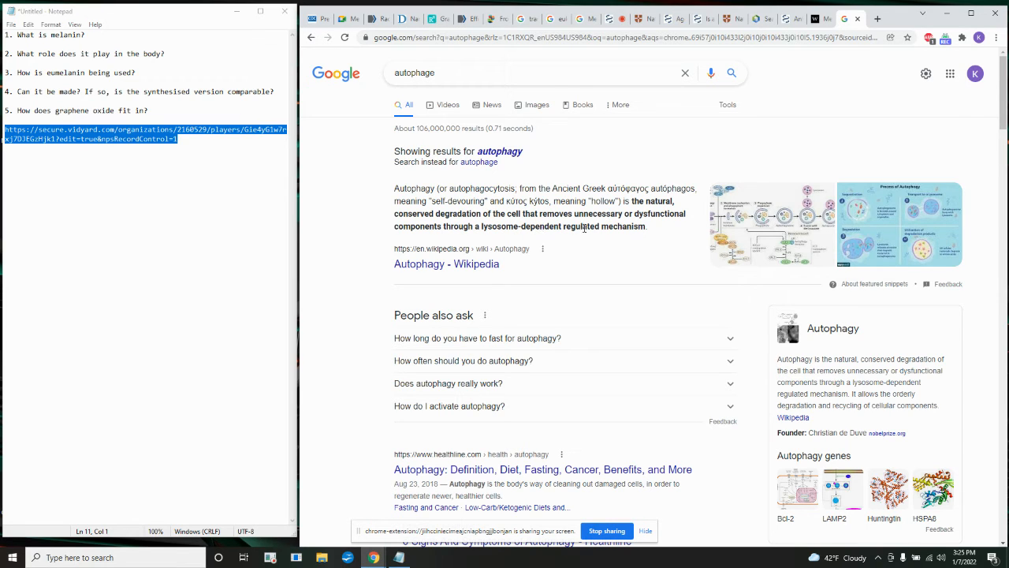
Search Google for 'lysosome' from the autophagy definition, then start a new tab.
right_click(498, 226)
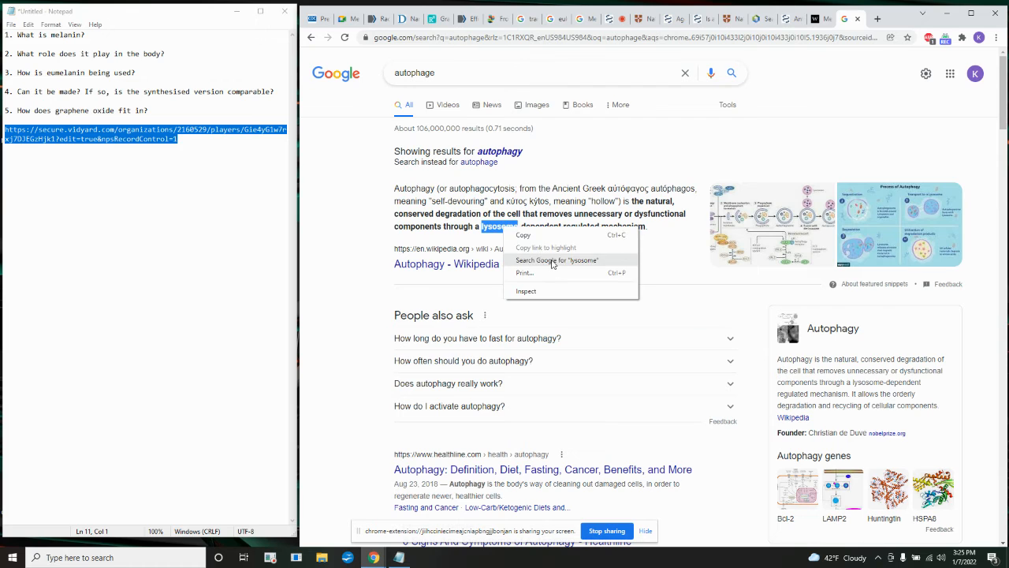
left_click(557, 260)
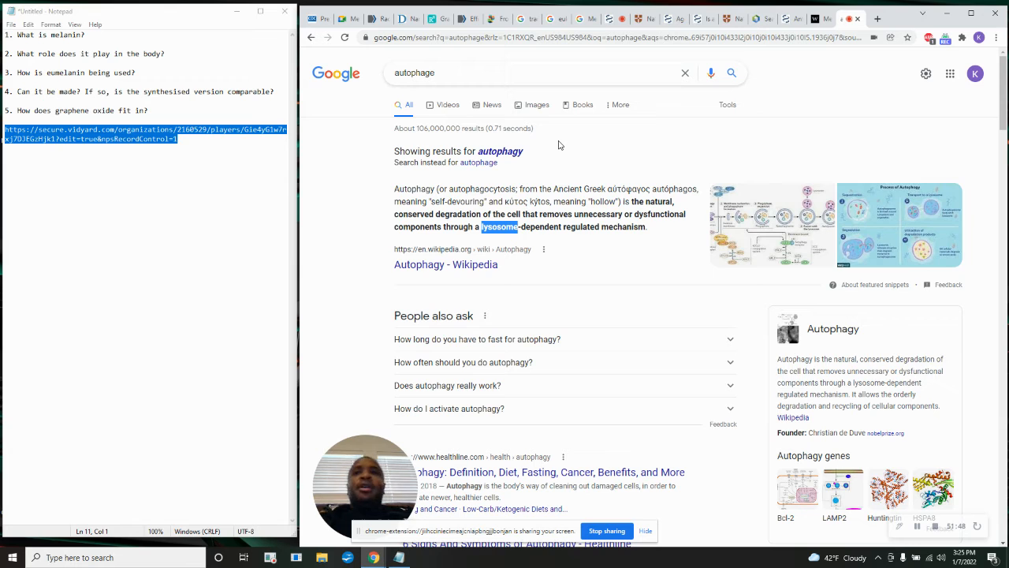
left_click(877, 18)
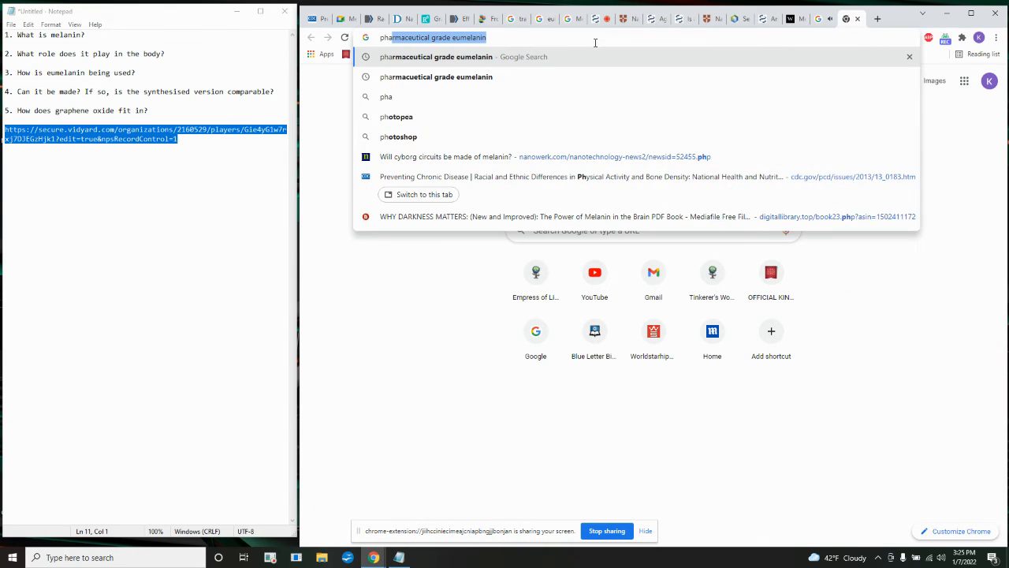
Search 'phagocytosis', browse its image results, then return to the overview results.
type("phagocytosis")
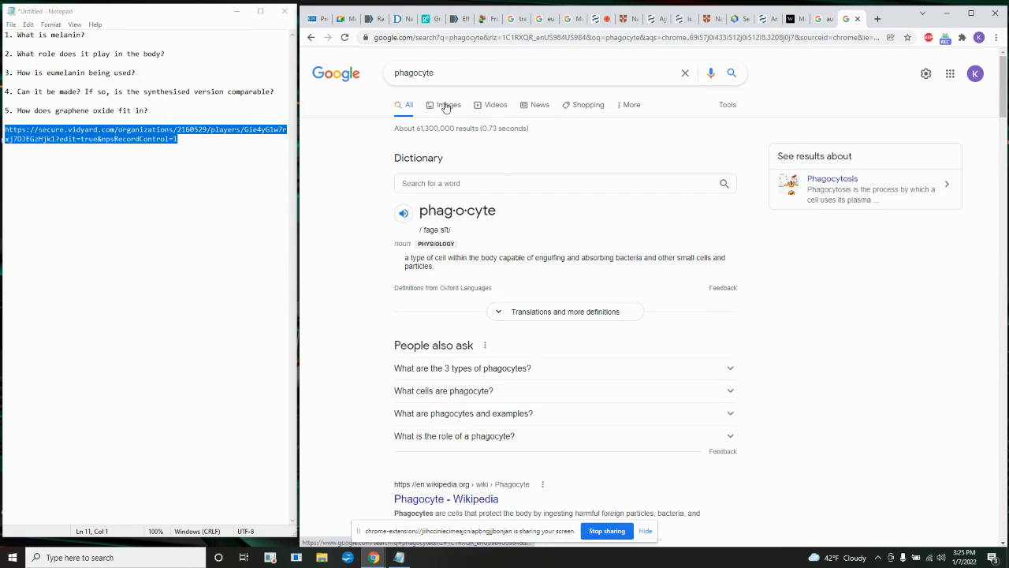
left_click(448, 104)
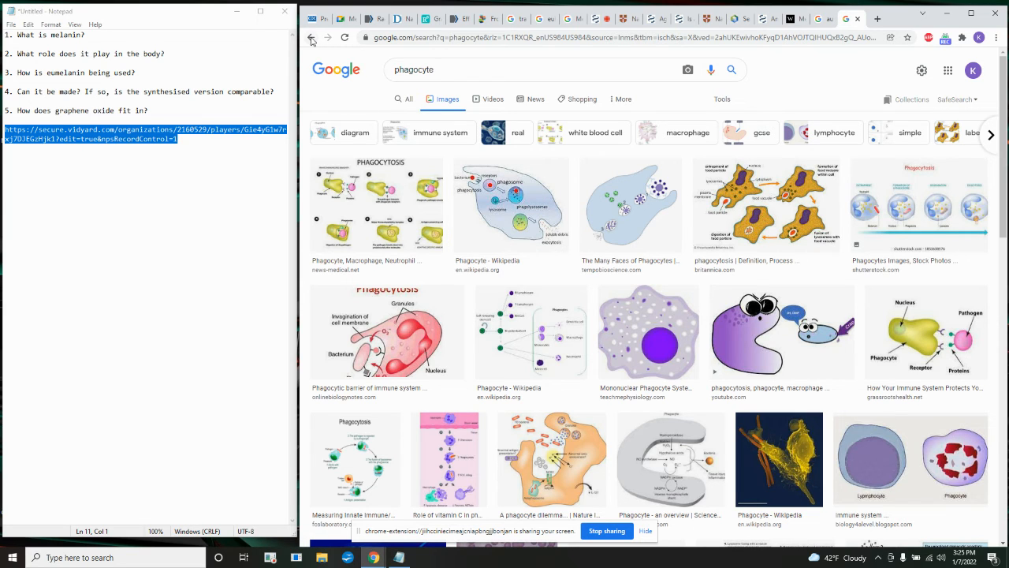
left_click(408, 104)
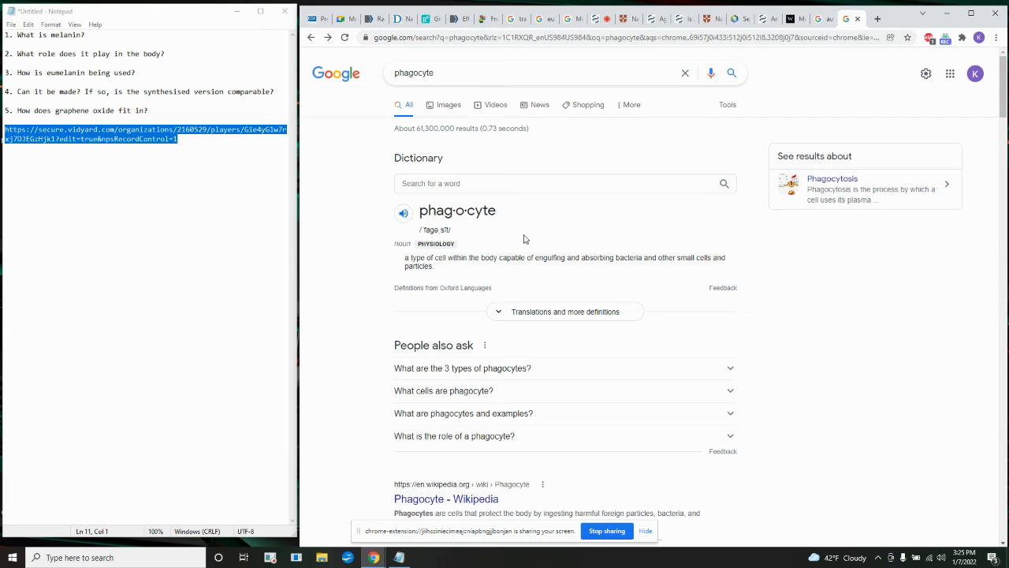
mouse_move(585, 138)
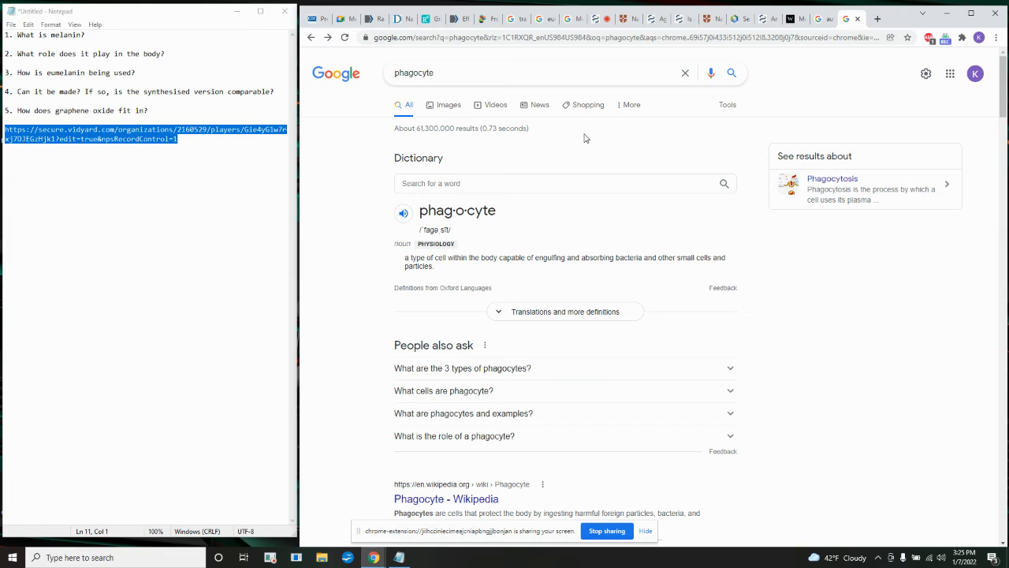
mouse_move(603, 137)
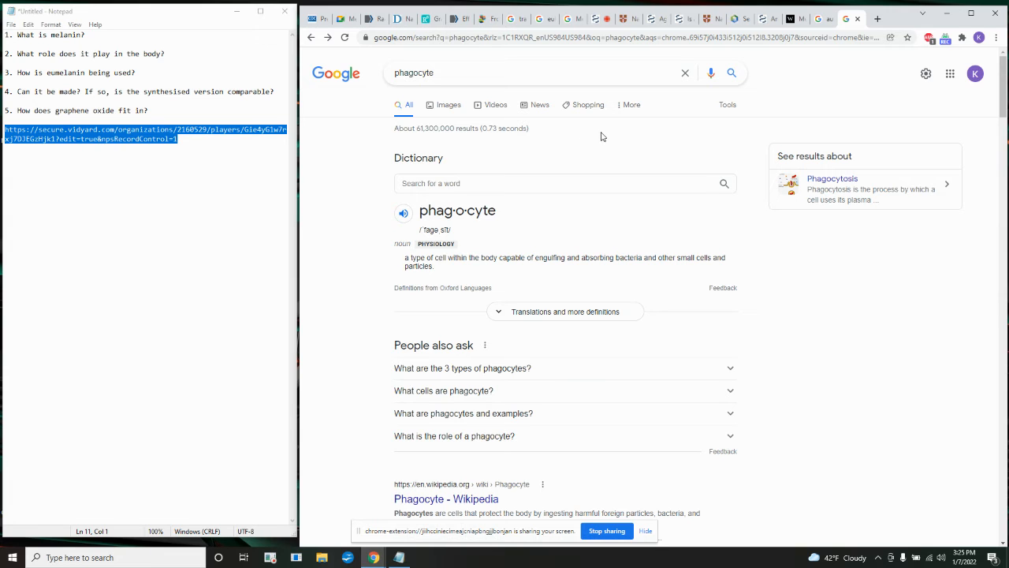
mouse_move(743, 105)
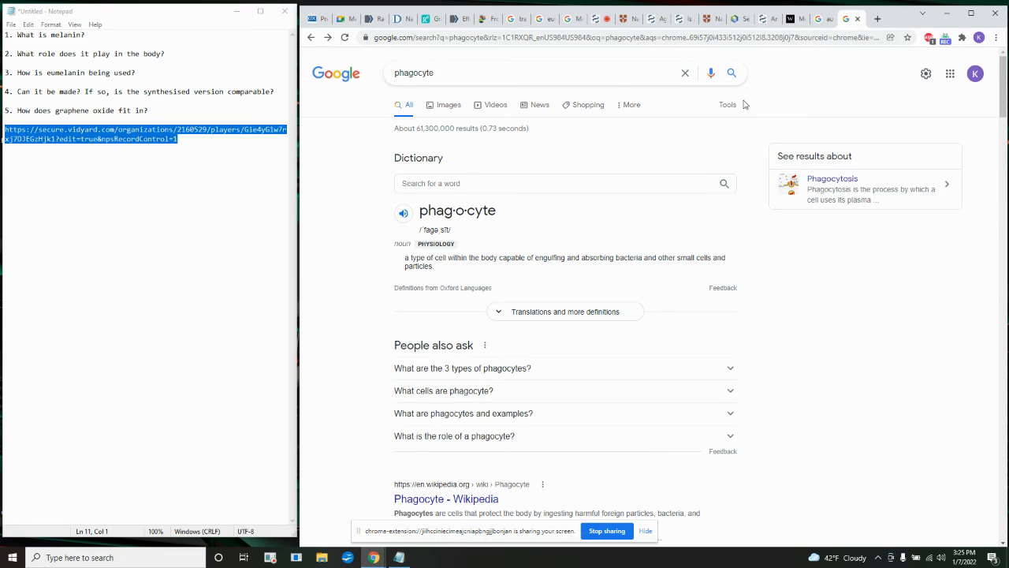
mouse_move(629, 159)
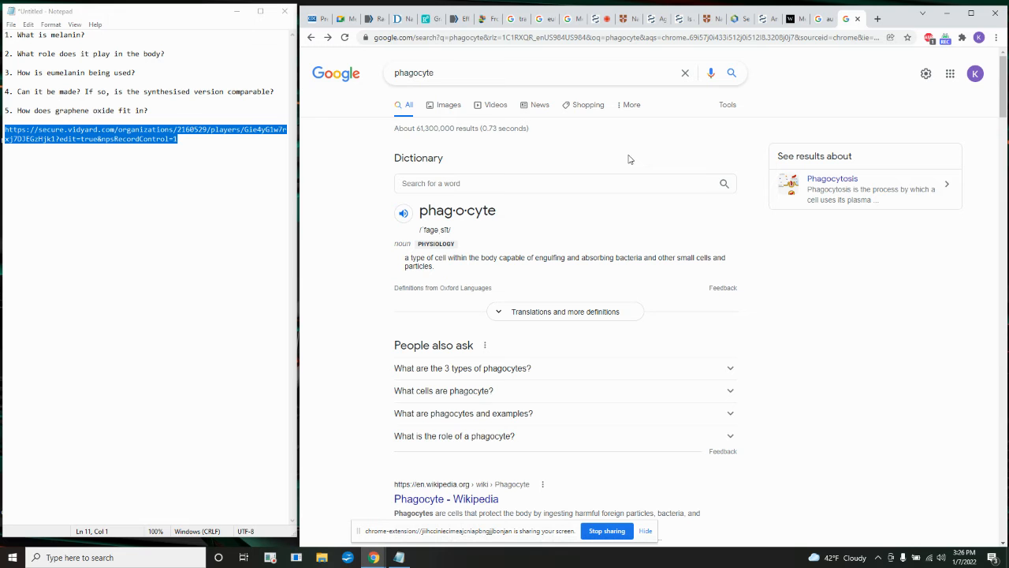
mouse_move(858, 19)
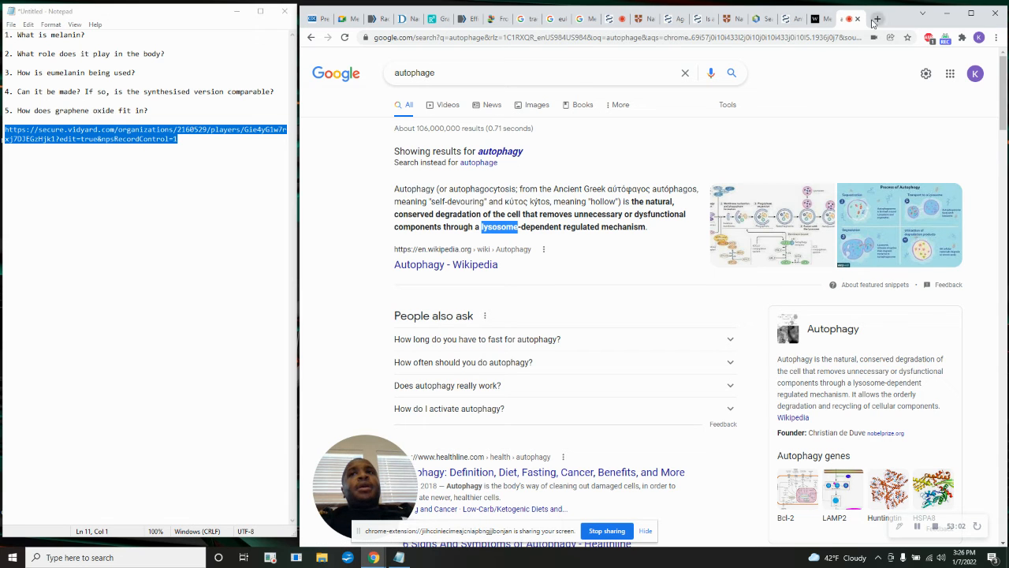
Flip through the nanomaterials review, graphene oxide and cochlear pigmentation tabs, then add a blank tab.
left_click(824, 19)
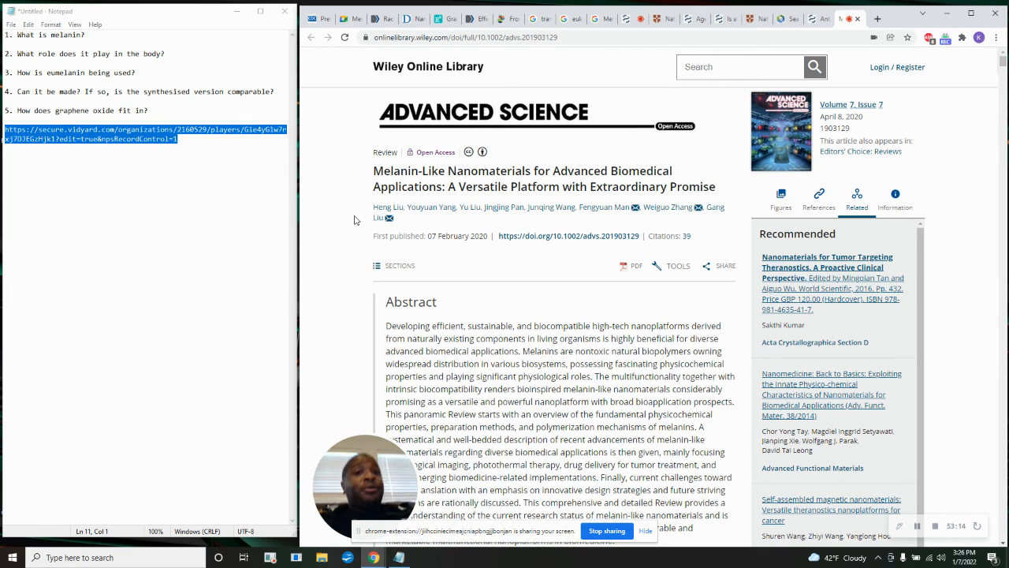
mouse_move(355, 75)
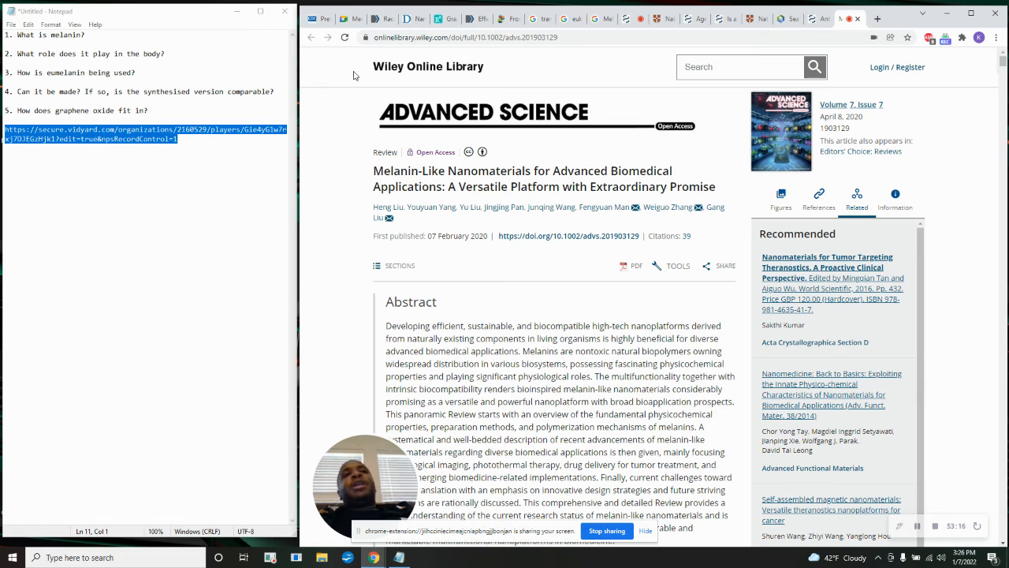
left_click(414, 18)
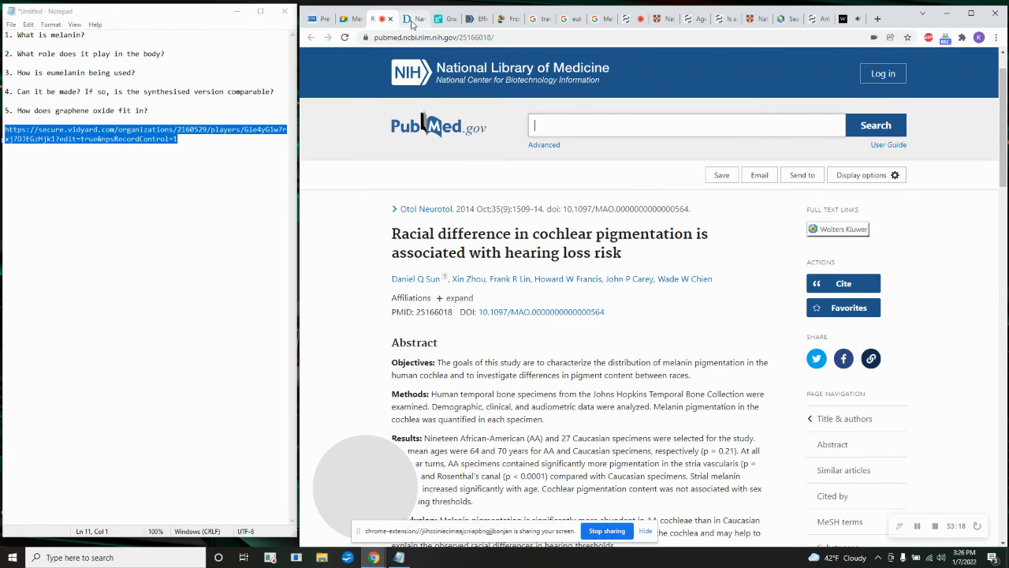
left_click(414, 18)
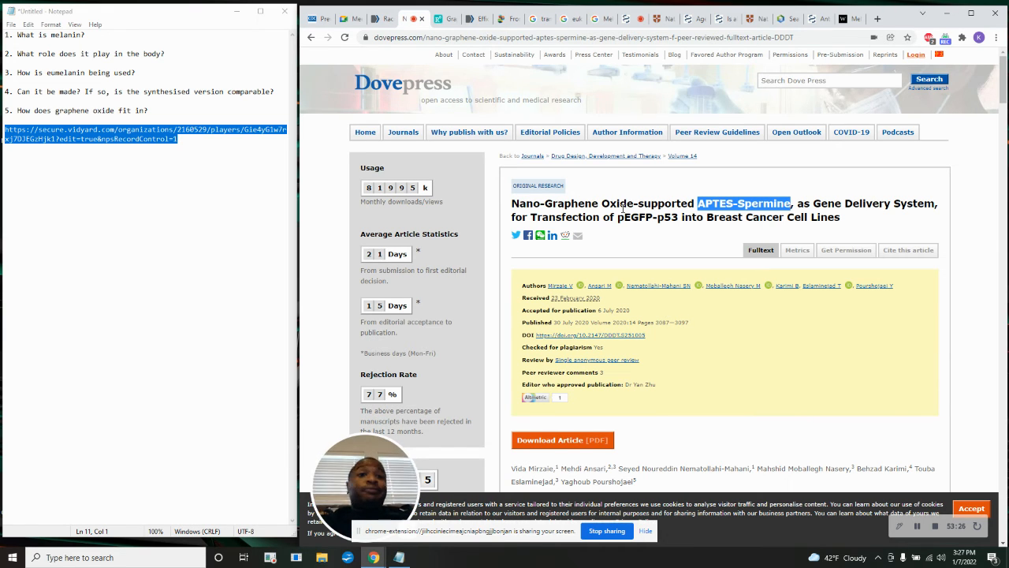
left_click(375, 18)
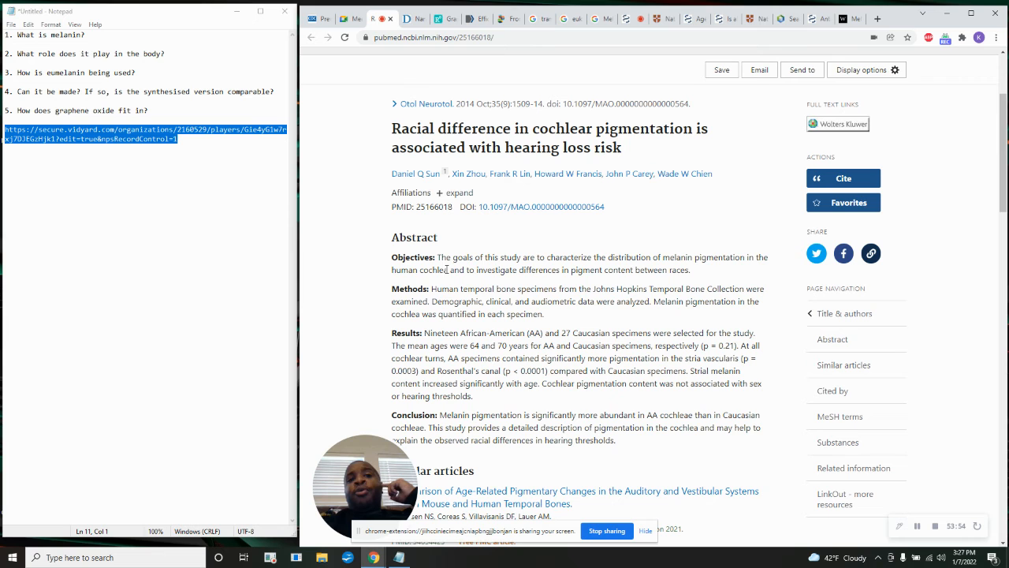
left_click(877, 18)
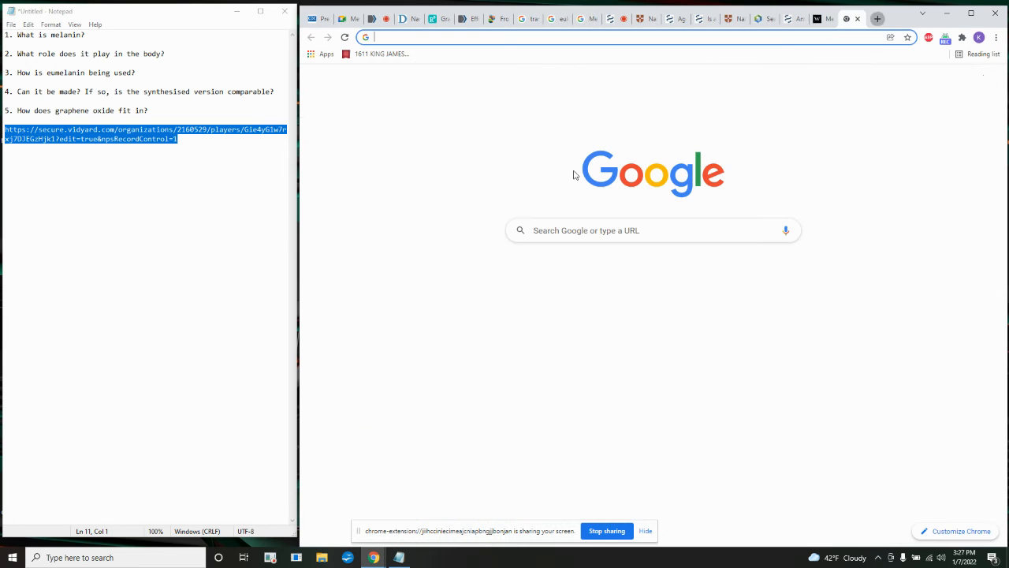
Search 'choclea melanin', switch to Images and open the first thumbnail preview.
type("chocle")
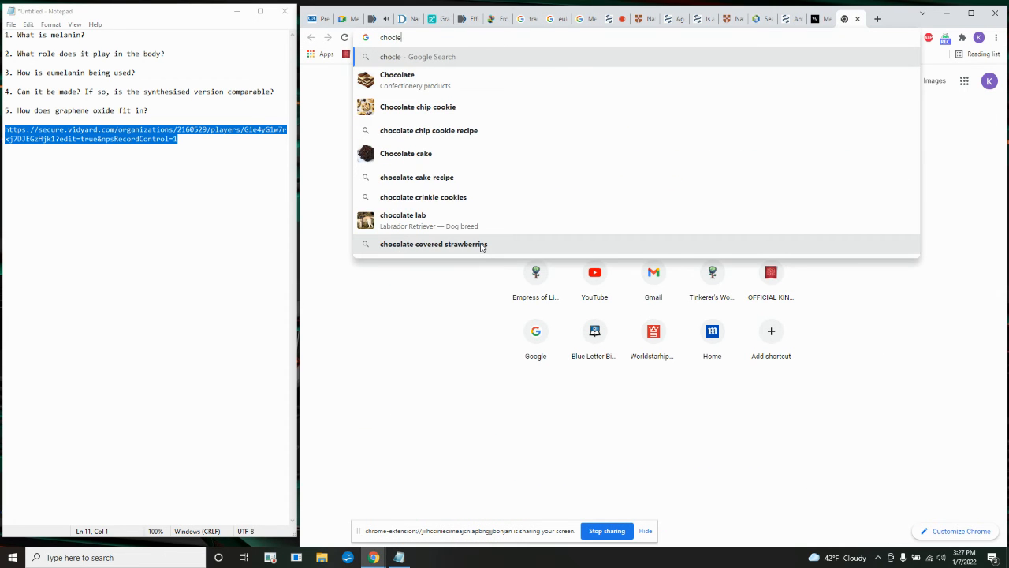
type("a")
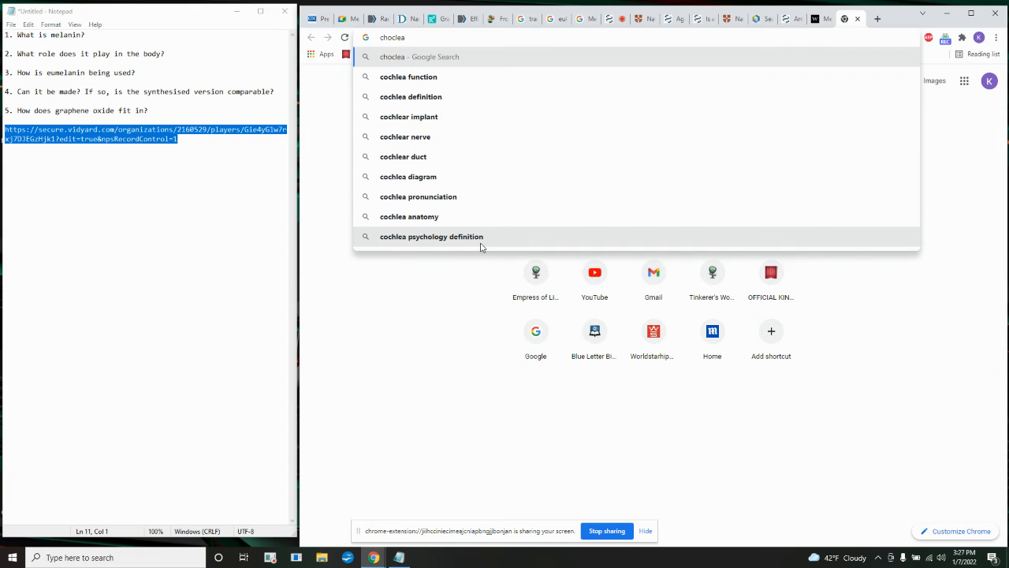
key("Return")
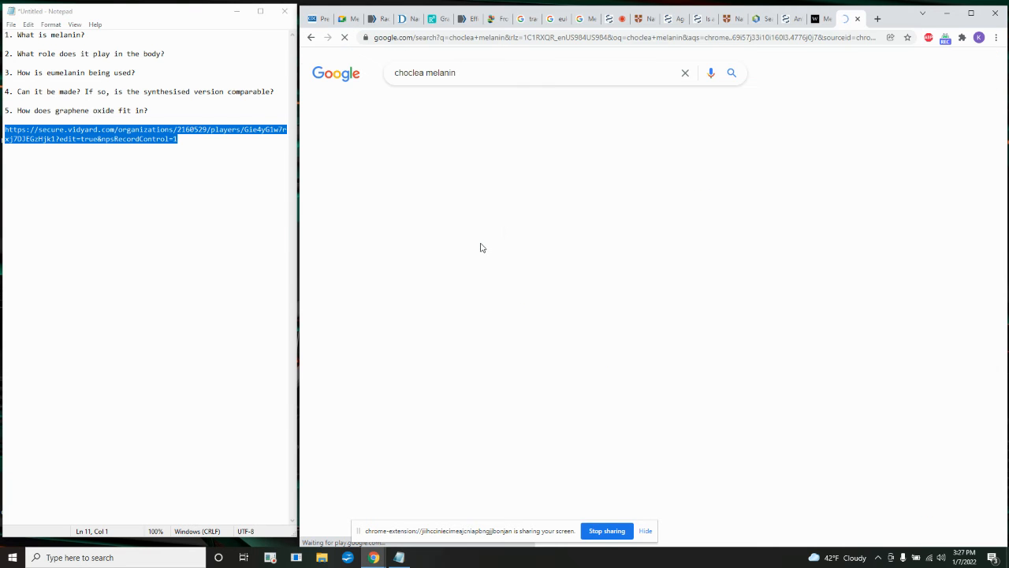
left_click(447, 98)
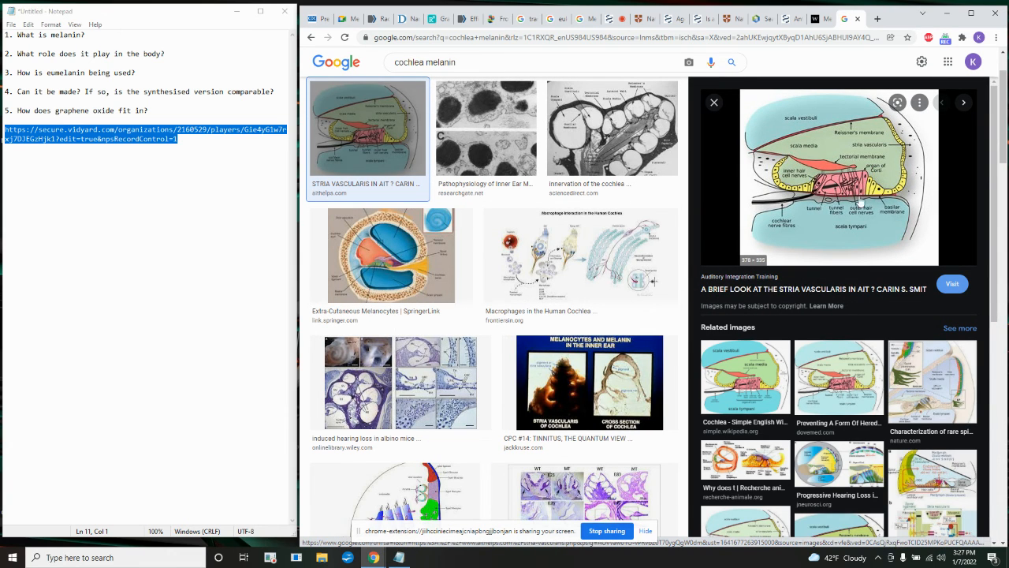
mouse_move(889, 213)
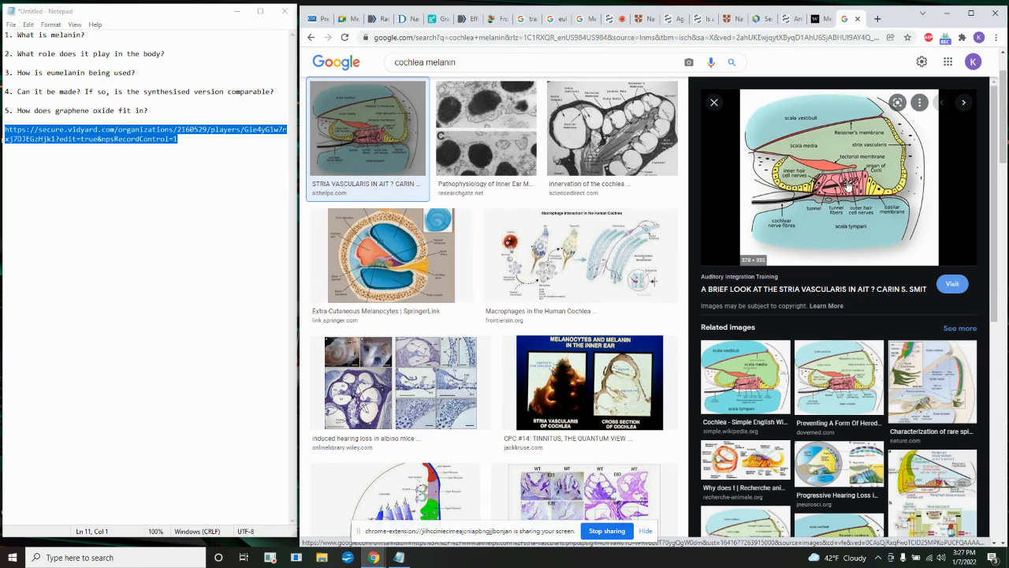
mouse_move(544, 226)
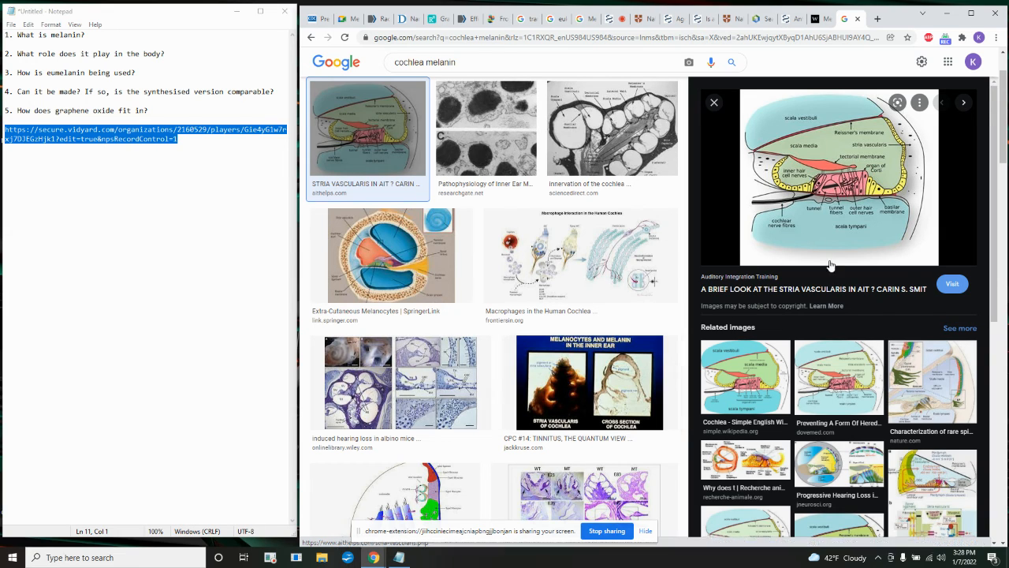
mouse_move(911, 141)
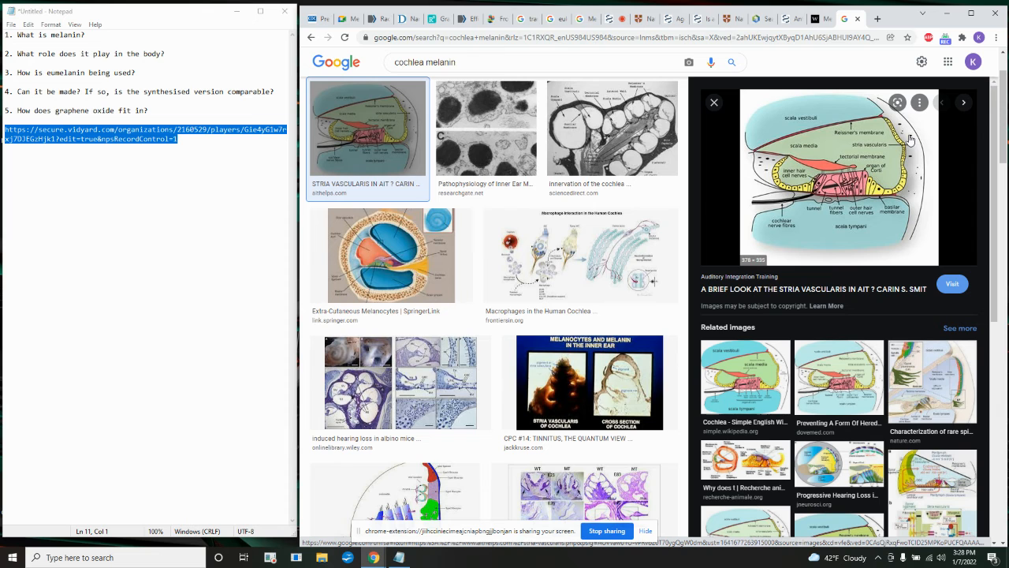
left_click(713, 103)
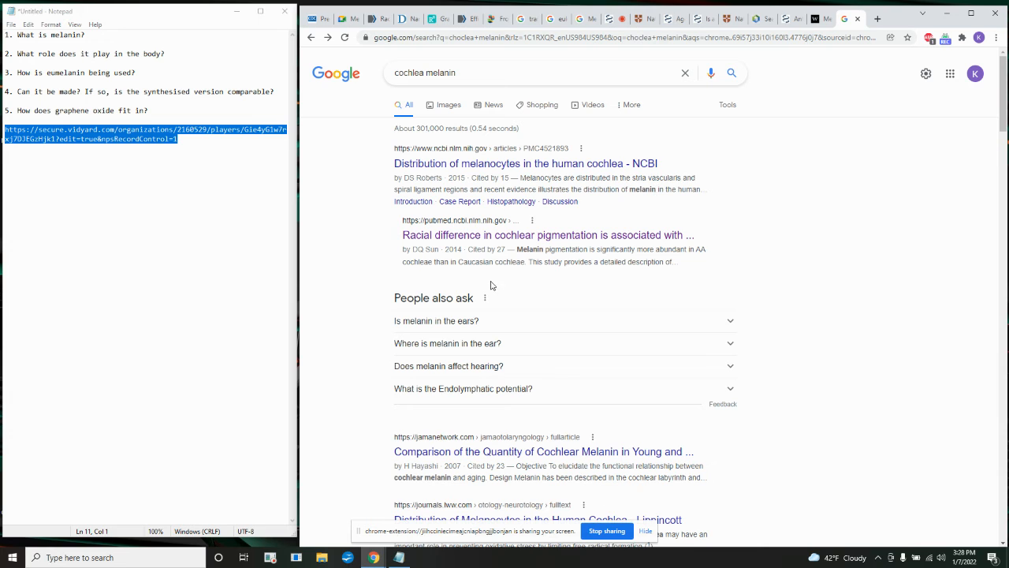
mouse_move(532, 353)
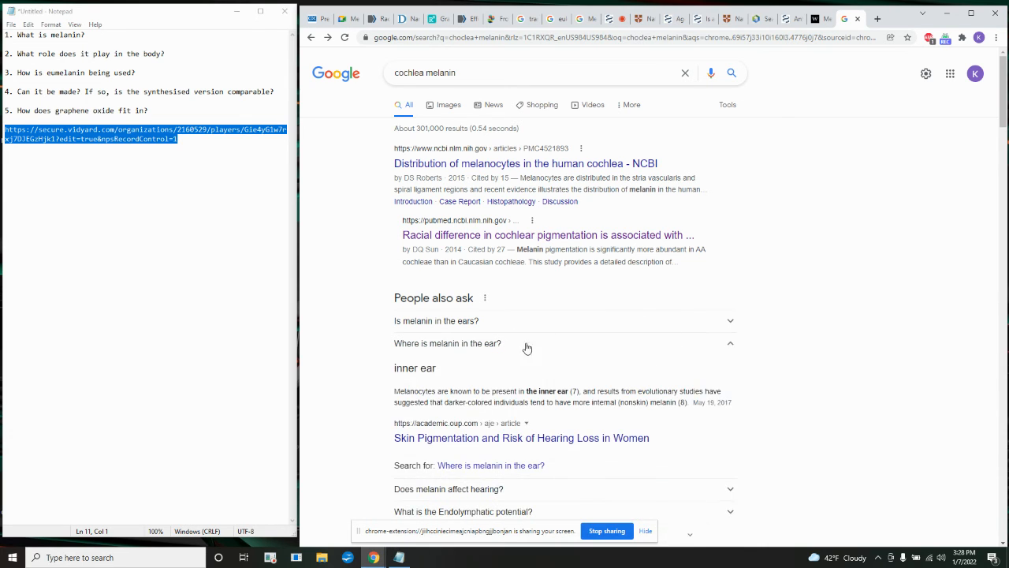
mouse_move(454, 387)
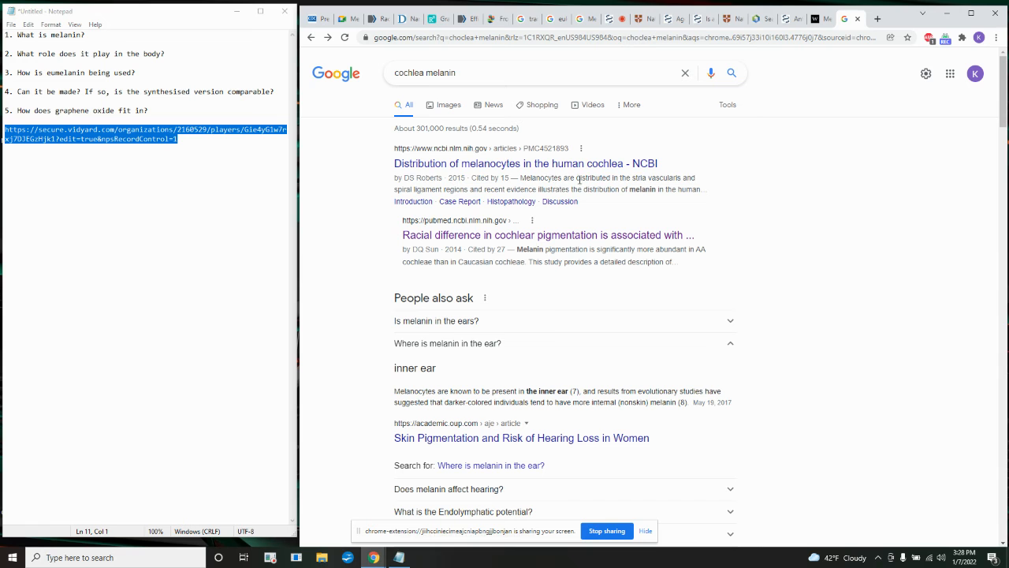
Scroll down the cochlea melanin results toward 'Where is melanin in the ear?'.
scroll("down", 3)
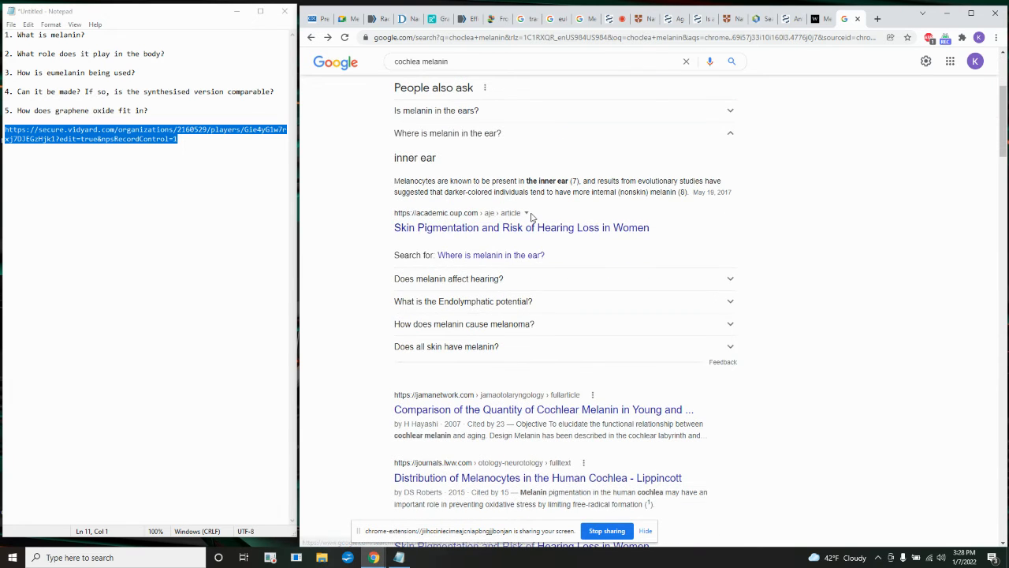
scroll("down", 3)
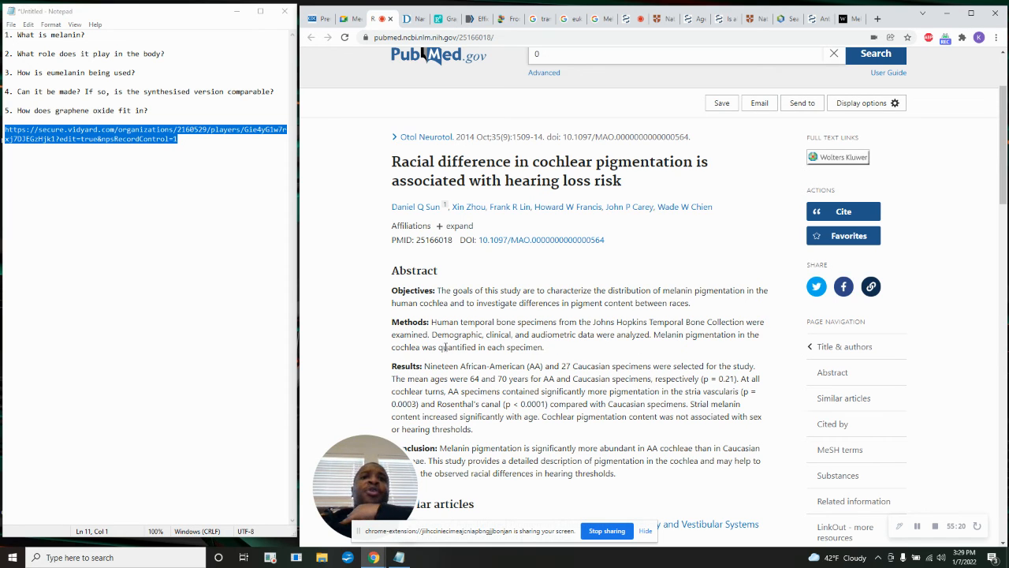
mouse_move(555, 350)
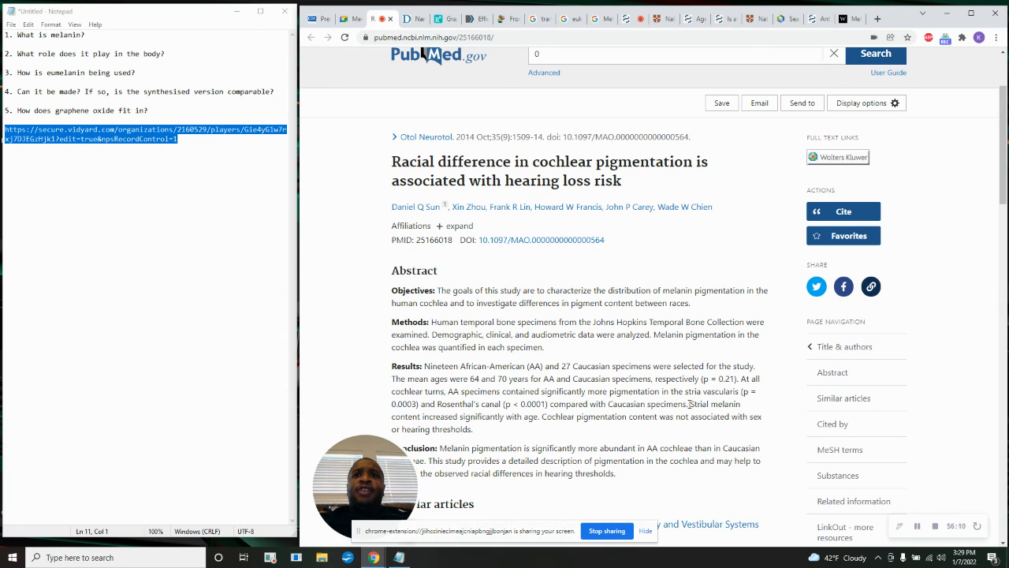
Select the term 'stria vascularis' in the cochlear pigmentation abstract.
double_click(712, 392)
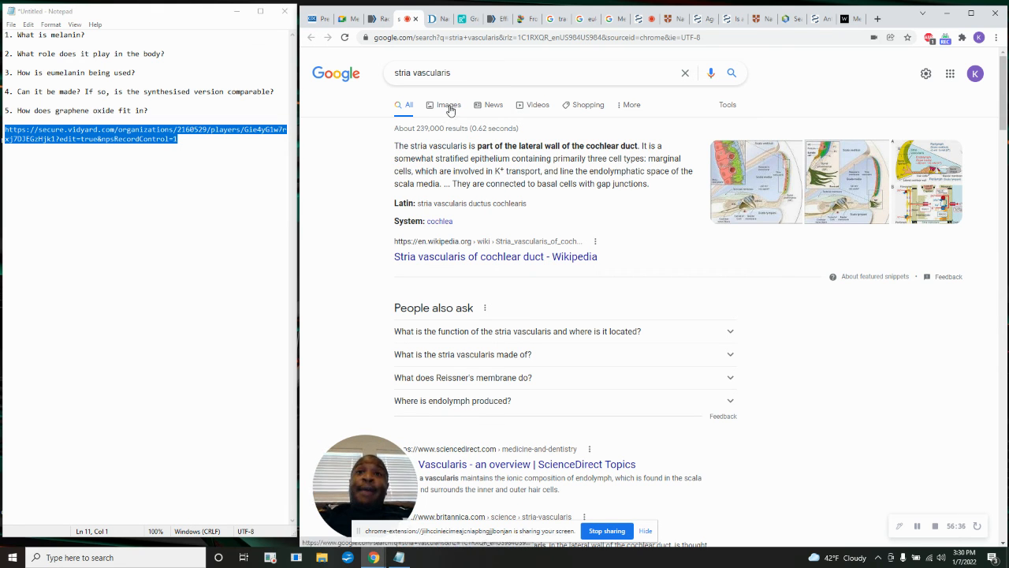
Browse stria vascularis image diagrams, alternating with the cochlear pigmentation abstract tab.
left_click(447, 104)
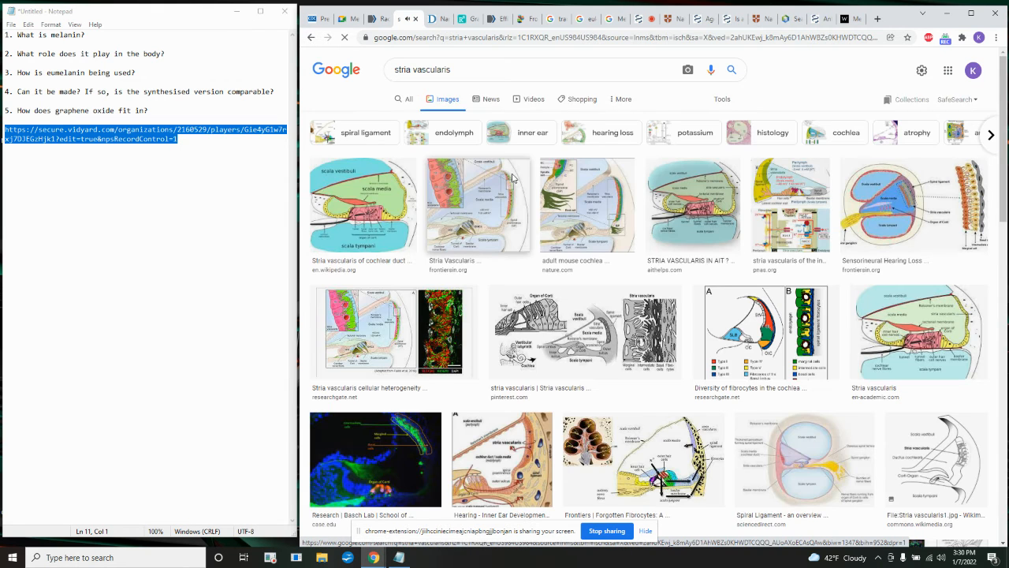
left_click(362, 205)
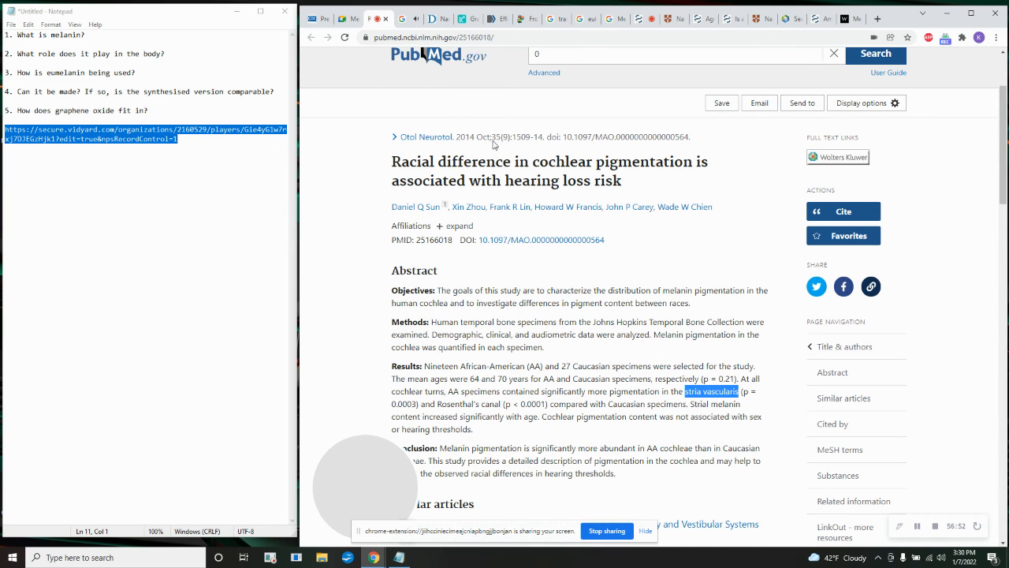
left_click(712, 391)
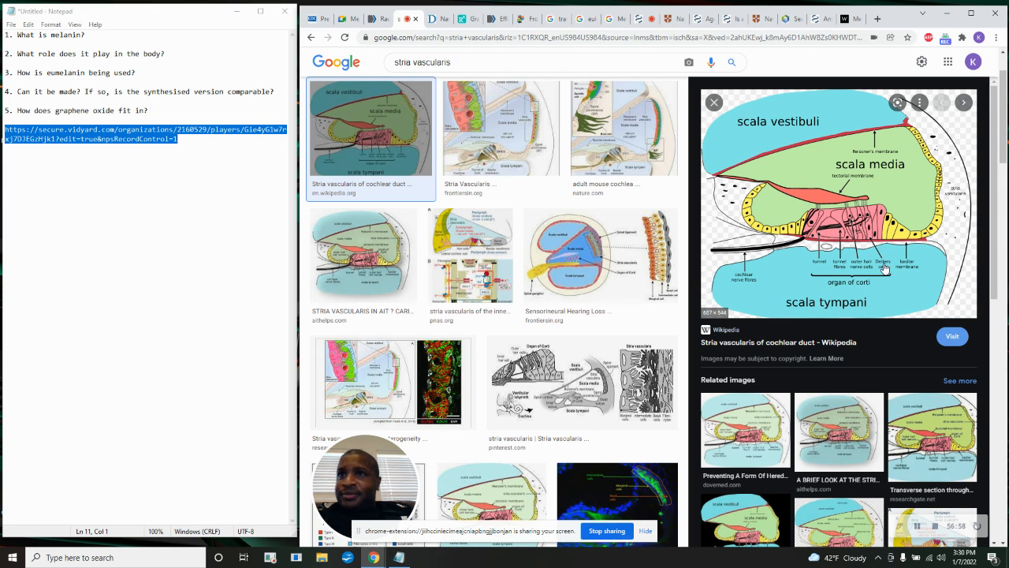
mouse_move(954, 267)
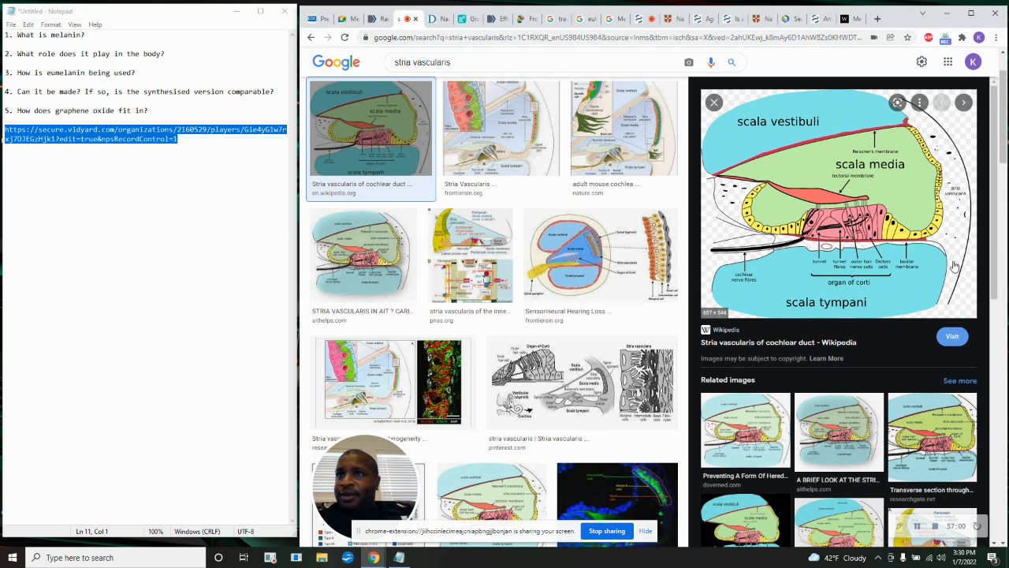
left_click(380, 18)
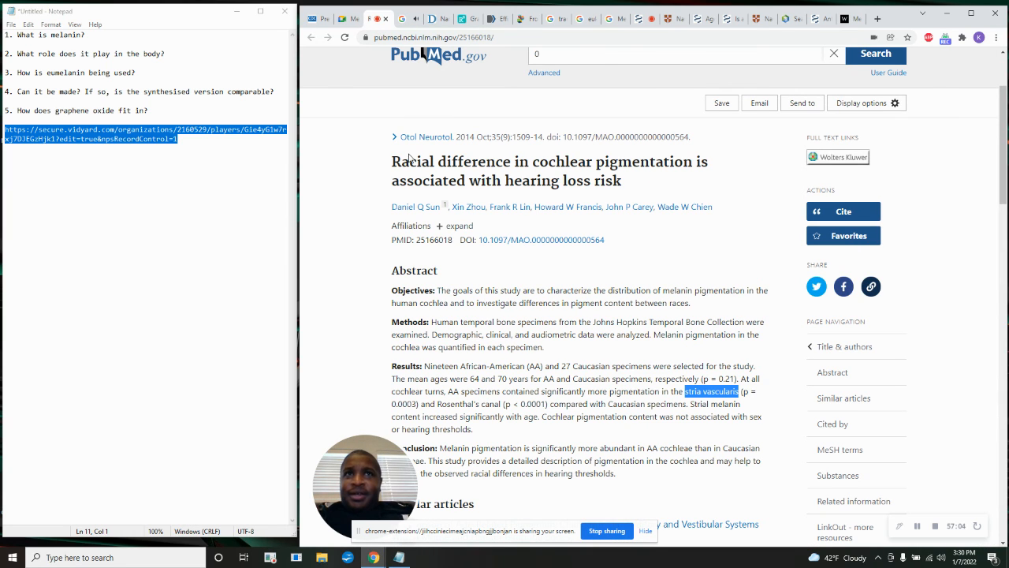
left_click(407, 18)
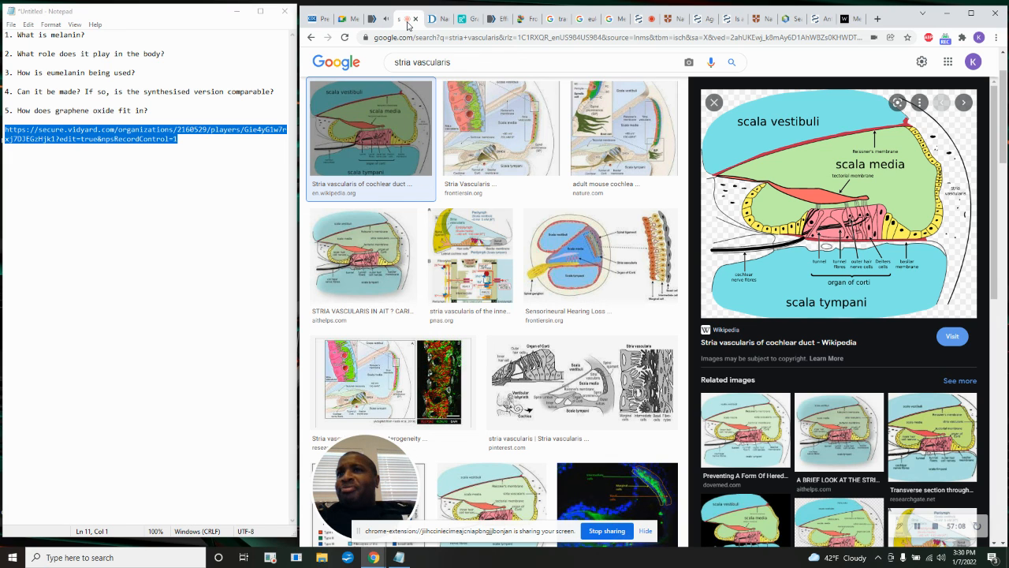
left_click(405, 18)
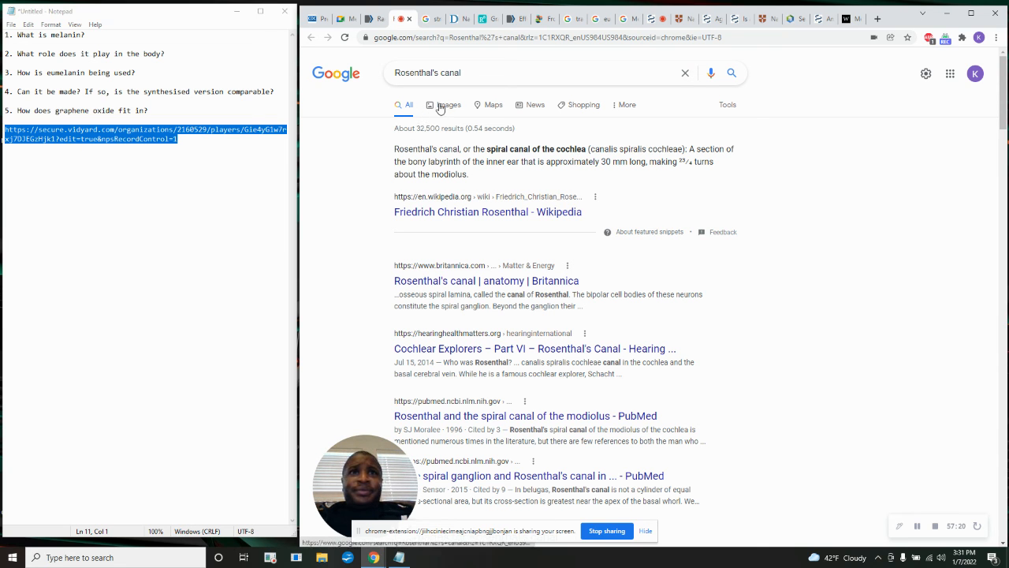
View Rosenthal's canal images, then scroll the pigmentation abstract down to Similar articles.
left_click(446, 104)
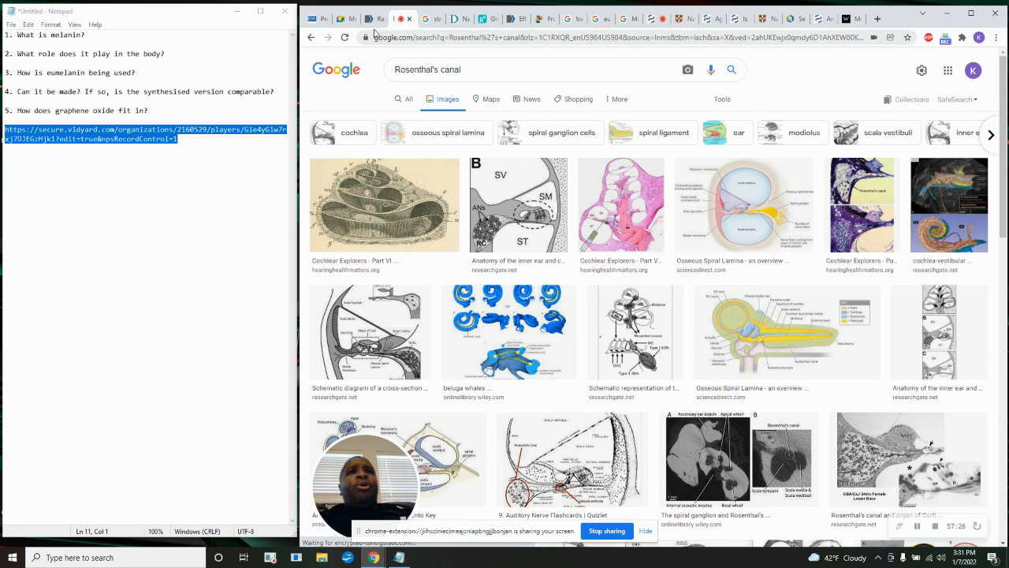
left_click(404, 104)
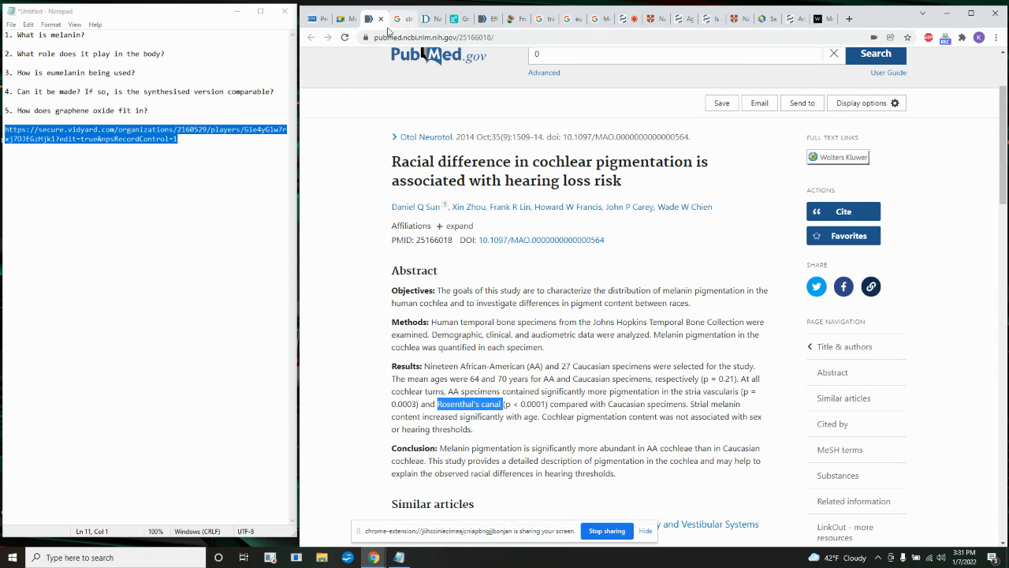
scroll("down", 3)
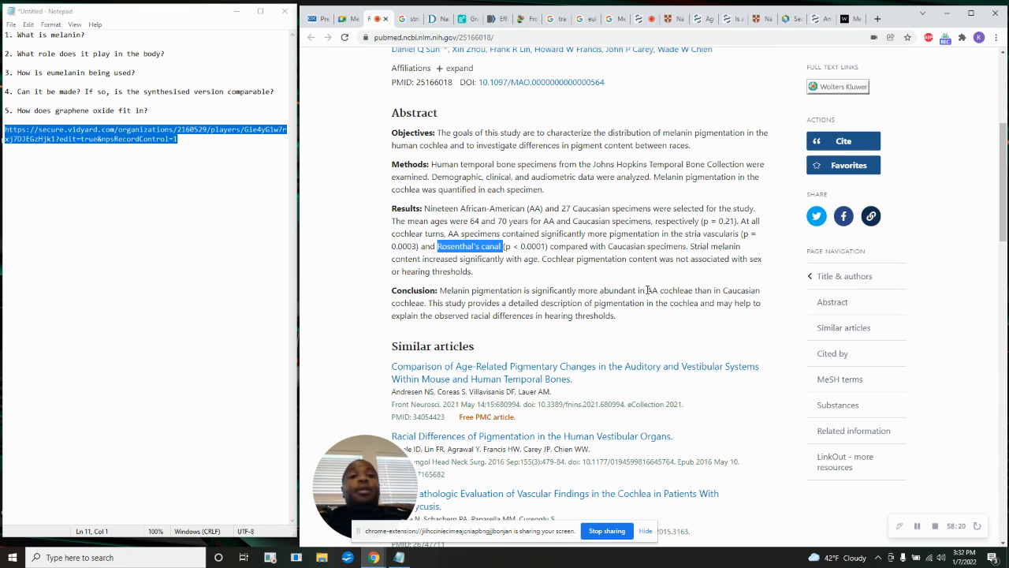
scroll("down", 3)
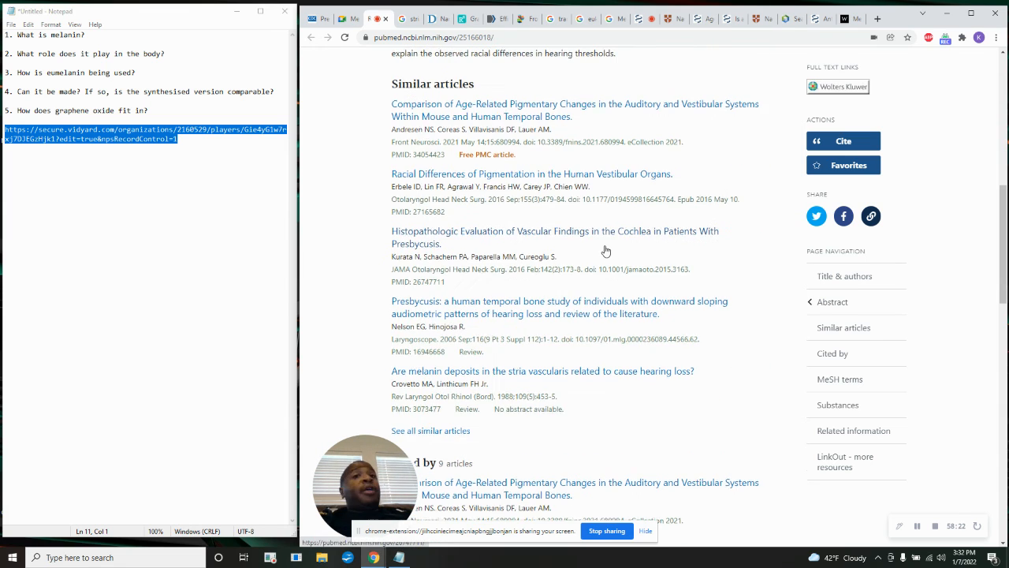
scroll("up", 3)
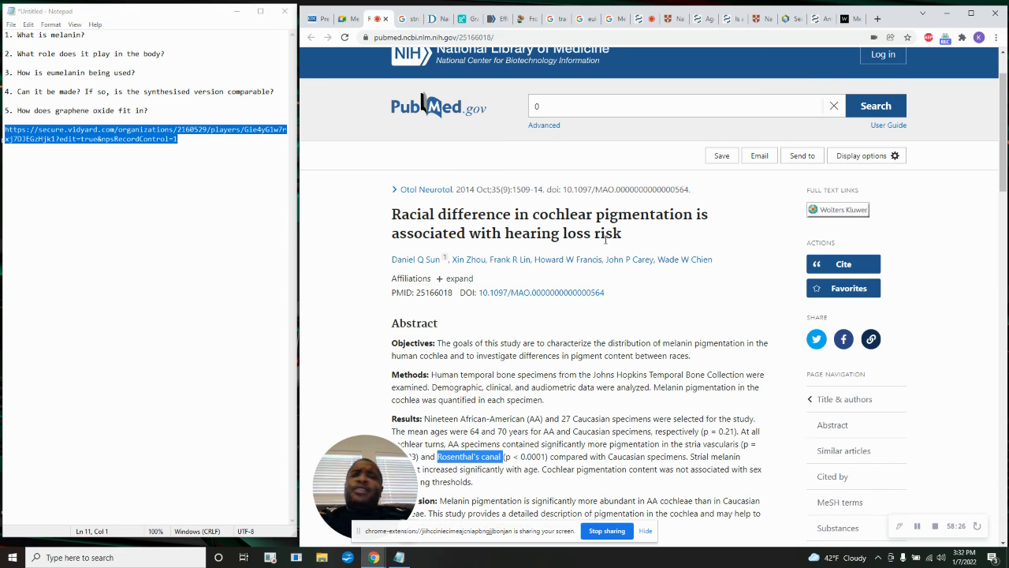
mouse_move(877, 18)
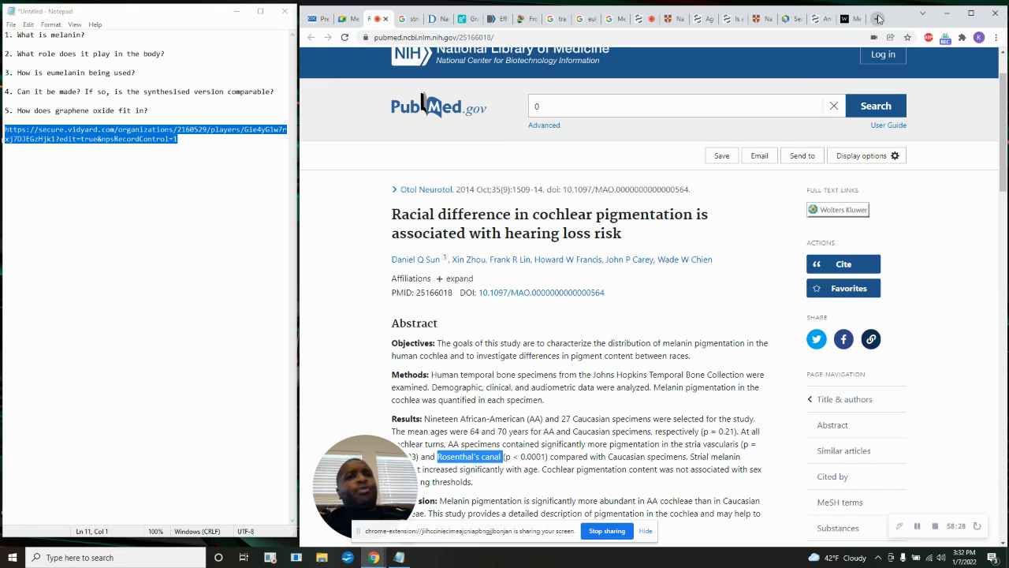
mouse_move(877, 18)
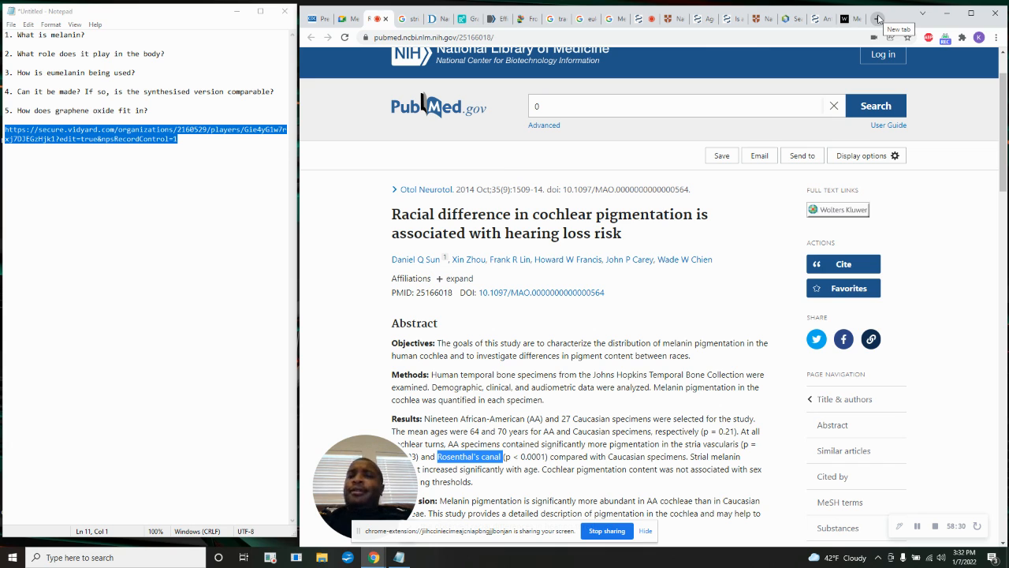
left_click(878, 19)
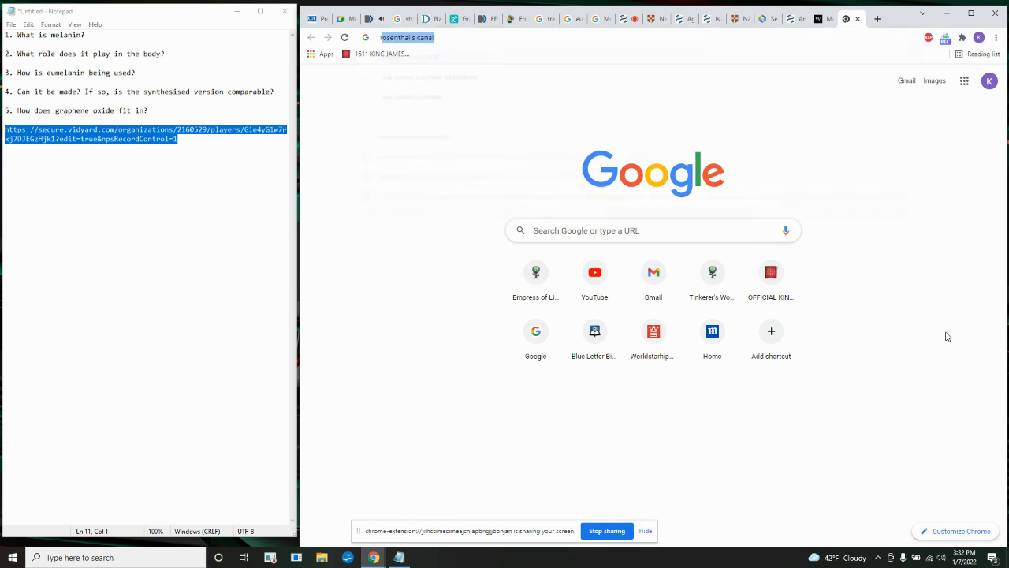
type("rev 1 3 kjv")
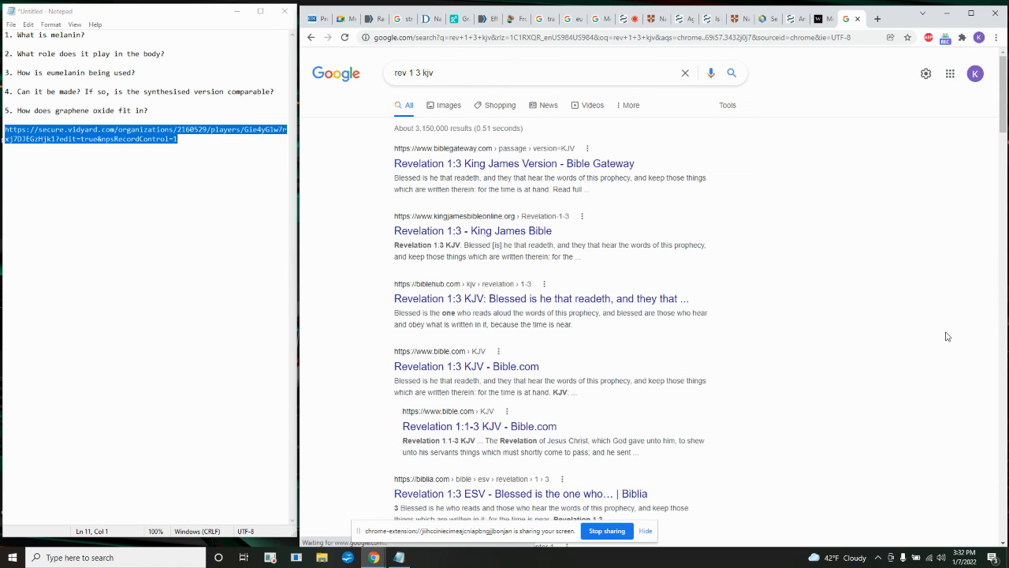
left_click(472, 230)
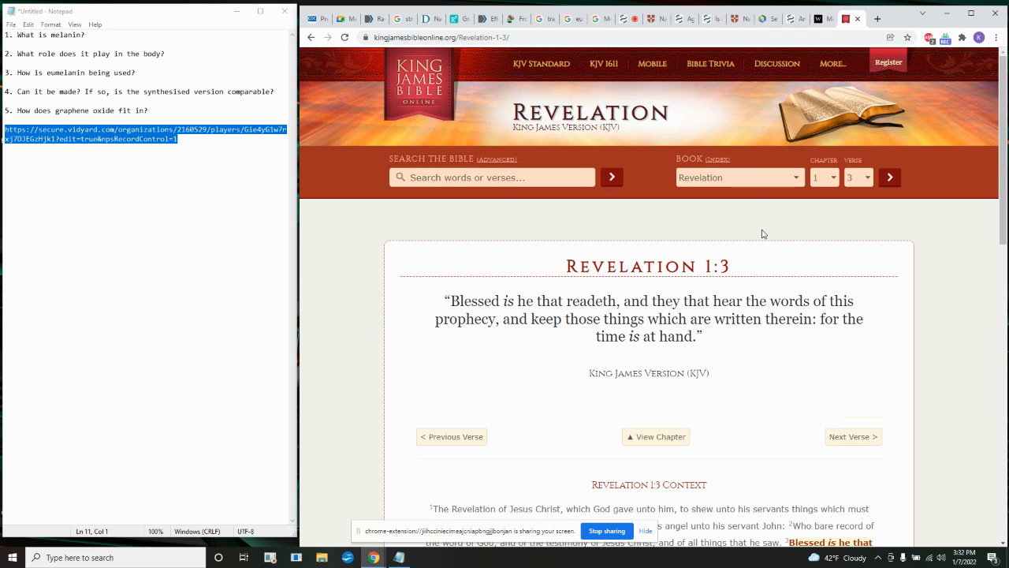
mouse_move(762, 224)
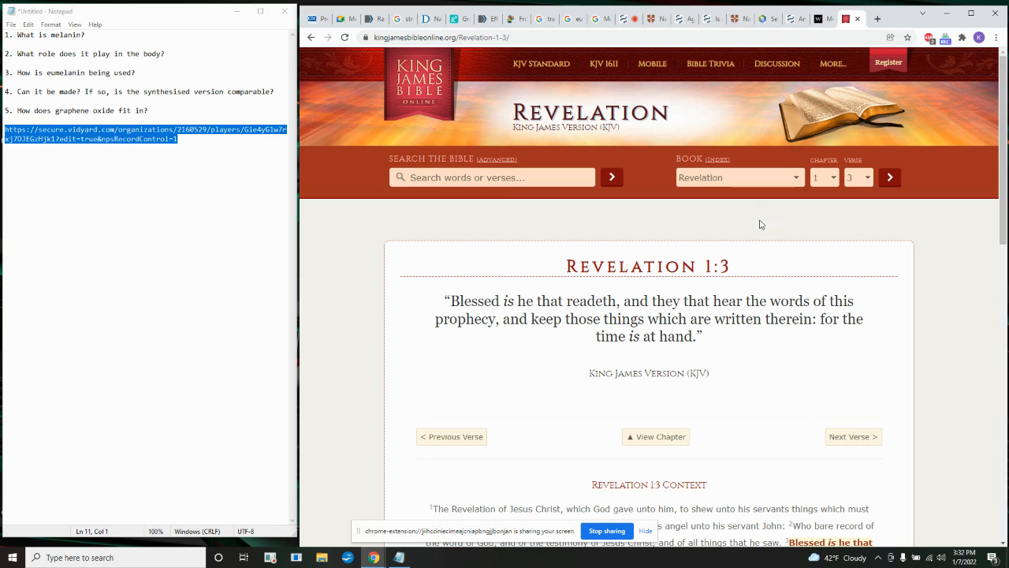
mouse_move(728, 212)
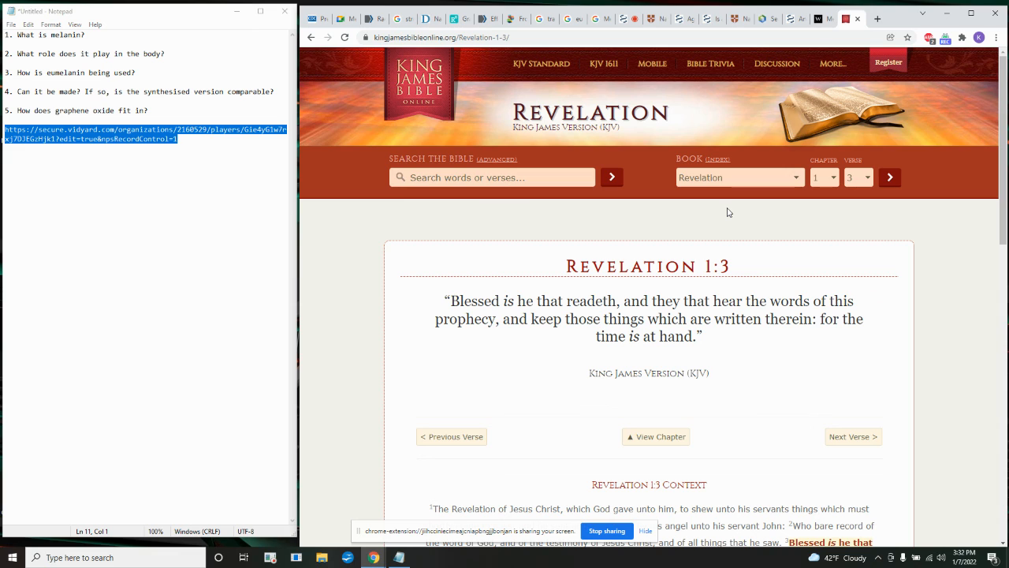
mouse_move(762, 79)
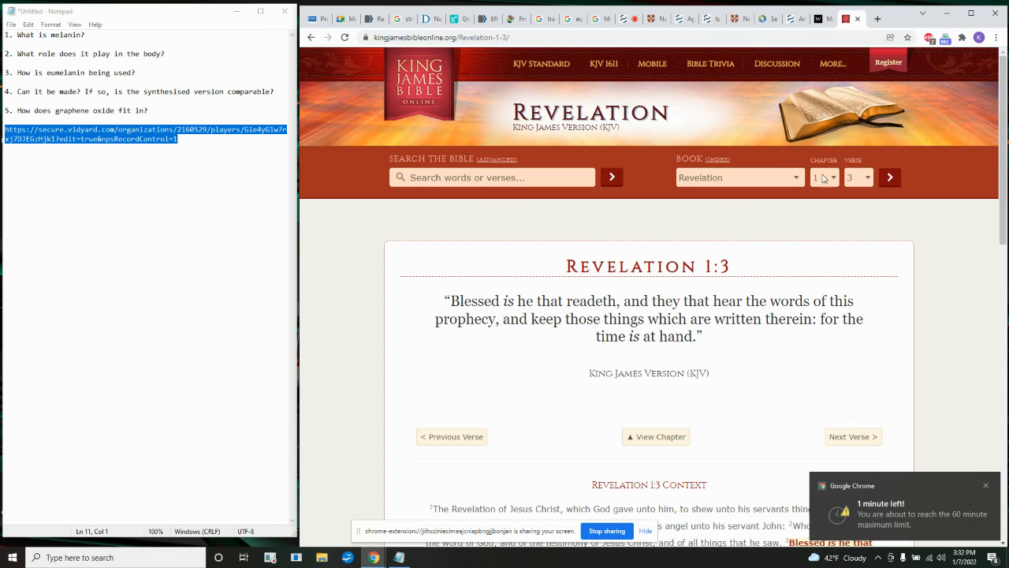
mouse_move(857, 18)
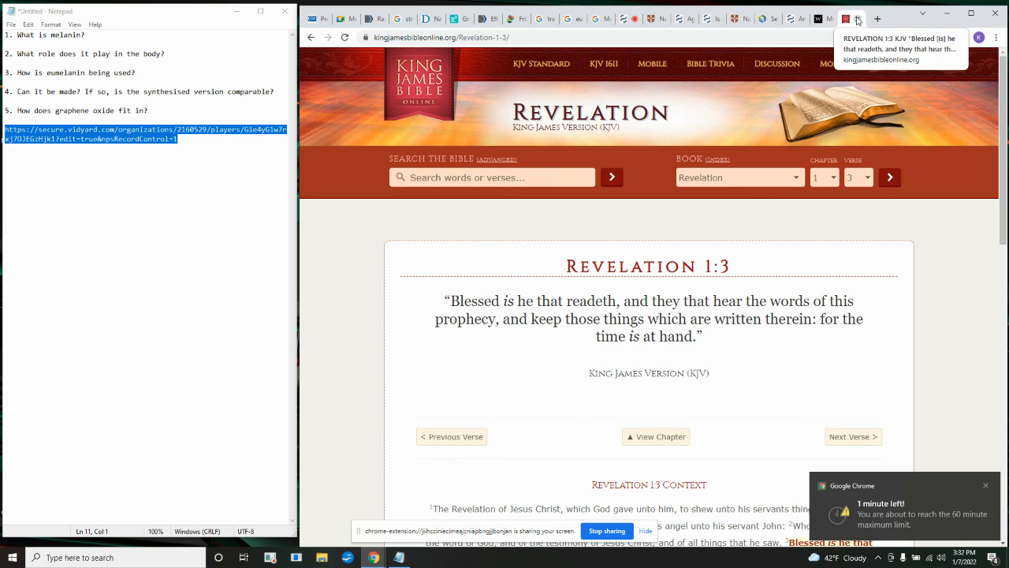
left_click(375, 18)
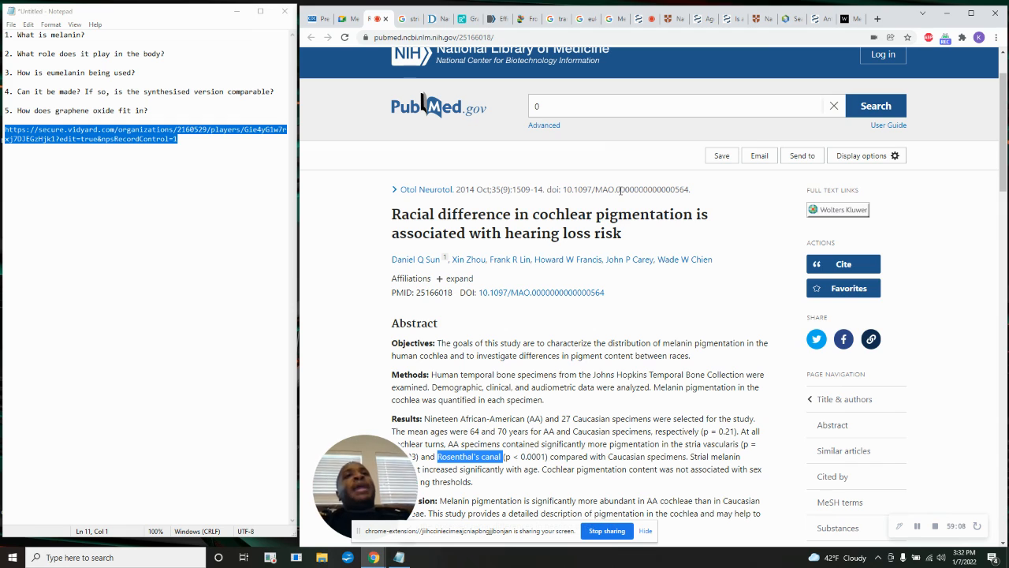
mouse_move(684, 237)
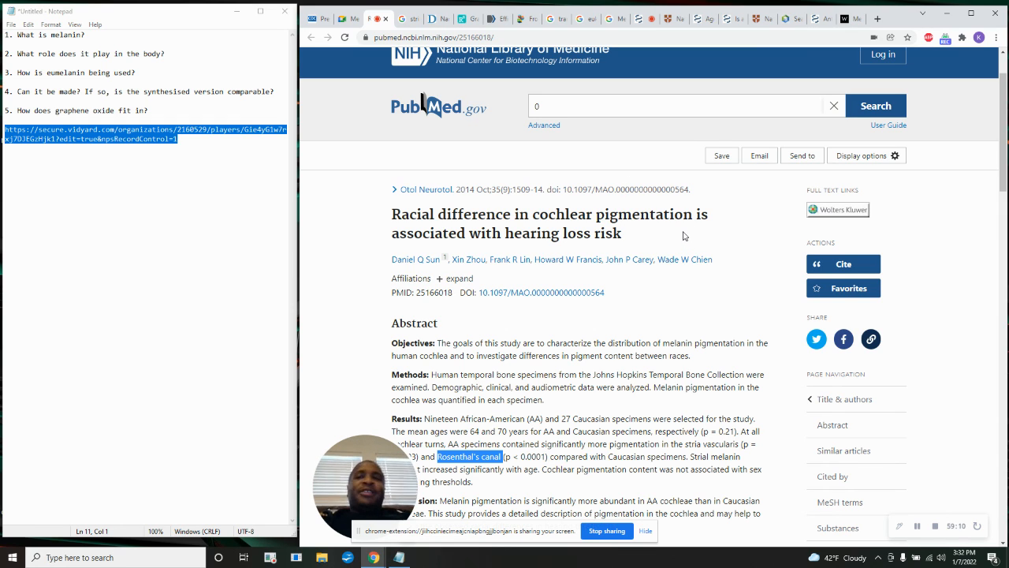